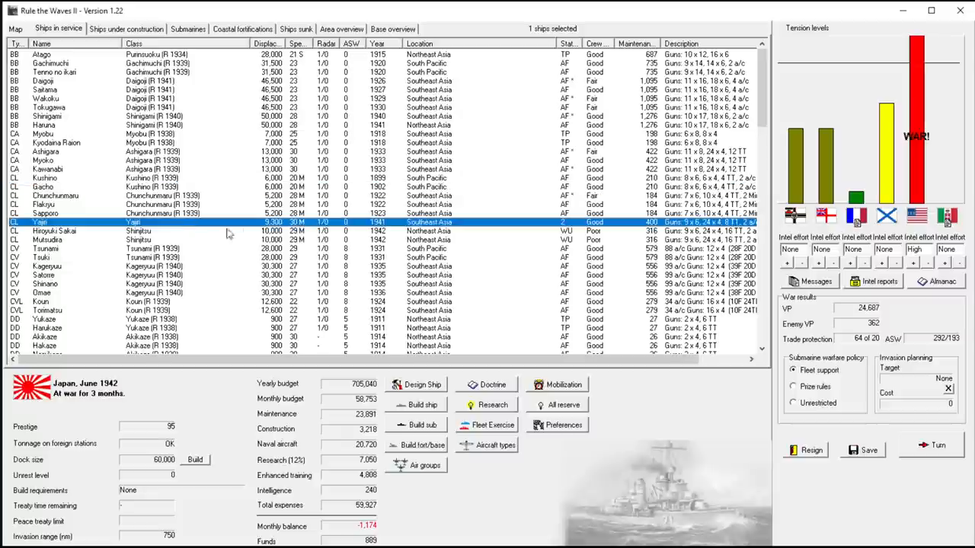
{"action": "mouse_move", "coordinate": [198, 197]}
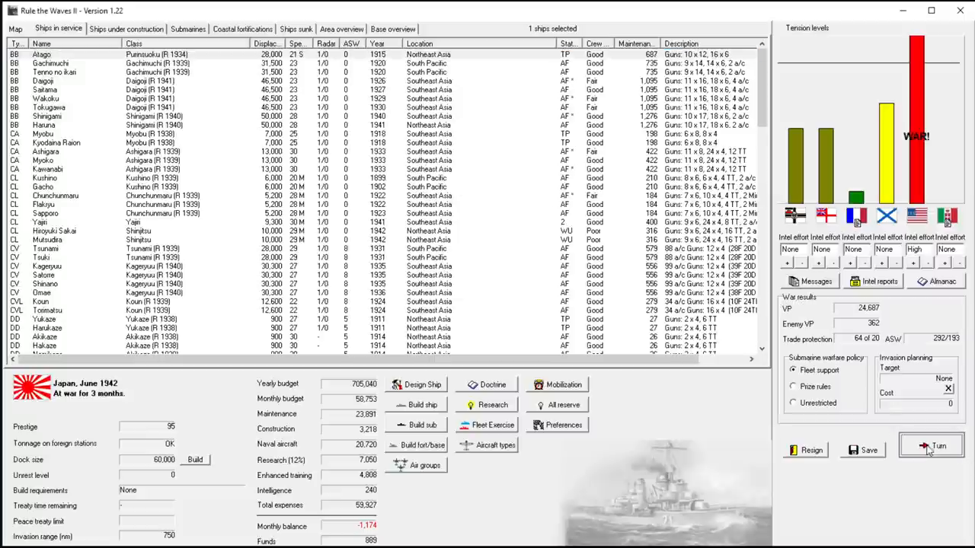
- Look over the world map and Philippines details, then select cruiser Chunchunmaru
{"action": "scroll", "scroll_direction": "down", "scroll_amount": 3}
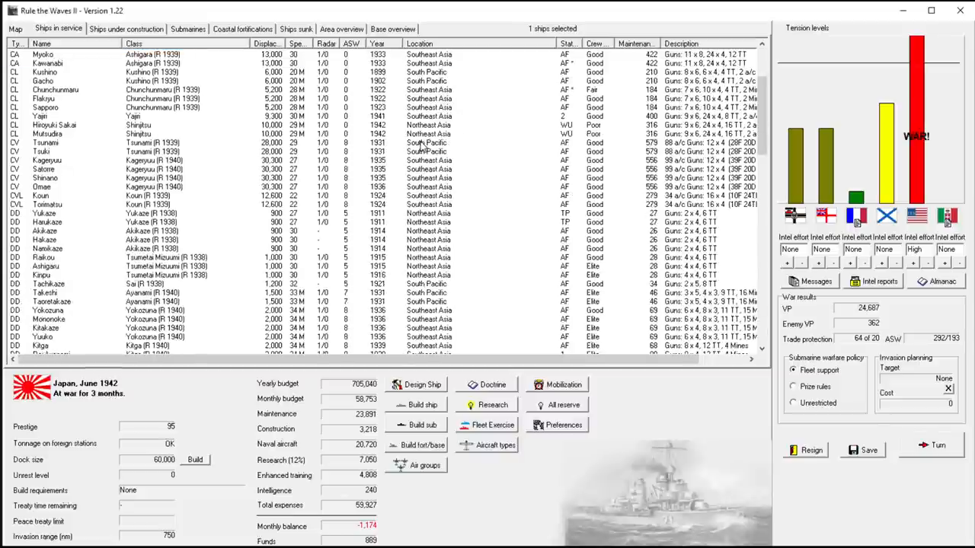
{"action": "left_click", "coordinate": [15, 29]}
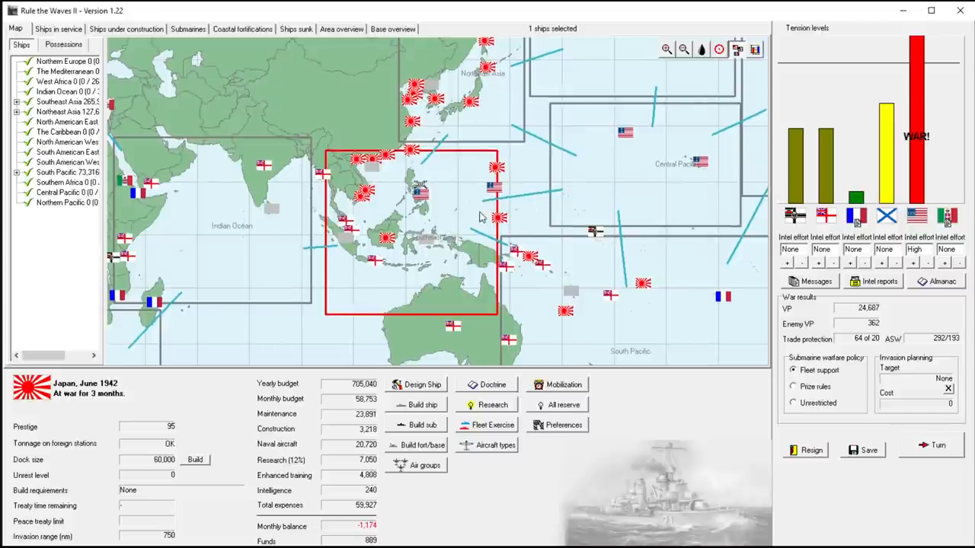
{"action": "mouse_move", "coordinate": [480, 221]}
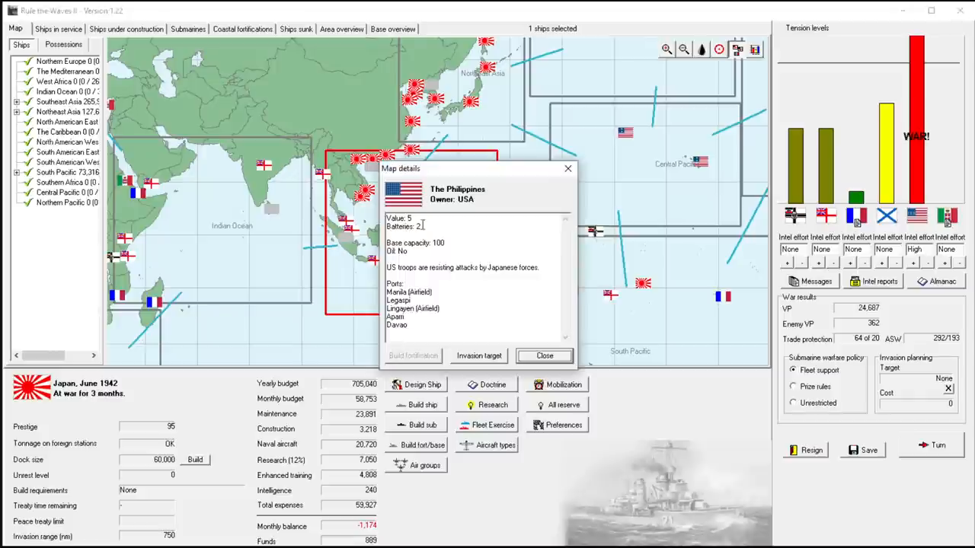
{"action": "double_click", "coordinate": [417, 267]}
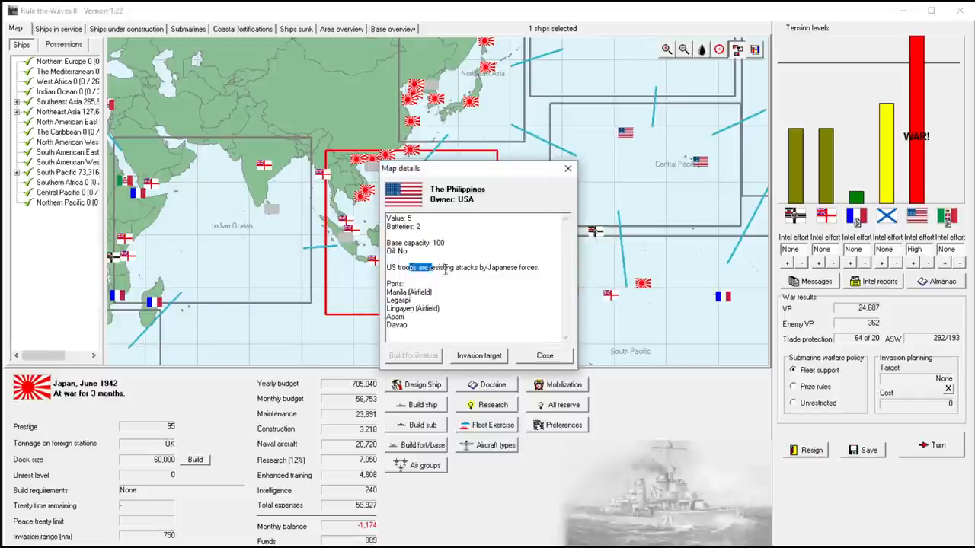
{"action": "left_click", "coordinate": [543, 356]}
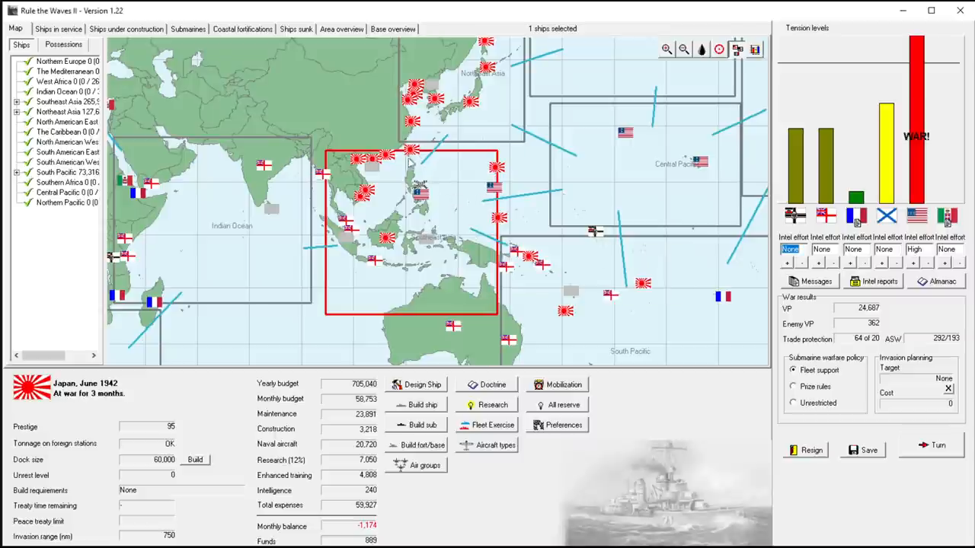
{"action": "mouse_move", "coordinate": [499, 223]}
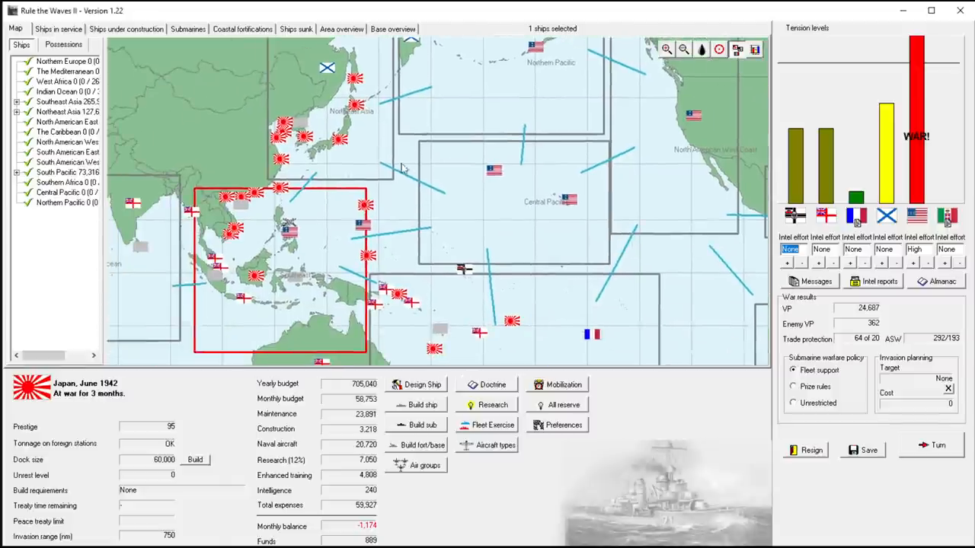
{"action": "mouse_move", "coordinate": [318, 244]}
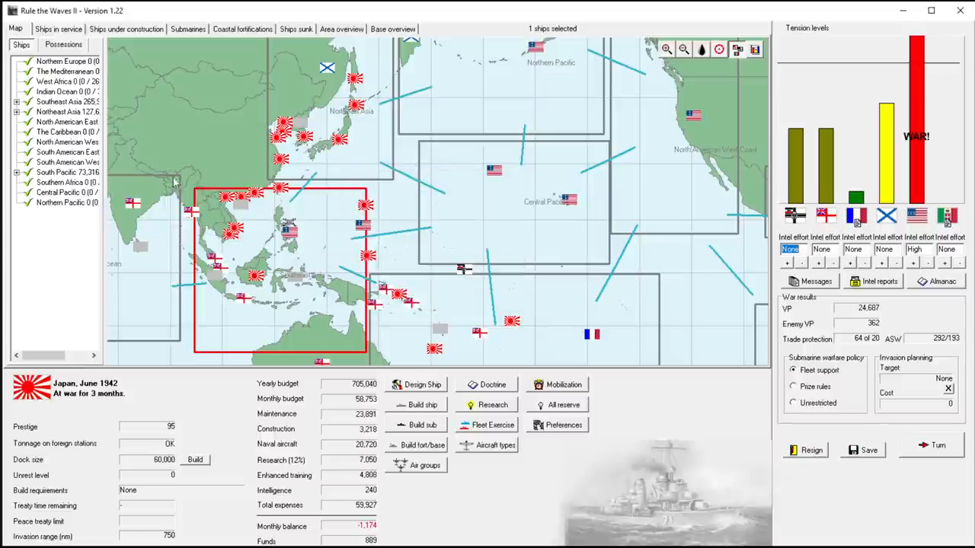
{"action": "mouse_move", "coordinate": [324, 228]}
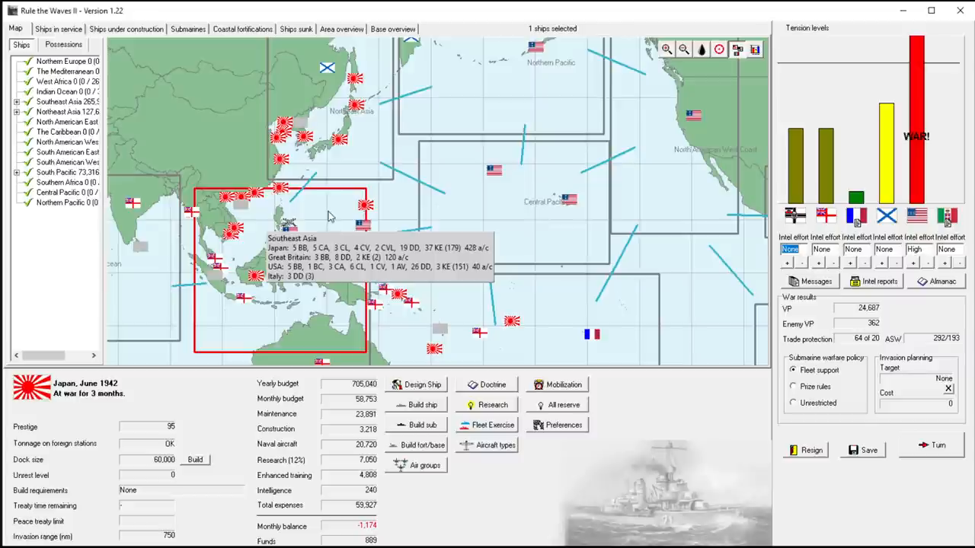
{"action": "mouse_move", "coordinate": [162, 143]}
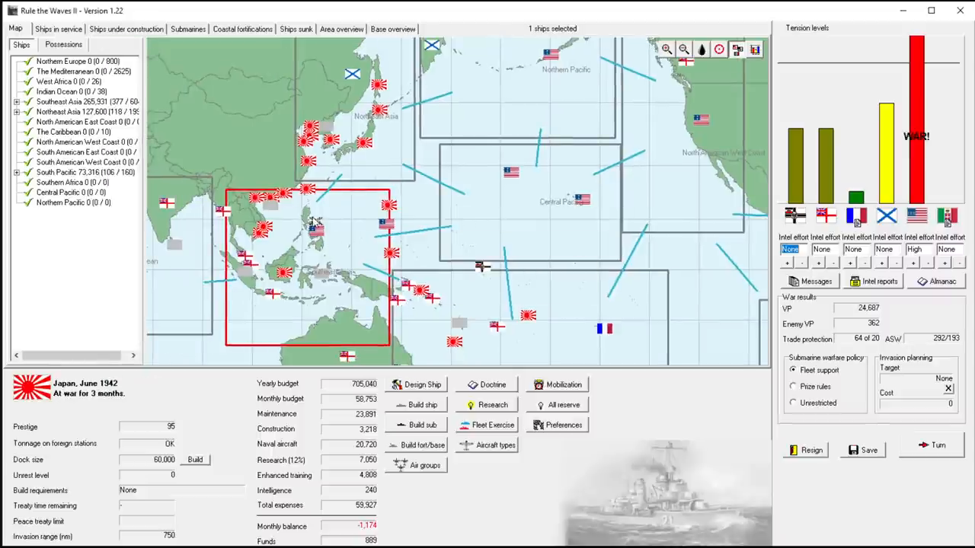
{"action": "mouse_move", "coordinate": [344, 223]}
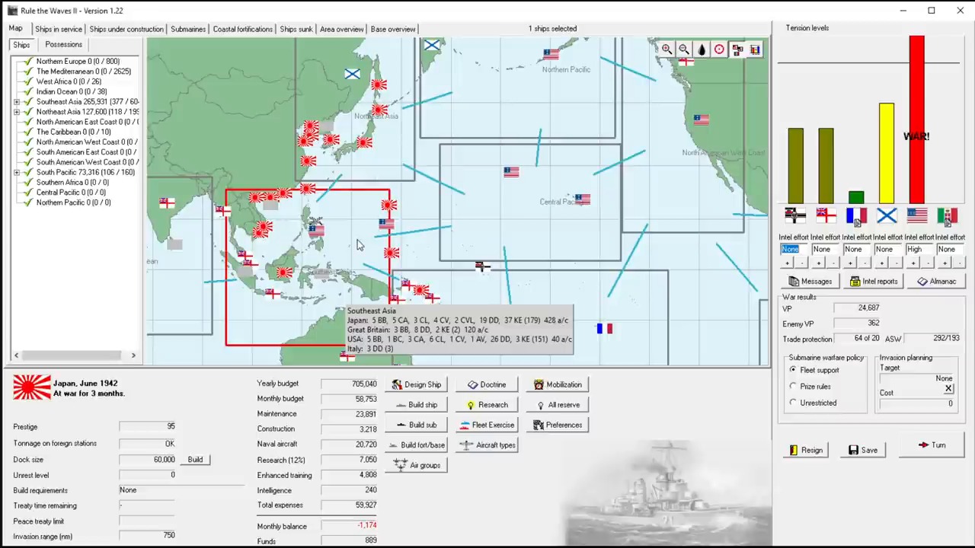
{"action": "mouse_move", "coordinate": [369, 258]}
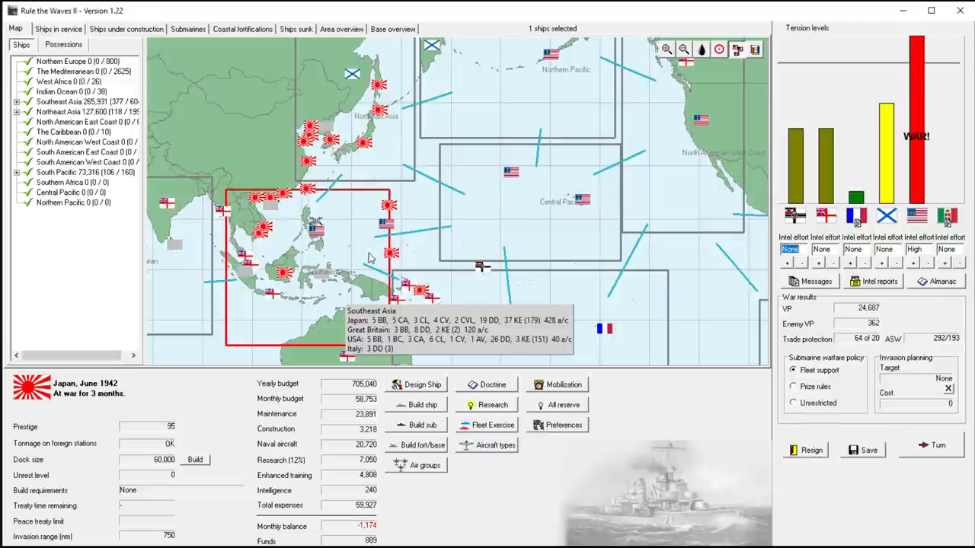
{"action": "mouse_move", "coordinate": [354, 244]}
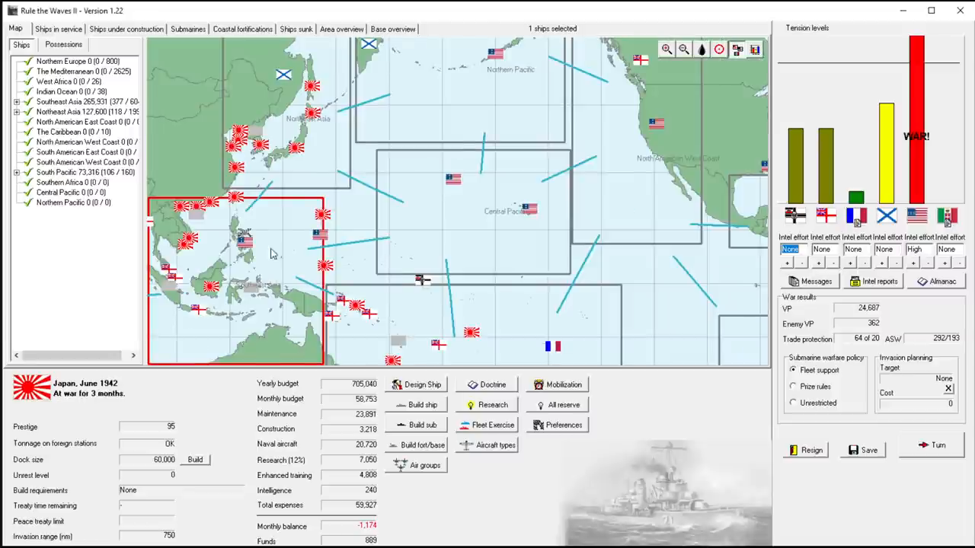
{"action": "scroll", "scroll_direction": "down", "scroll_amount": 3}
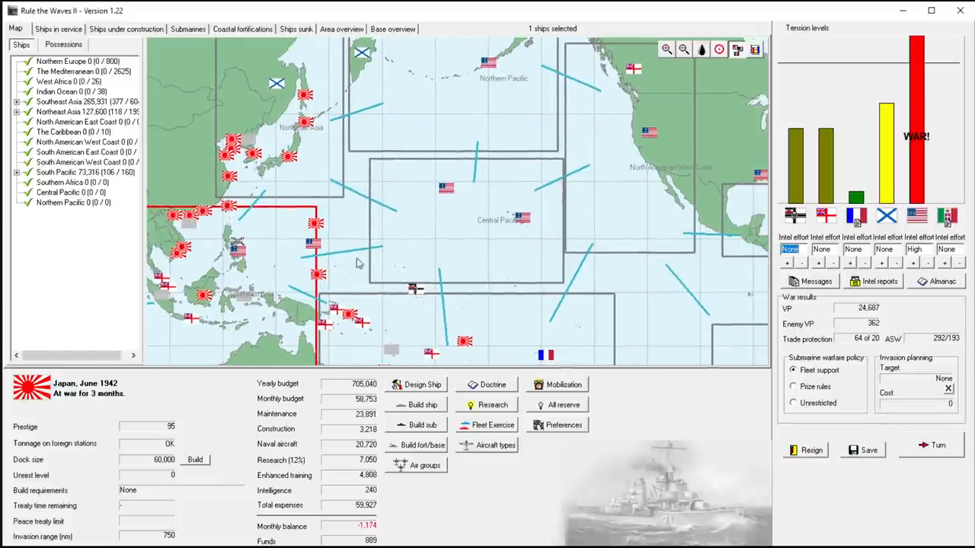
{"action": "mouse_move", "coordinate": [426, 242]}
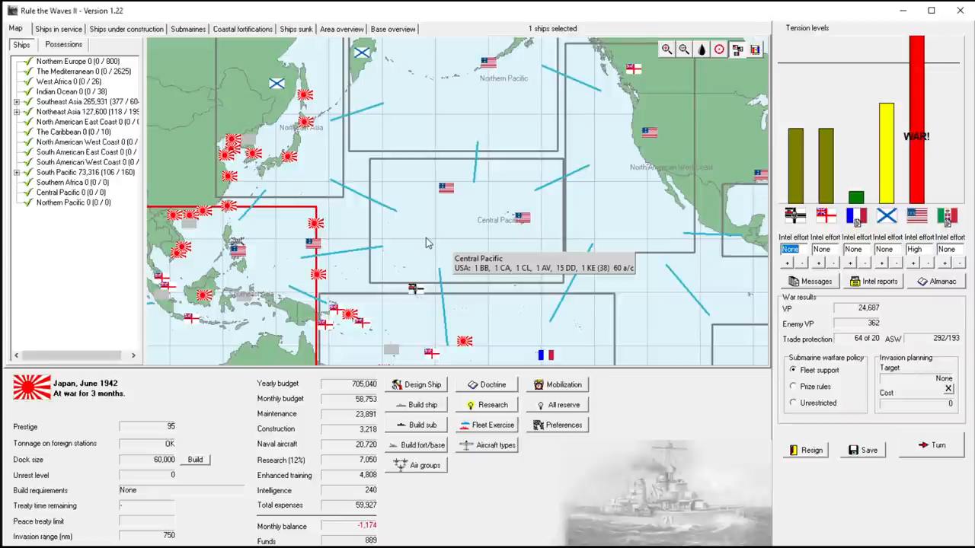
{"action": "mouse_move", "coordinate": [438, 251]}
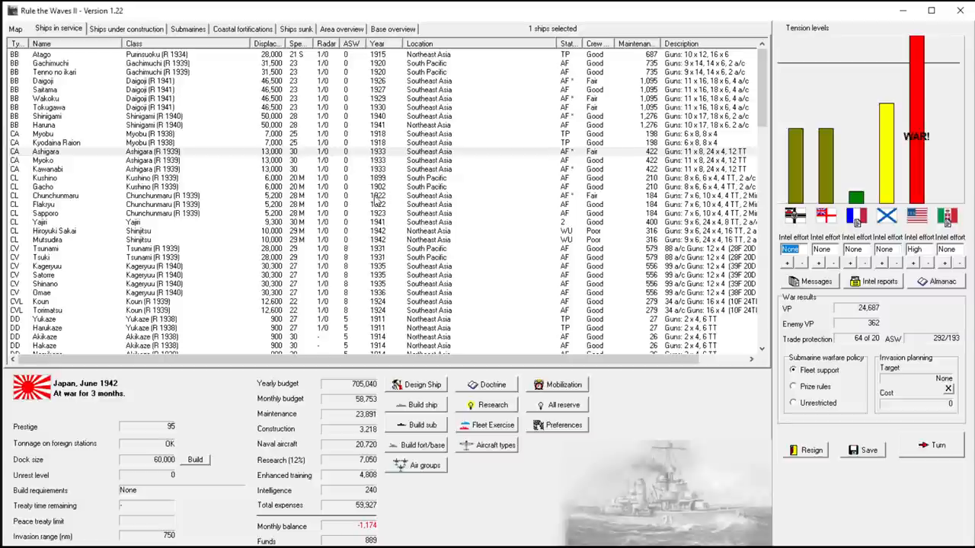
{"action": "left_click", "coordinate": [76, 196]}
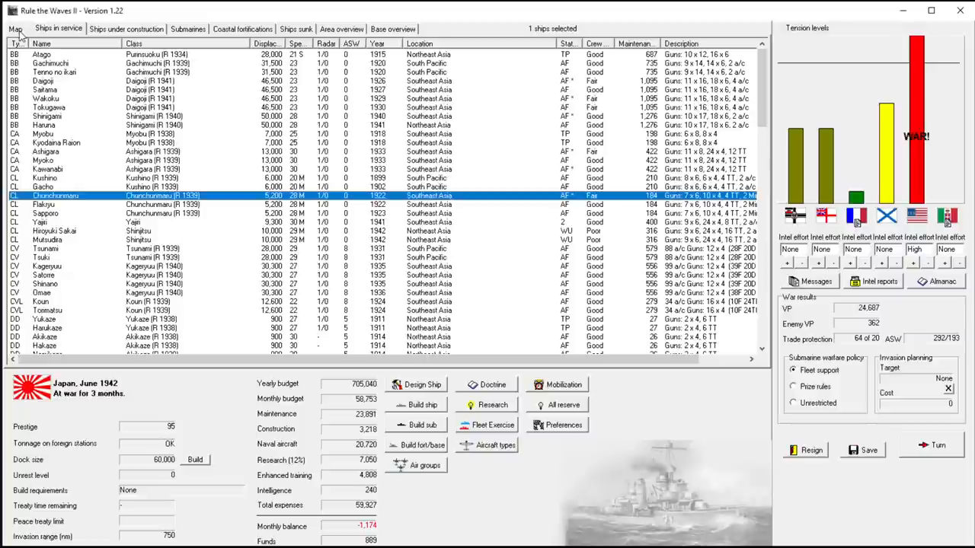
- Try ending the turn, refuse the negative-funds warning, and view the submarine roster
{"action": "left_click", "coordinate": [15, 29]}
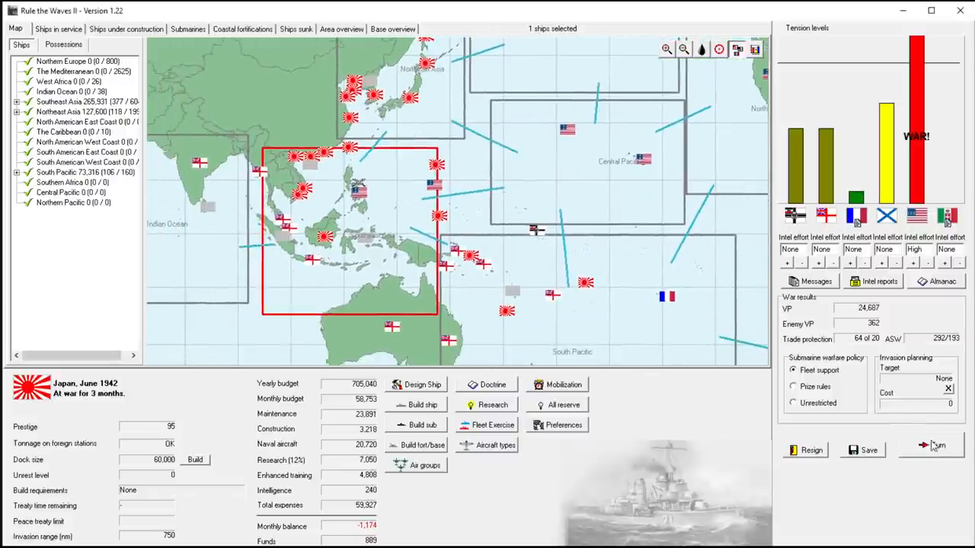
{"action": "left_click", "coordinate": [932, 445]}
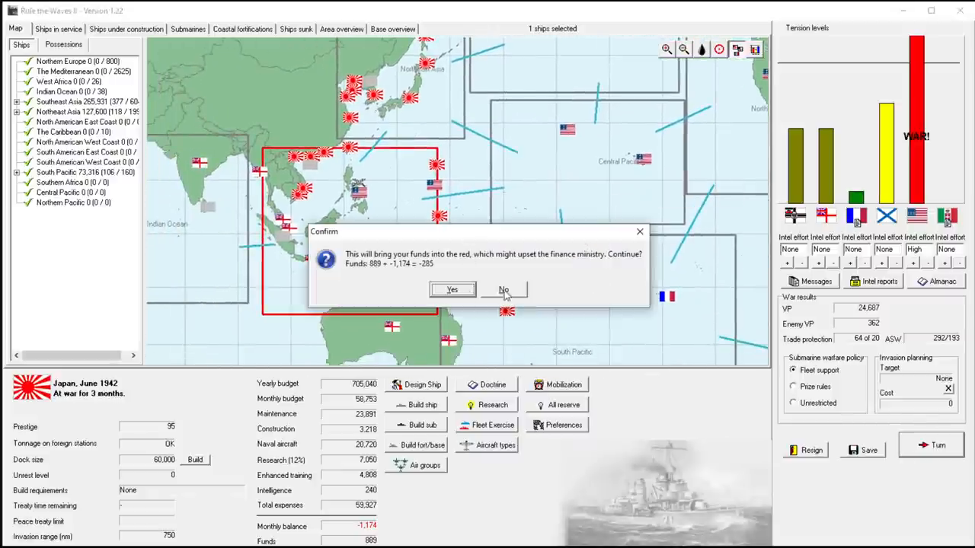
{"action": "left_click", "coordinate": [504, 290]}
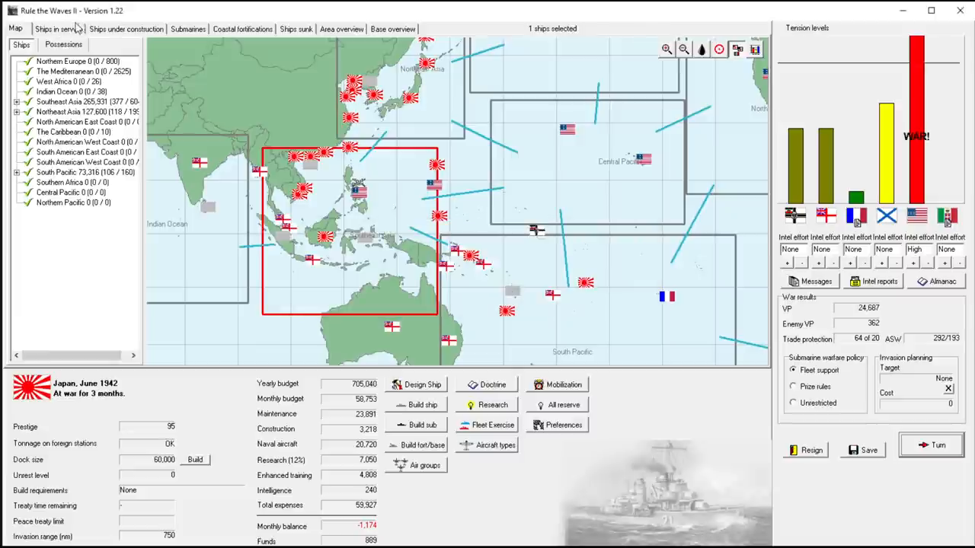
{"action": "left_click", "coordinate": [187, 29]}
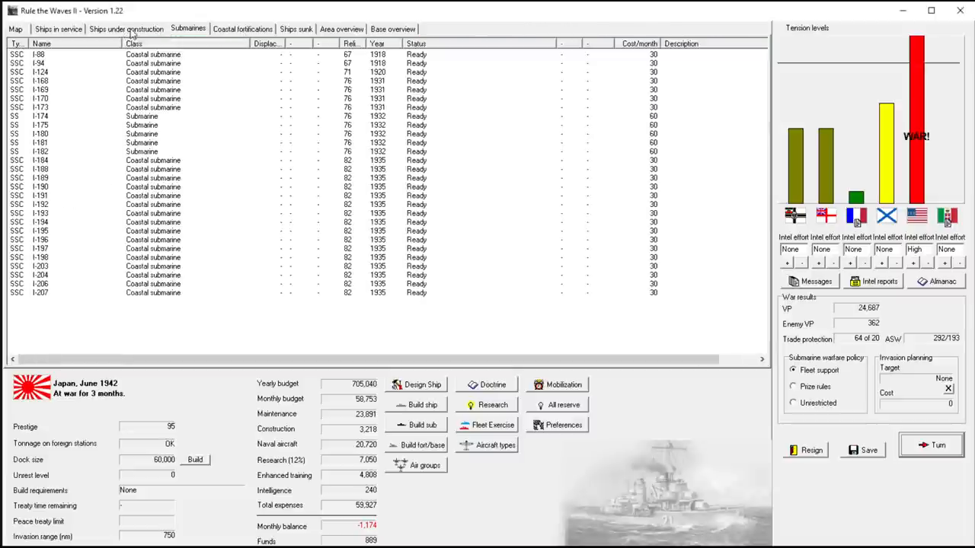
- Review the Shinjitsu and Samakaze builds and put light cruiser Shinjitsu on hold
{"action": "left_click", "coordinate": [125, 29]}
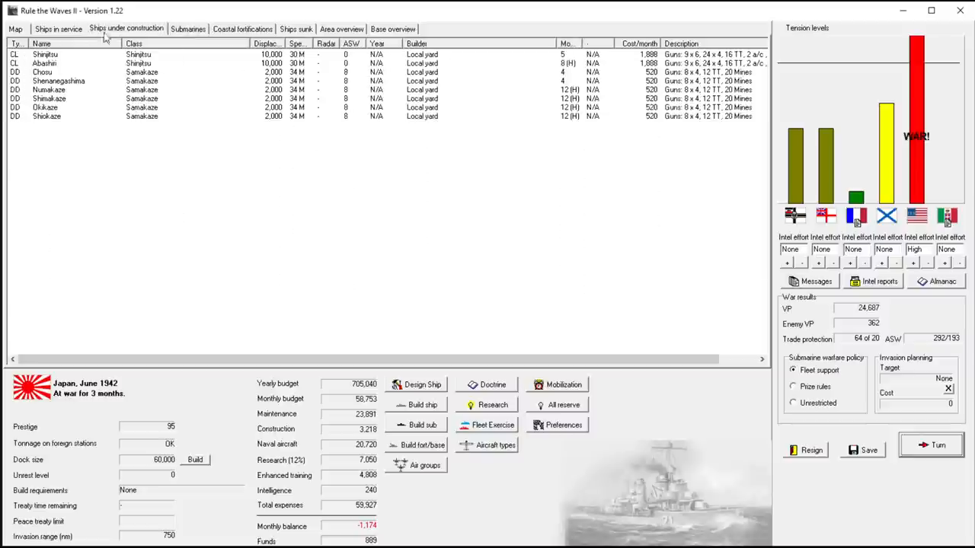
{"action": "mouse_move", "coordinate": [472, 57]}
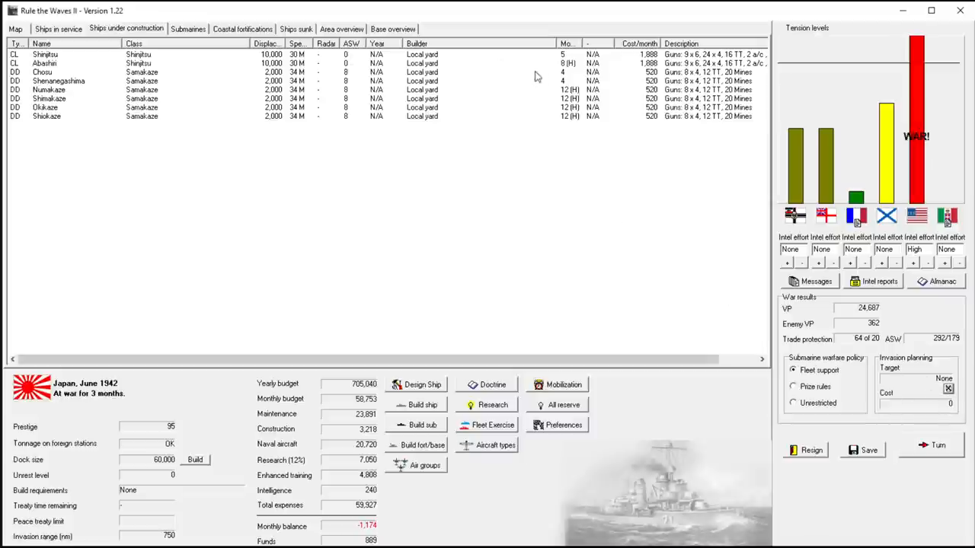
{"action": "mouse_move", "coordinate": [214, 76]}
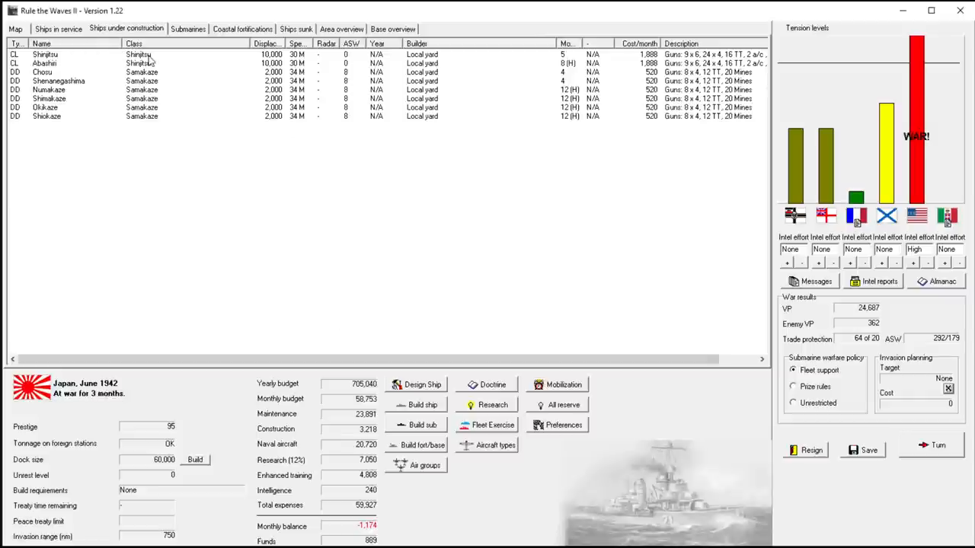
{"action": "right_click", "coordinate": [46, 54]}
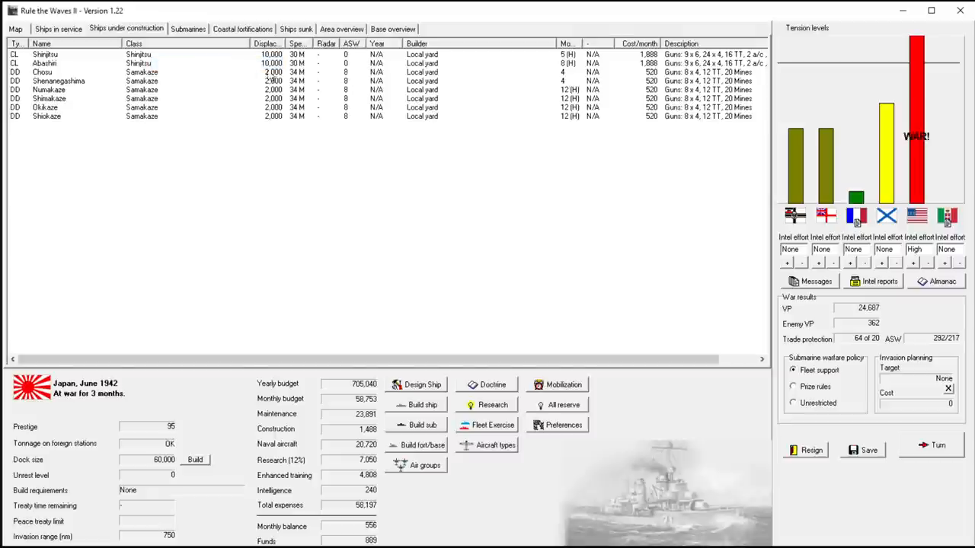
{"action": "mouse_move", "coordinate": [162, 114]}
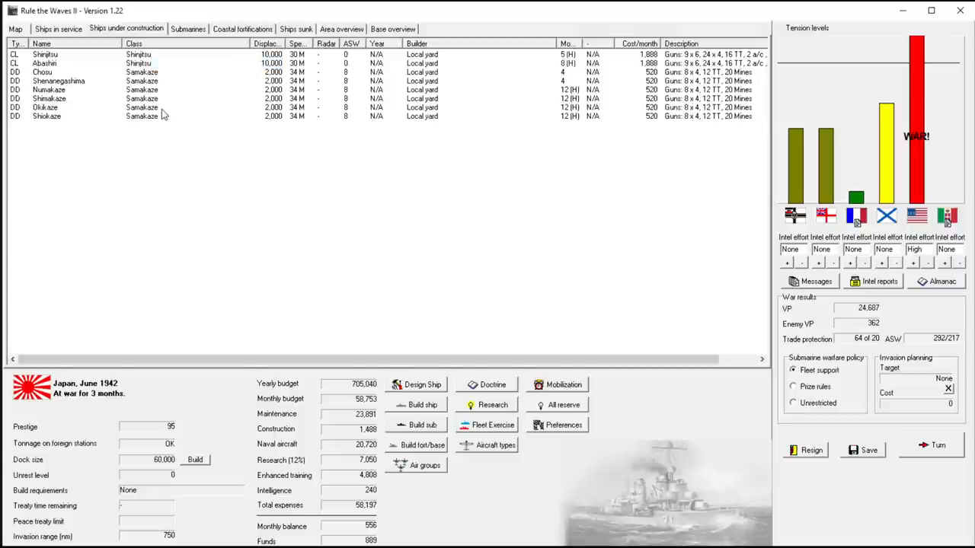
{"action": "mouse_move", "coordinate": [240, 137]}
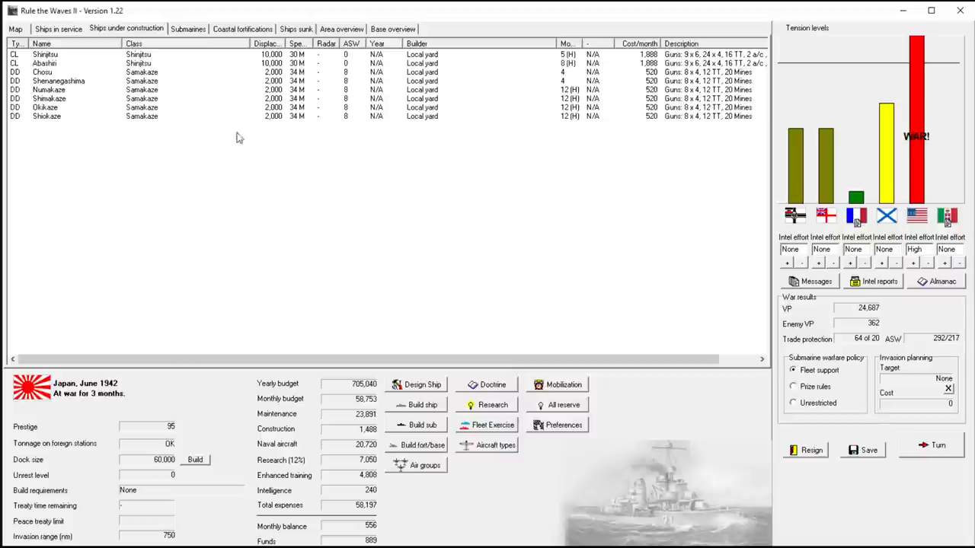
{"action": "mouse_move", "coordinate": [378, 532]}
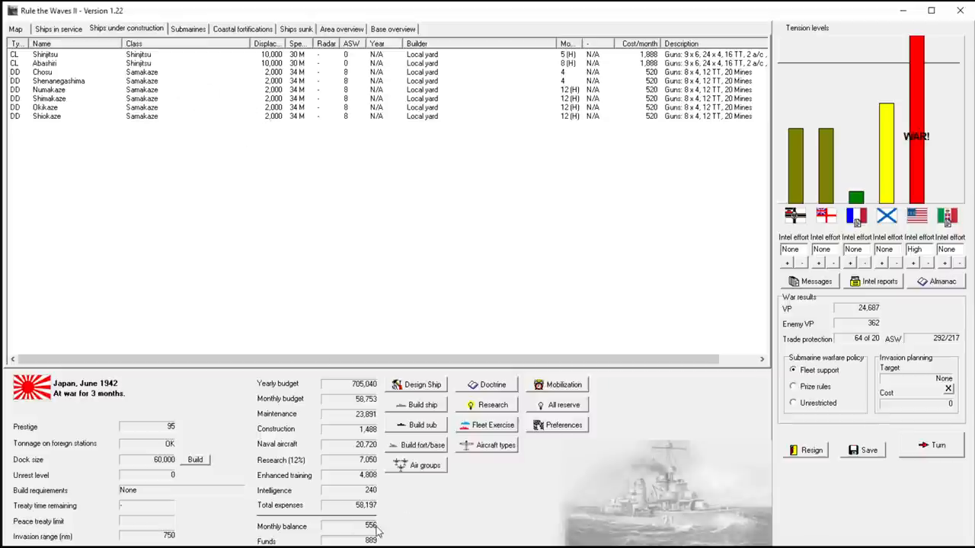
- End the turn, accept the Philippines coastal raid, attack nearby ships, and launch Shinigami's floatplanes
{"action": "left_click", "coordinate": [938, 445]}
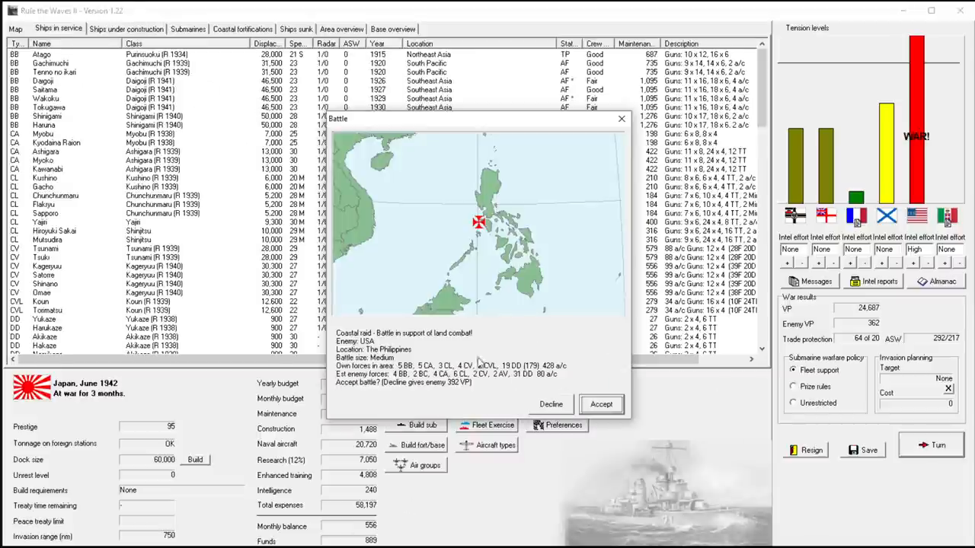
{"action": "left_click", "coordinate": [601, 403]}
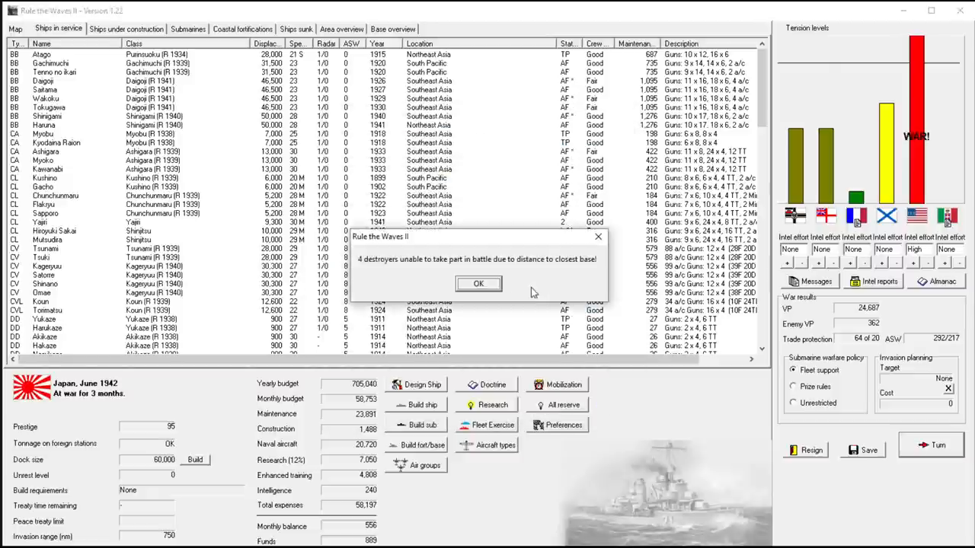
{"action": "left_click", "coordinate": [478, 283]}
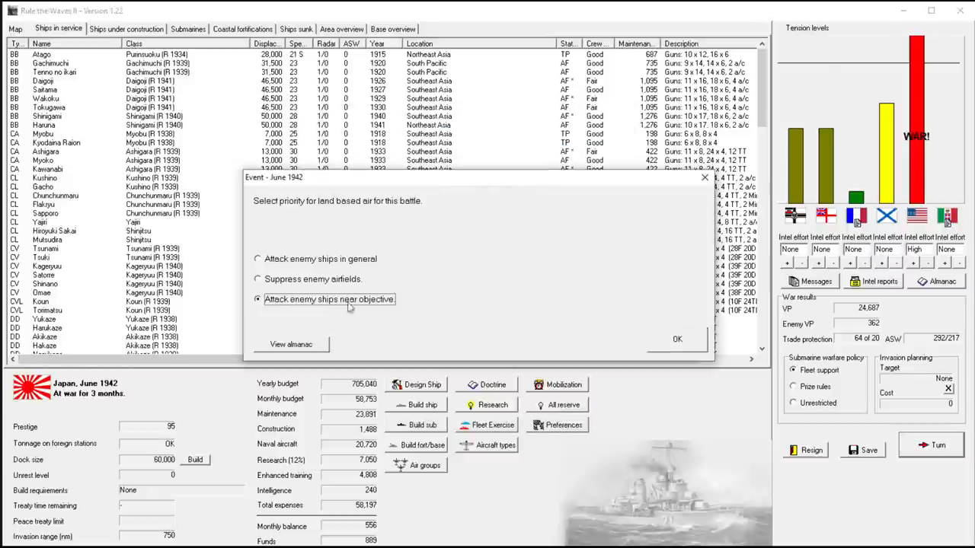
{"action": "left_click", "coordinate": [676, 339]}
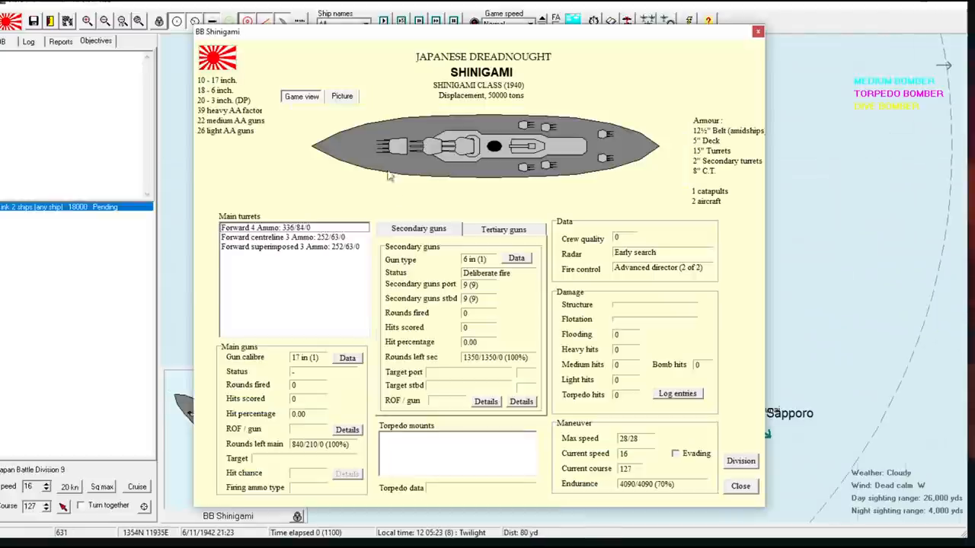
{"action": "mouse_move", "coordinate": [757, 32]}
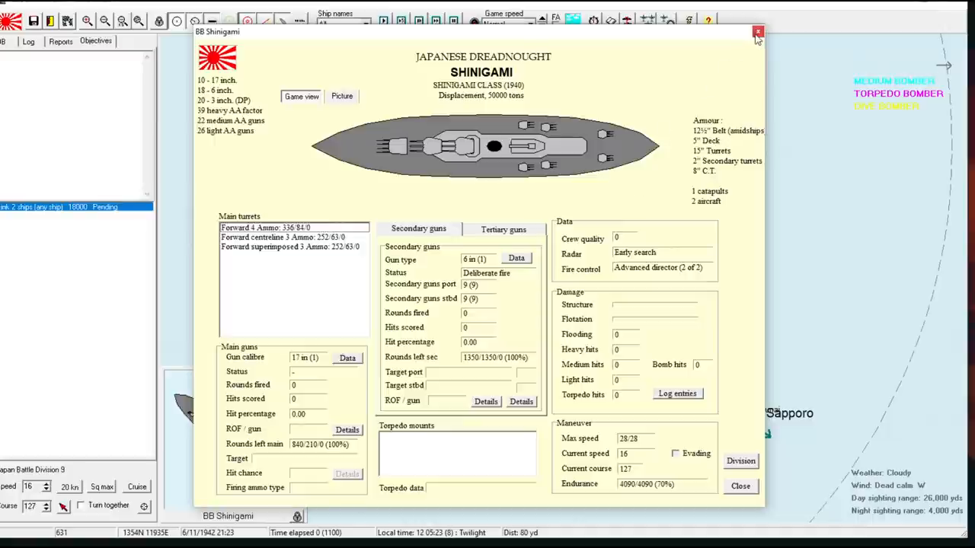
{"action": "left_click", "coordinate": [758, 32]}
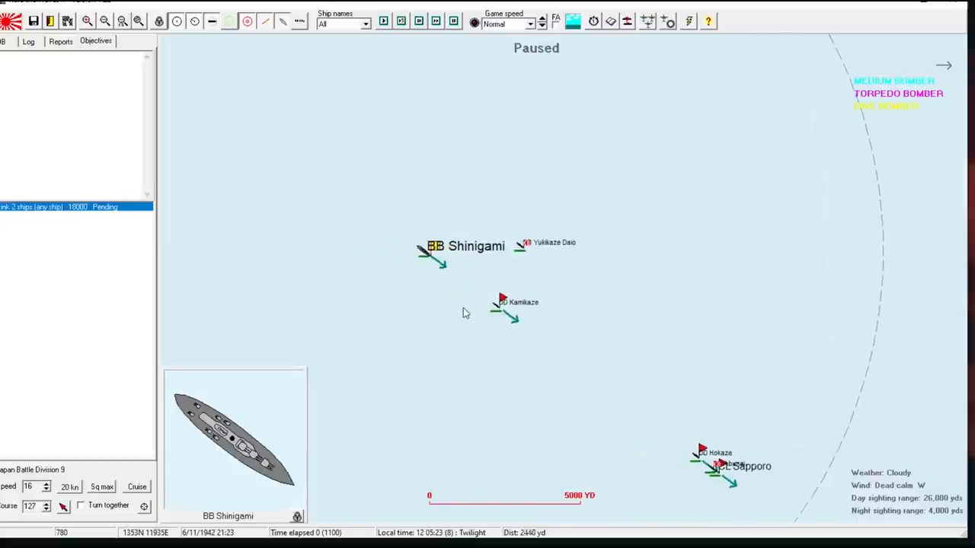
{"action": "mouse_move", "coordinate": [449, 306]}
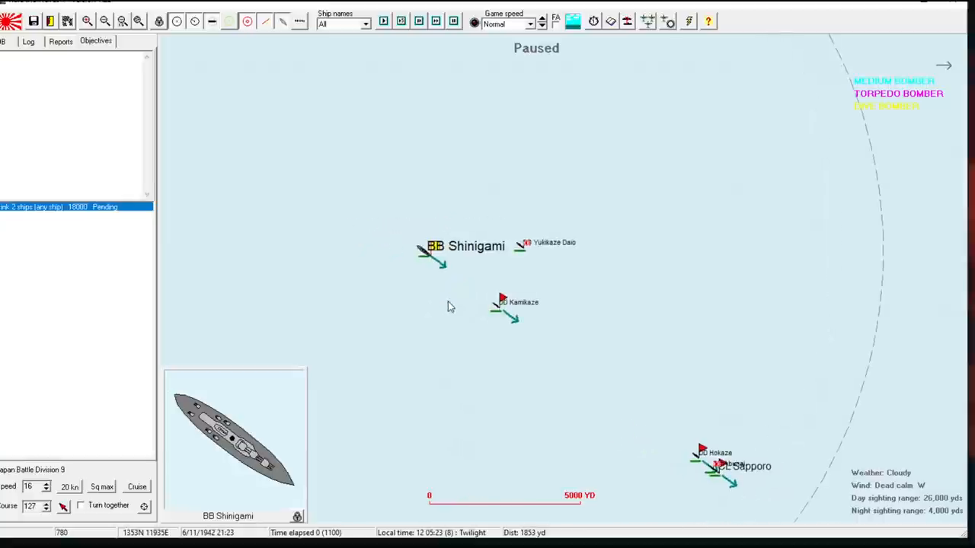
{"action": "mouse_move", "coordinate": [355, 245]}
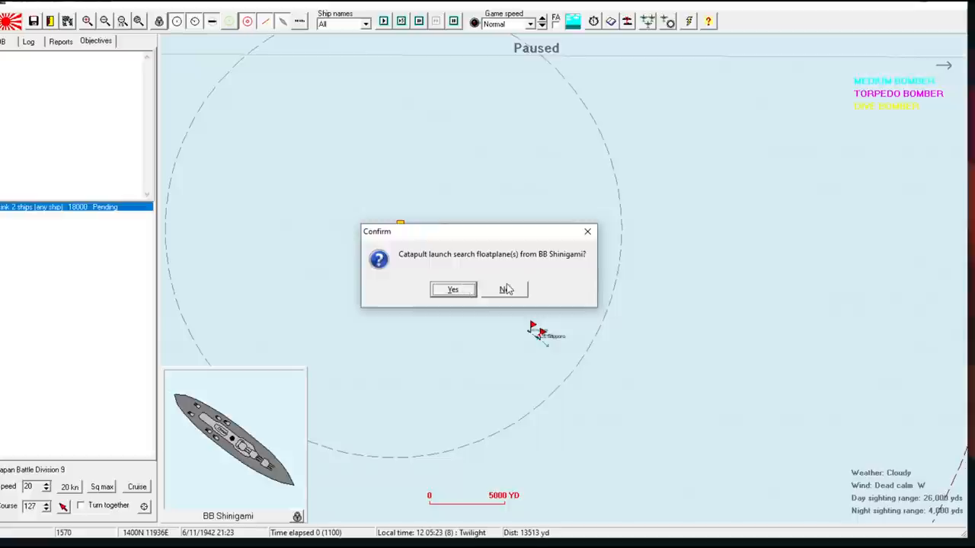
{"action": "mouse_move", "coordinate": [480, 277]}
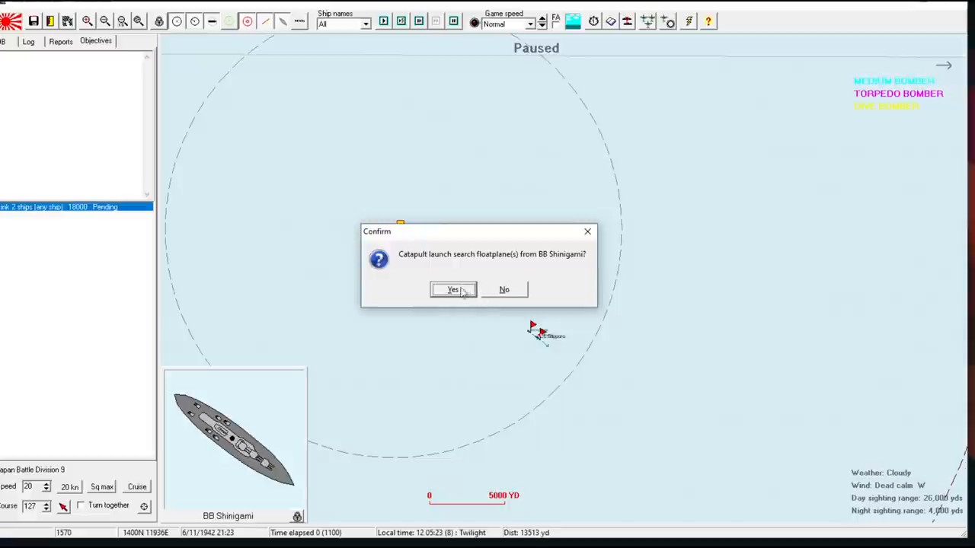
{"action": "left_click", "coordinate": [453, 289]}
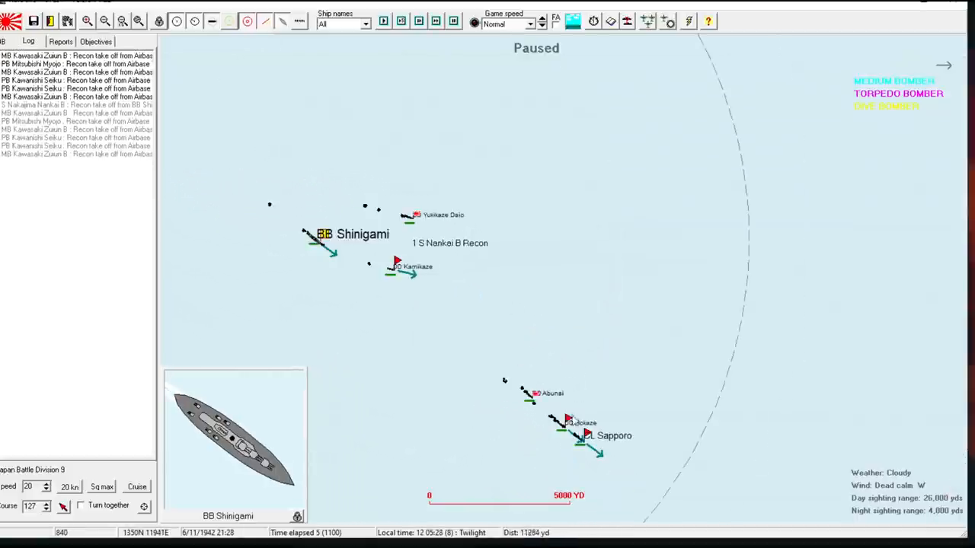
{"action": "left_click", "coordinate": [586, 435]}
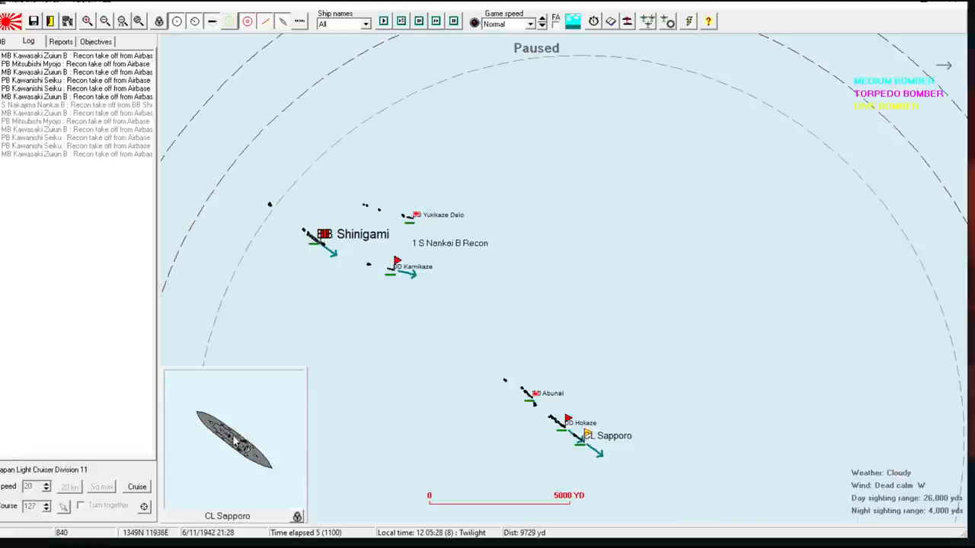
{"action": "double_click", "coordinate": [234, 442]}
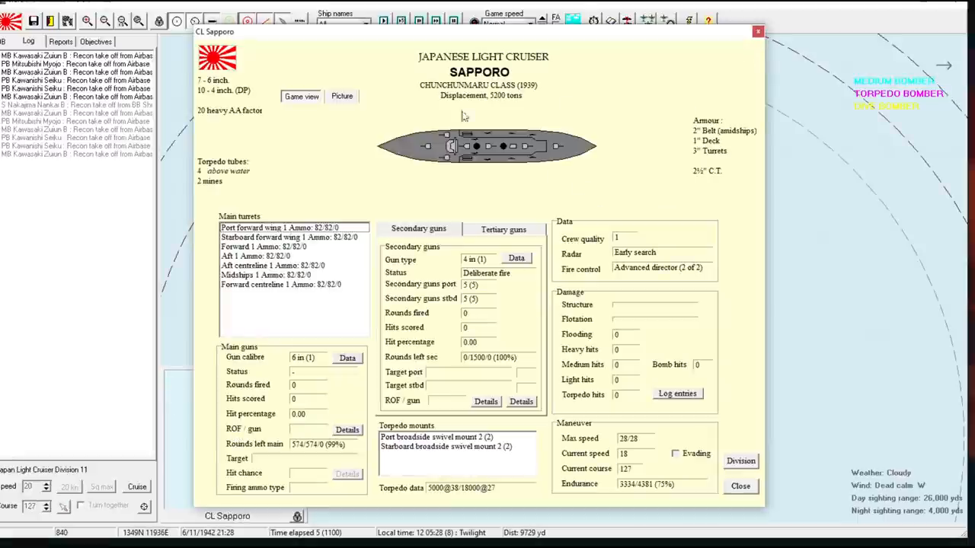
{"action": "left_click", "coordinate": [739, 486]}
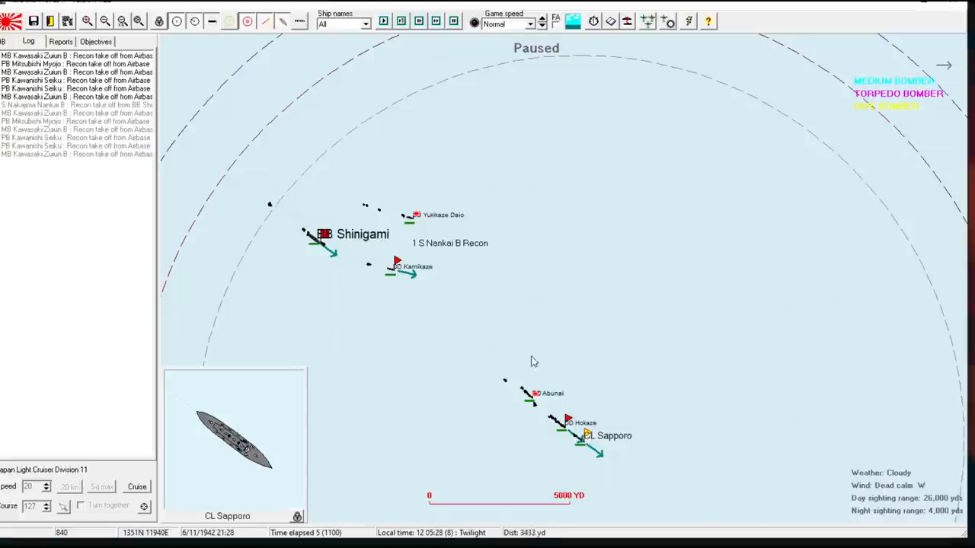
{"action": "mouse_move", "coordinate": [593, 438]}
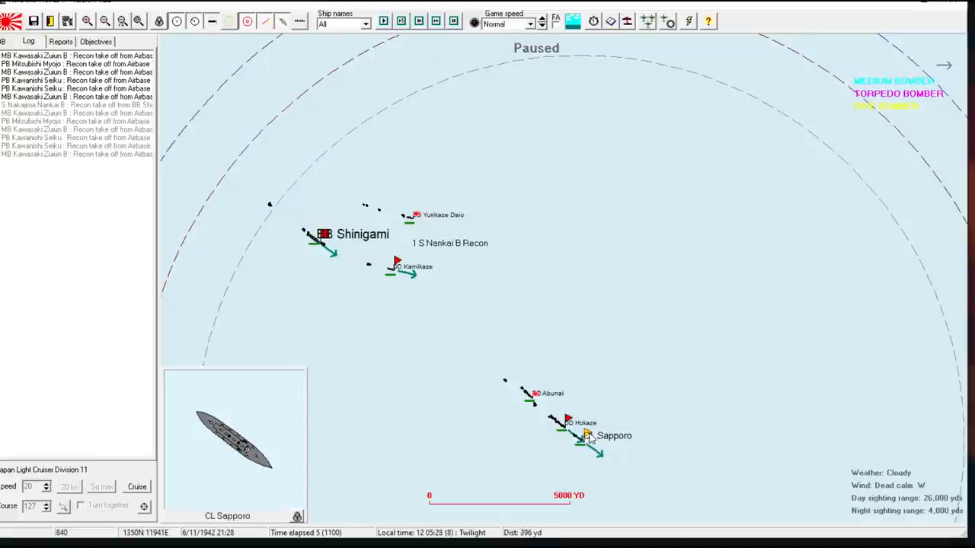
{"action": "double_click", "coordinate": [586, 435]}
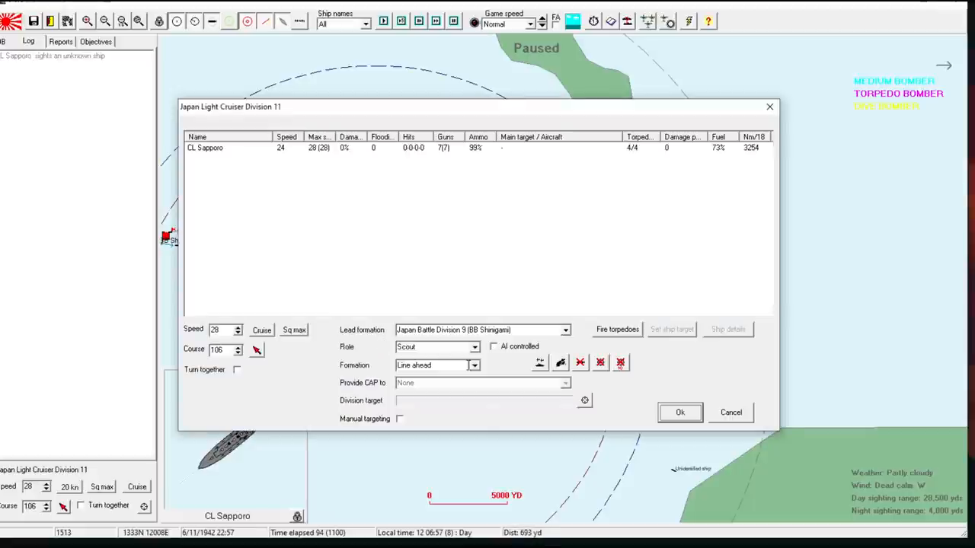
- Confirm Light Cruiser Division 11's scout orders at 28 knots
{"action": "left_click", "coordinate": [474, 347]}
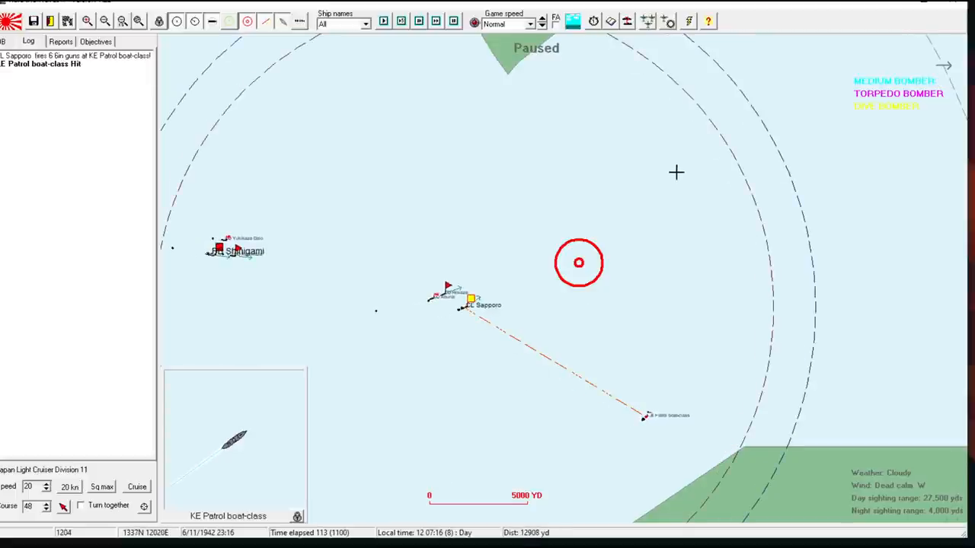
{"action": "mouse_move", "coordinate": [544, 188]}
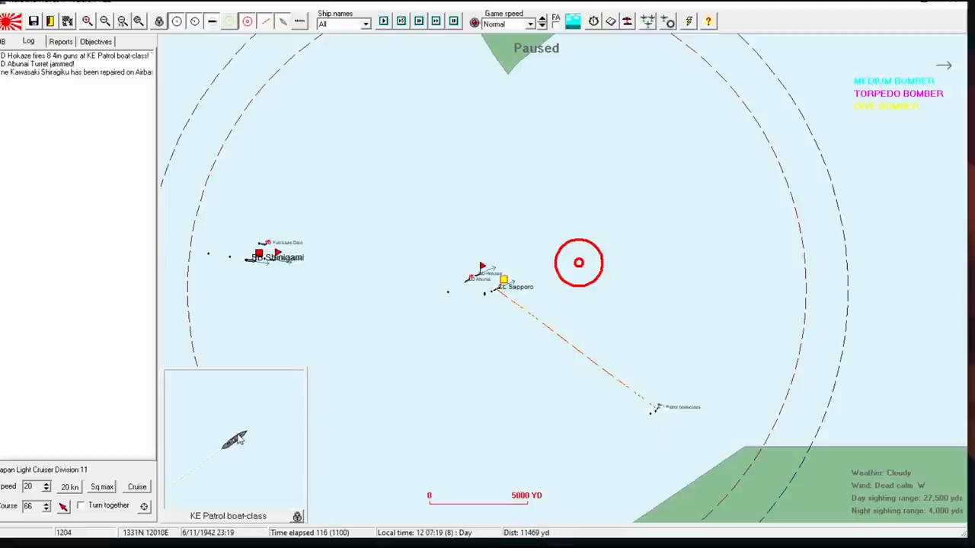
{"action": "mouse_move", "coordinate": [748, 191]}
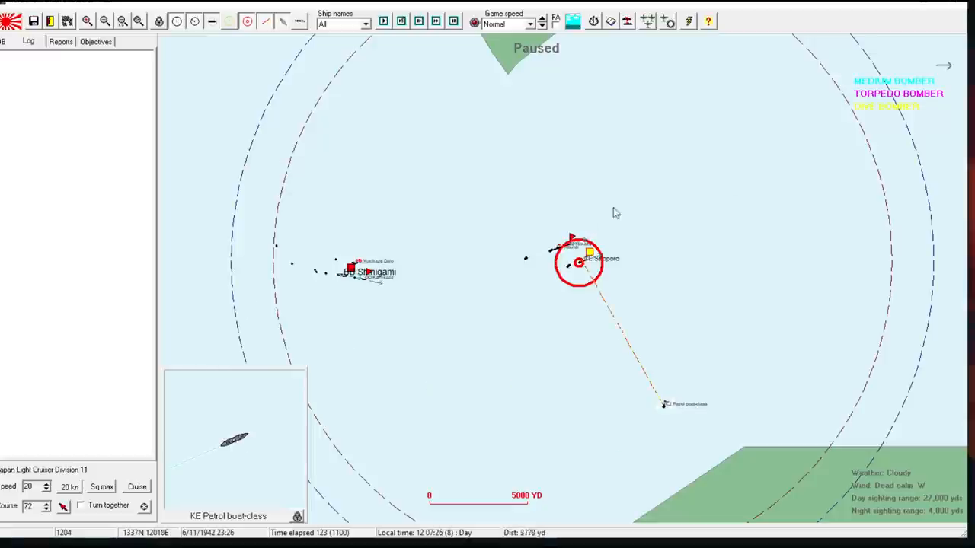
- Give Sapporo's division a Support role and confirm Battle Division 9's orders at 20 knots
{"action": "double_click", "coordinate": [578, 262]}
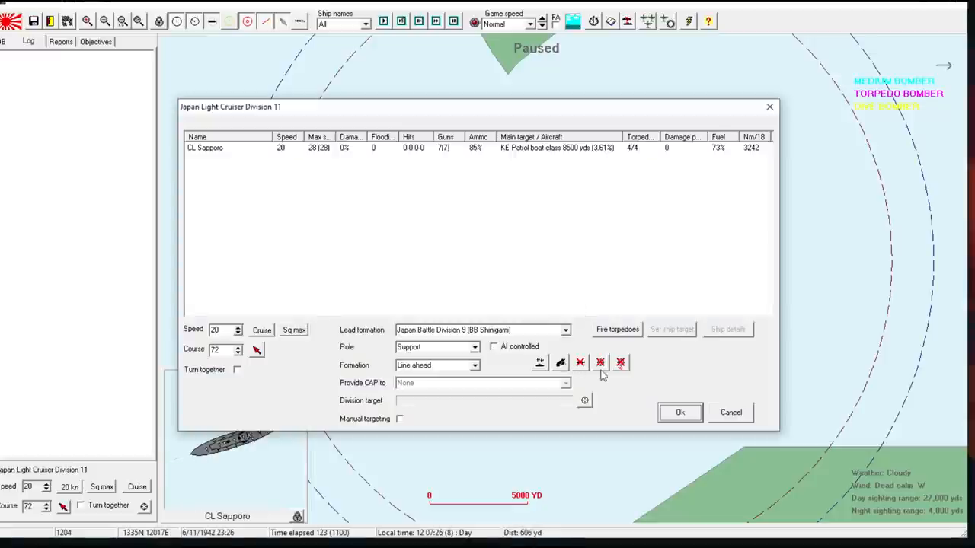
{"action": "left_click", "coordinate": [678, 412]}
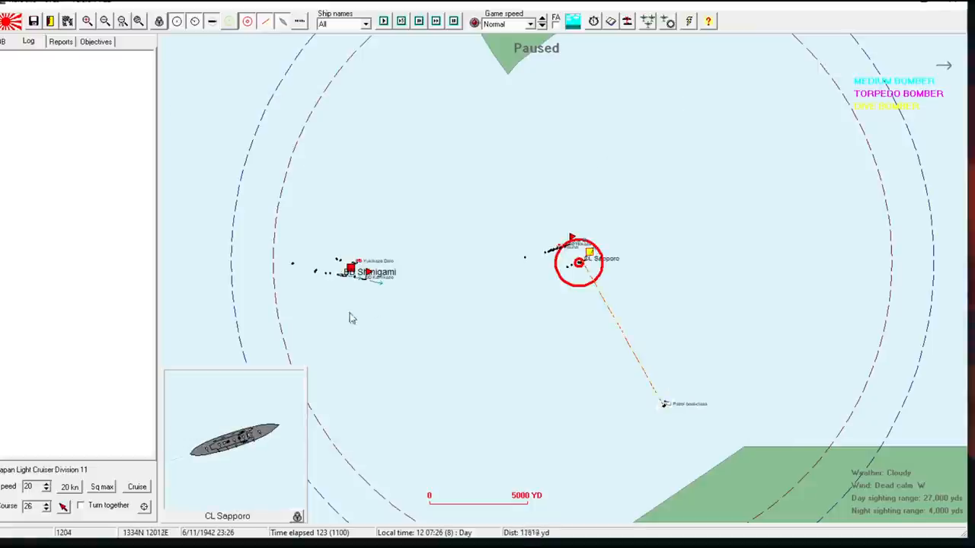
{"action": "left_click", "coordinate": [350, 270]}
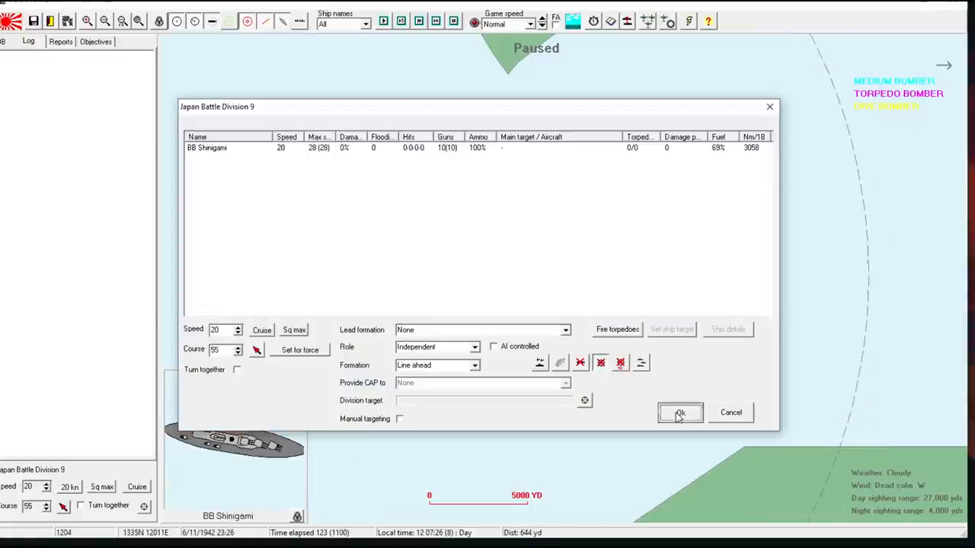
{"action": "left_click", "coordinate": [678, 413]}
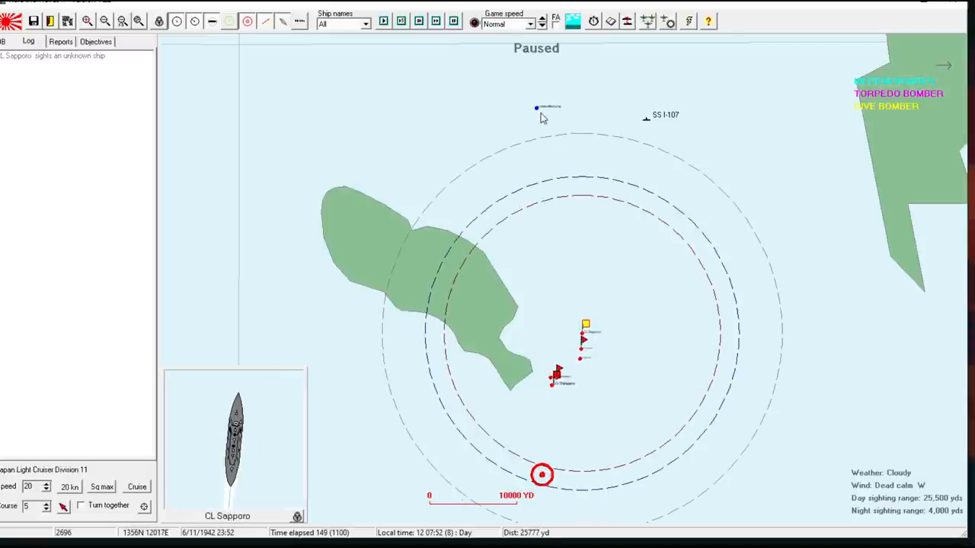
{"action": "mouse_move", "coordinate": [589, 316]}
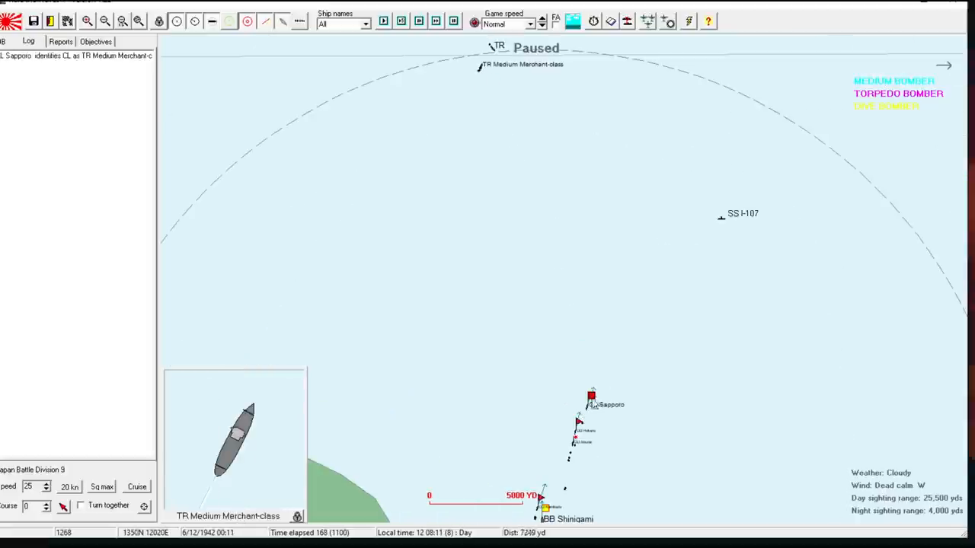
- Let the force steam north until Sapporo identifies the merchant, then open Battle Division 9's orders
{"action": "left_click", "coordinate": [592, 396]}
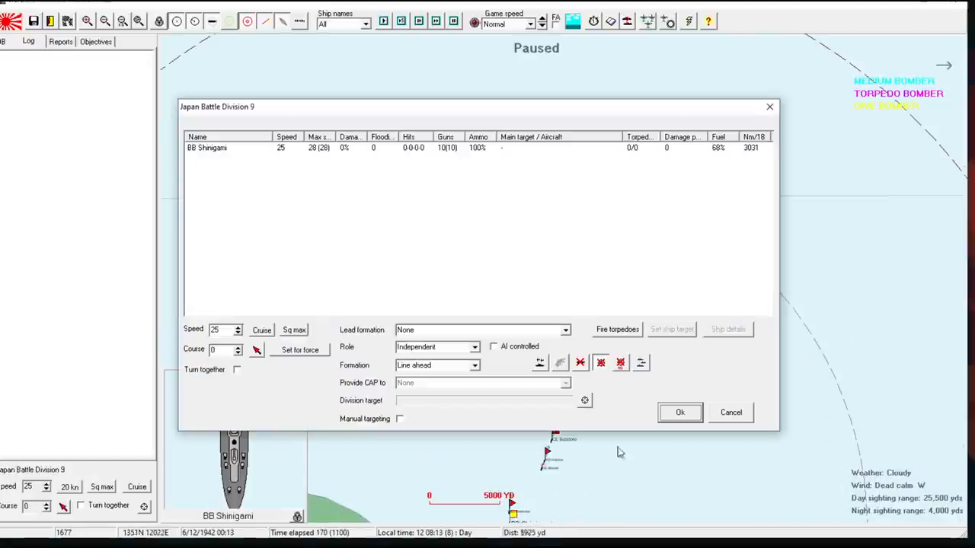
- Confirm Battle Division 9 and Light Cruiser Division 11 orders, and review the destroyer division's ships
{"action": "left_click", "coordinate": [678, 412]}
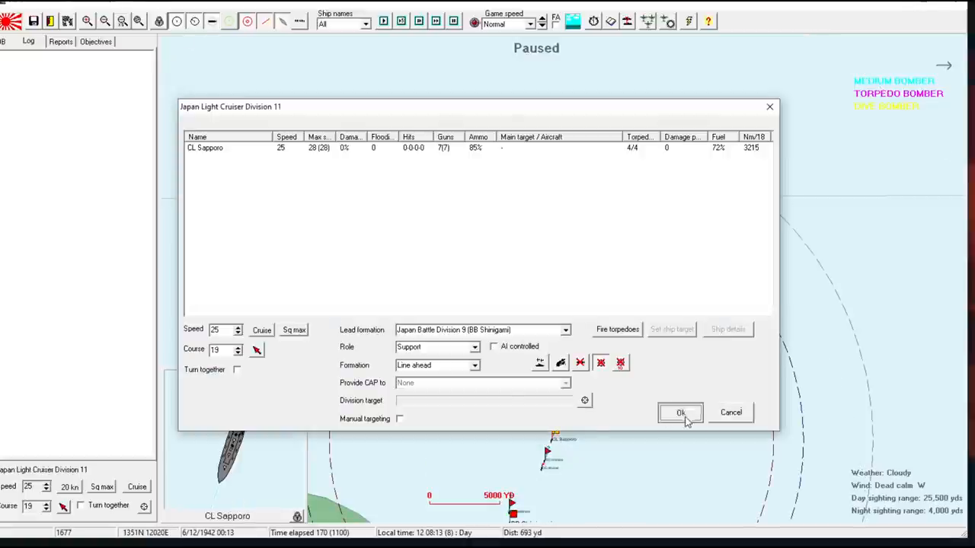
{"action": "left_click", "coordinate": [678, 412]}
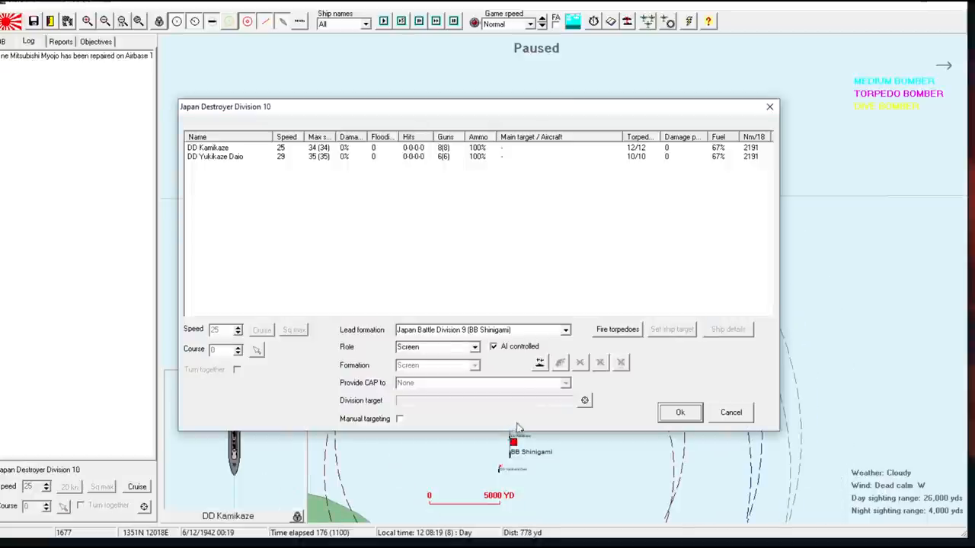
{"action": "mouse_move", "coordinate": [217, 153]}
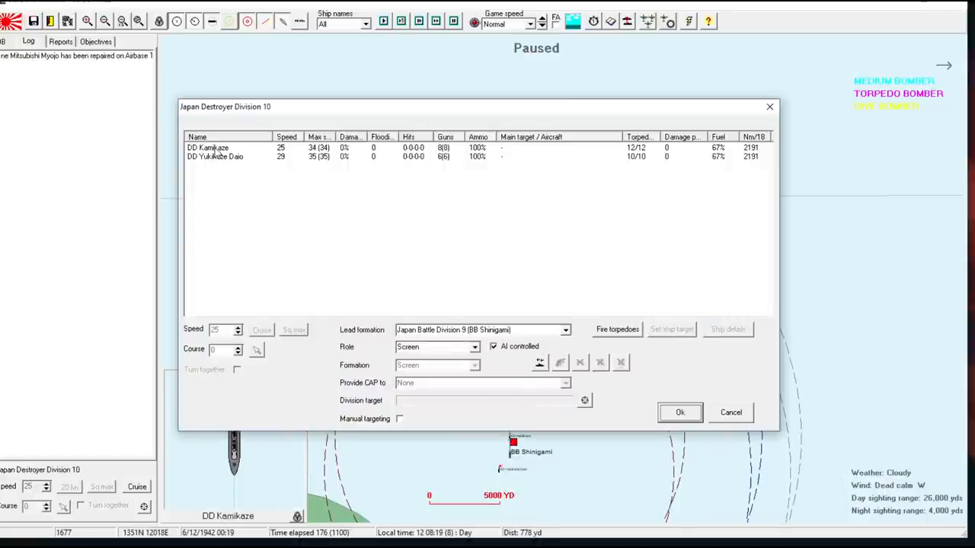
{"action": "left_click", "coordinate": [229, 148]}
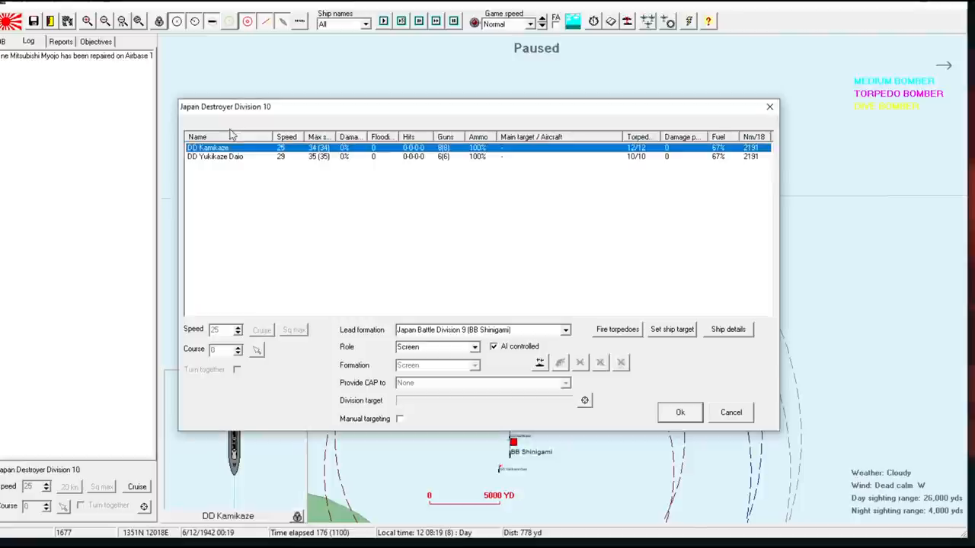
{"action": "left_click", "coordinate": [216, 156]}
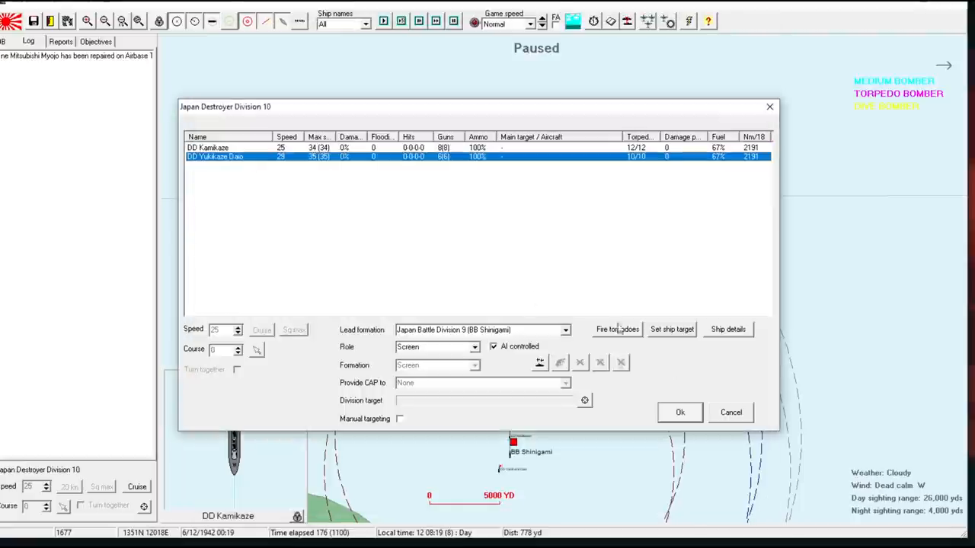
{"action": "left_click", "coordinate": [678, 412]}
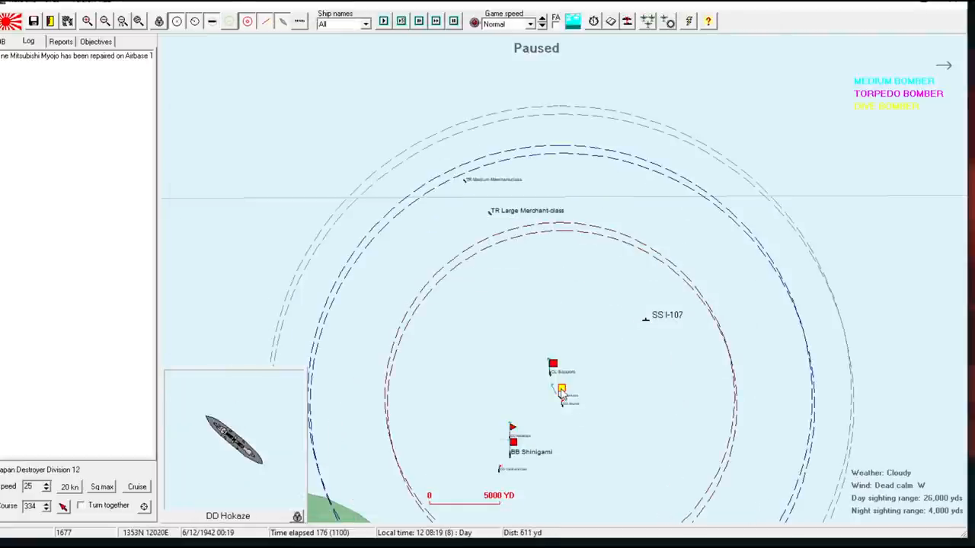
- Set the destroyer division's lead formation to Light Cruiser Division 11 and confirm
{"action": "double_click", "coordinate": [236, 442]}
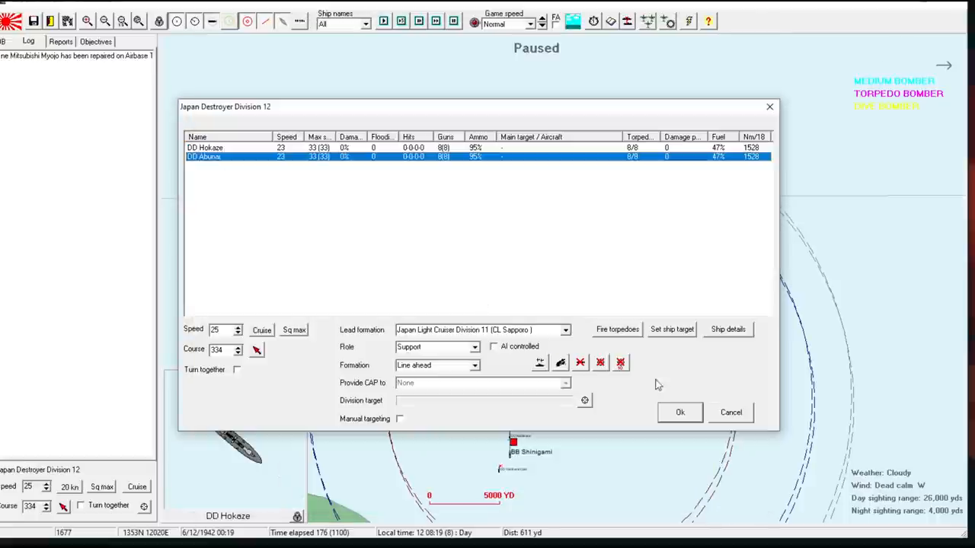
{"action": "left_click", "coordinate": [564, 330]}
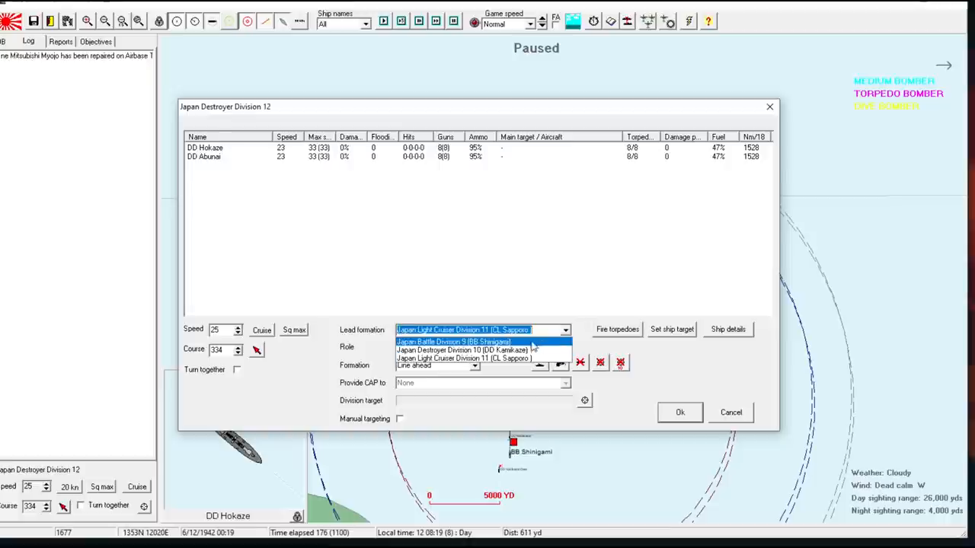
{"action": "left_click", "coordinate": [453, 341]}
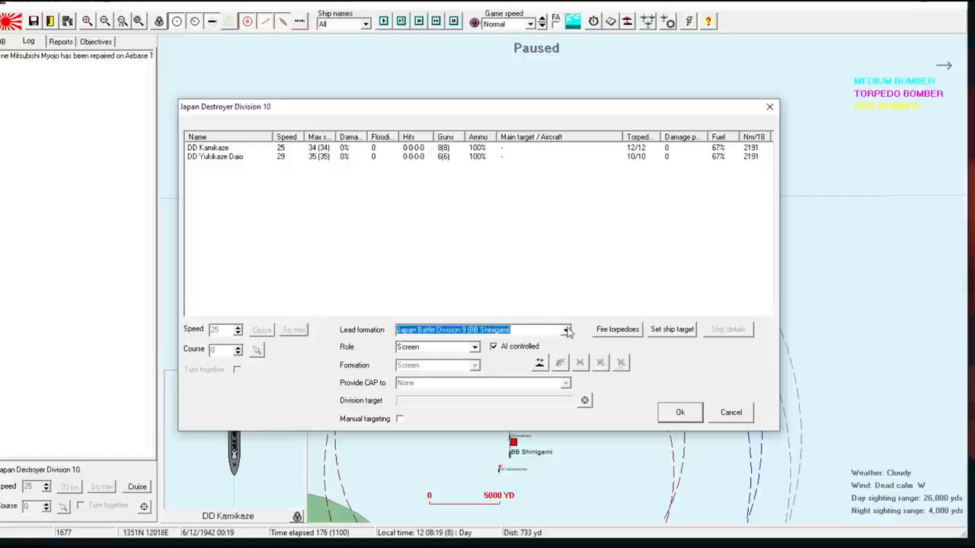
{"action": "left_click", "coordinate": [565, 329]}
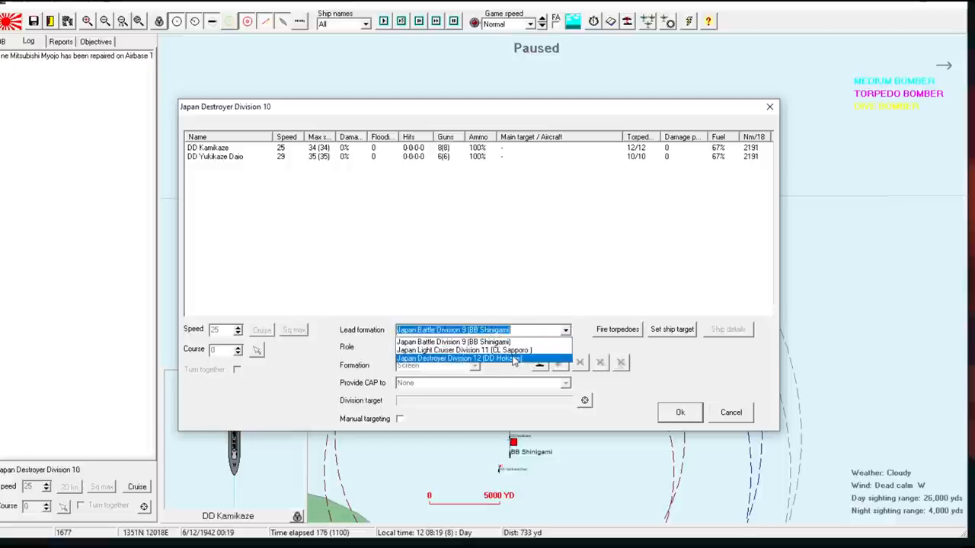
{"action": "left_click", "coordinate": [457, 358]}
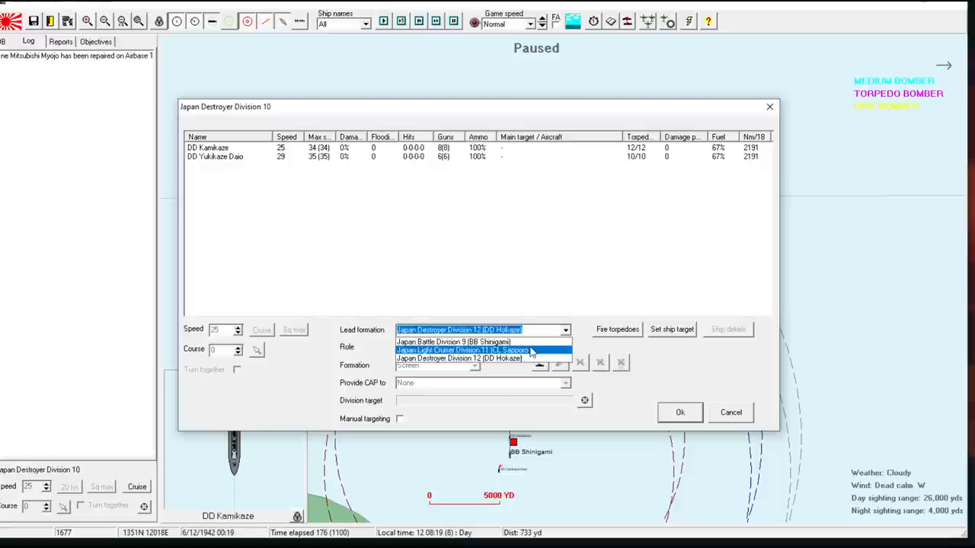
{"action": "left_click", "coordinate": [462, 350]}
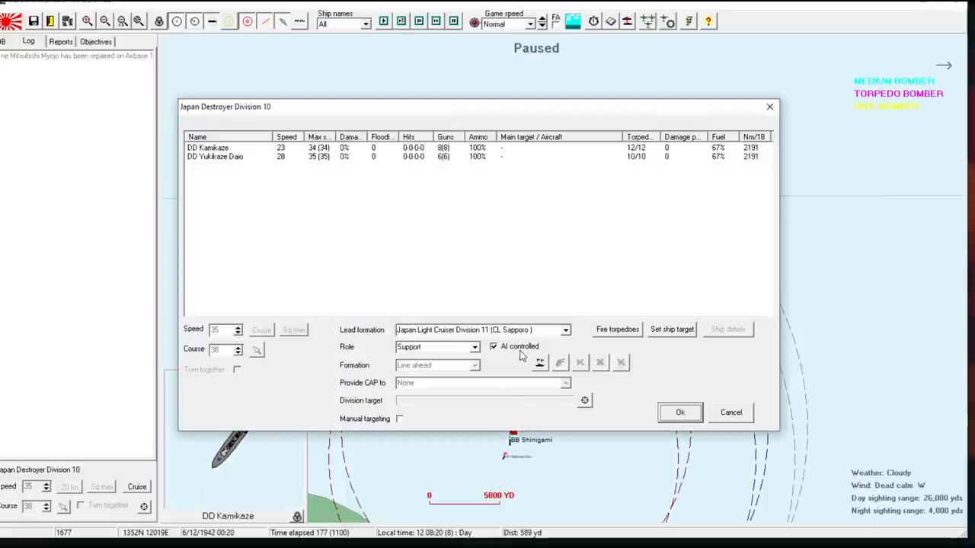
{"action": "left_click", "coordinate": [679, 412]}
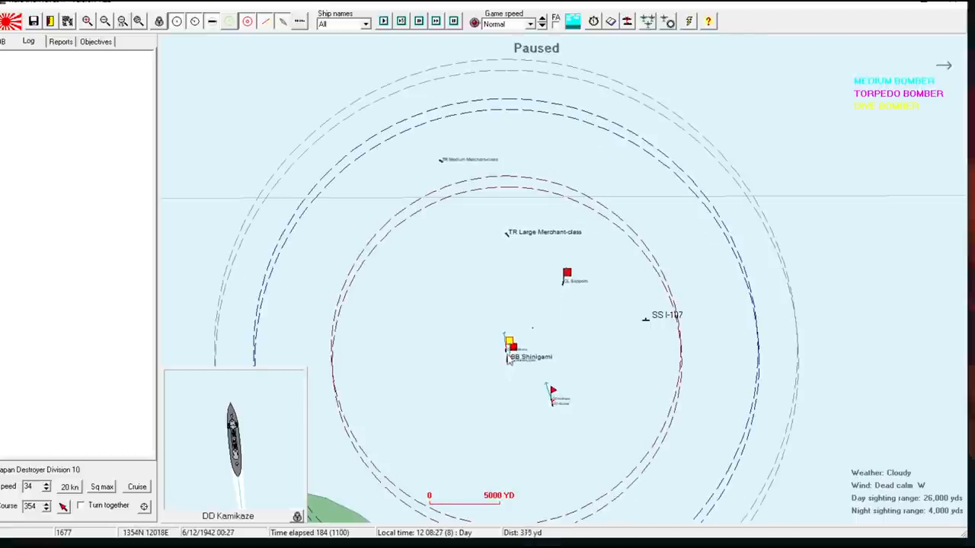
- Review and confirm the cruiser and battleship division orders, then select another Japanese ship
{"action": "left_click", "coordinate": [509, 344]}
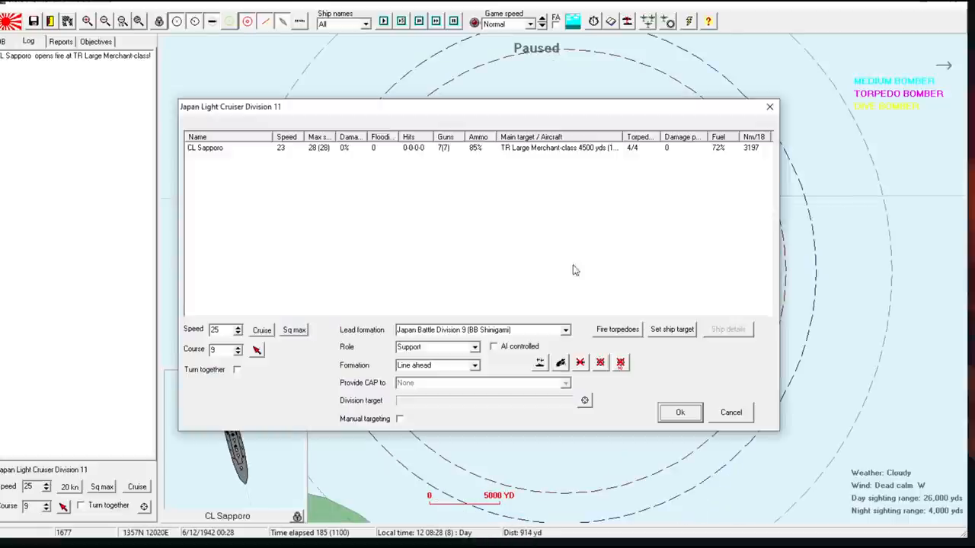
{"action": "left_click", "coordinate": [679, 412]}
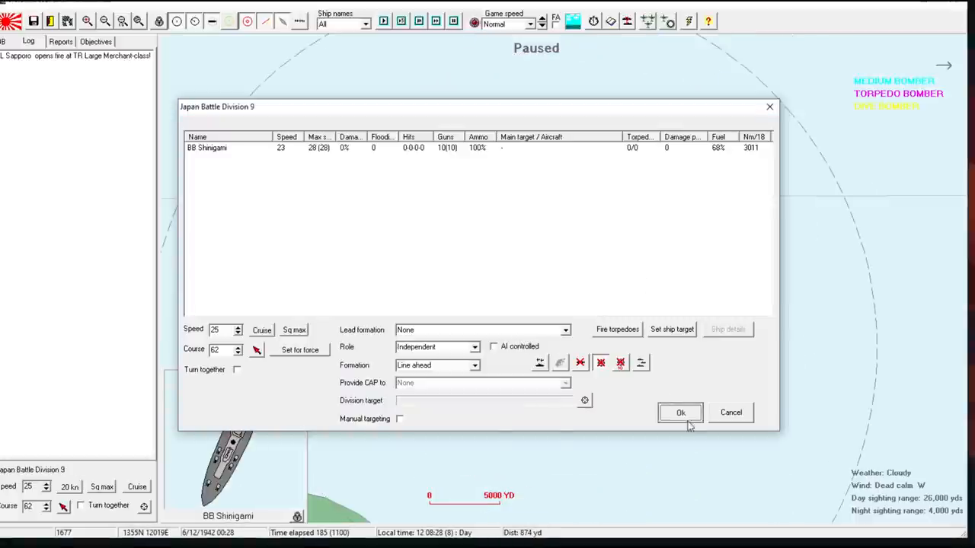
{"action": "left_click", "coordinate": [680, 412]}
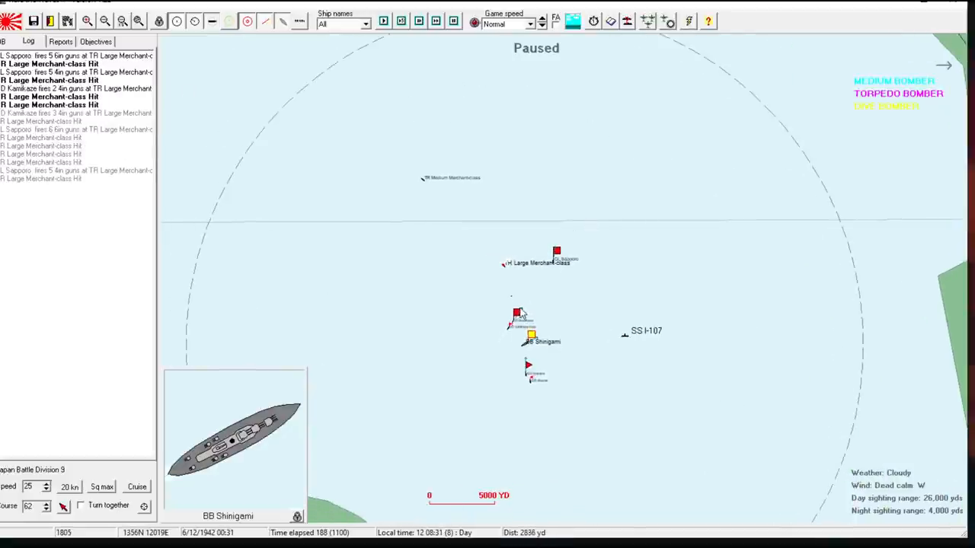
{"action": "left_click", "coordinate": [514, 305]}
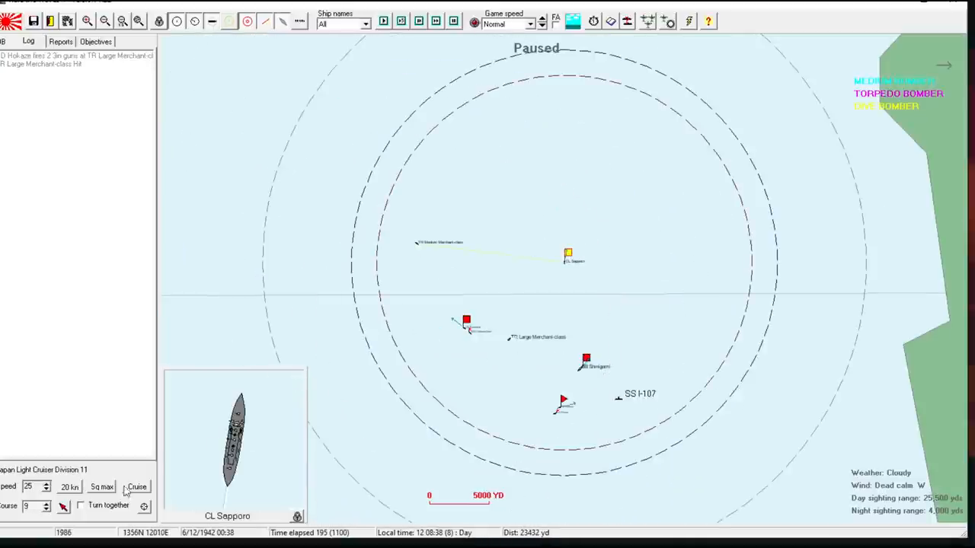
- Slow the cruiser division to cruising speed and resume the battle until two ships are sunk
{"action": "left_click", "coordinate": [585, 358]}
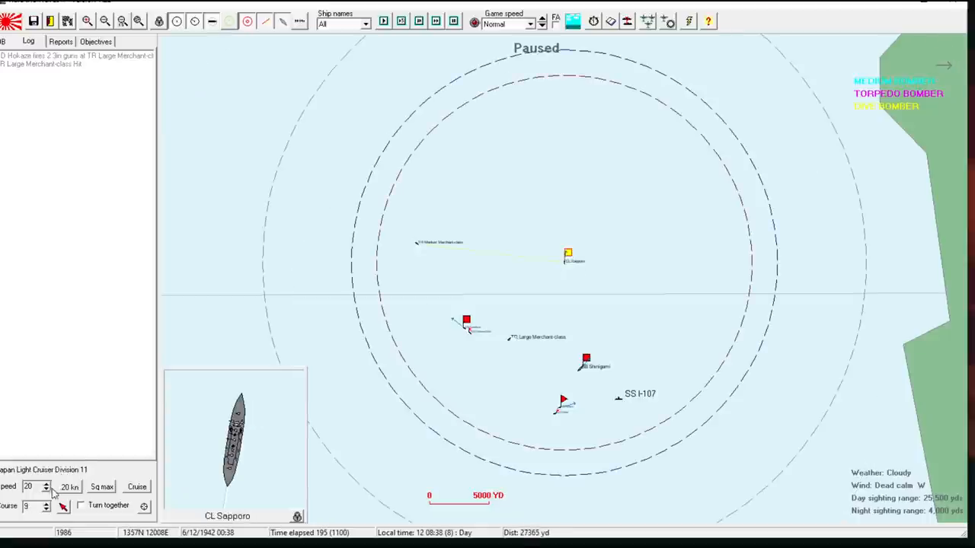
{"action": "left_click", "coordinate": [46, 483]}
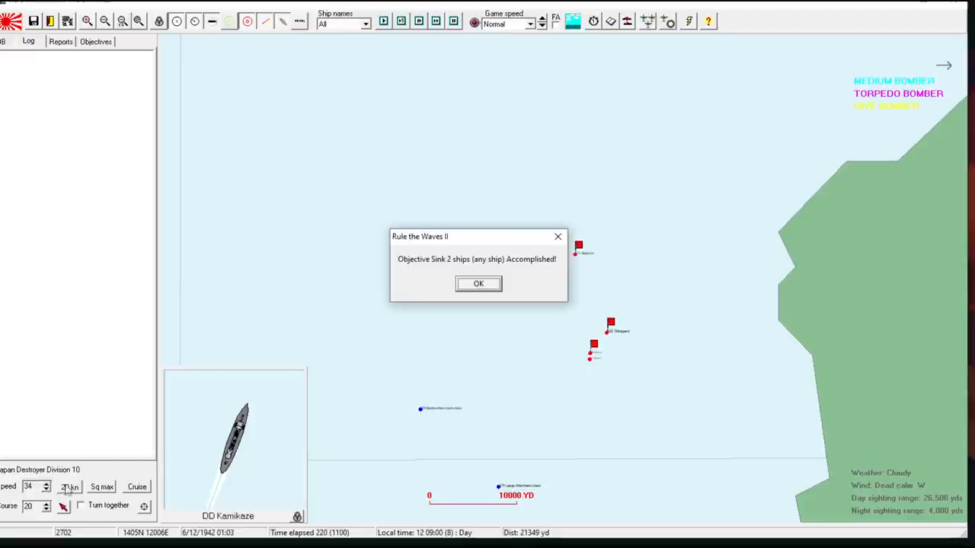
- Dismiss the objective message, resume, and confirm Destroyer Division 12's support orders behind Battle Division 9
{"action": "left_click", "coordinate": [478, 283]}
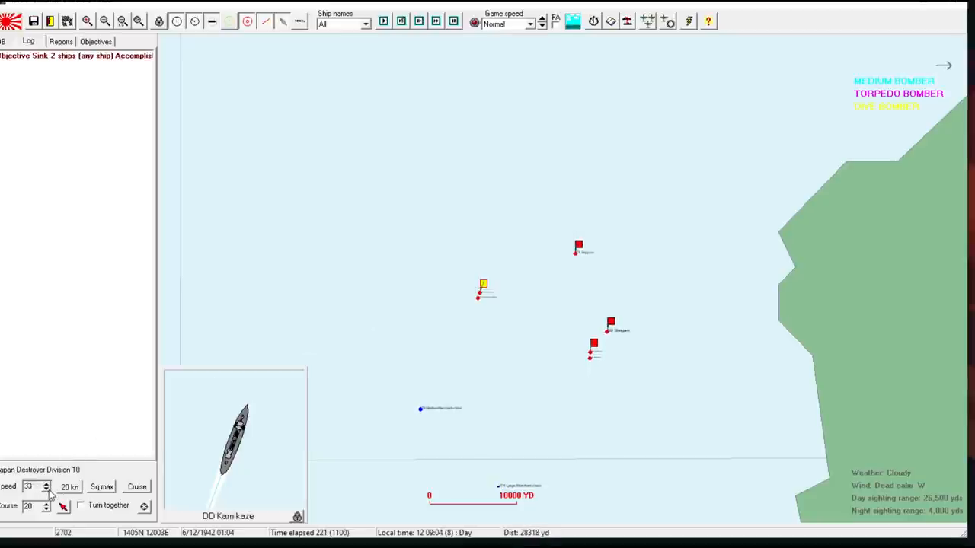
{"action": "left_click", "coordinate": [46, 490]}
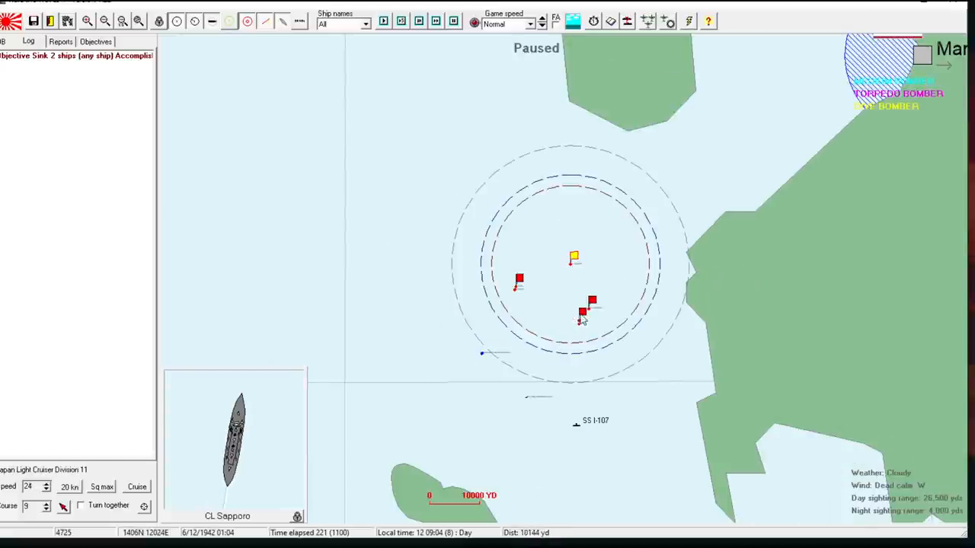
{"action": "left_click", "coordinate": [583, 311]}
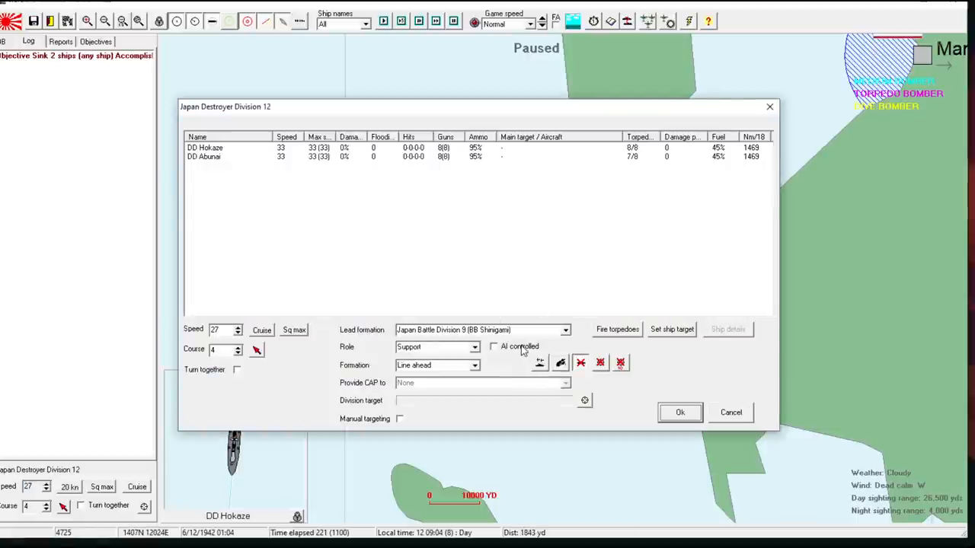
{"action": "left_click", "coordinate": [678, 412]}
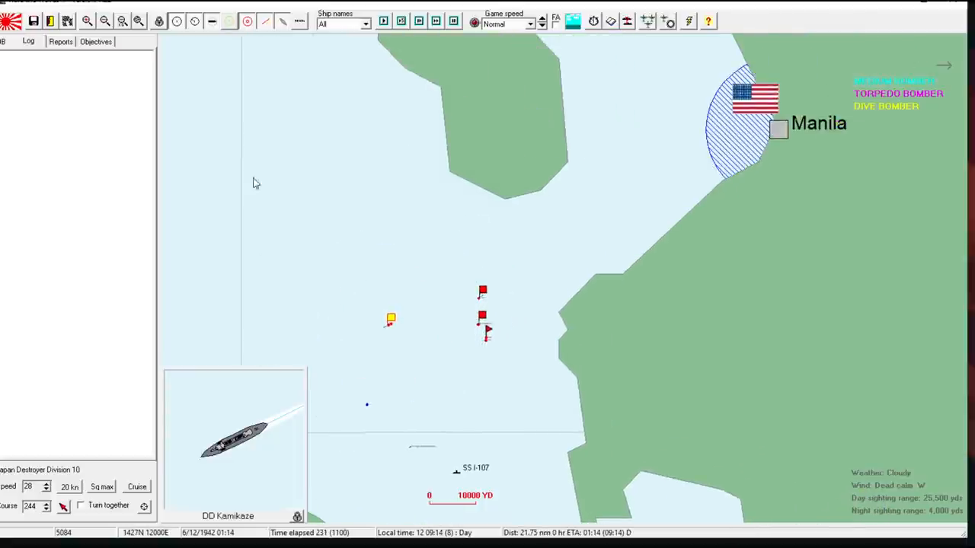
{"action": "mouse_move", "coordinate": [549, 279]}
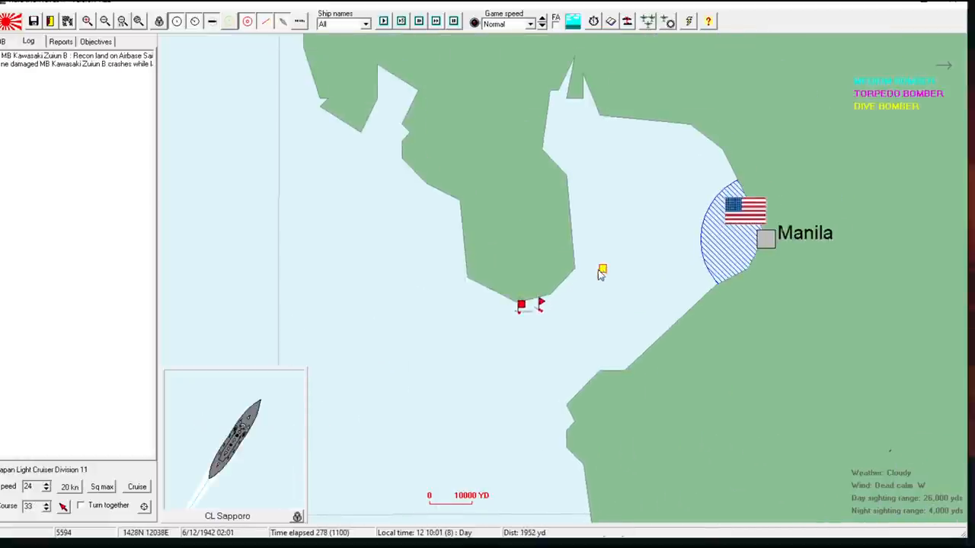
- Select a division on the map while the fleet steams toward Manila
{"action": "left_click", "coordinate": [602, 265]}
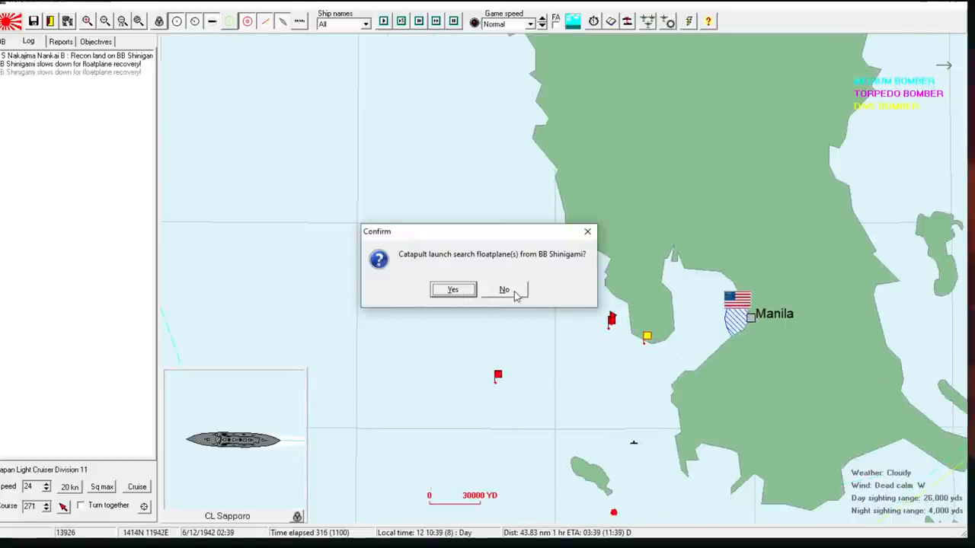
- Decline launching search floatplanes from BB Shinigami
{"action": "left_click", "coordinate": [504, 290]}
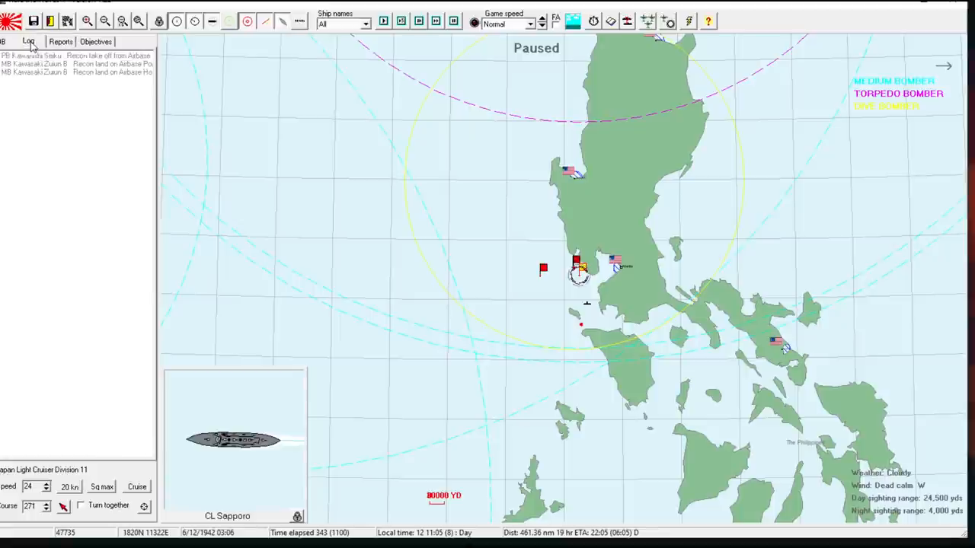
- View the battle message log, then return to the ship view
{"action": "left_click", "coordinate": [4, 41]}
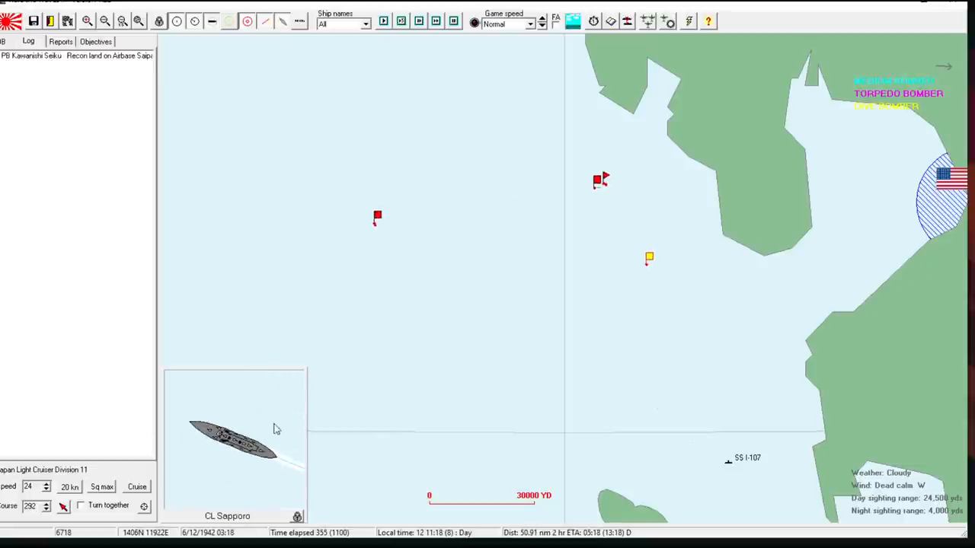
{"action": "double_click", "coordinate": [233, 442]}
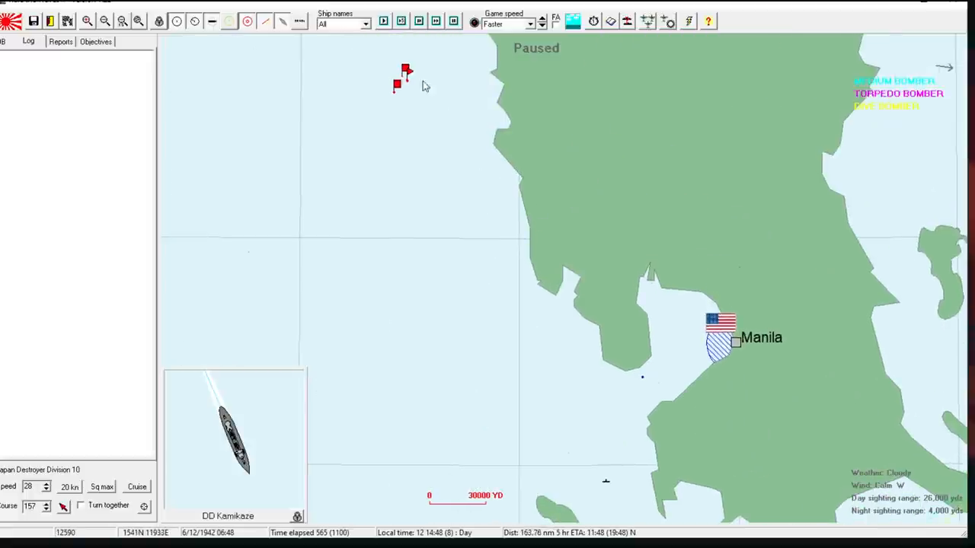
- Select Japan Destroyer Division 10 on the map to view its orders
{"action": "left_click", "coordinate": [405, 72]}
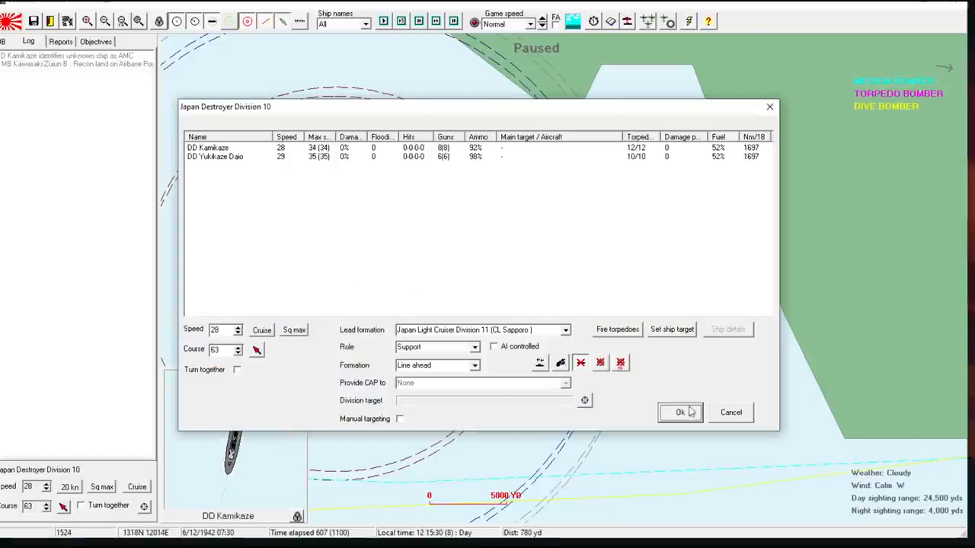
{"action": "left_click", "coordinate": [680, 412]}
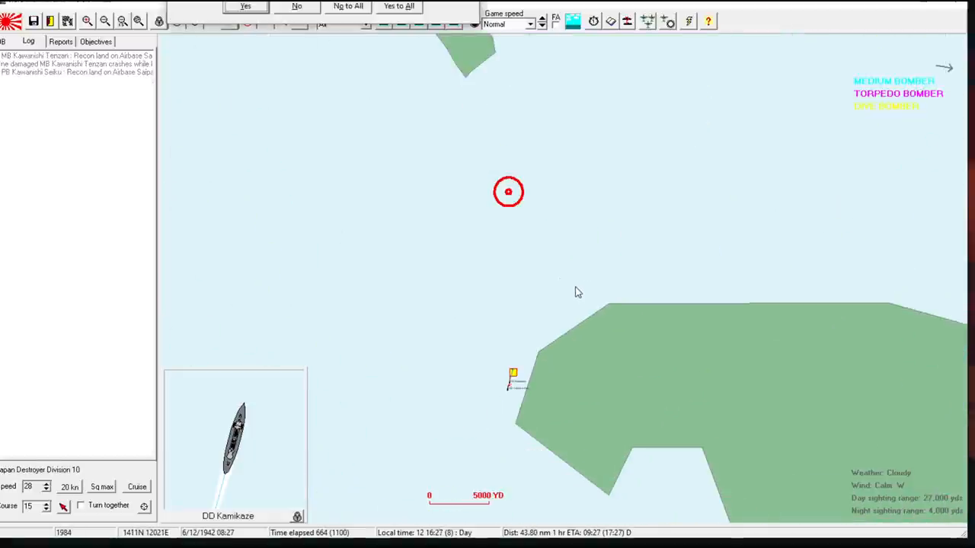
{"action": "mouse_move", "coordinate": [345, 112]}
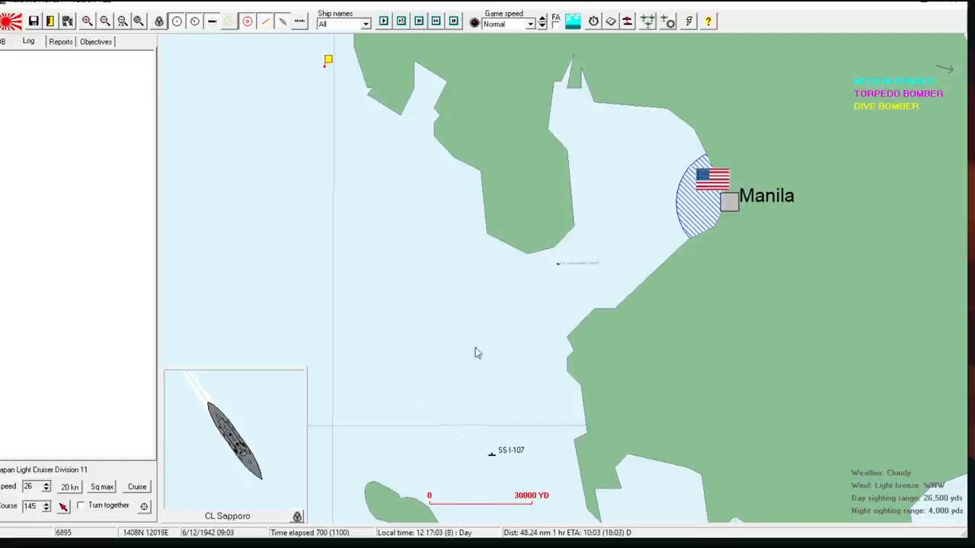
- Scroll the map to the bay west of Manila
{"action": "scroll", "scroll_direction": "down", "scroll_amount": 3}
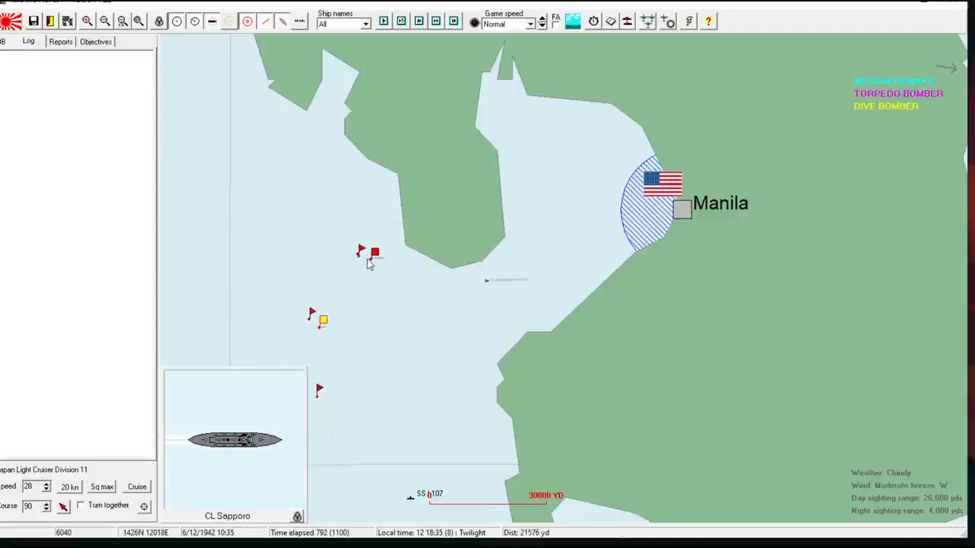
- Open the orders for Destroyer Division 12, which follows Battle Division 9
{"action": "left_click", "coordinate": [374, 253]}
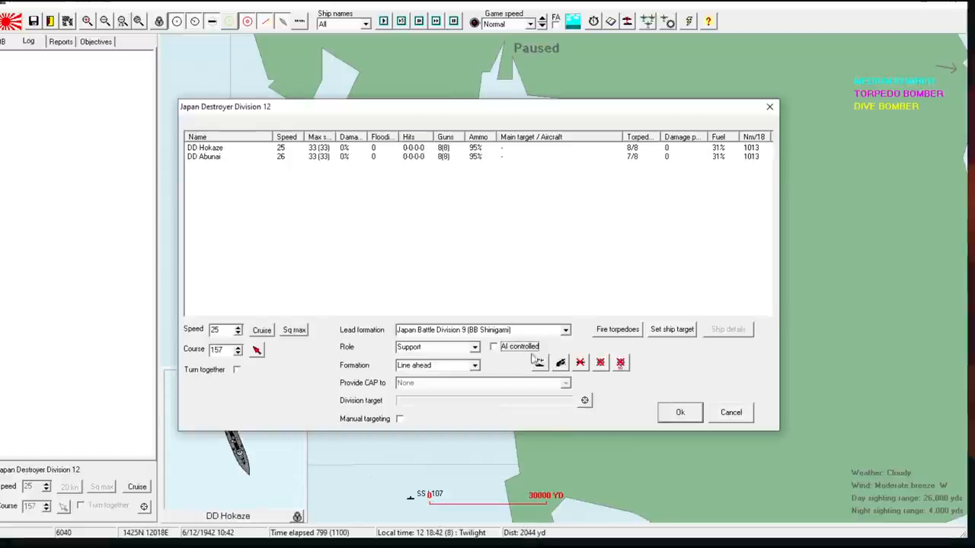
- Close Destroyer Division 12's orders window
{"action": "left_click", "coordinate": [678, 412]}
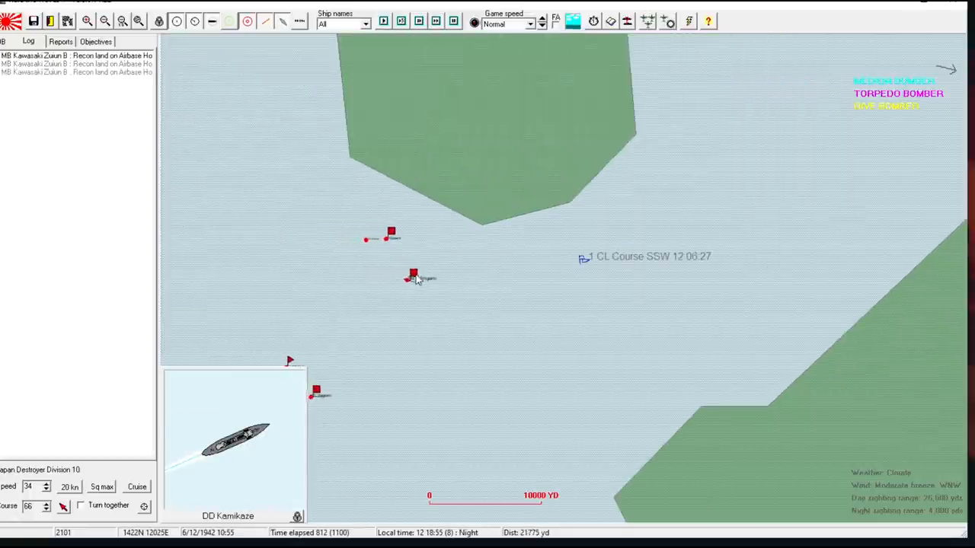
{"action": "left_click", "coordinate": [441, 295]}
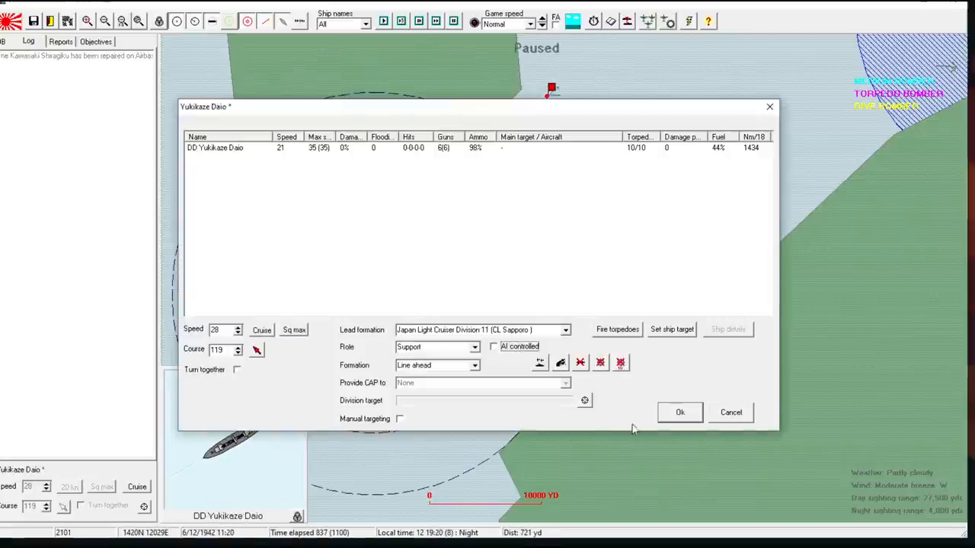
- Reattach Yukikaze Daio to its division and select Destroyer Division 12 on the map
{"action": "left_click", "coordinate": [679, 412]}
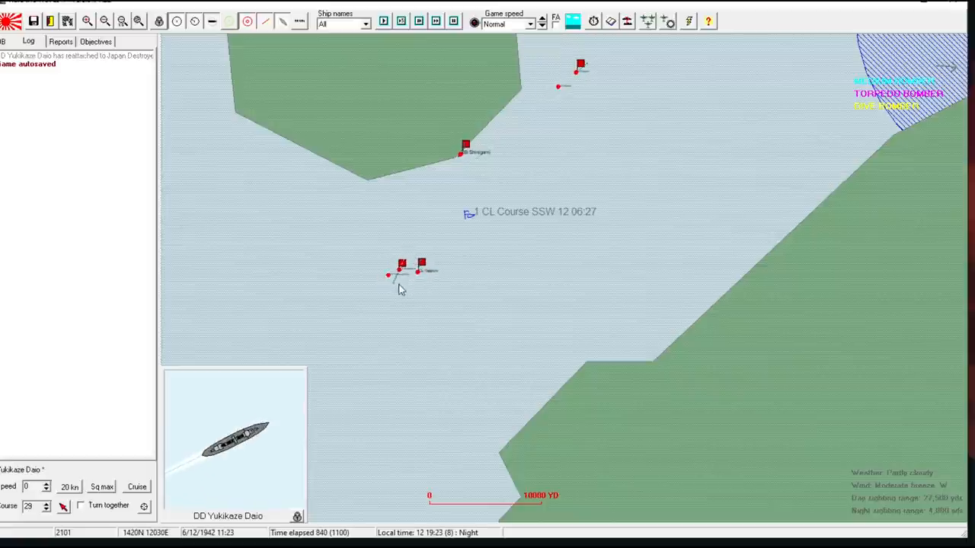
{"action": "left_click", "coordinate": [401, 265]}
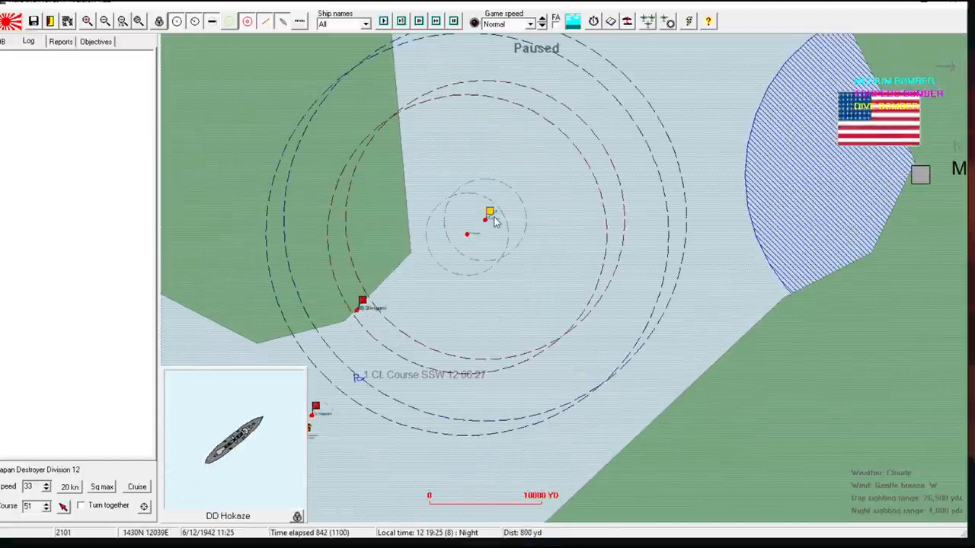
- Resume the paused battle so it runs into the night
{"action": "left_click", "coordinate": [362, 301]}
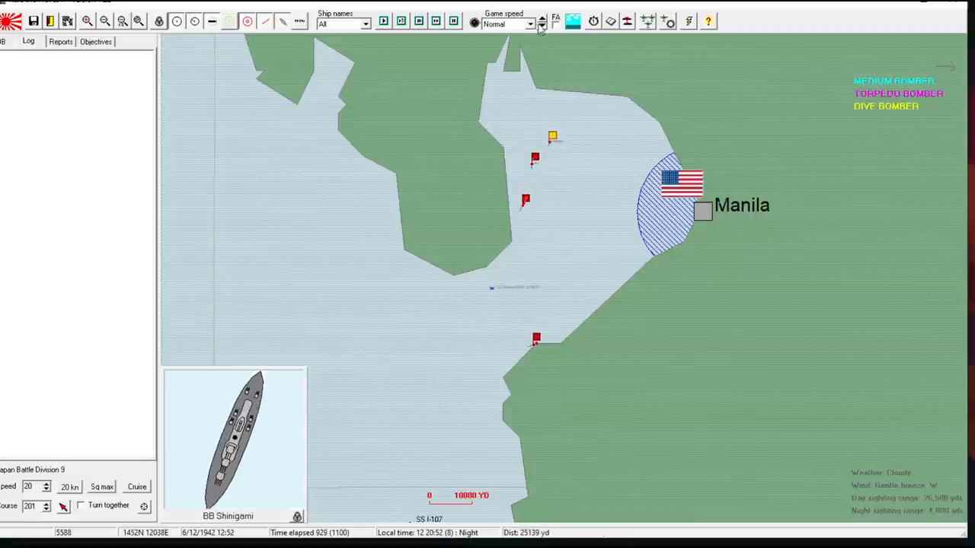
{"action": "left_click", "coordinate": [541, 17]}
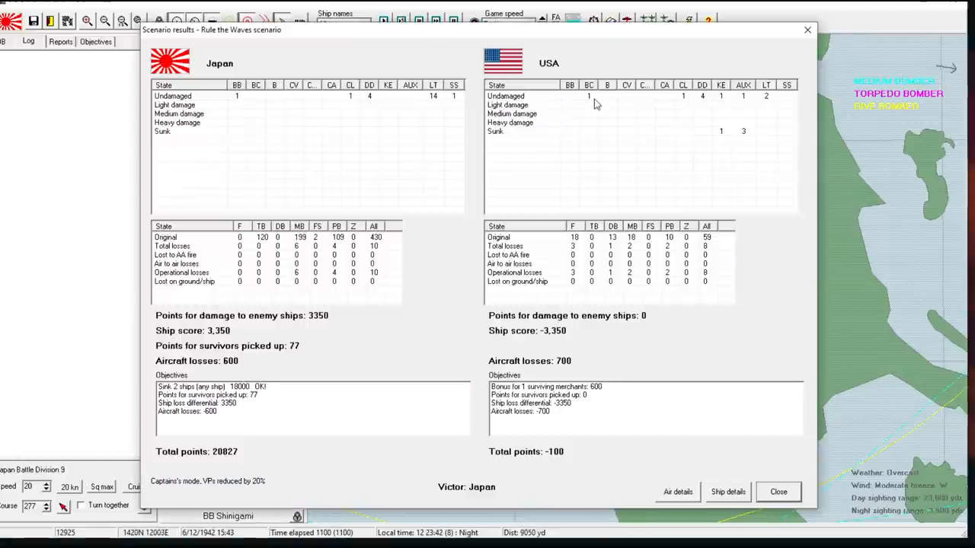
{"action": "mouse_move", "coordinate": [563, 31]}
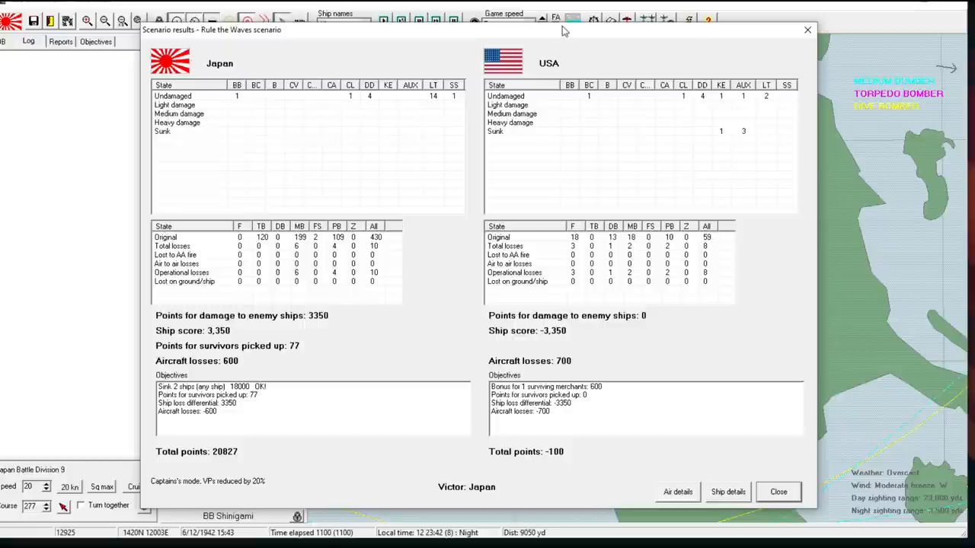
- Move the Scenario results window aside and back, then open Ship details
{"action": "left_click", "coordinate": [777, 491]}
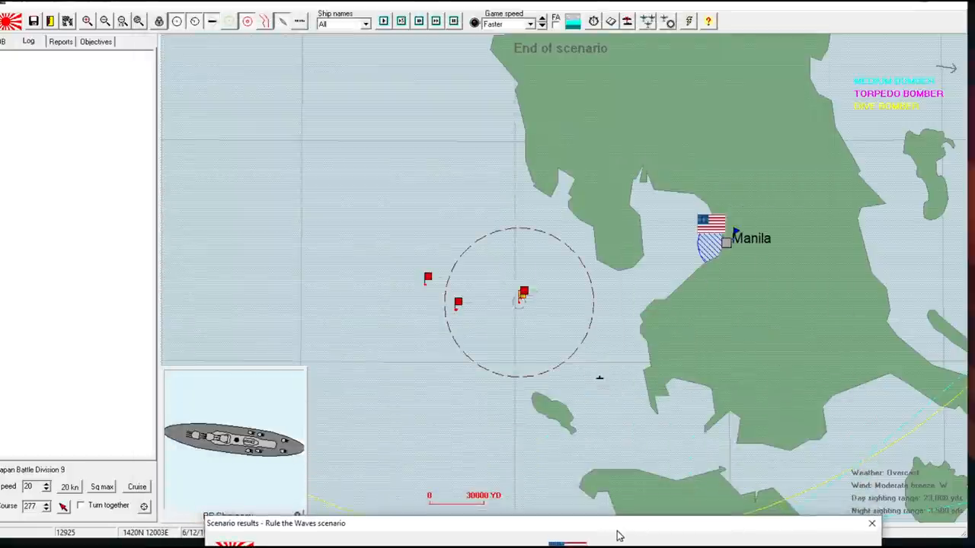
{"action": "left_click", "coordinate": [274, 523]}
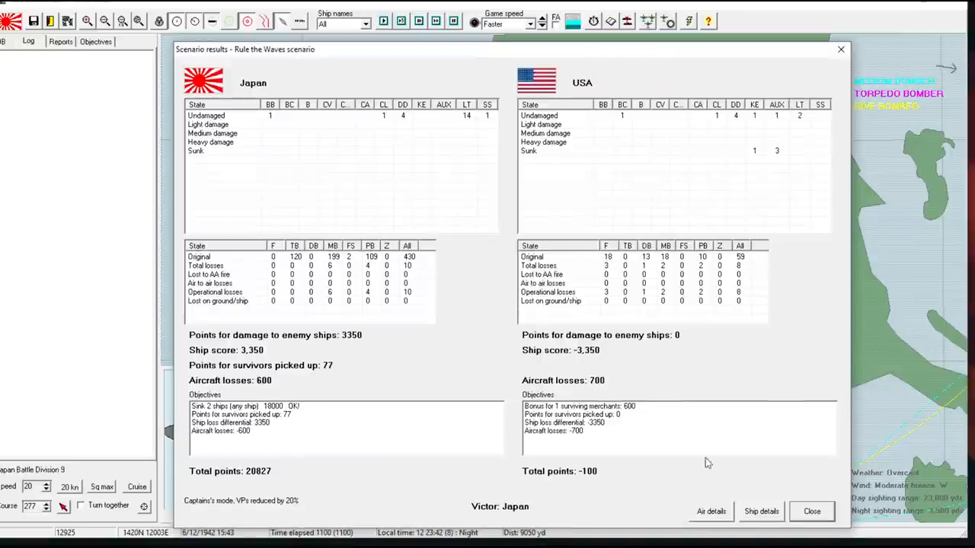
{"action": "left_click", "coordinate": [761, 511]}
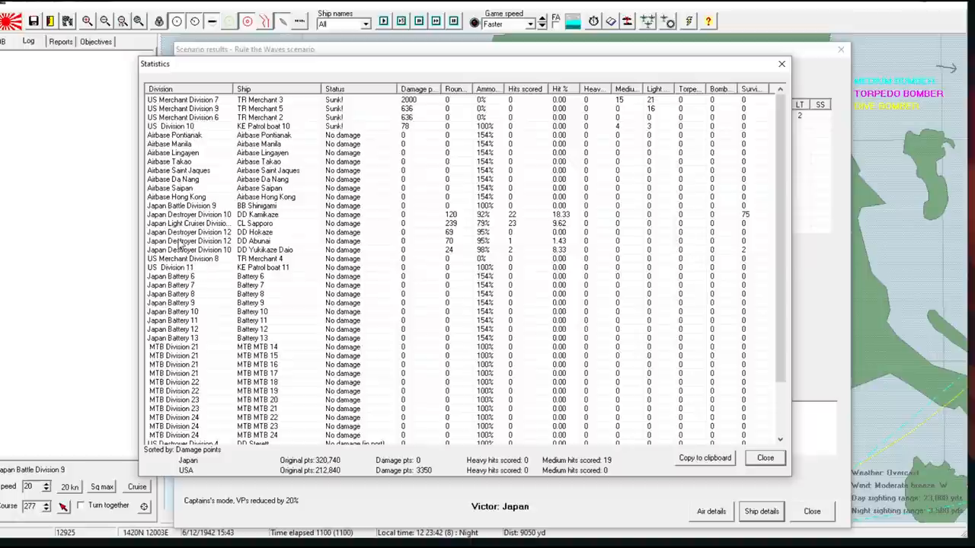
- Scroll the Statistics list and open the detail sheet for battle-cruiser Constellation
{"action": "scroll", "scroll_direction": "down", "scroll_amount": 3}
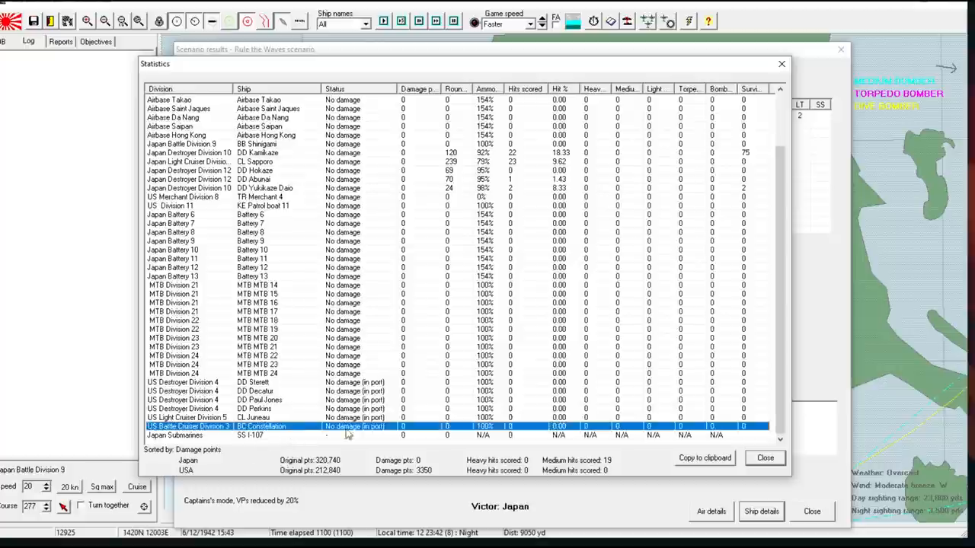
{"action": "mouse_move", "coordinate": [545, 391]}
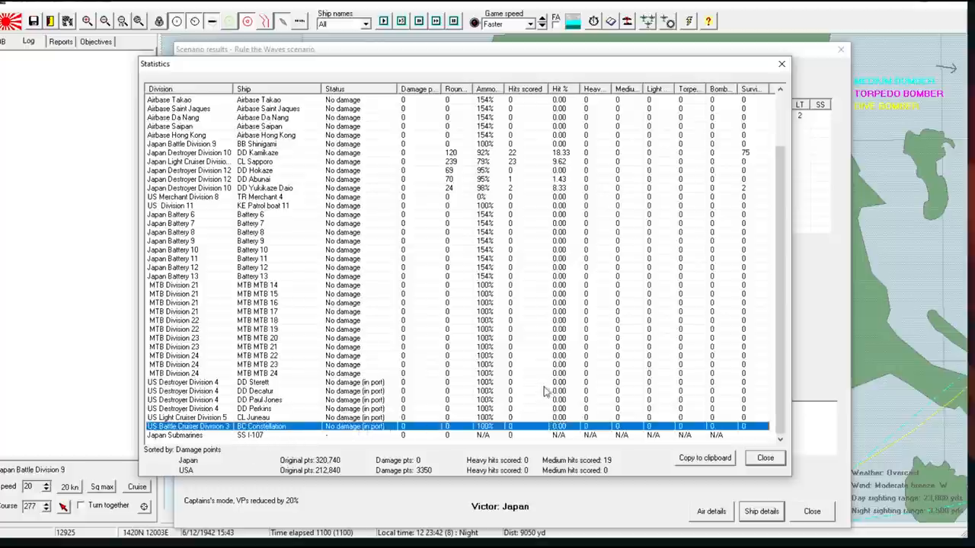
{"action": "mouse_move", "coordinate": [268, 432]}
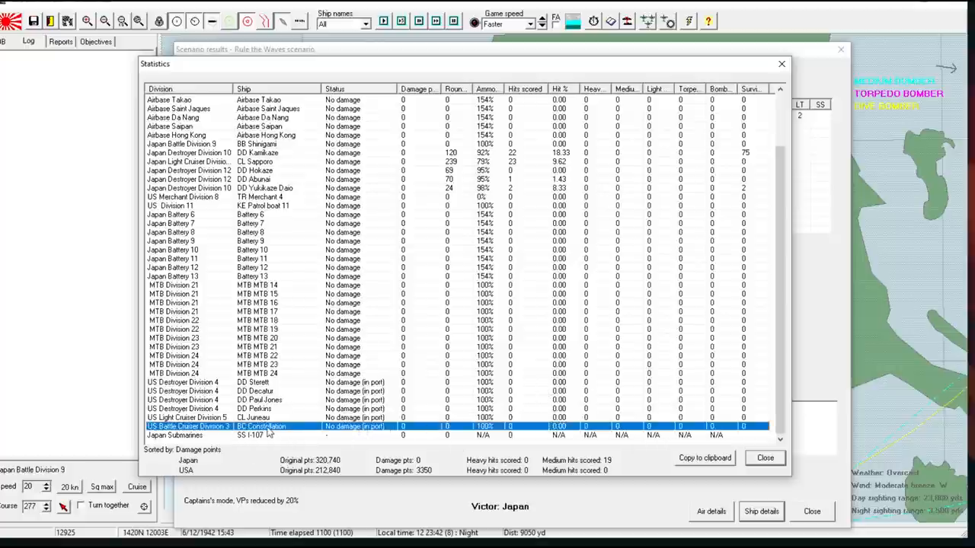
{"action": "left_click", "coordinate": [760, 511]}
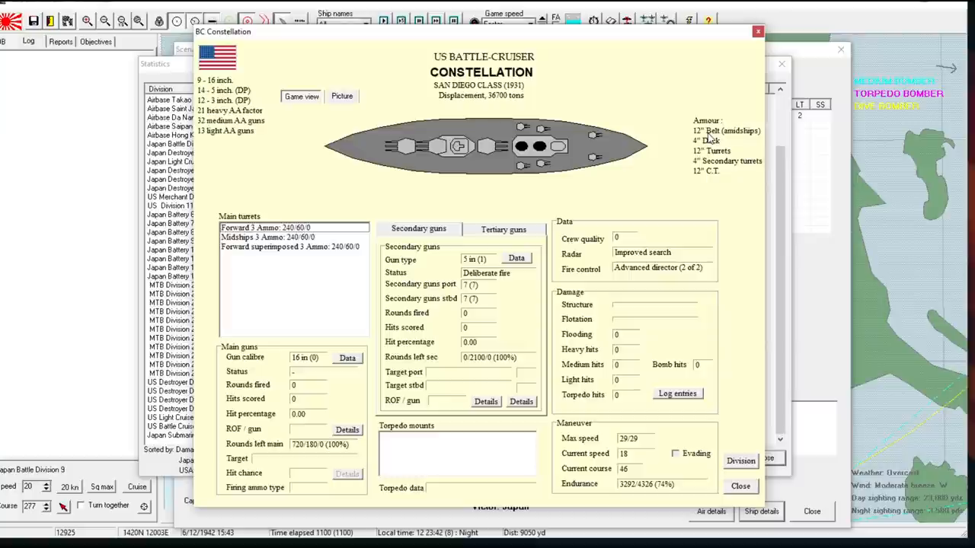
{"action": "mouse_move", "coordinate": [643, 278]}
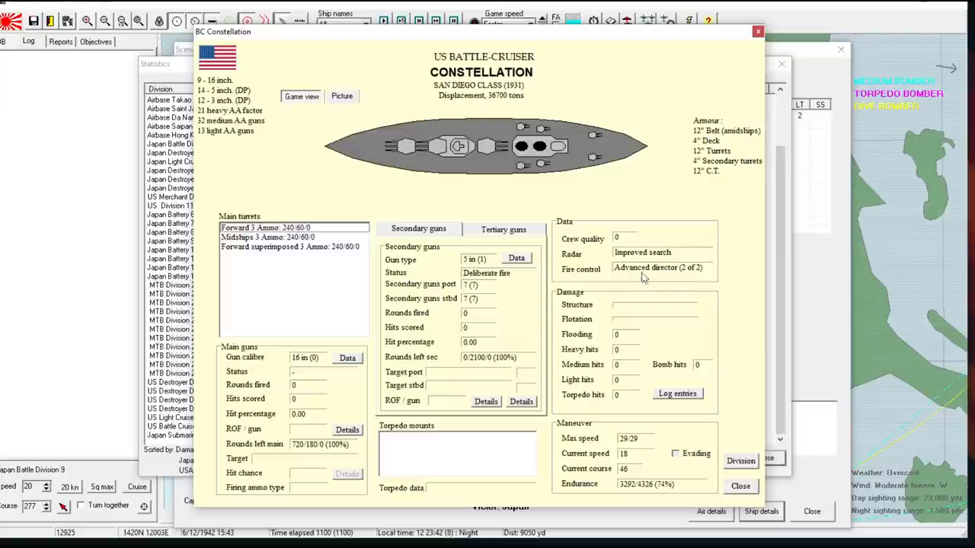
{"action": "mouse_move", "coordinate": [513, 219]}
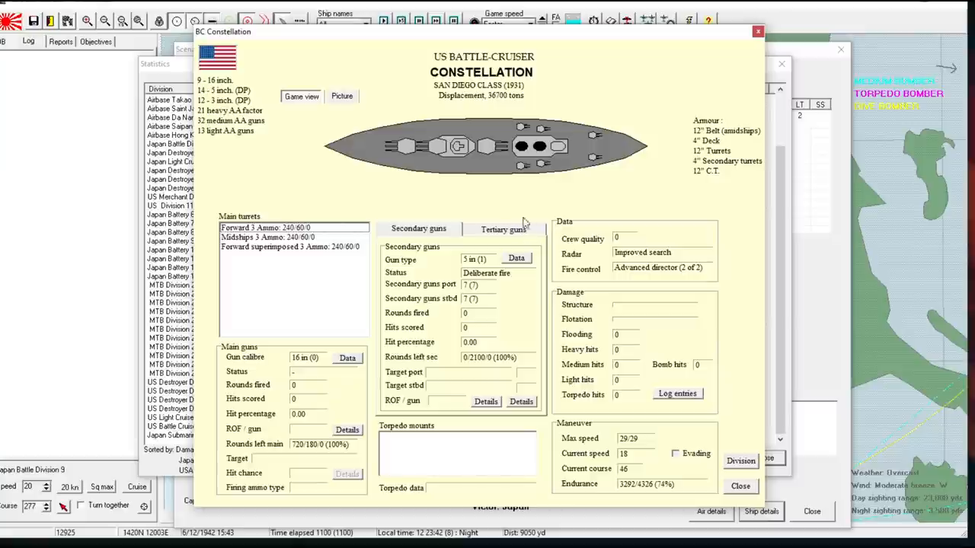
{"action": "mouse_move", "coordinate": [659, 165]}
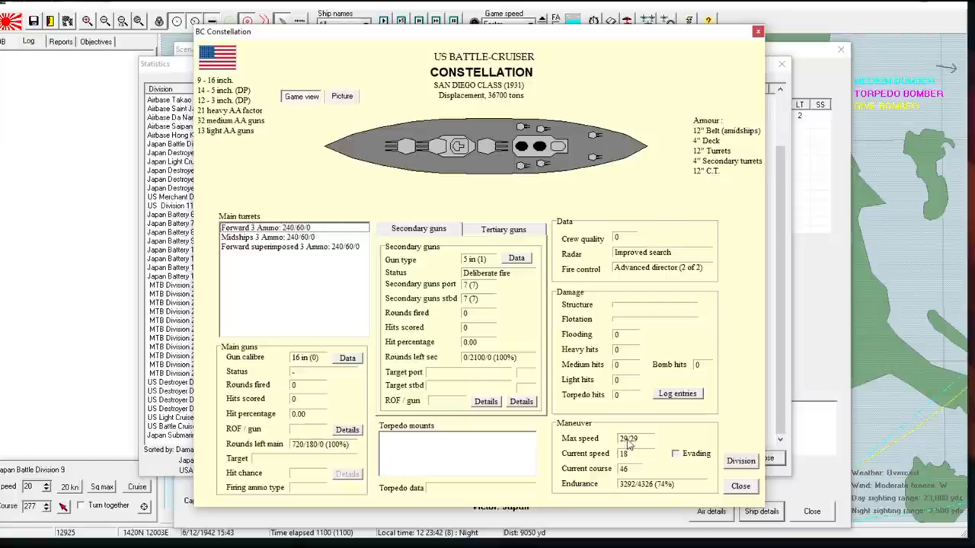
{"action": "mouse_move", "coordinate": [555, 220]}
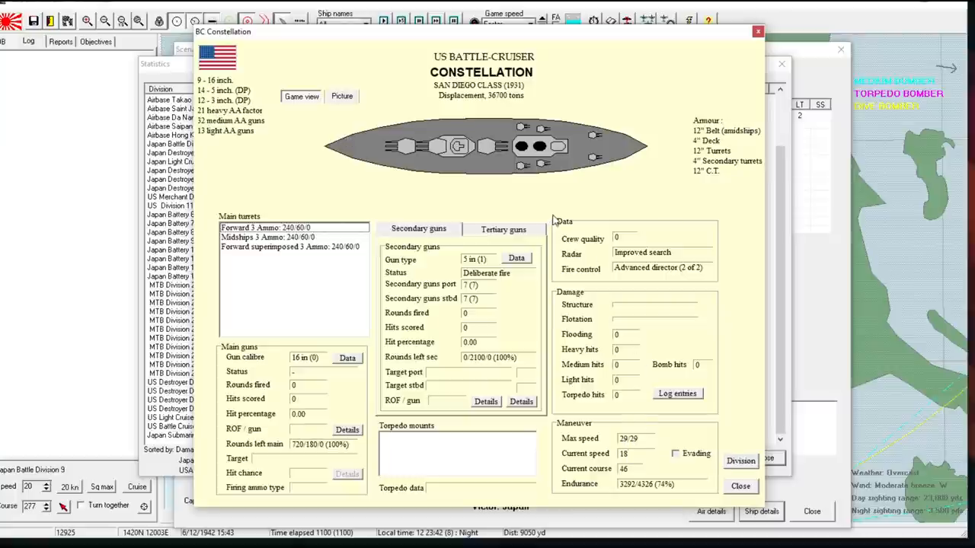
{"action": "mouse_move", "coordinate": [242, 99]}
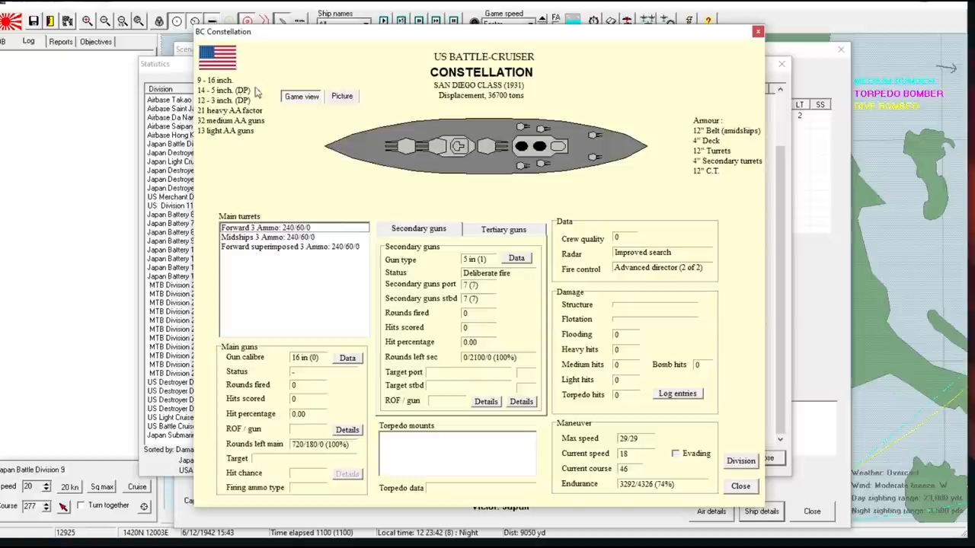
{"action": "mouse_move", "coordinate": [726, 40]}
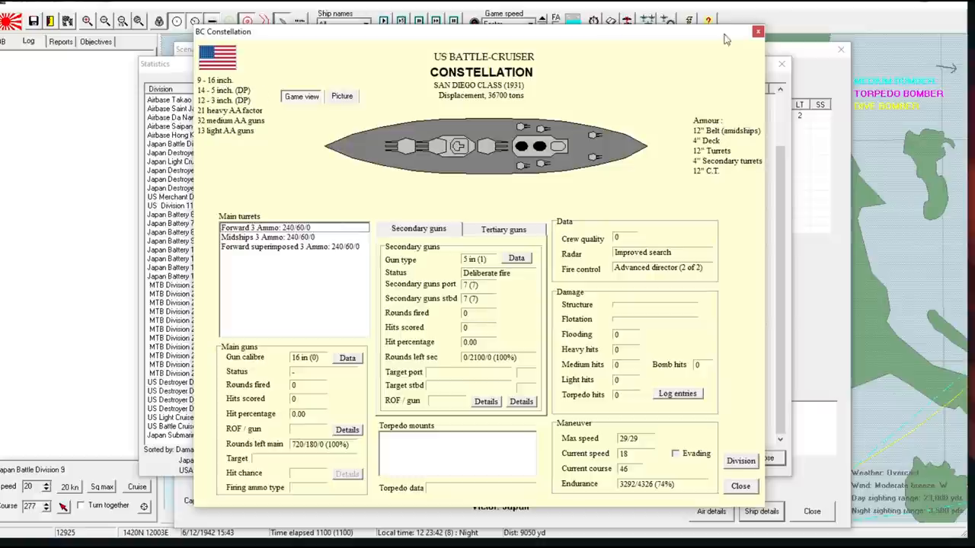
- Close the Constellation detail sheet, the statistics table and the scenario results
{"action": "left_click", "coordinate": [757, 32]}
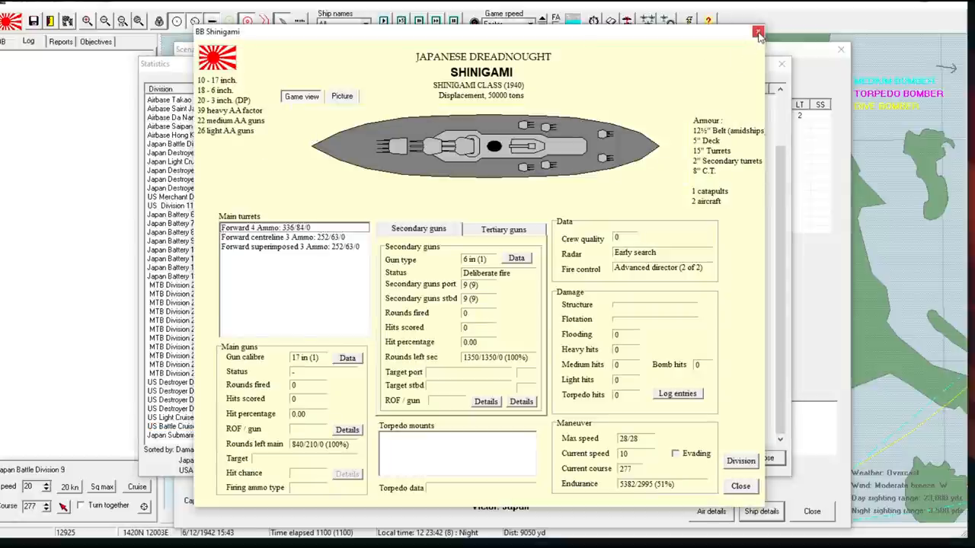
{"action": "mouse_move", "coordinate": [759, 33]}
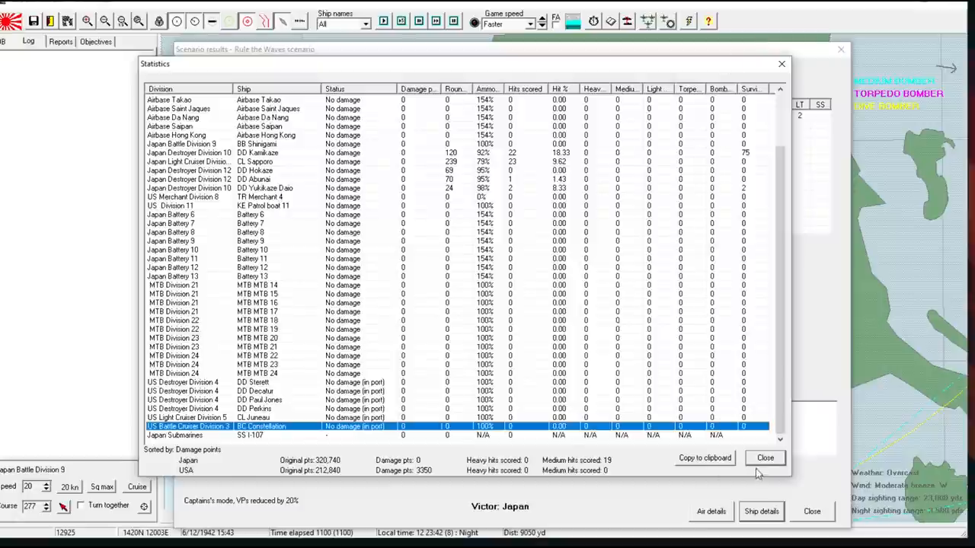
{"action": "left_click", "coordinate": [765, 457]}
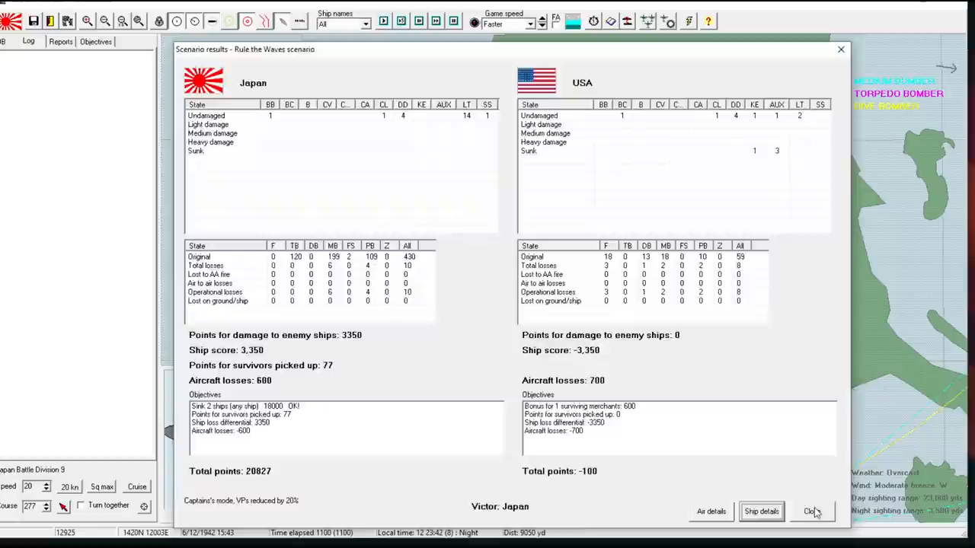
{"action": "left_click", "coordinate": [809, 511]}
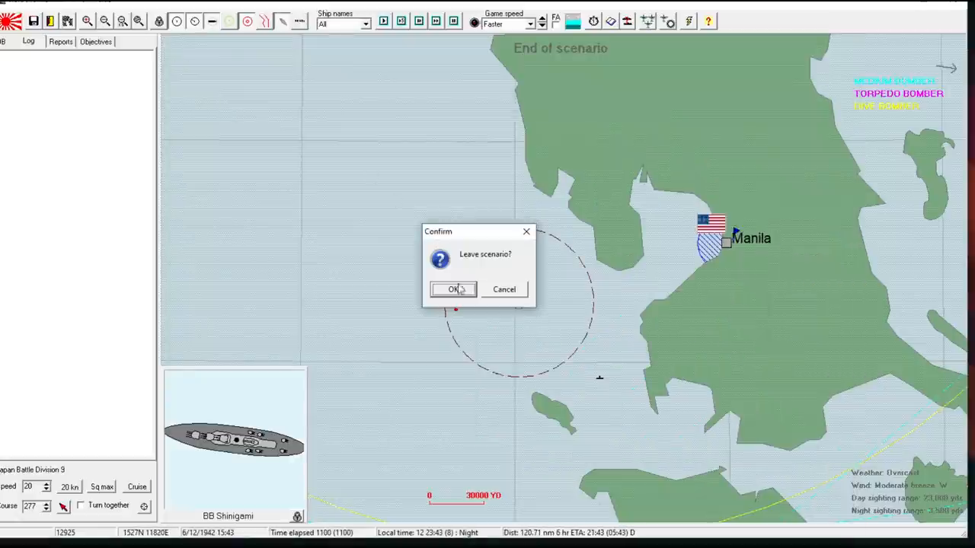
- Leave the scenario, accept the Battle of Mindoro name, and continue the war
{"action": "left_click", "coordinate": [453, 289]}
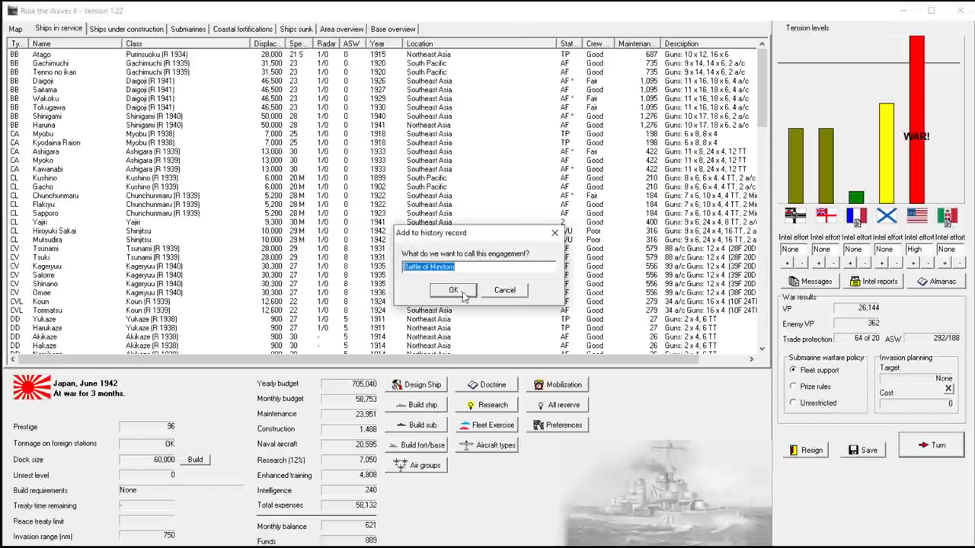
{"action": "left_click", "coordinate": [453, 290]}
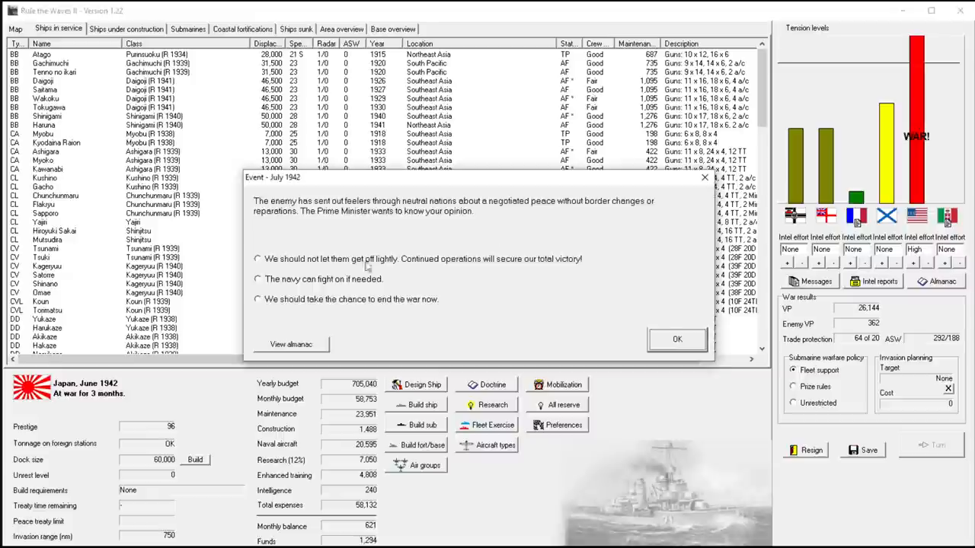
{"action": "left_click", "coordinate": [676, 339]}
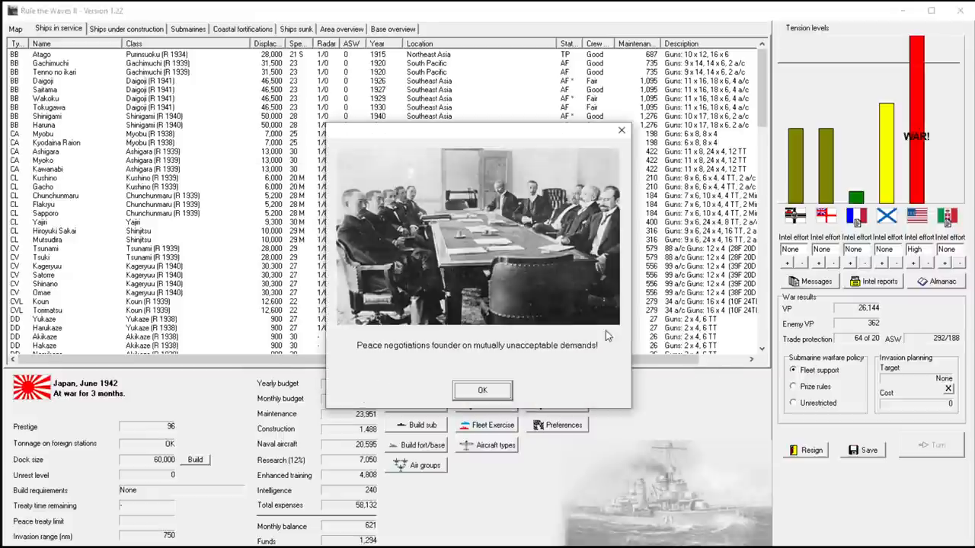
- Acknowledge the failed peace talks, radar gunnery breakthrough and submarine warfare summary
{"action": "left_click", "coordinate": [482, 390]}
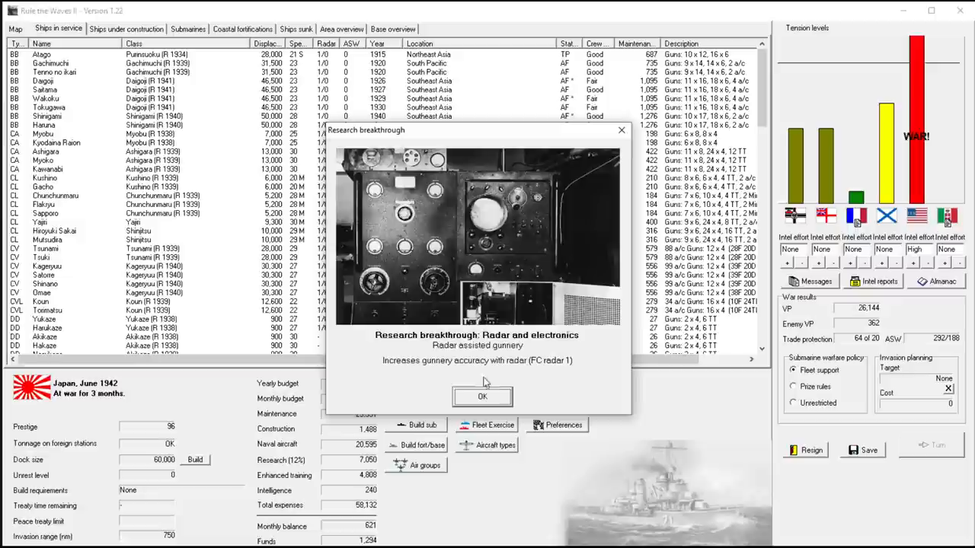
{"action": "mouse_move", "coordinate": [498, 374]}
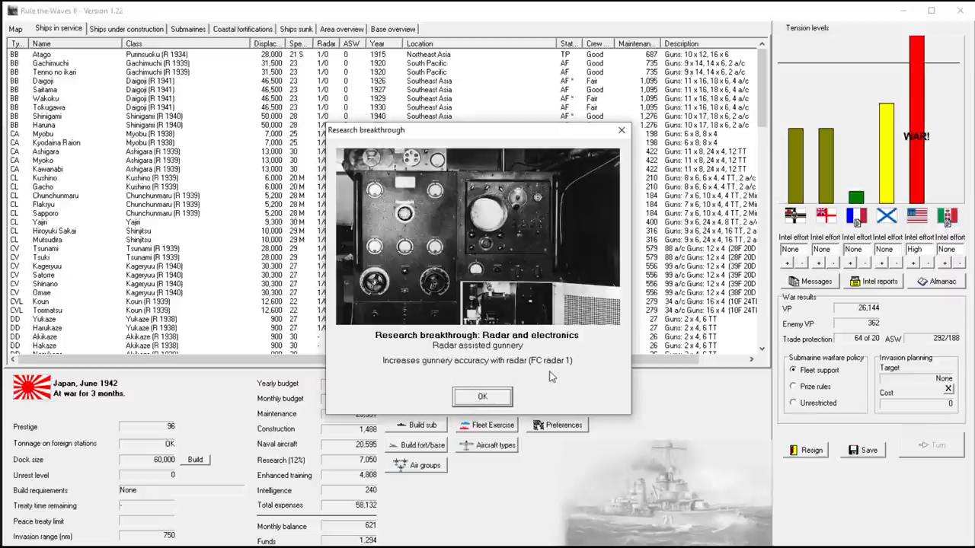
{"action": "left_click", "coordinate": [481, 396]}
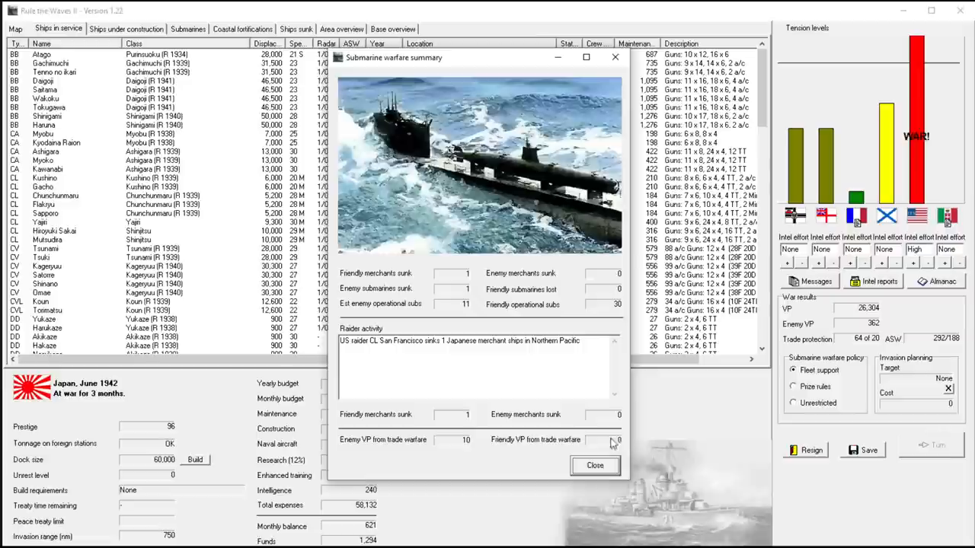
{"action": "left_click", "coordinate": [594, 465]}
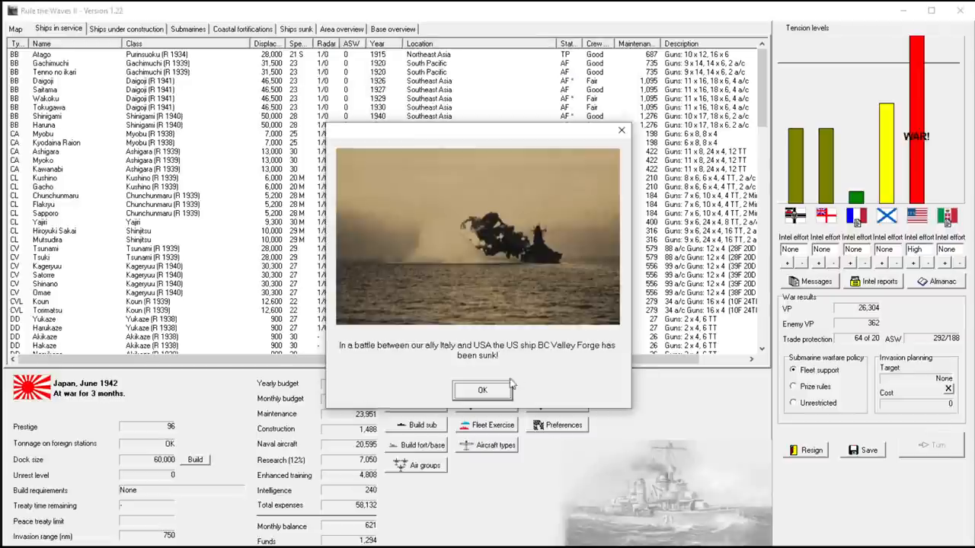
{"action": "mouse_move", "coordinate": [550, 368]}
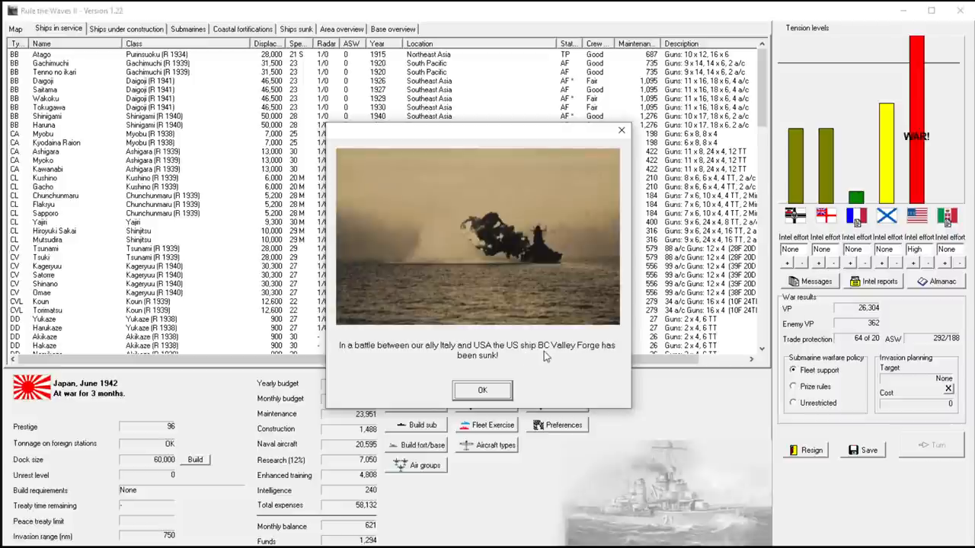
{"action": "mouse_move", "coordinate": [490, 362]}
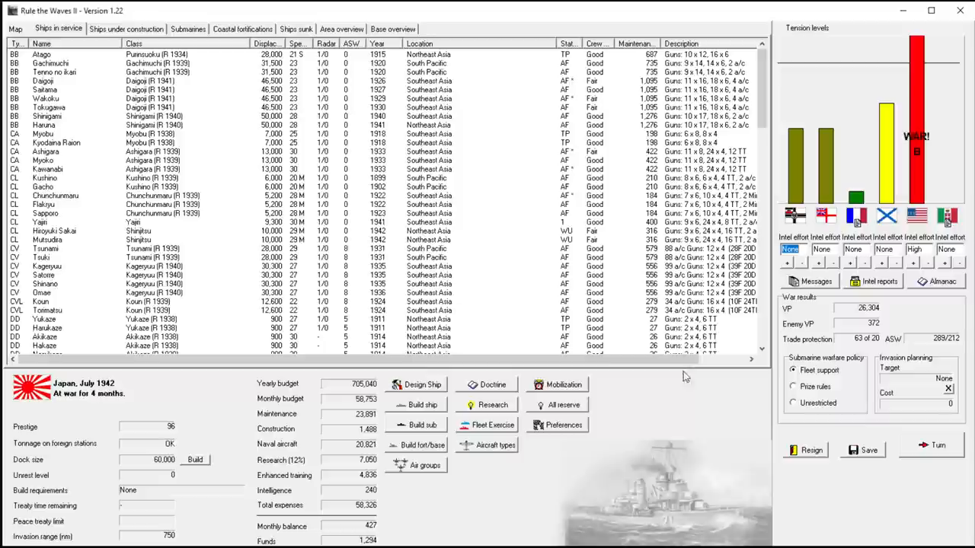
{"action": "mouse_move", "coordinate": [892, 264]}
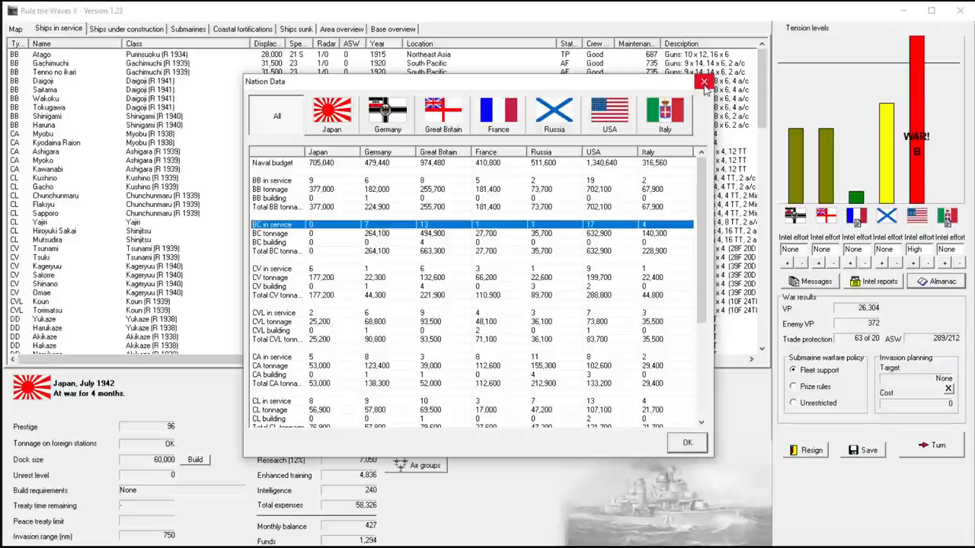
{"action": "mouse_move", "coordinate": [703, 81]}
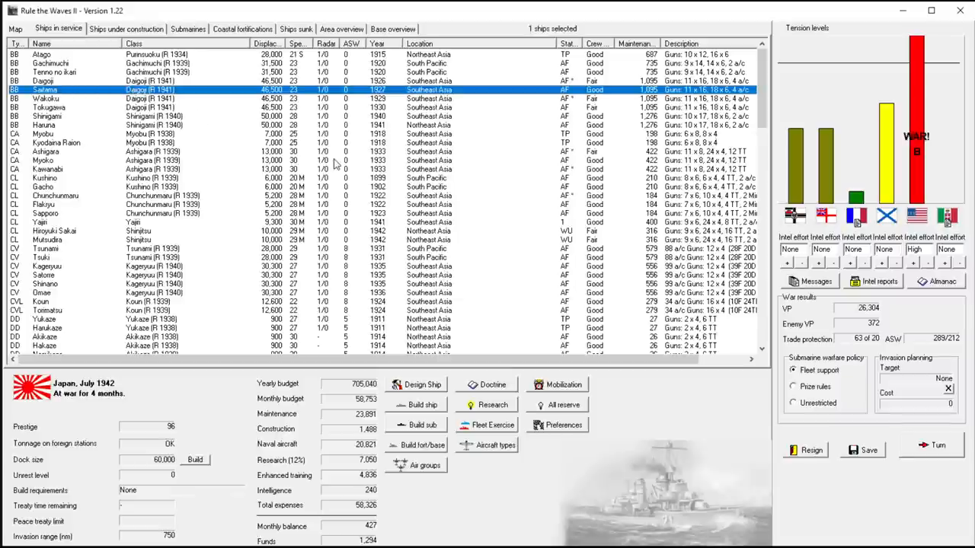
{"action": "mouse_move", "coordinate": [448, 215]}
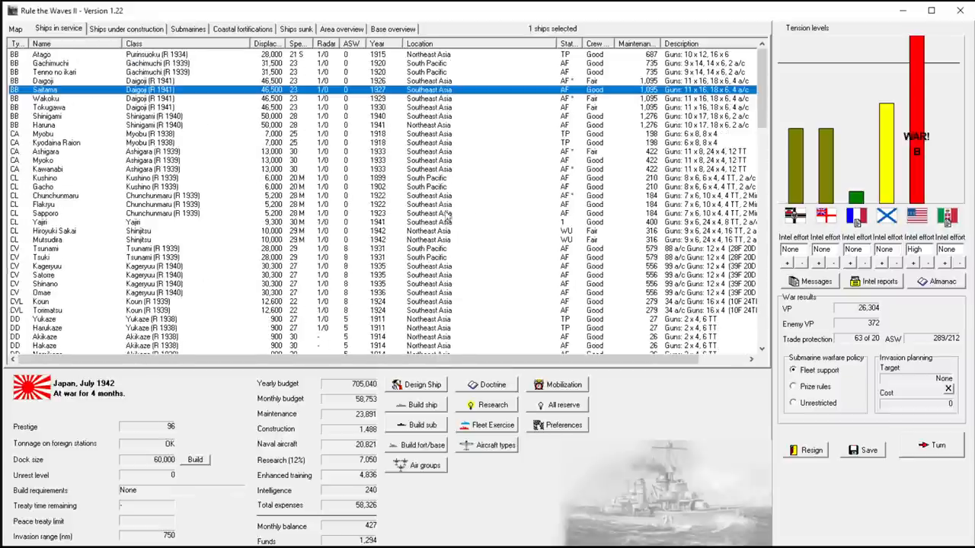
- Show Japan's ships under construction: two light cruisers and six destroyers
{"action": "left_click", "coordinate": [126, 29]}
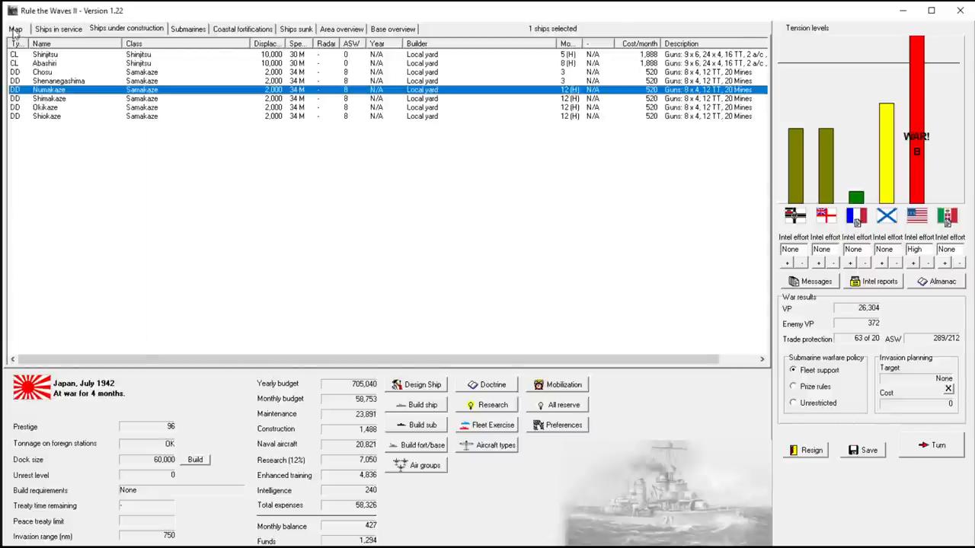
- Check Southeast Asia's area details on the strategic map, then return to Ships in service
{"action": "left_click", "coordinate": [16, 28]}
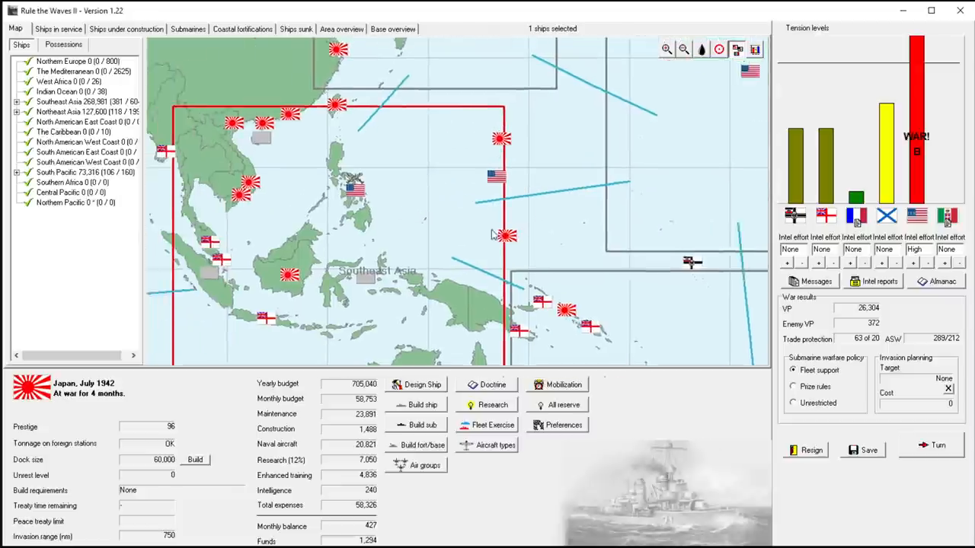
{"action": "left_click", "coordinate": [58, 29]}
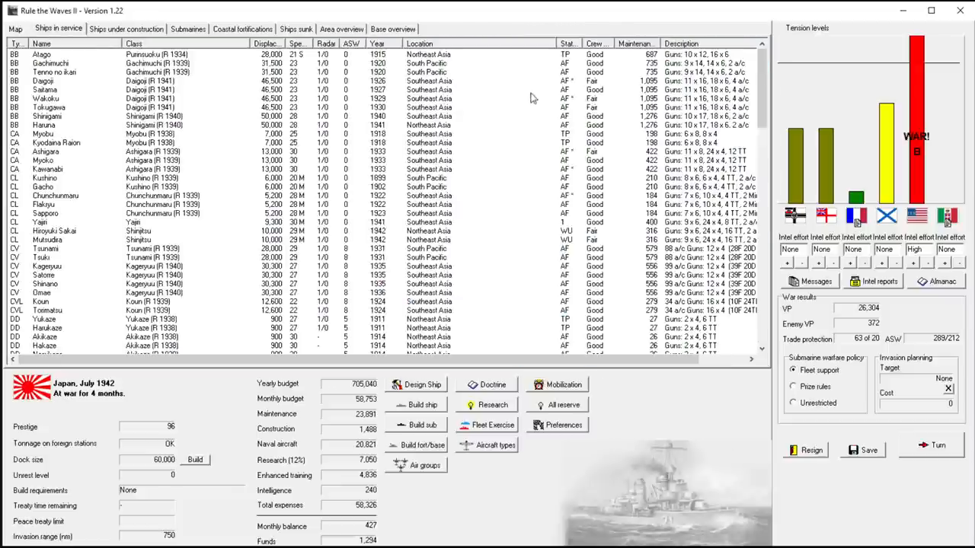
{"action": "left_click", "coordinate": [15, 29]}
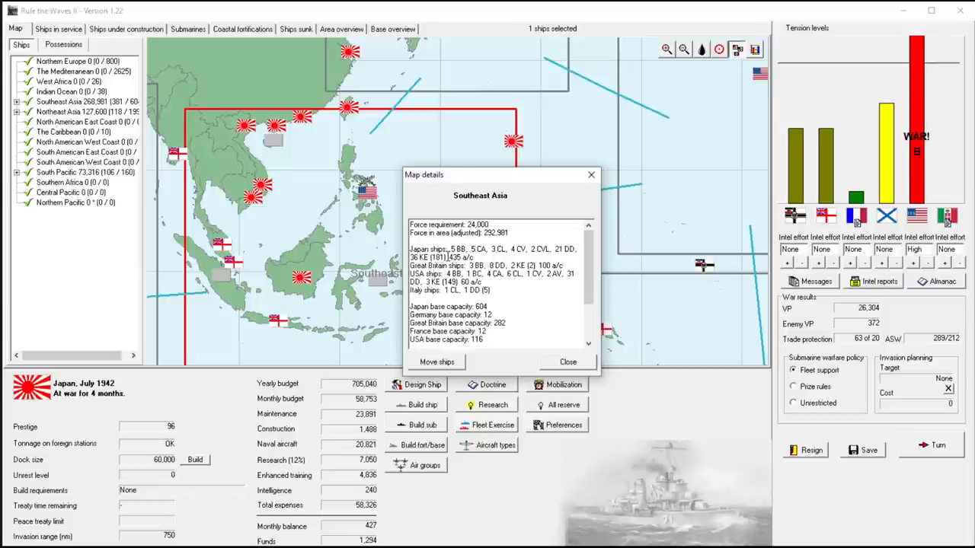
{"action": "mouse_move", "coordinate": [487, 303]}
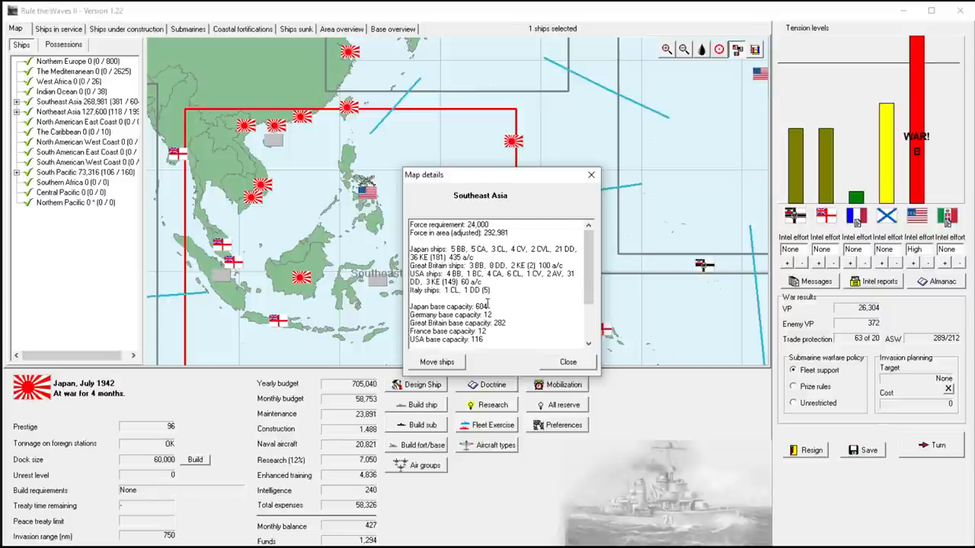
{"action": "left_click", "coordinate": [567, 362]}
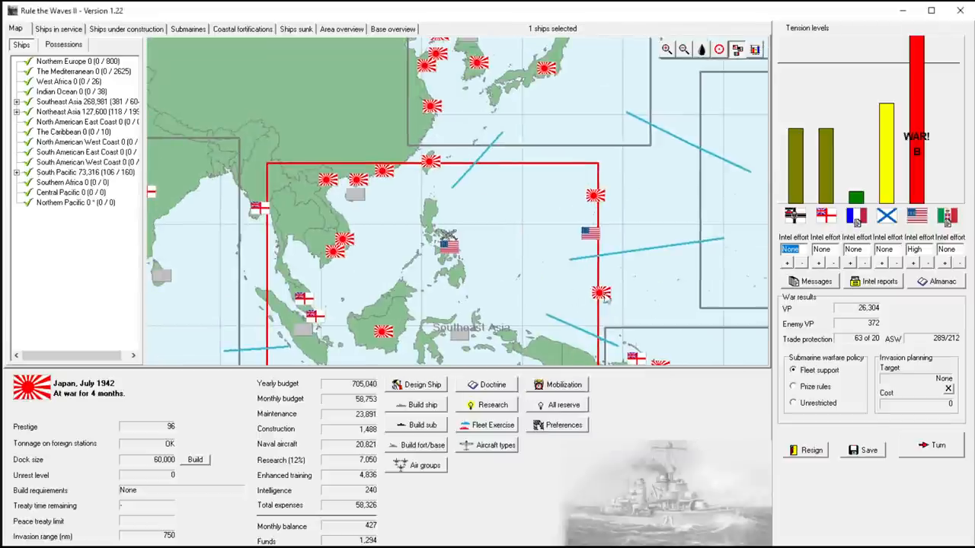
{"action": "left_click", "coordinate": [683, 49]}
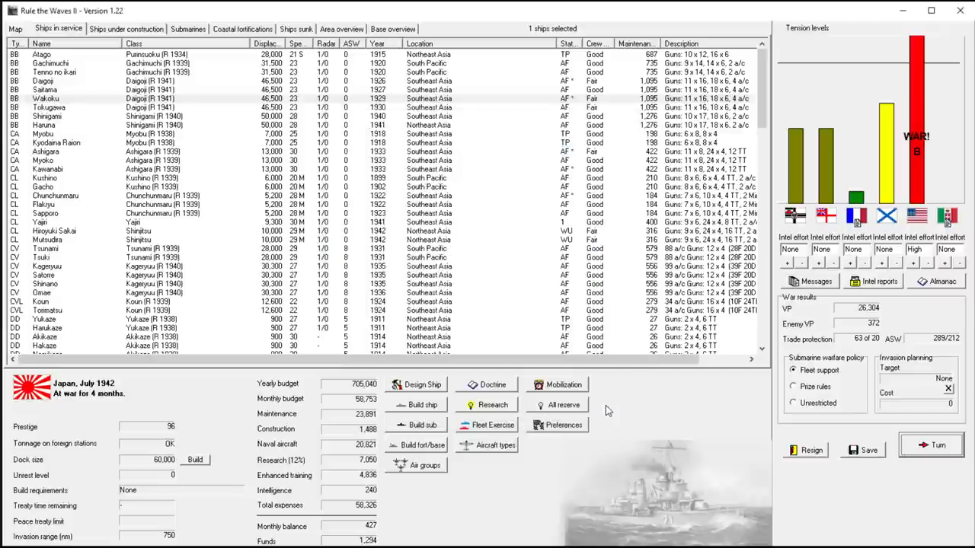
- End the turn and set land-based air to attack enemy ships in general
{"action": "left_click", "coordinate": [938, 445]}
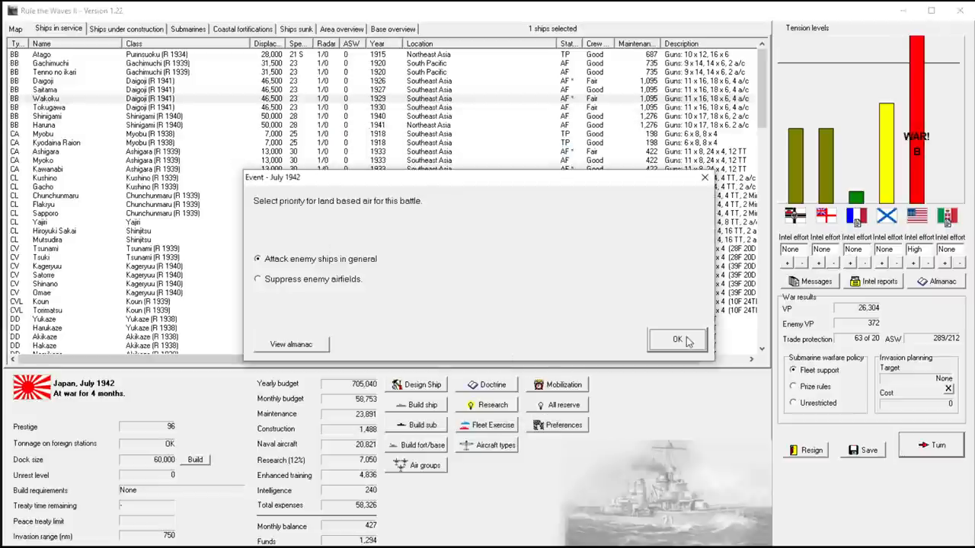
{"action": "left_click", "coordinate": [677, 339]}
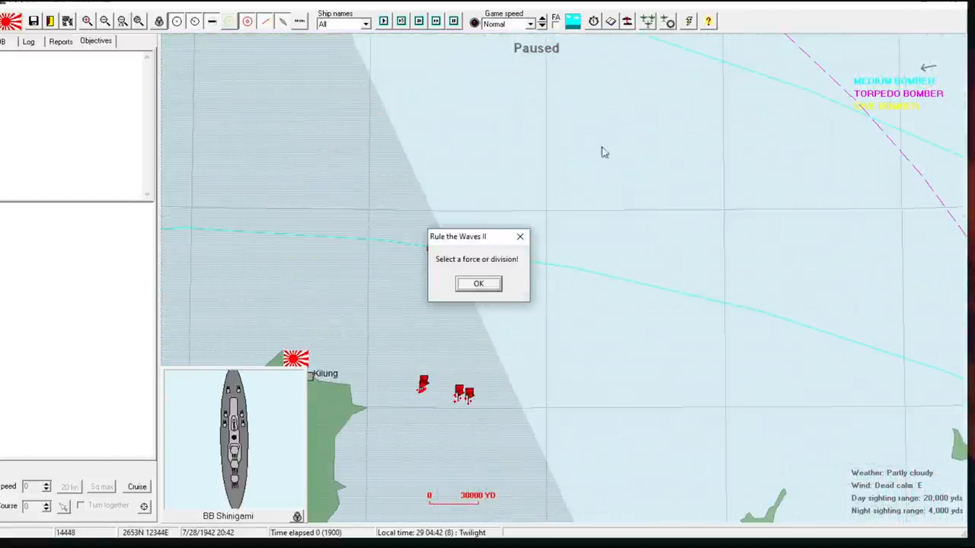
- Set the search pattern to bearings 109–197 at distance 230 with Maximum CAP
{"action": "left_click", "coordinate": [478, 284]}
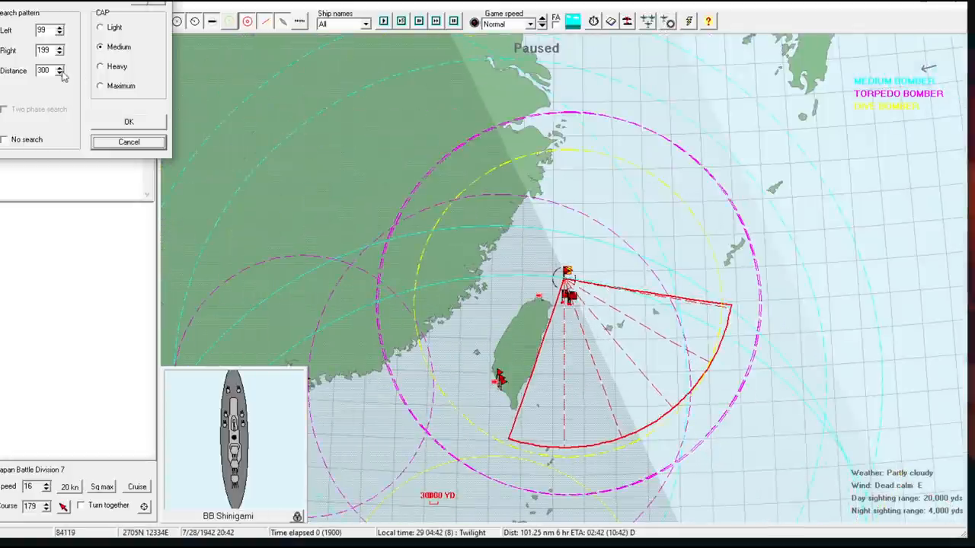
{"action": "left_click", "coordinate": [60, 73]}
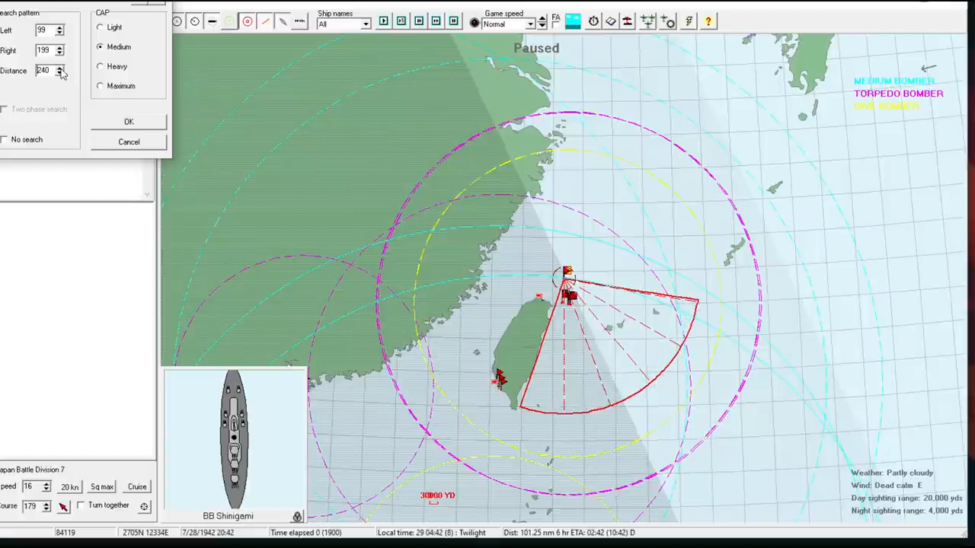
{"action": "left_click", "coordinate": [60, 73]}
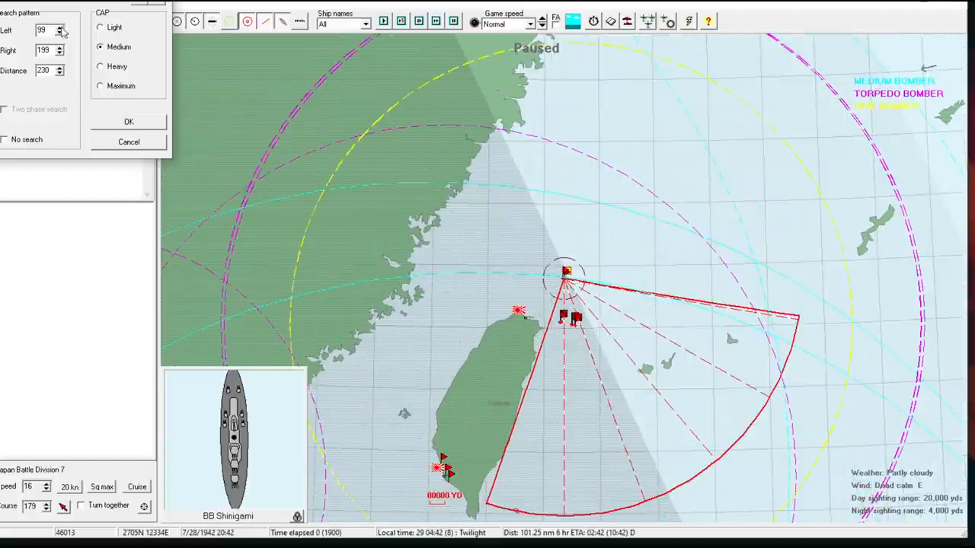
{"action": "left_click", "coordinate": [61, 28]}
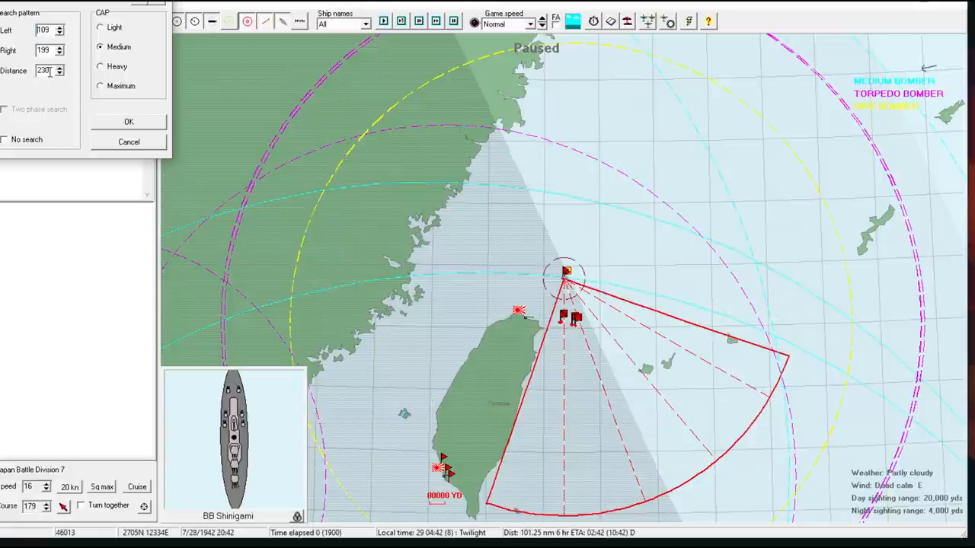
{"action": "triple_click", "coordinate": [42, 70]}
{"action": "type", "text": "223"}
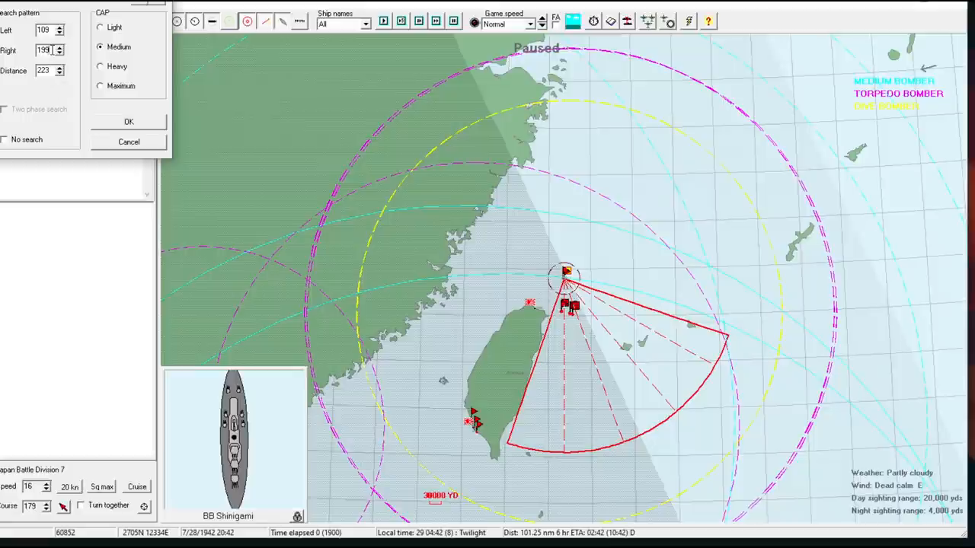
{"action": "triple_click", "coordinate": [43, 50]}
{"action": "type", "text": "197"}
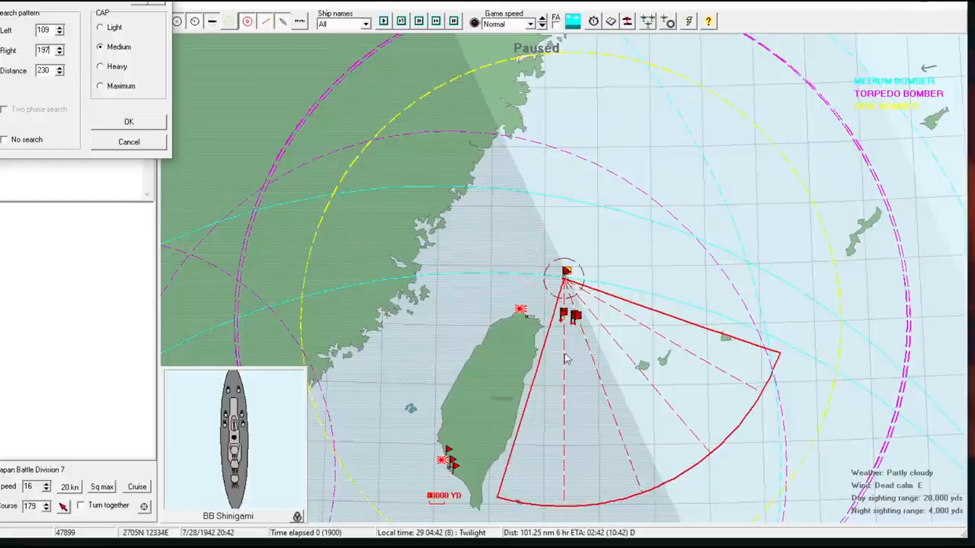
{"action": "mouse_move", "coordinate": [282, 251]}
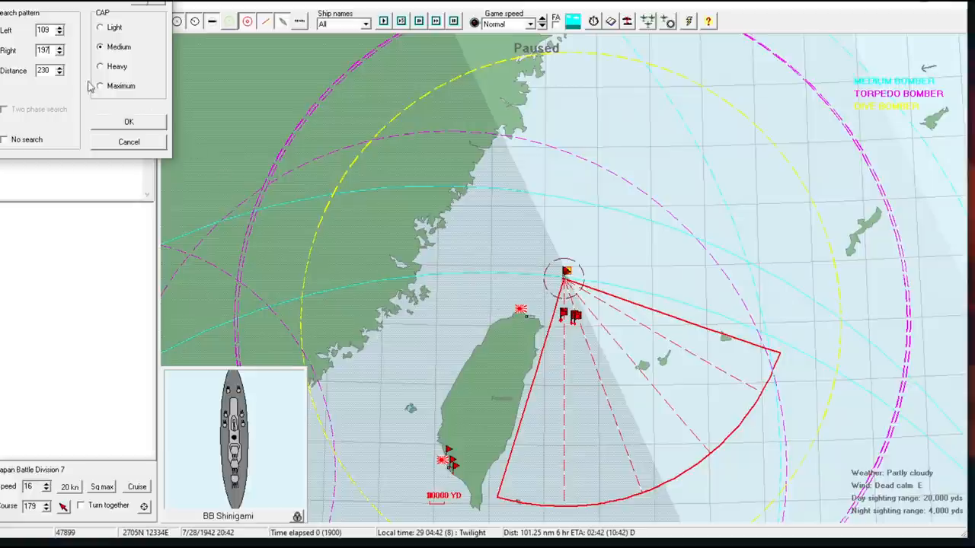
{"action": "left_click", "coordinate": [100, 85]}
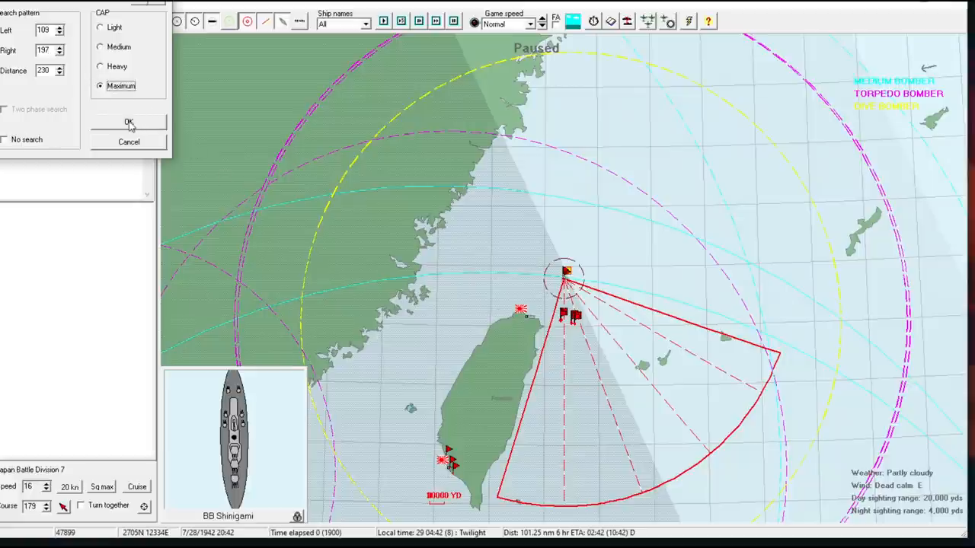
{"action": "left_click", "coordinate": [128, 122]}
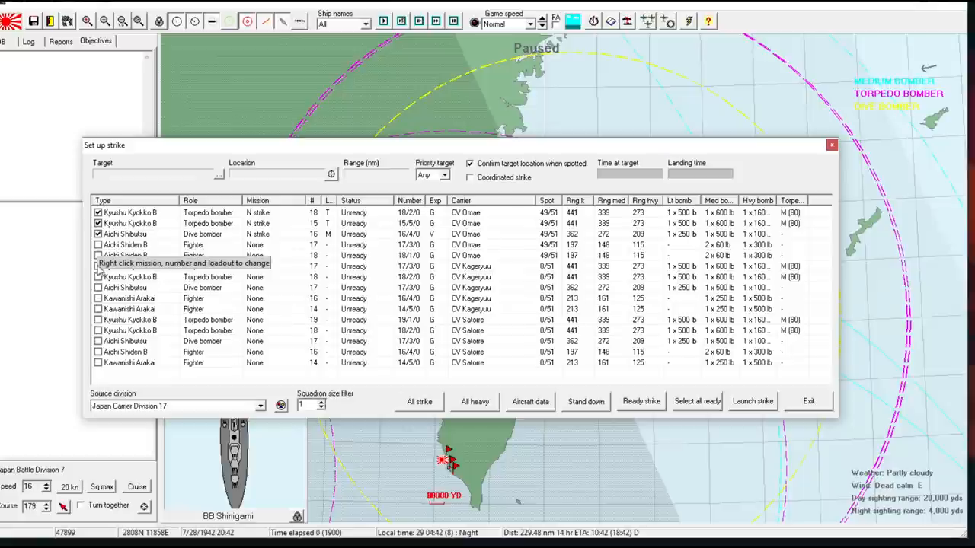
- Add bombers from Omae, Kageryuu and Satome to the strike, prioritizing carriers (CV)
{"action": "left_click", "coordinate": [97, 266]}
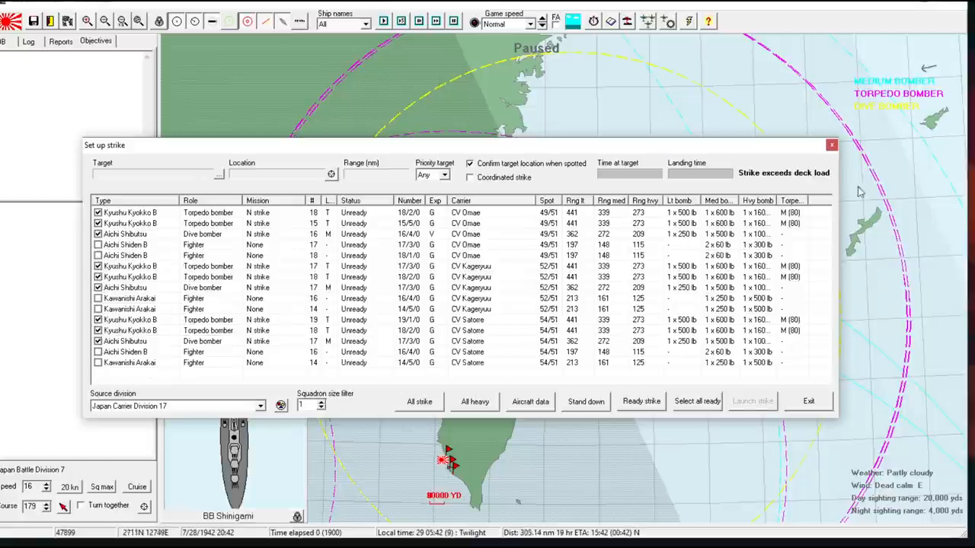
{"action": "mouse_move", "coordinate": [727, 255]}
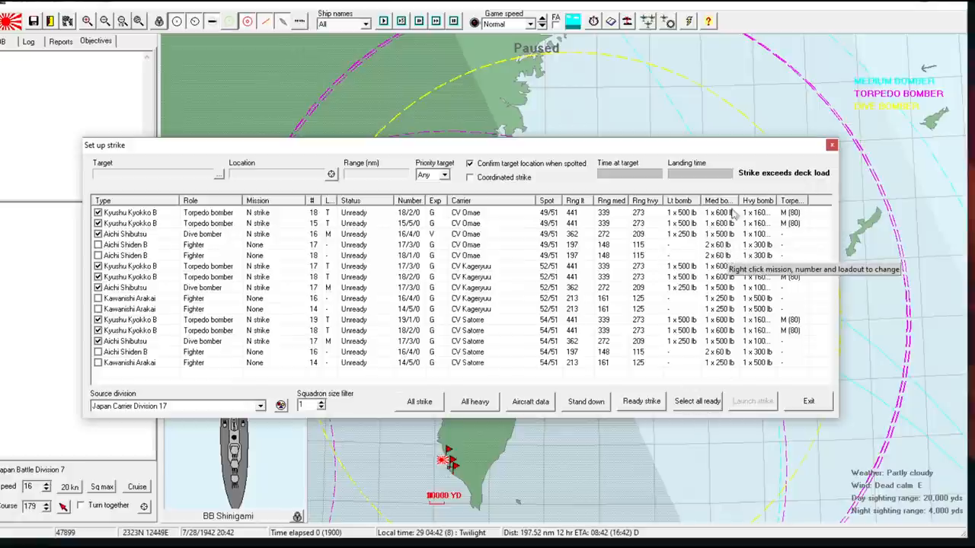
{"action": "mouse_move", "coordinate": [484, 371]}
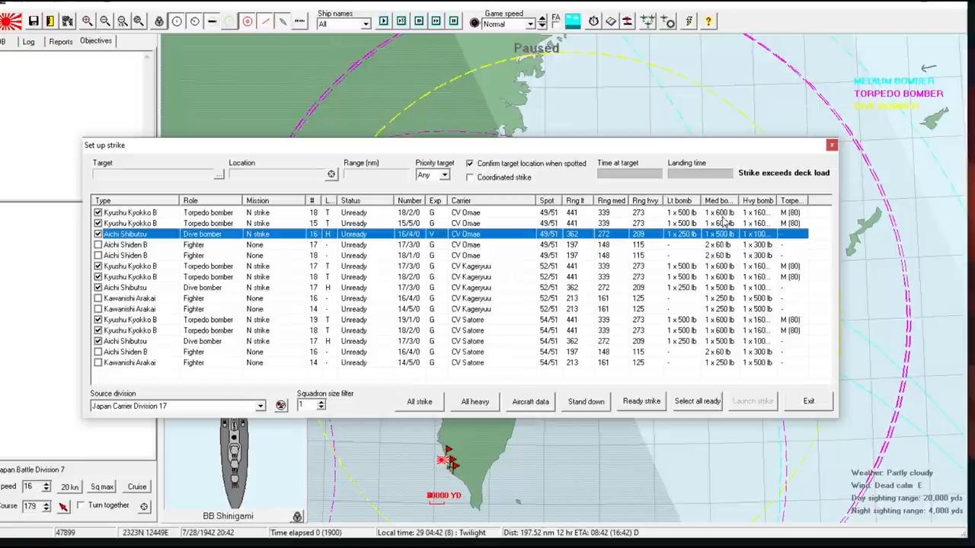
{"action": "left_click", "coordinate": [445, 175]}
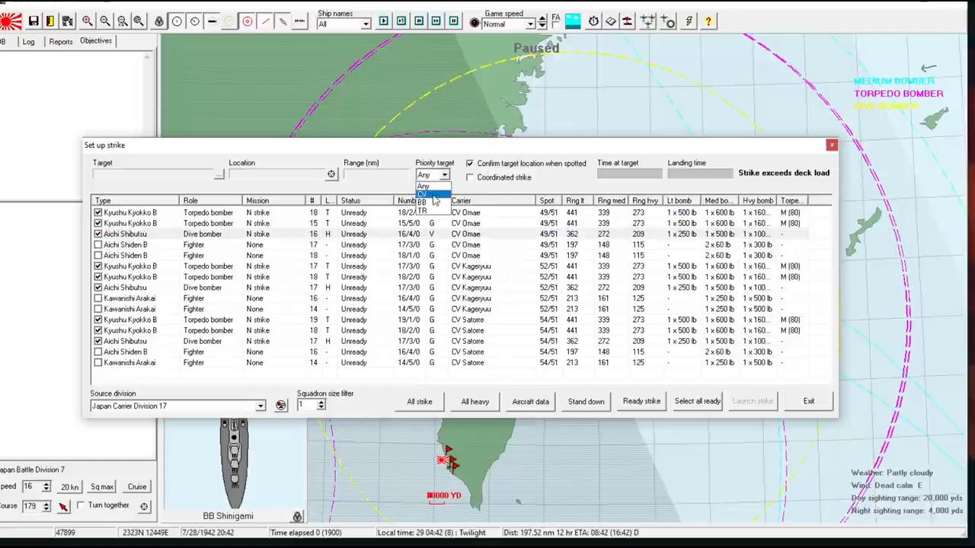
{"action": "left_click", "coordinate": [423, 195]}
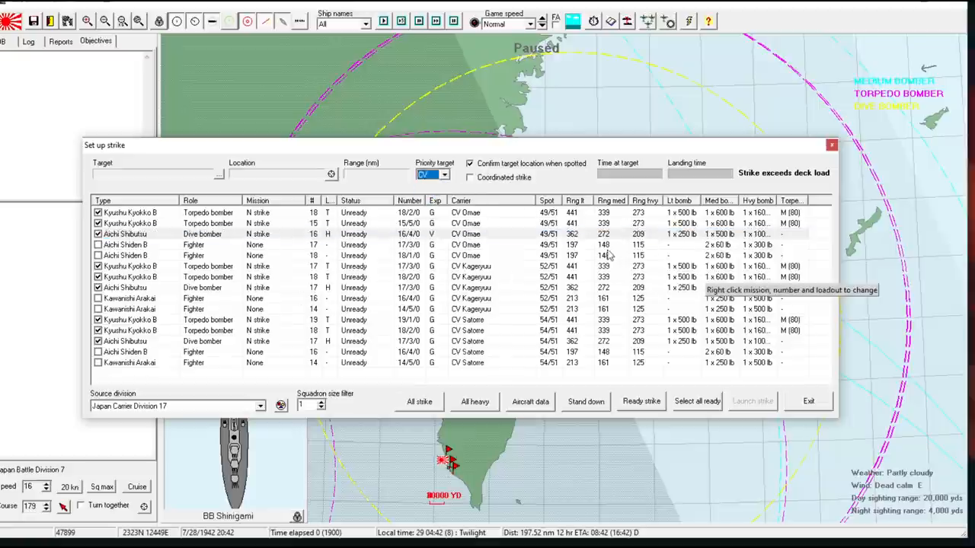
{"action": "mouse_move", "coordinate": [454, 252]}
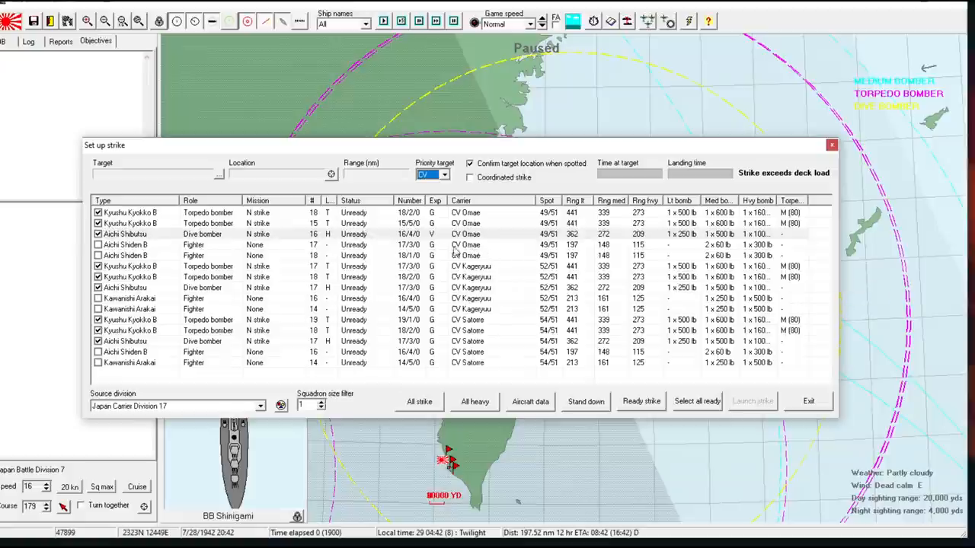
{"action": "mouse_move", "coordinate": [415, 242]}
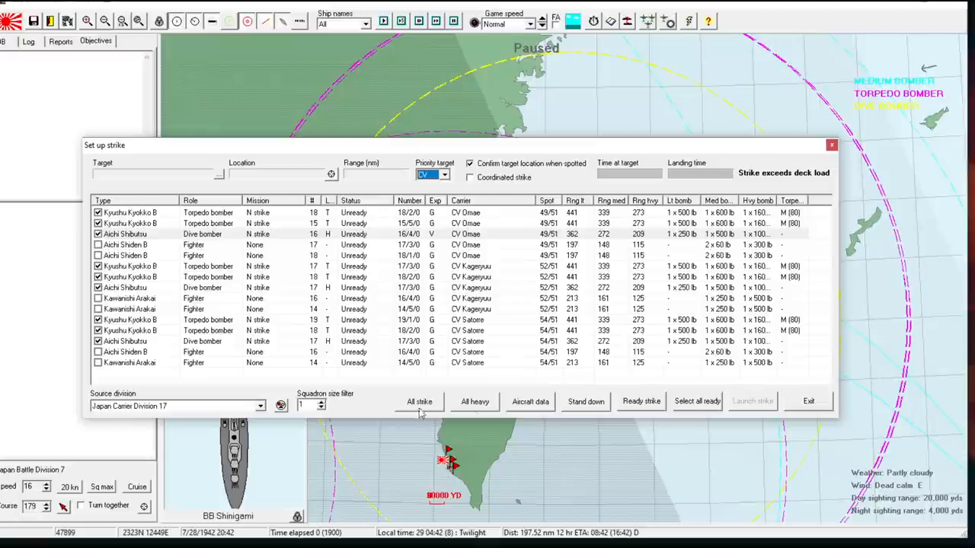
{"action": "left_click", "coordinate": [640, 402]}
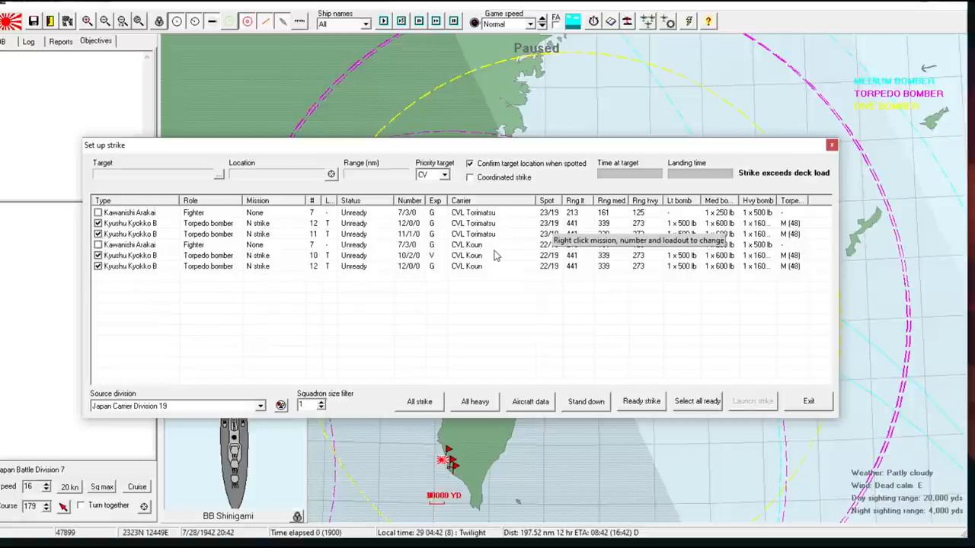
{"action": "mouse_move", "coordinate": [510, 259]}
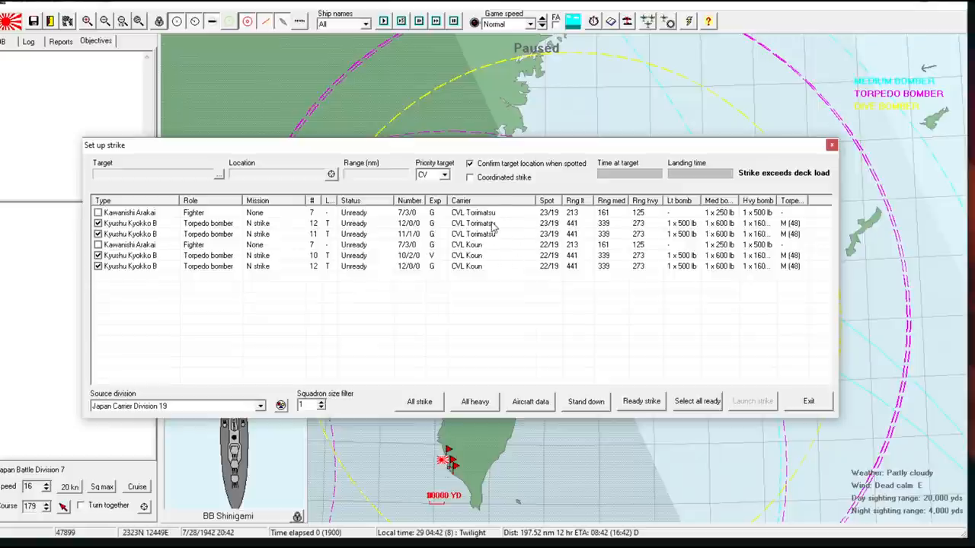
{"action": "mouse_move", "coordinate": [512, 204]}
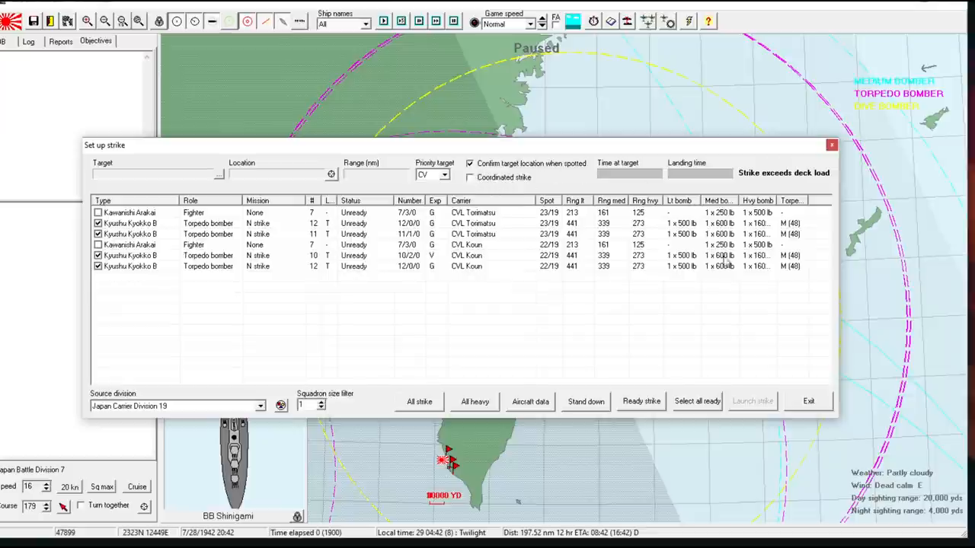
{"action": "mouse_move", "coordinate": [319, 233]}
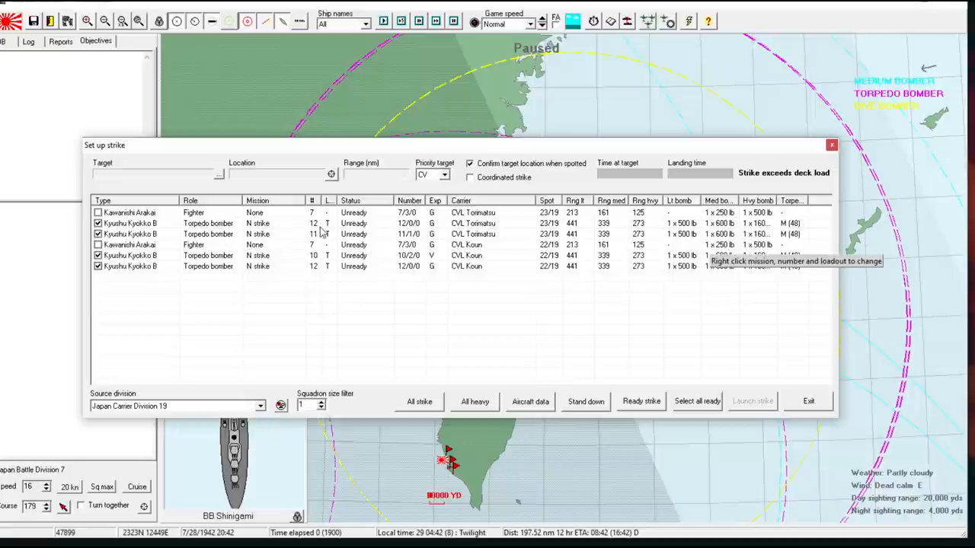
{"action": "mouse_move", "coordinate": [324, 244]}
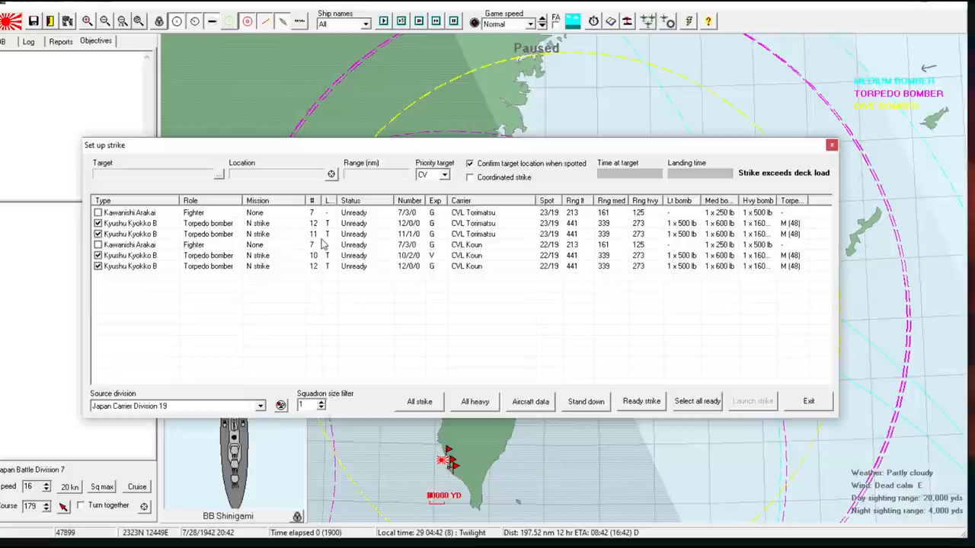
{"action": "mouse_move", "coordinate": [434, 258]}
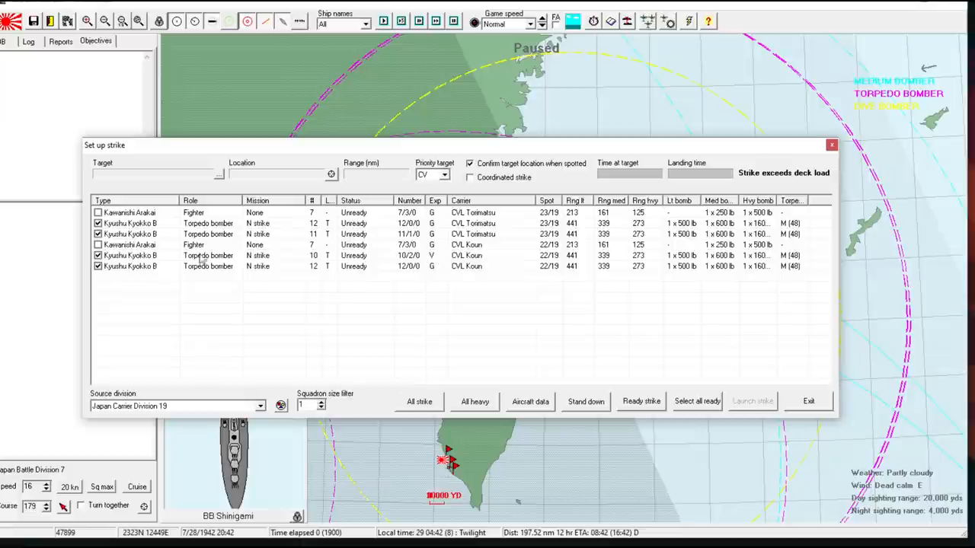
{"action": "mouse_move", "coordinate": [289, 278]}
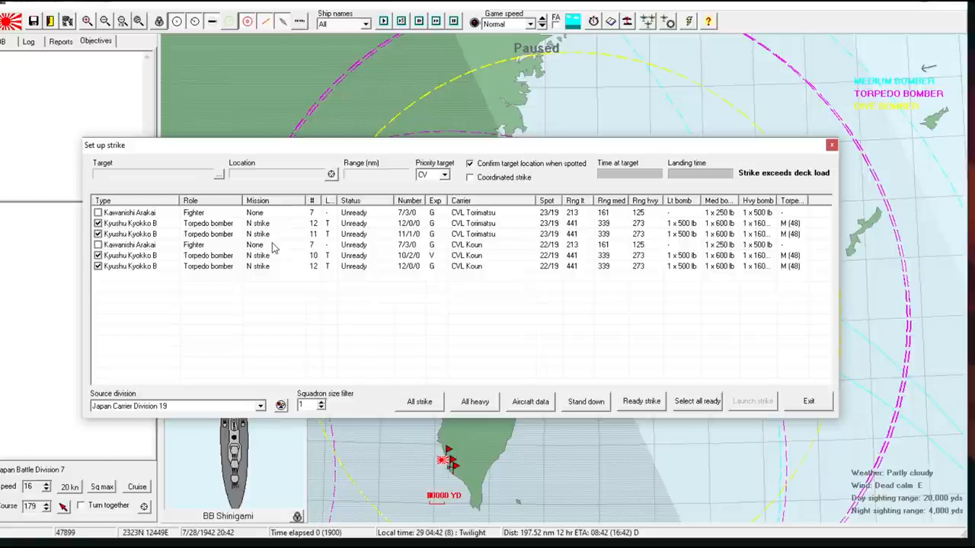
{"action": "mouse_move", "coordinate": [234, 249]}
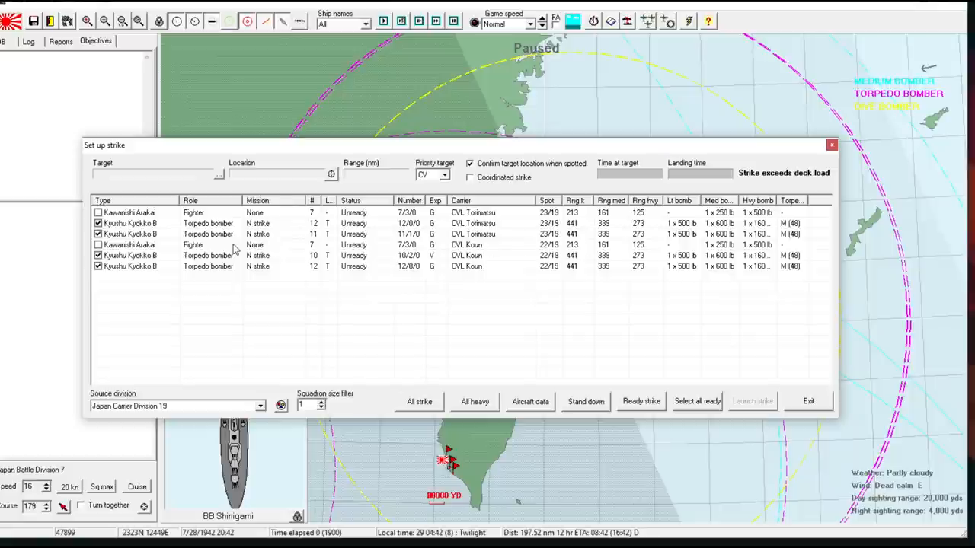
{"action": "mouse_move", "coordinate": [286, 244]}
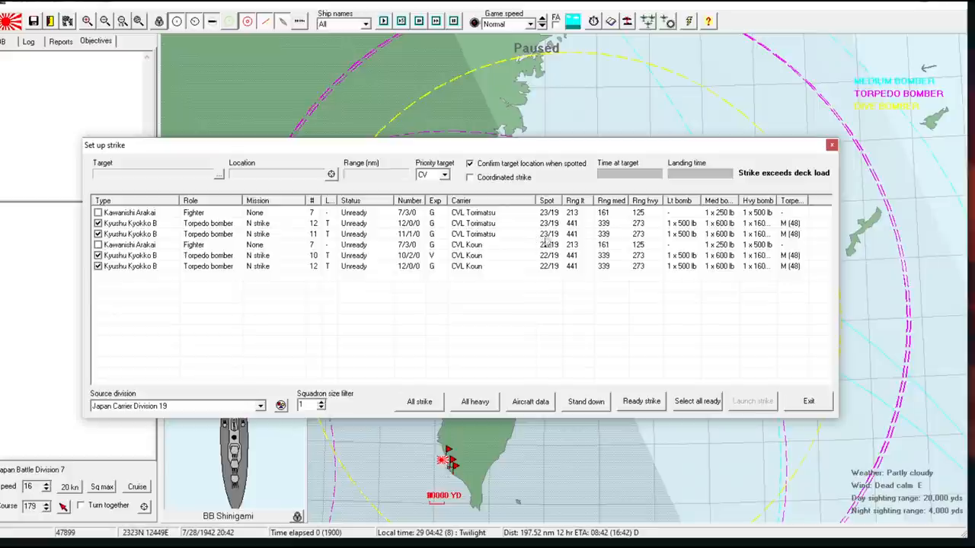
{"action": "mouse_move", "coordinate": [616, 282]}
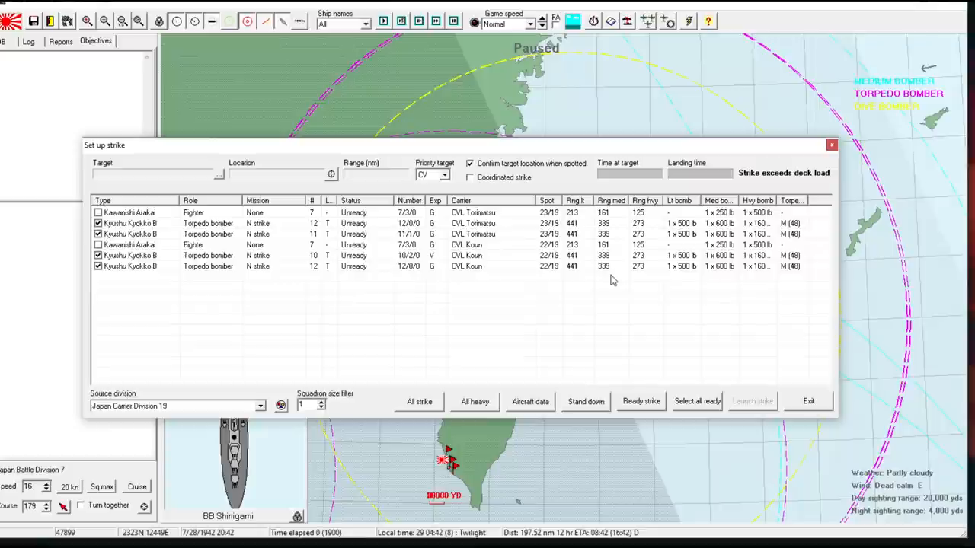
{"action": "mouse_move", "coordinate": [363, 246]}
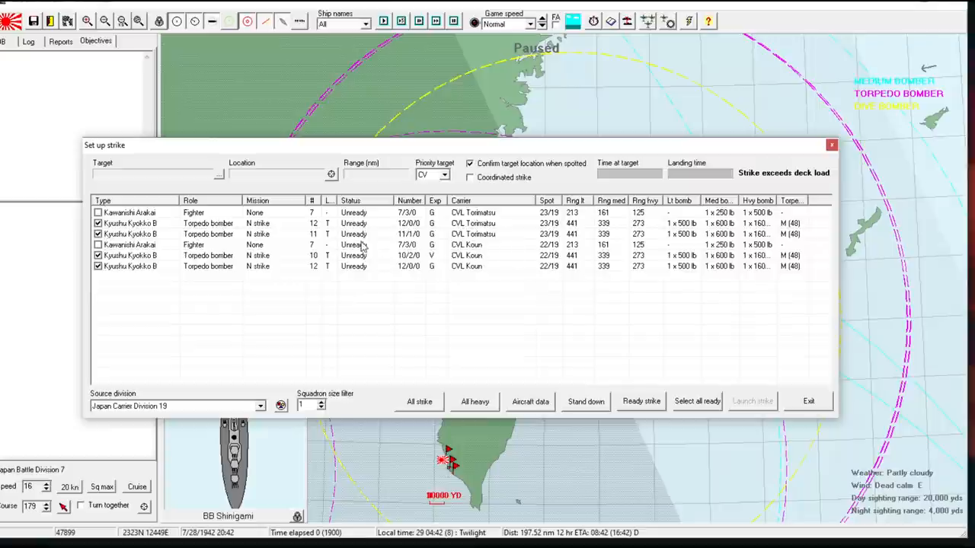
{"action": "mouse_move", "coordinate": [294, 248]}
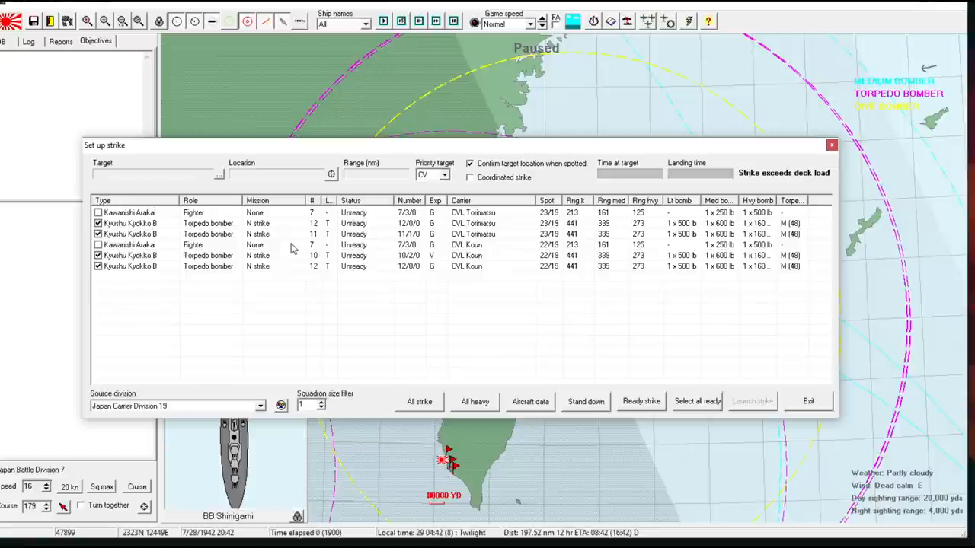
{"action": "mouse_move", "coordinate": [341, 249]}
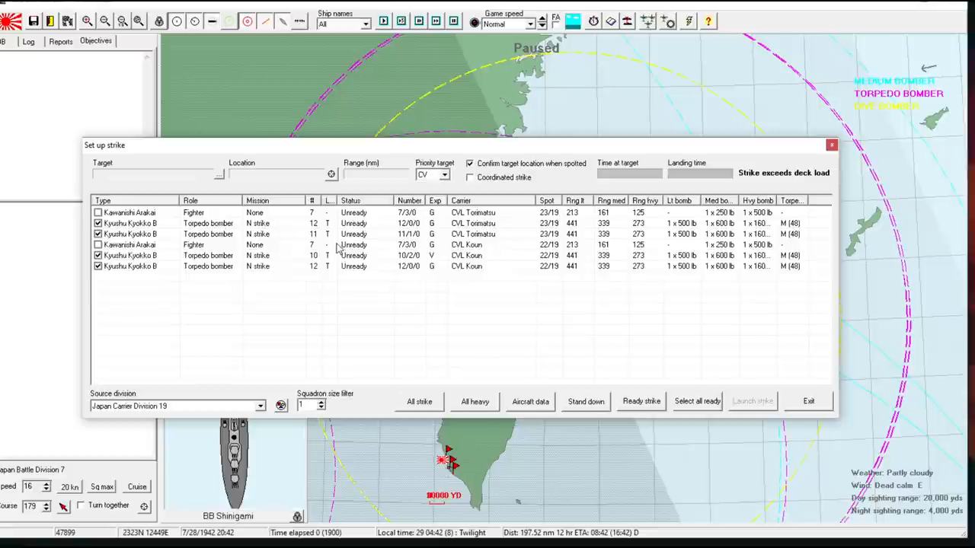
{"action": "mouse_move", "coordinate": [228, 234]}
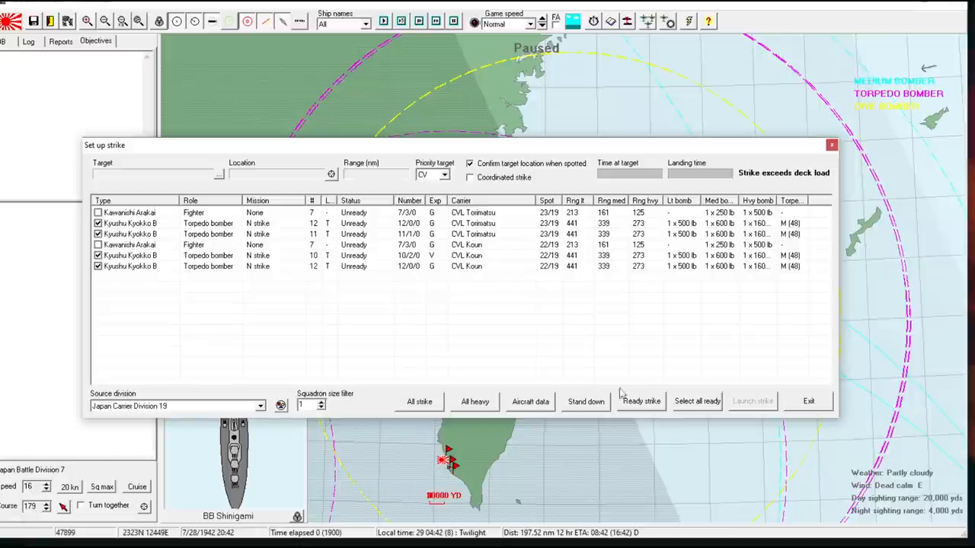
- Ready Carrier Division 19's strike with its four Torimatsu and Koun torpedo bombers
{"action": "left_click", "coordinate": [640, 401]}
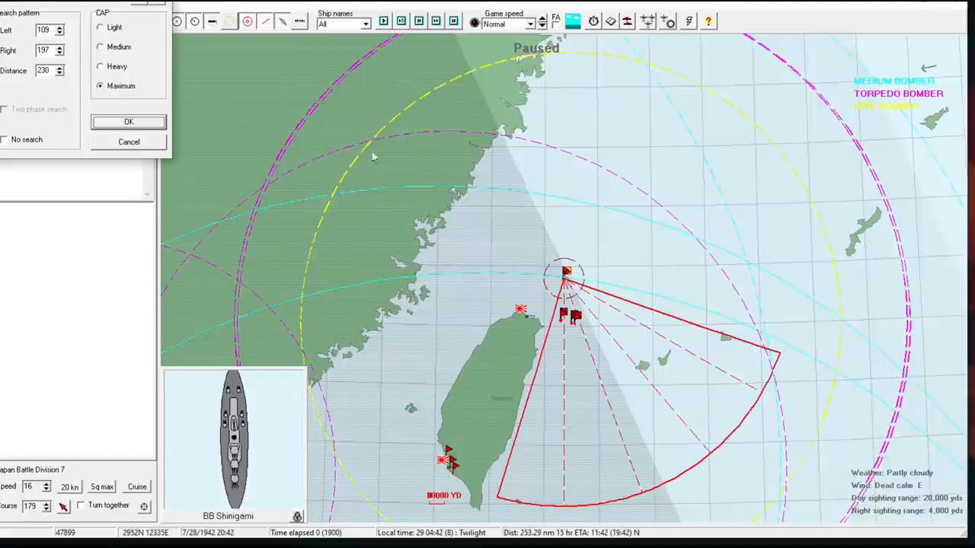
- Extend the search distance to 240, keeping bearings 109–197 and Maximum CAP
{"action": "left_click", "coordinate": [59, 67]}
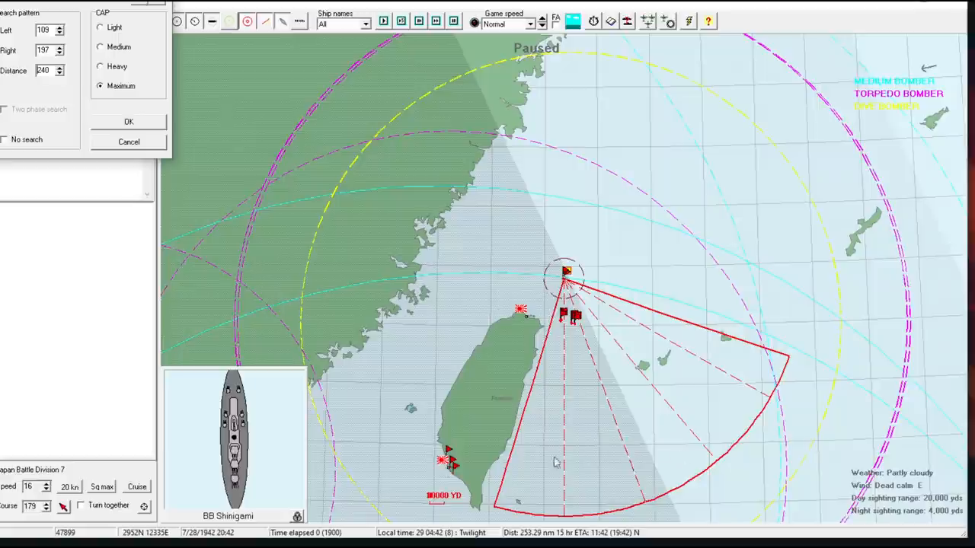
{"action": "mouse_move", "coordinate": [129, 122]}
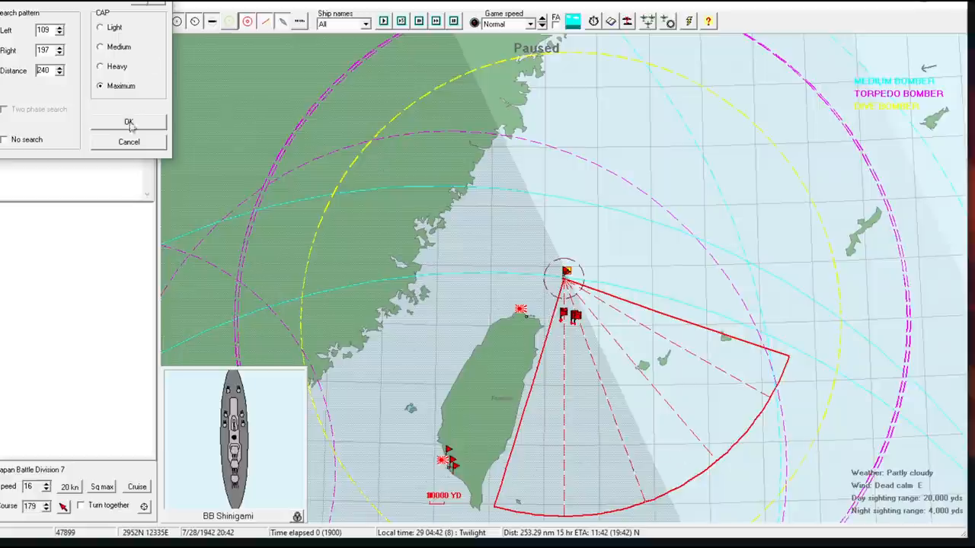
{"action": "left_click", "coordinate": [129, 123]}
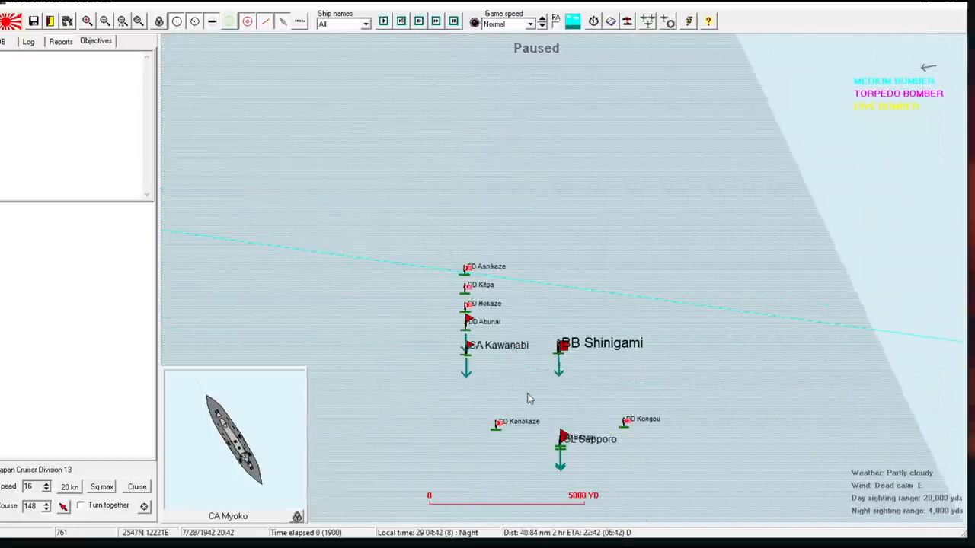
- Zoom out and select CA Myoko's Cruiser Division 13 on the tactical map
{"action": "left_click", "coordinate": [559, 347]}
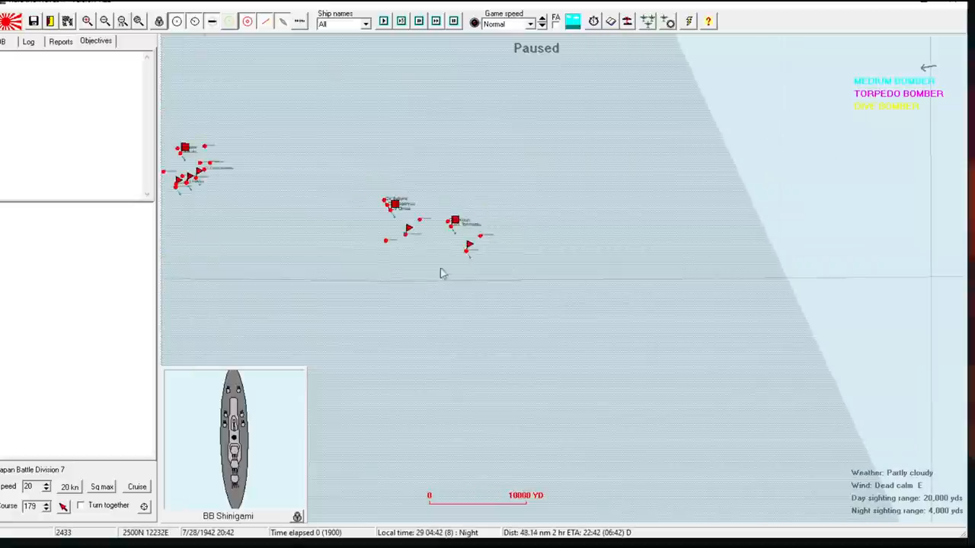
{"action": "left_click", "coordinate": [316, 240]}
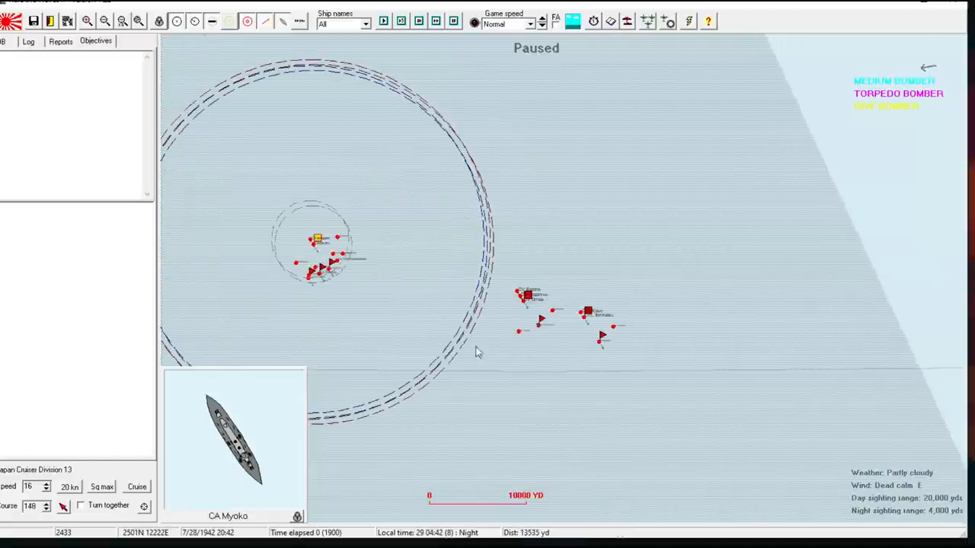
{"action": "double_click", "coordinate": [315, 240]}
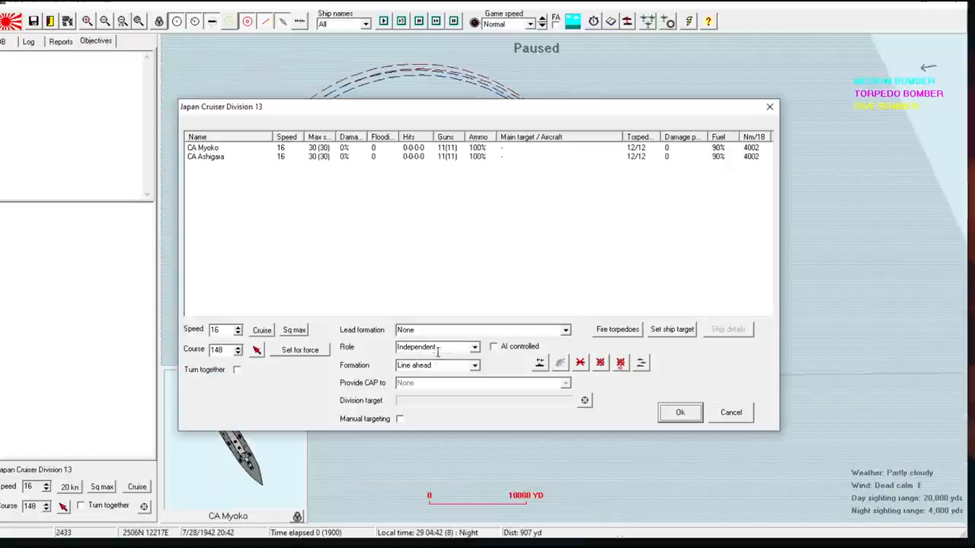
{"action": "left_click", "coordinate": [678, 412]}
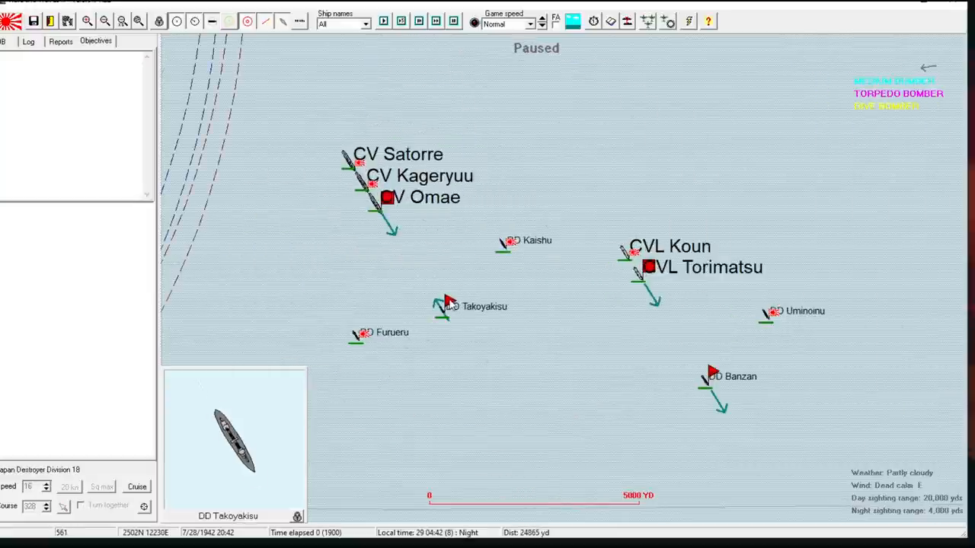
{"action": "double_click", "coordinate": [447, 303]}
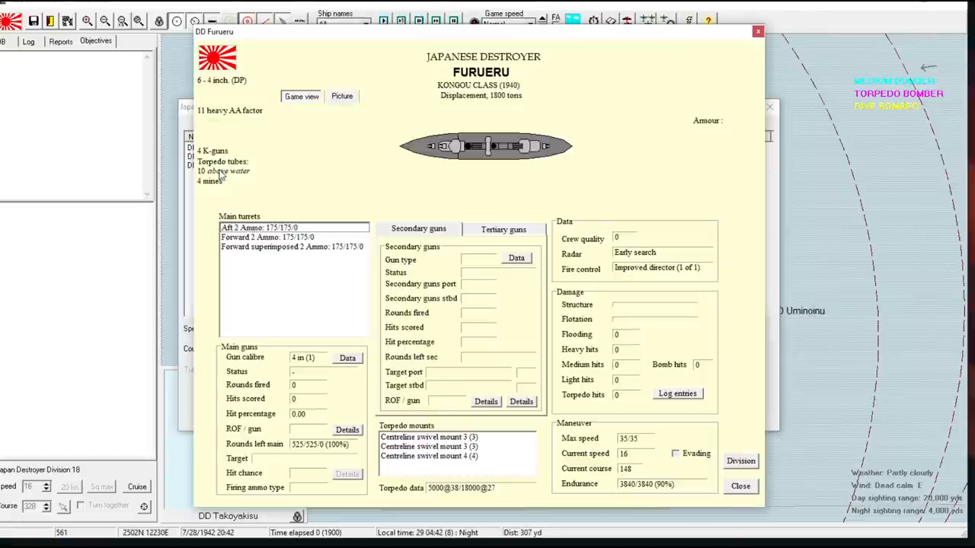
{"action": "left_click", "coordinate": [739, 485]}
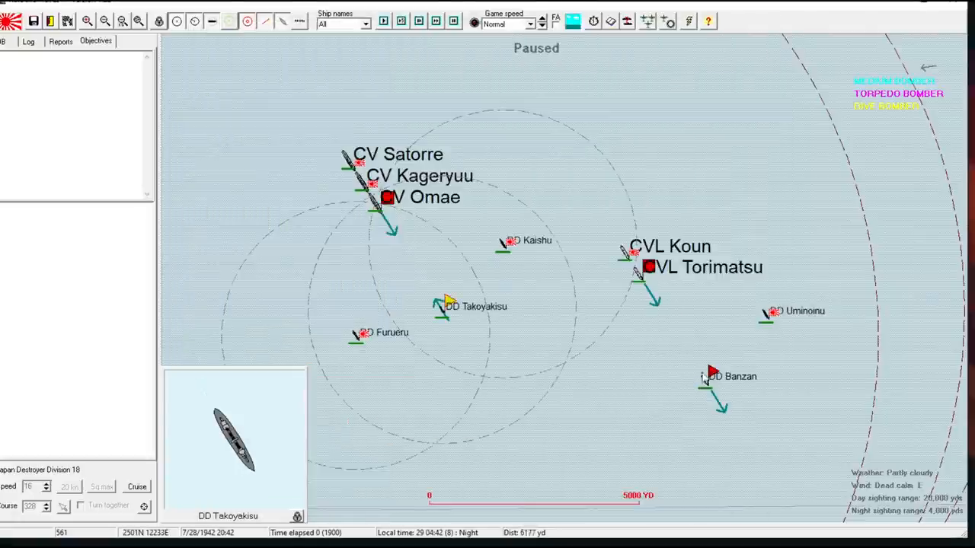
{"action": "double_click", "coordinate": [708, 376]}
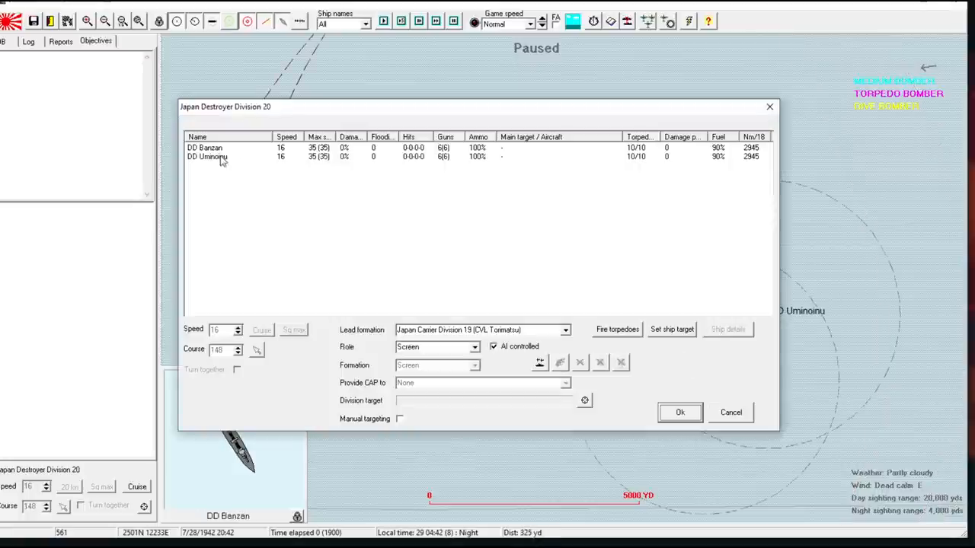
{"action": "left_click", "coordinate": [228, 147]}
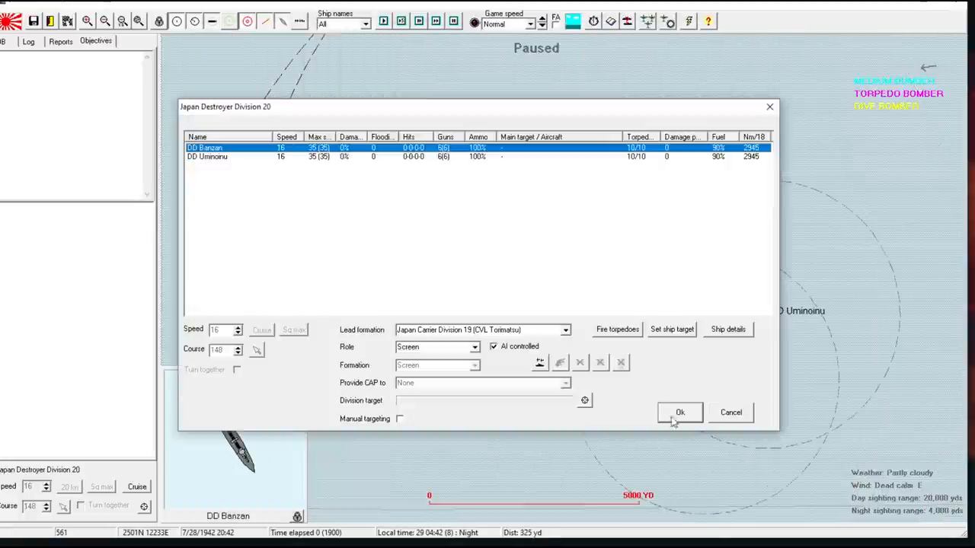
{"action": "left_click", "coordinate": [678, 412]}
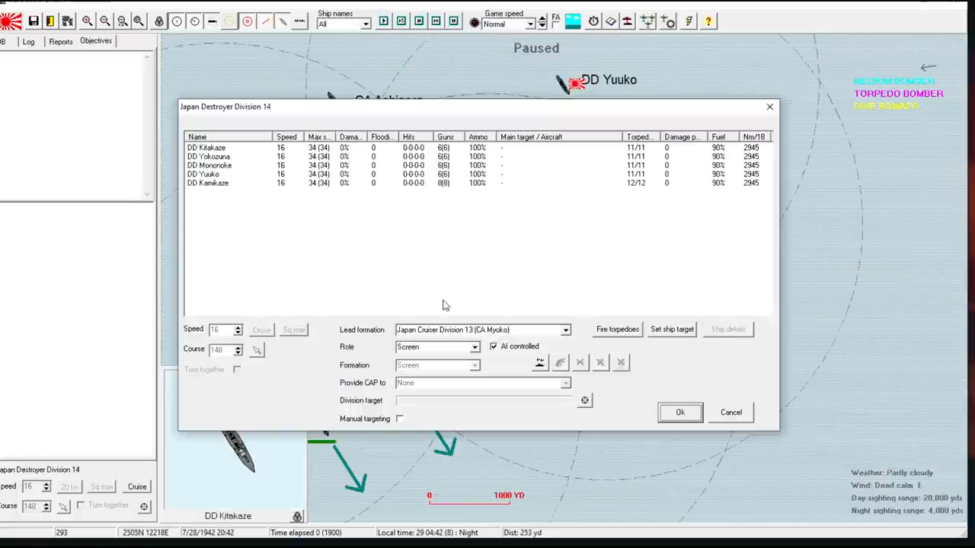
{"action": "left_click", "coordinate": [229, 157]}
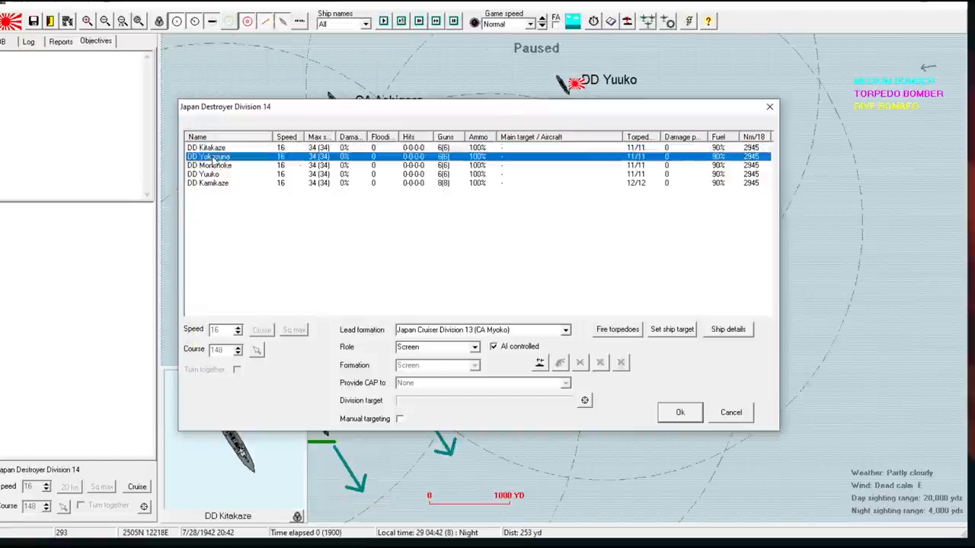
{"action": "left_click", "coordinate": [727, 329]}
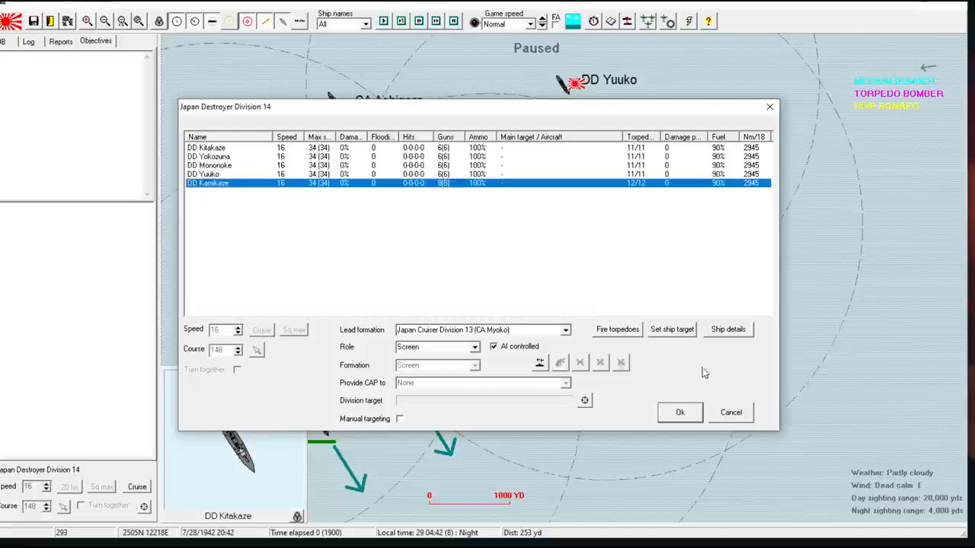
{"action": "left_click", "coordinate": [679, 412]}
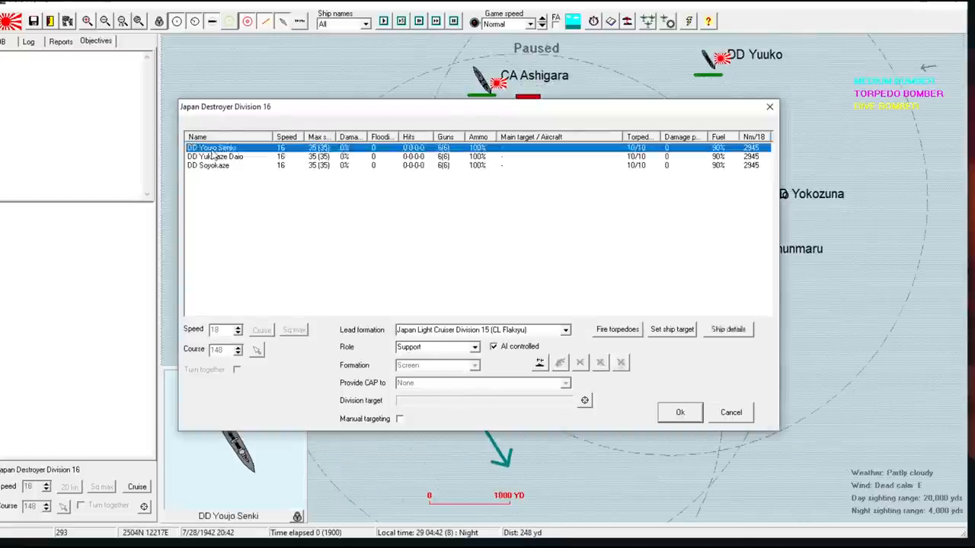
{"action": "left_click", "coordinate": [727, 329]}
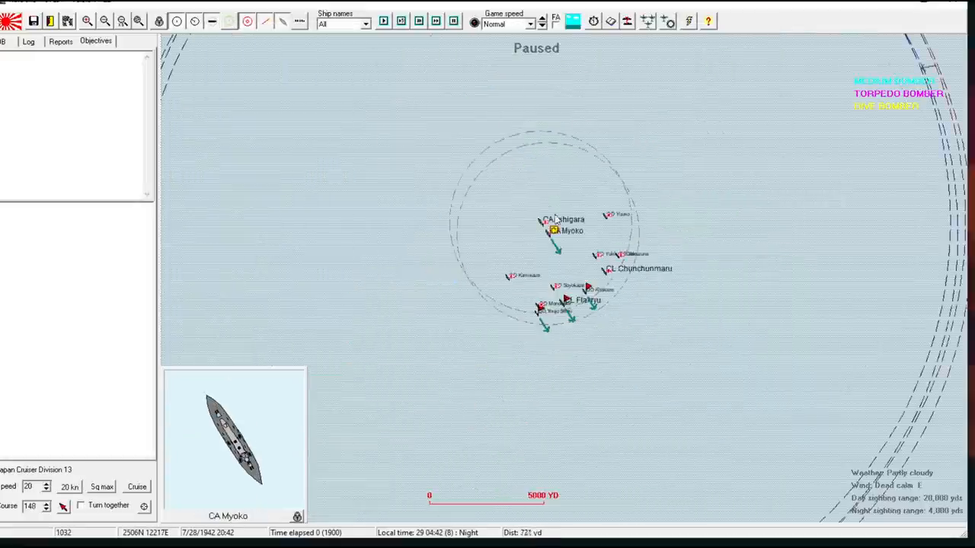
{"action": "double_click", "coordinate": [564, 230]}
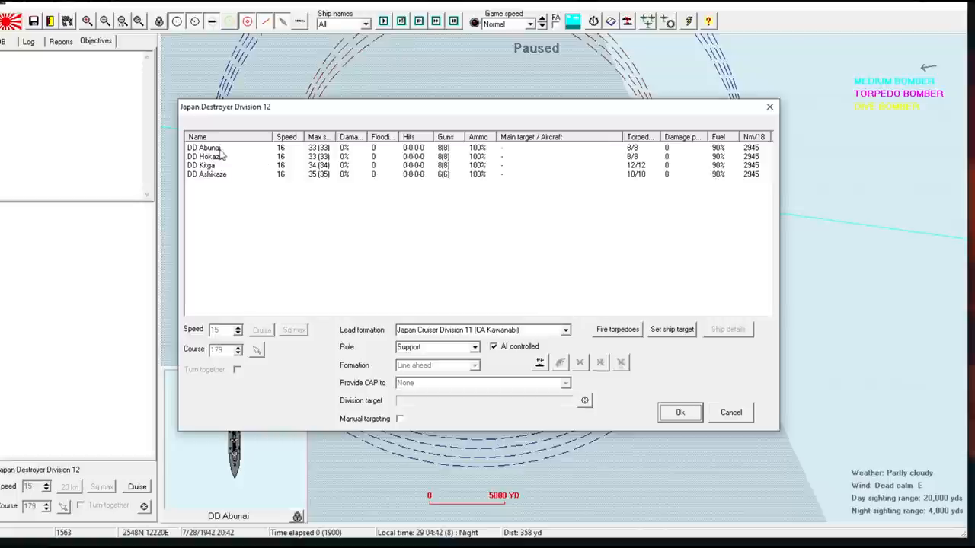
{"action": "left_click", "coordinate": [206, 165]}
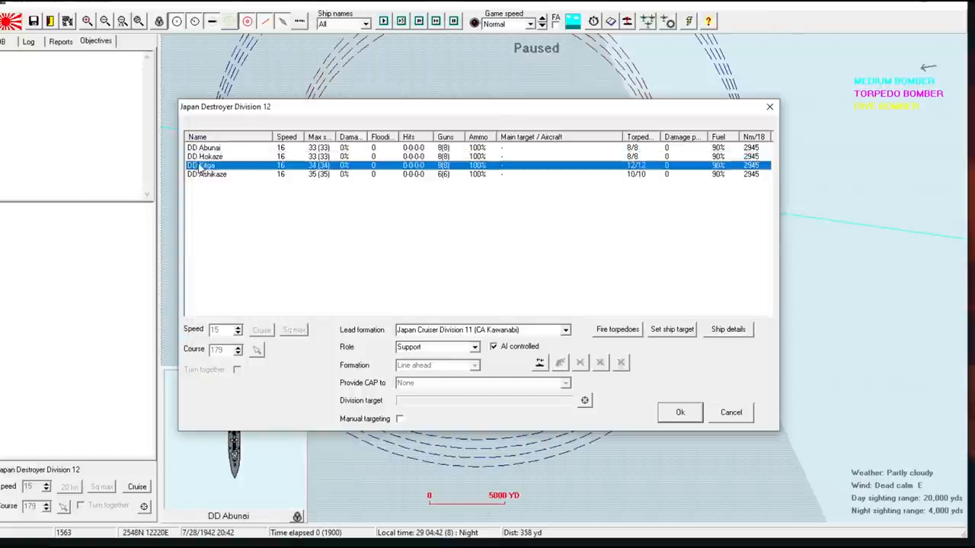
{"action": "left_click", "coordinate": [205, 174]}
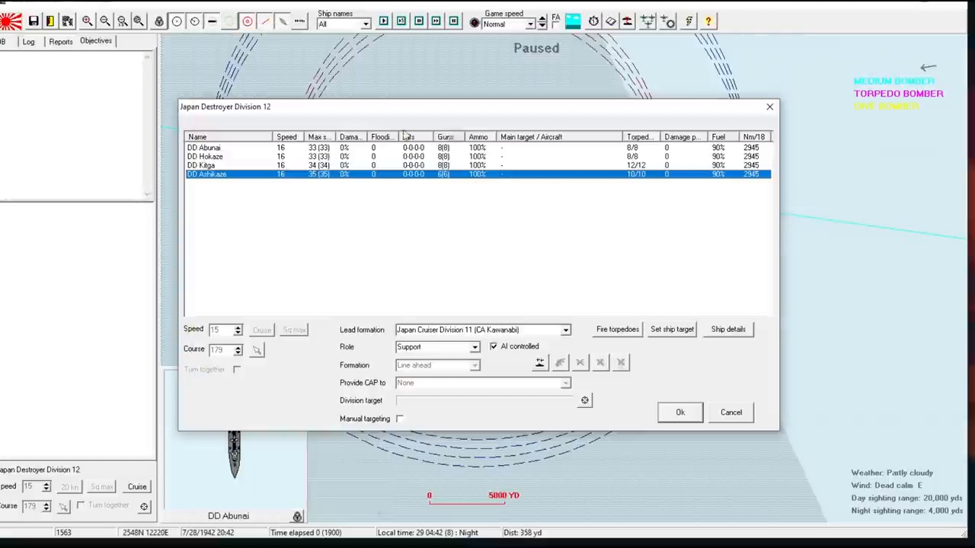
{"action": "left_click", "coordinate": [678, 412]}
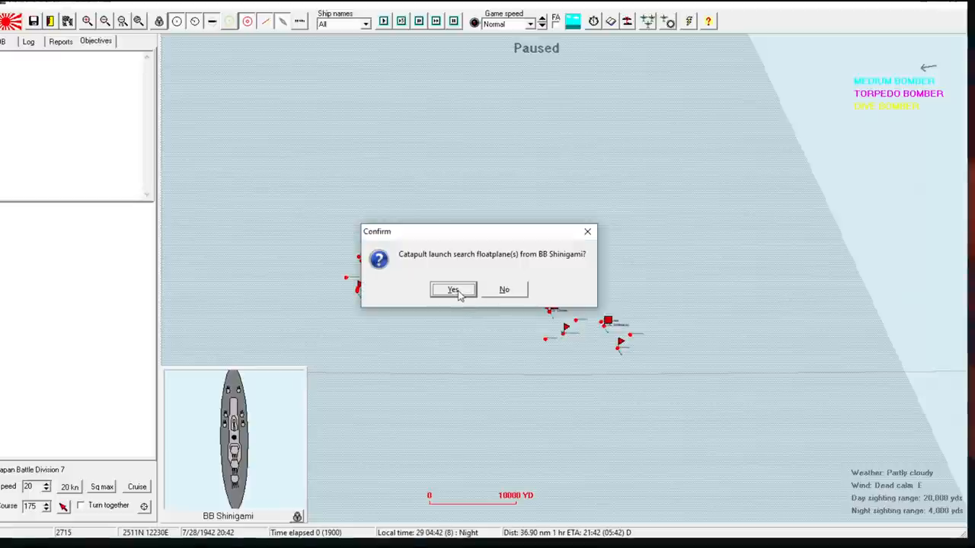
- Approve BB Shinigami's floatplane launch, confirm the scout search pattern, and exit strike setup
{"action": "left_click", "coordinate": [453, 290]}
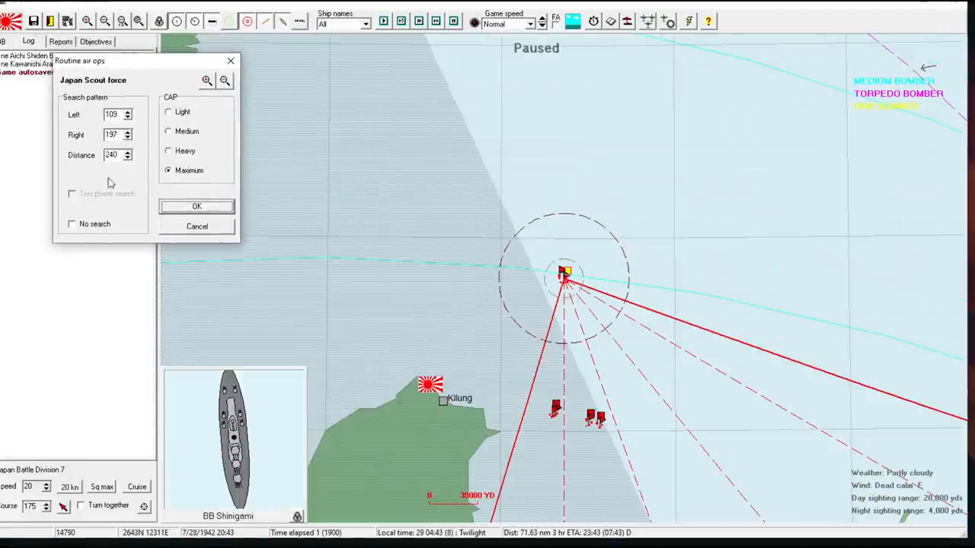
{"action": "left_click", "coordinate": [196, 205]}
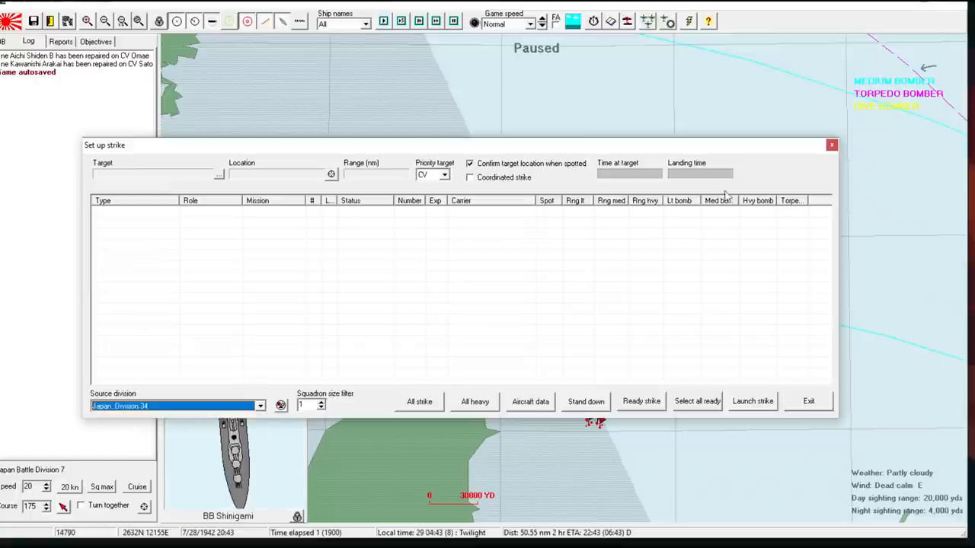
{"action": "left_click", "coordinate": [808, 401]}
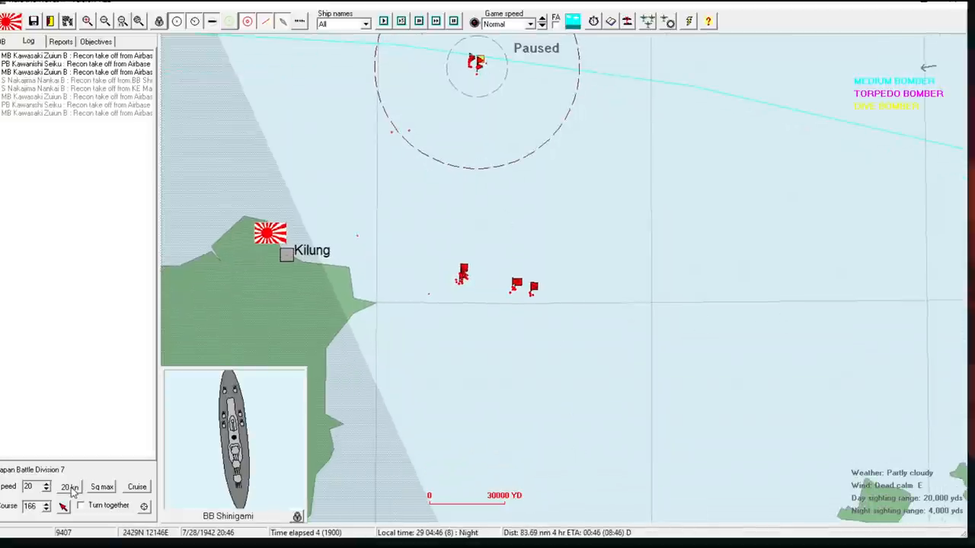
- Raise Battle Division 7's speed to 24 knots and check the carrier division tooltip
{"action": "left_click", "coordinate": [45, 483]}
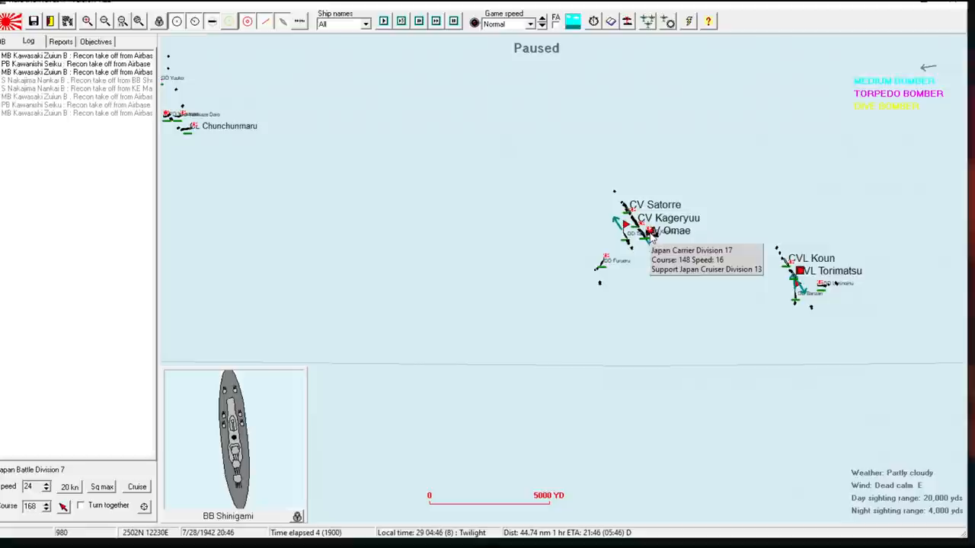
{"action": "left_click", "coordinate": [634, 236]}
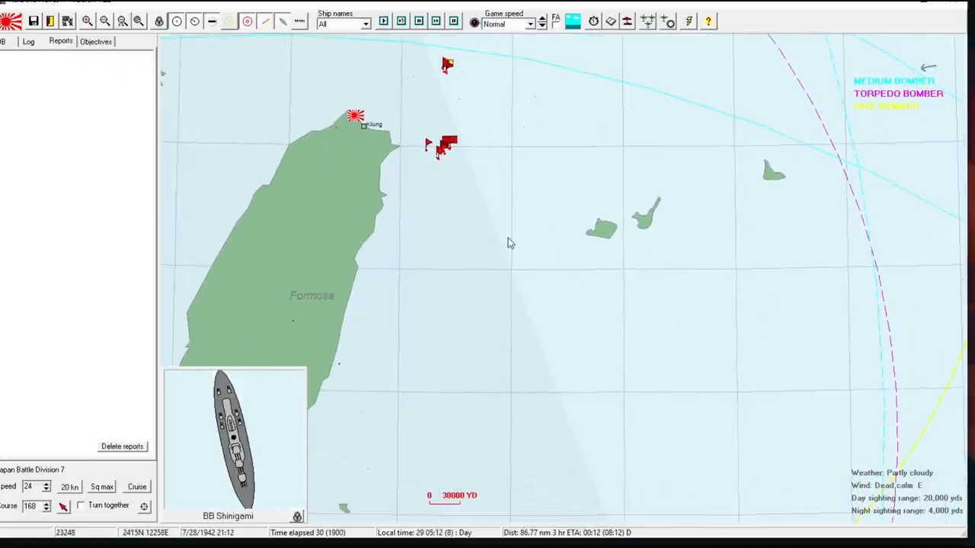
- Review the Gameplay preferences and cancel without making changes
{"action": "left_click", "coordinate": [299, 21]}
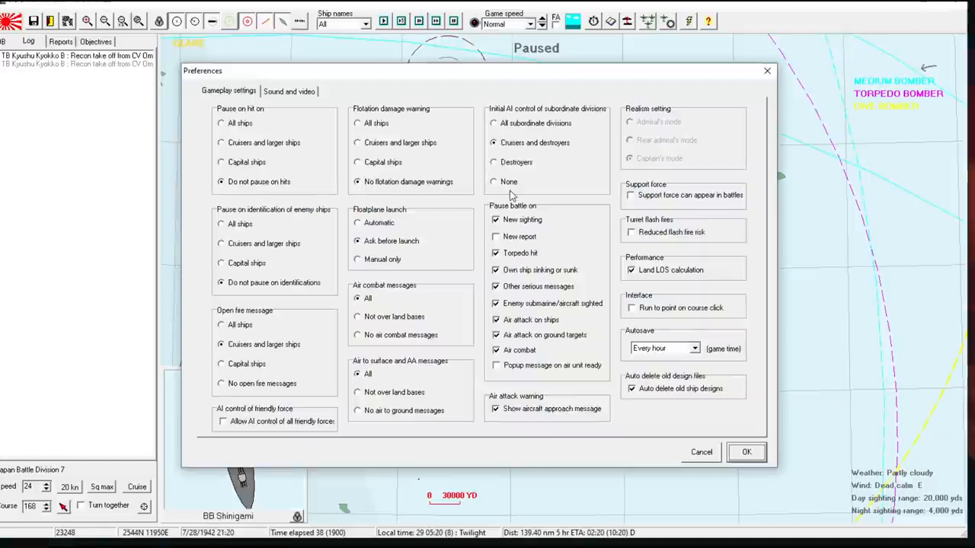
{"action": "left_click", "coordinate": [745, 452]}
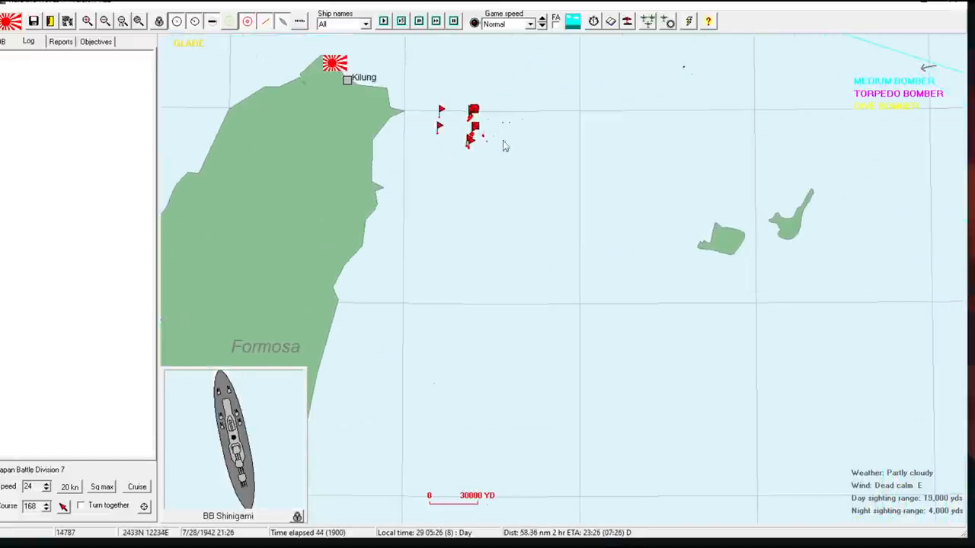
{"action": "left_click", "coordinate": [542, 20]}
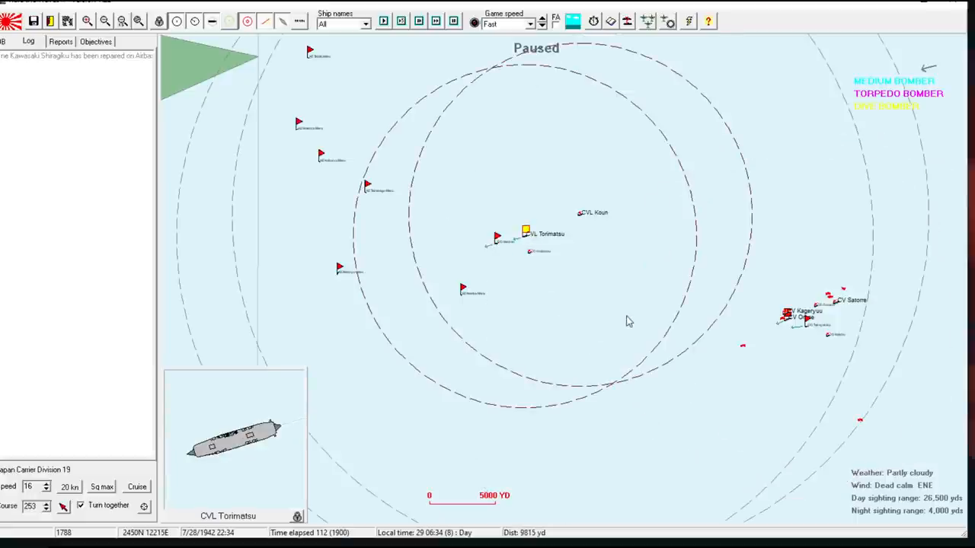
{"action": "mouse_move", "coordinate": [621, 267]}
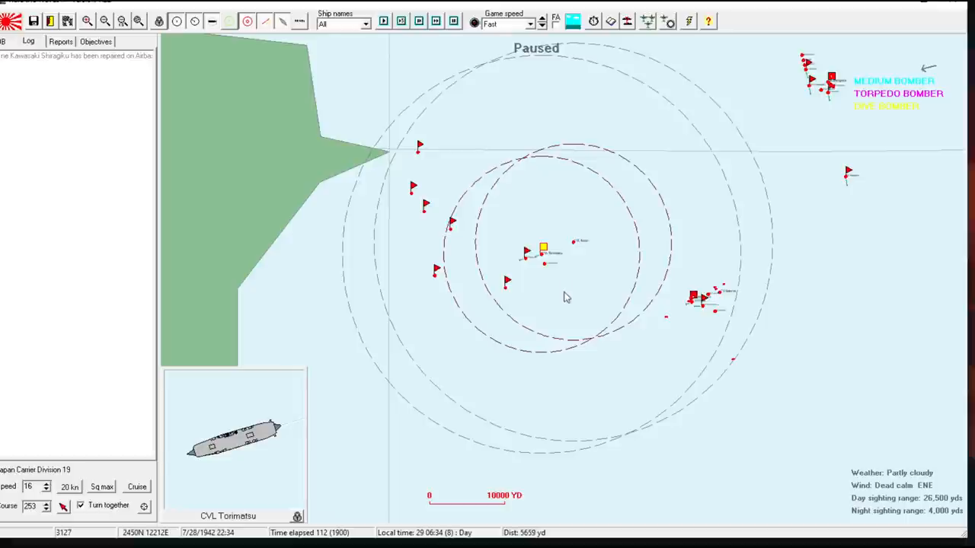
{"action": "mouse_move", "coordinate": [700, 299]}
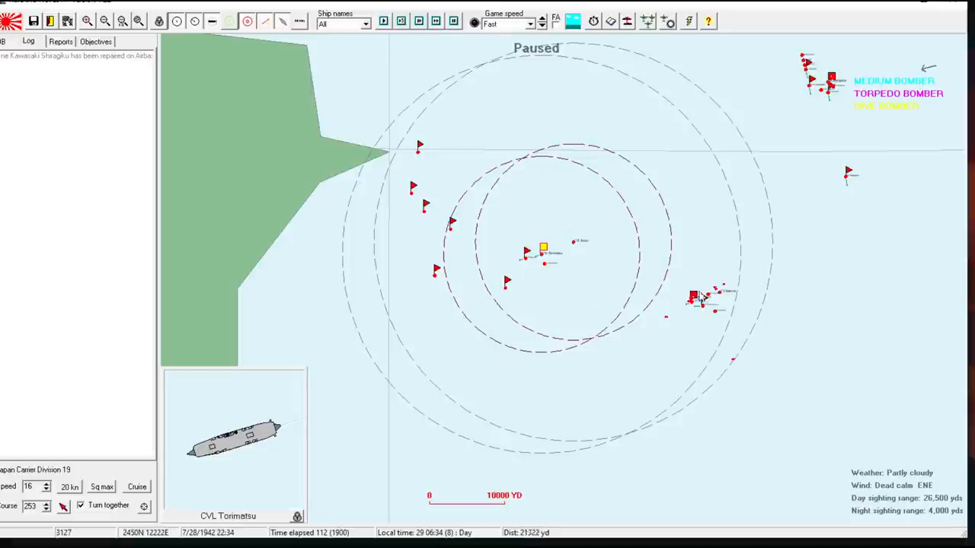
- Take command of CV Omae's Carrier Division 17
{"action": "left_click", "coordinate": [693, 296]}
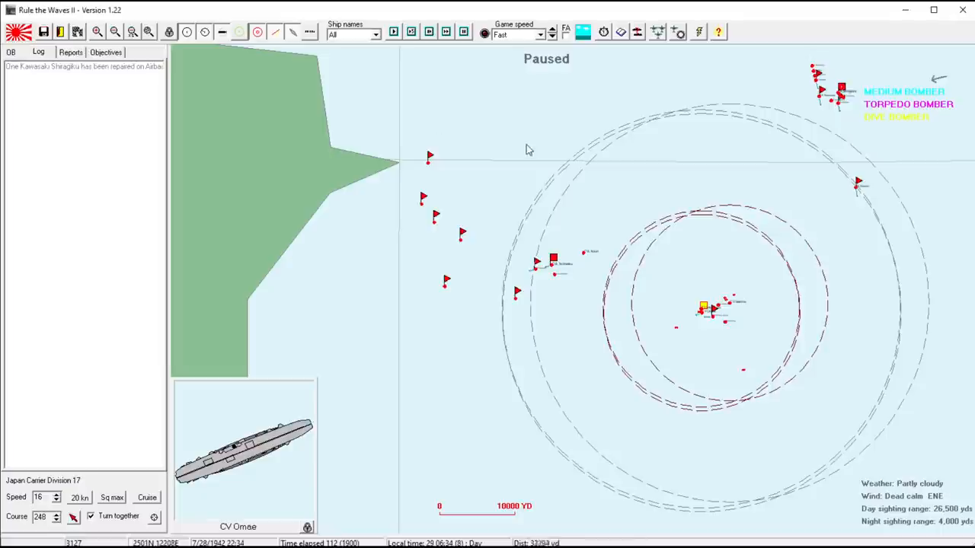
{"action": "mouse_move", "coordinate": [582, 269]}
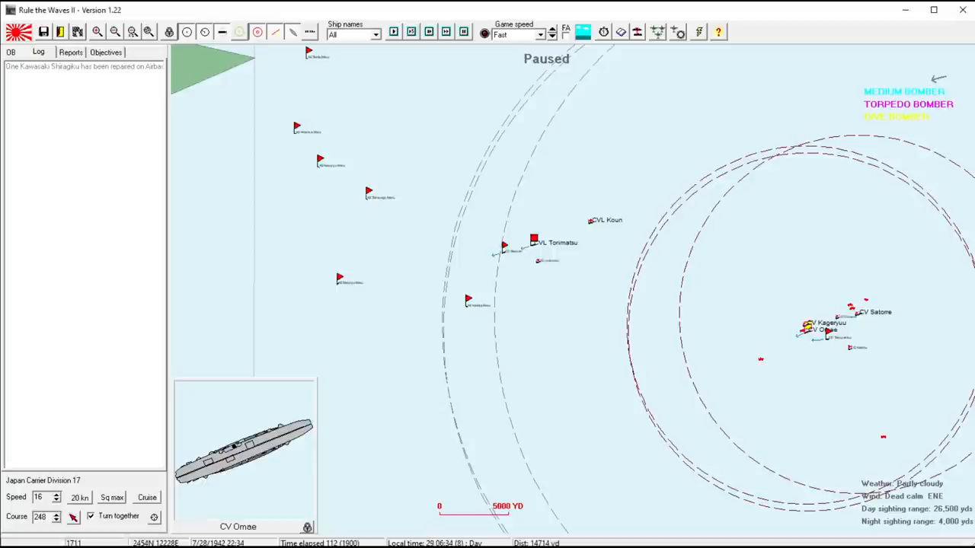
{"action": "mouse_move", "coordinate": [521, 265]}
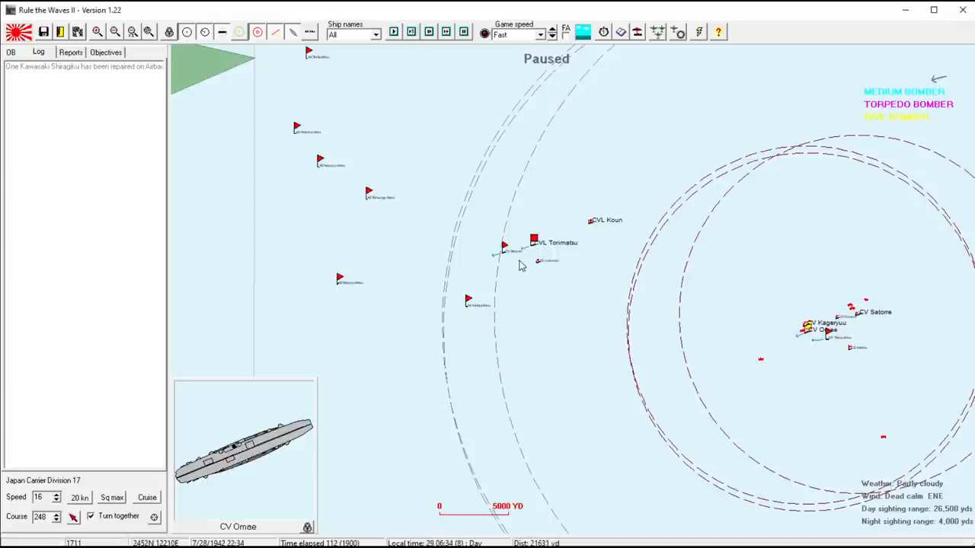
{"action": "mouse_move", "coordinate": [571, 267]}
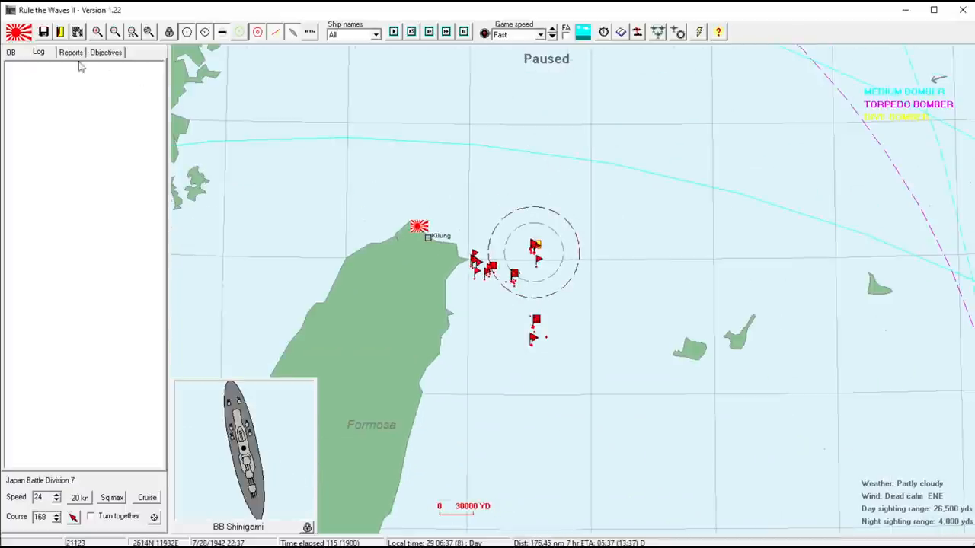
- Resume the battle, check Reports, return to the Log, and reopen scout air ops settings
{"action": "left_click", "coordinate": [70, 52]}
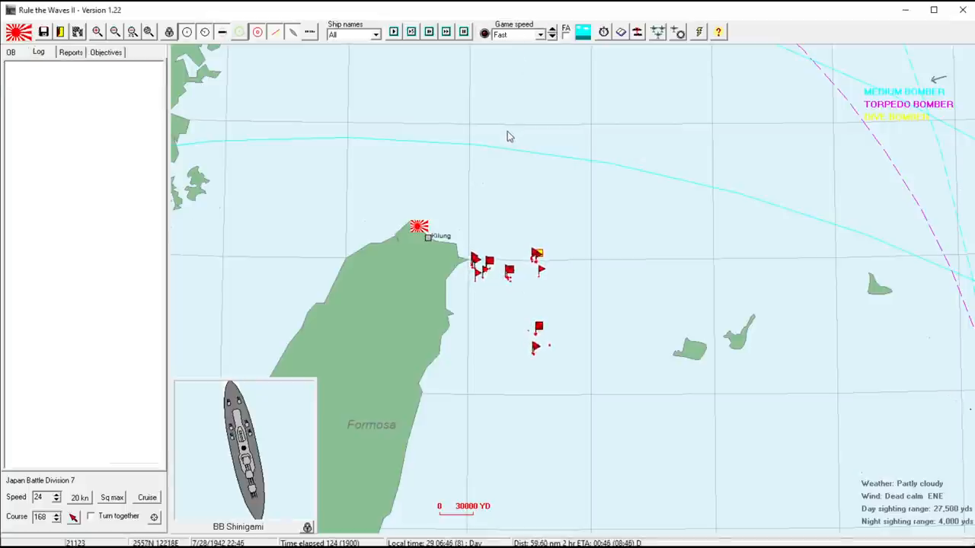
{"action": "left_click", "coordinate": [70, 51]}
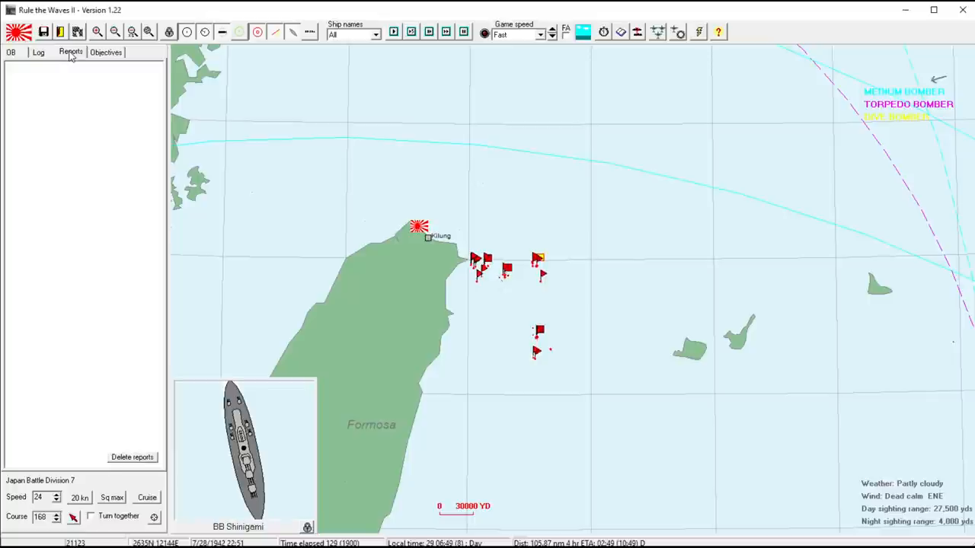
{"action": "left_click", "coordinate": [38, 51]}
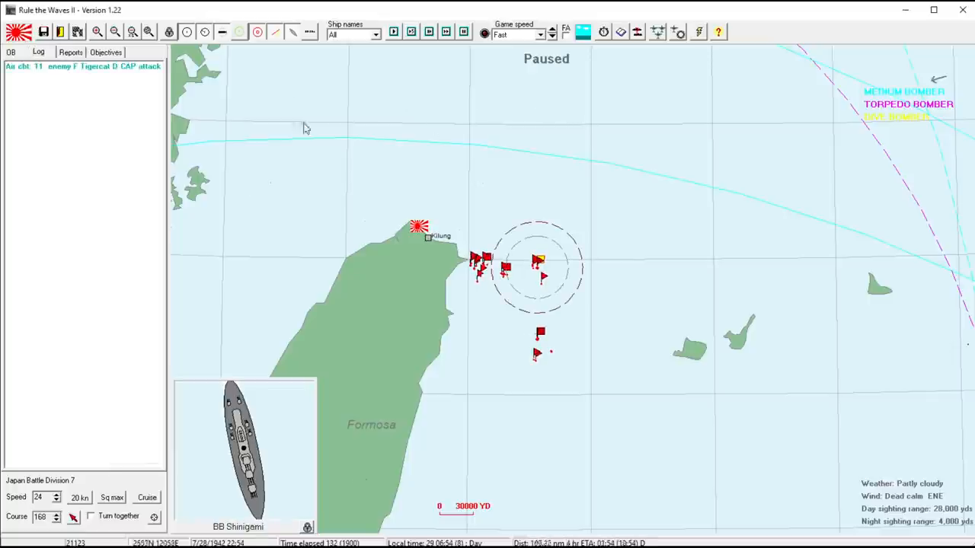
{"action": "left_click", "coordinate": [82, 65]}
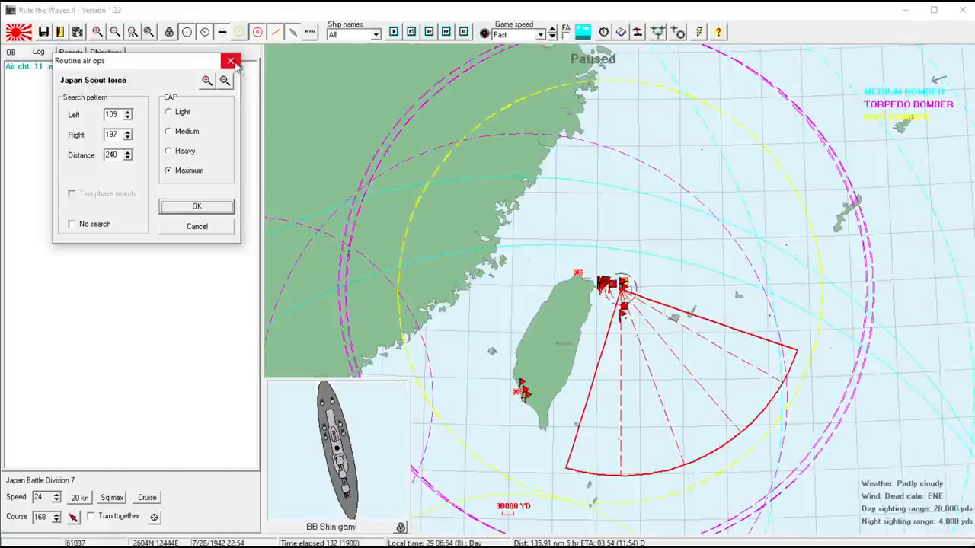
- Close the Scout force Routine air ops dialog without changes
{"action": "left_click", "coordinate": [196, 206]}
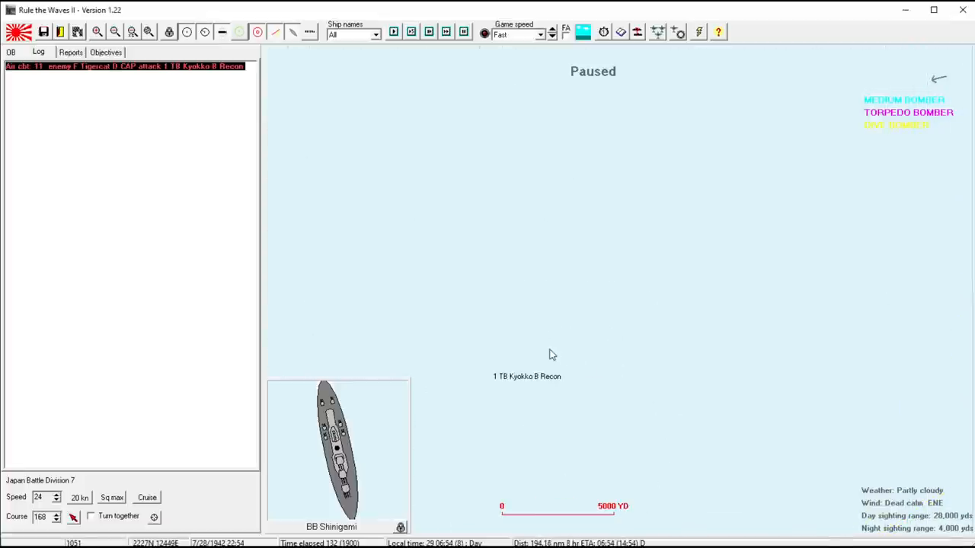
{"action": "mouse_move", "coordinate": [518, 386]}
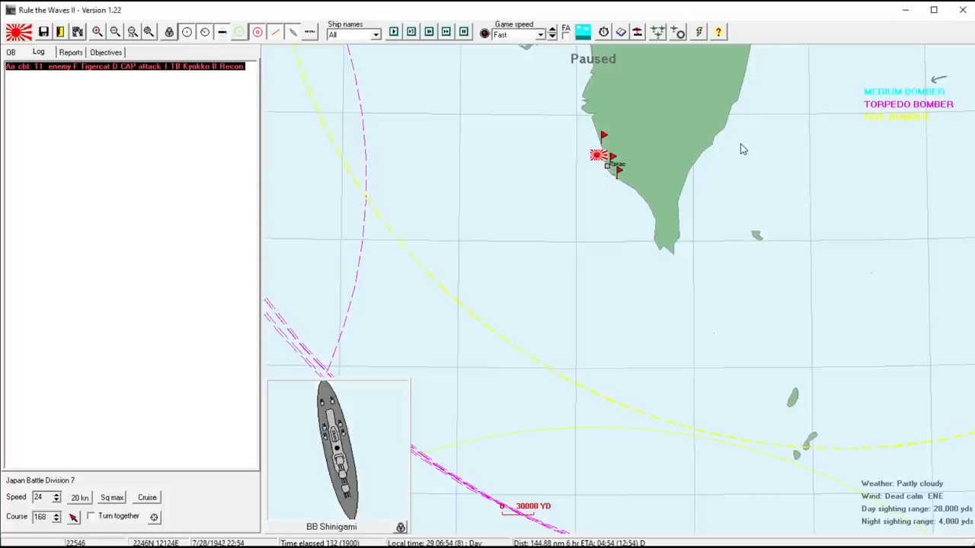
{"action": "mouse_move", "coordinate": [734, 150]}
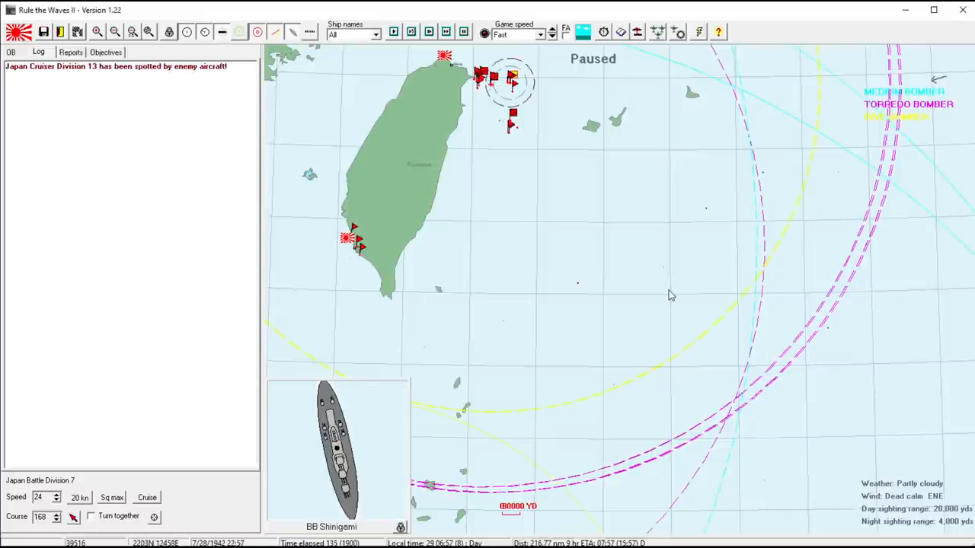
{"action": "mouse_move", "coordinate": [114, 66]}
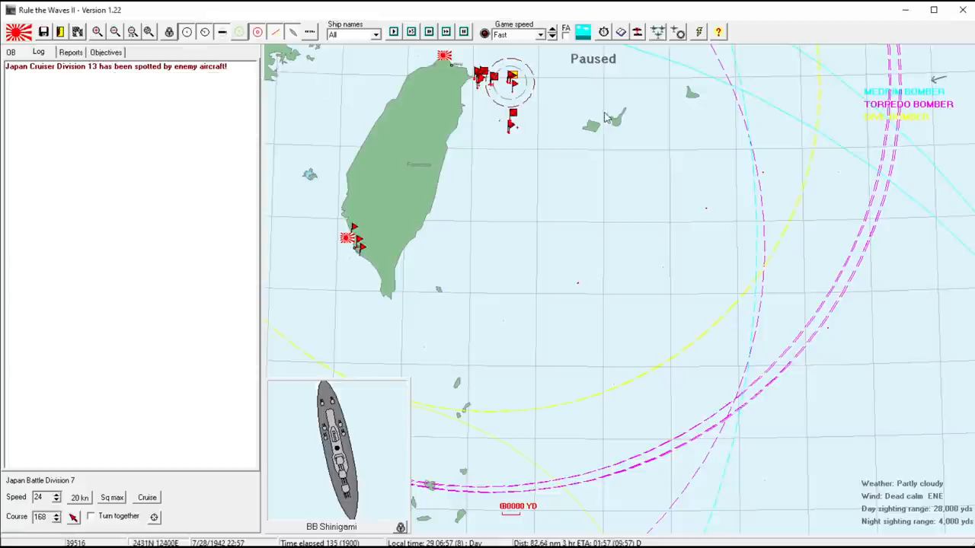
{"action": "mouse_move", "coordinate": [510, 196]}
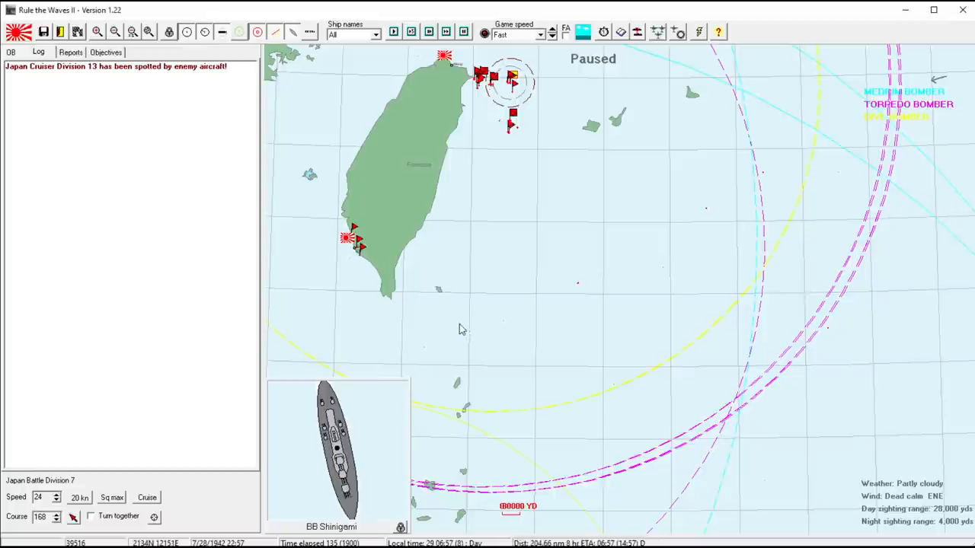
{"action": "mouse_move", "coordinate": [714, 232]}
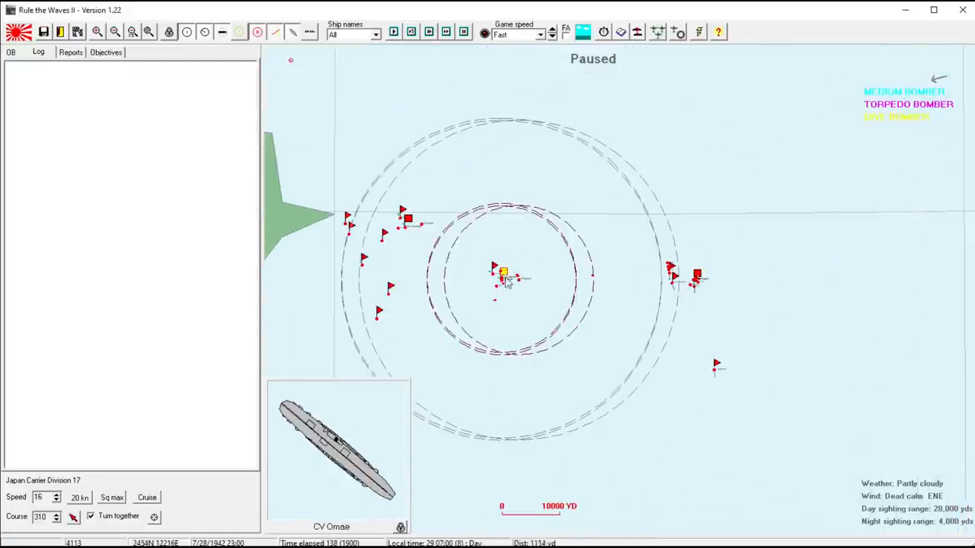
{"action": "mouse_move", "coordinate": [511, 383]}
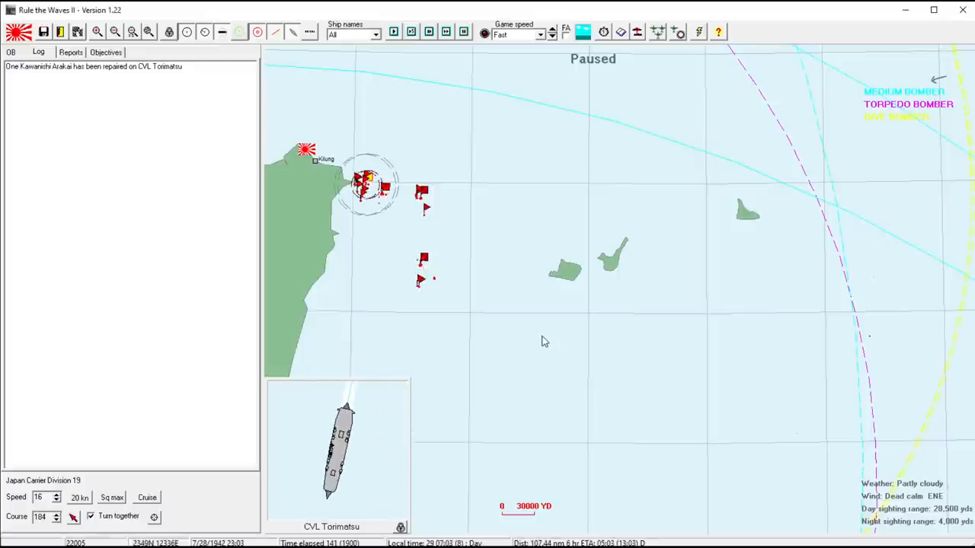
- Resume the battle clock to await scout contacts on the enemy fleet
{"action": "left_click", "coordinate": [70, 52]}
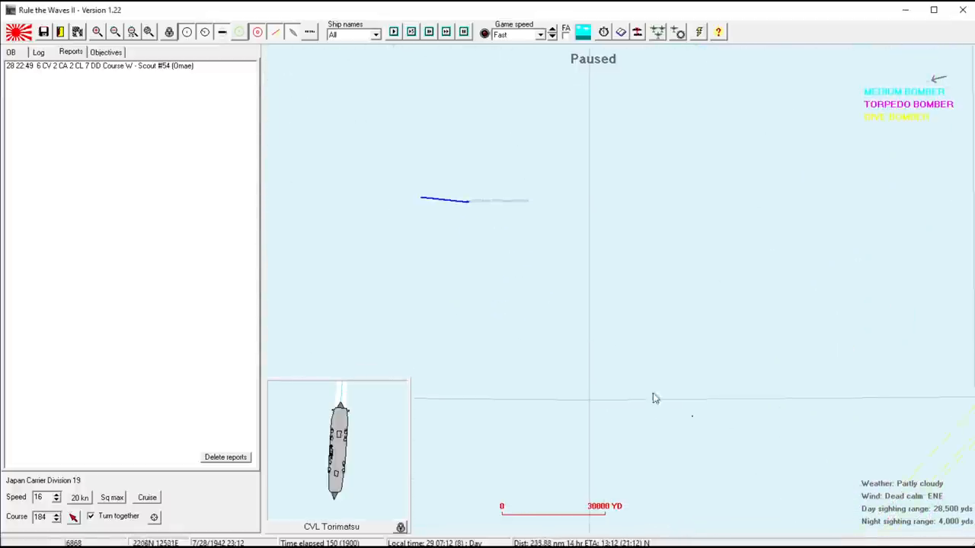
{"action": "mouse_move", "coordinate": [574, 347]}
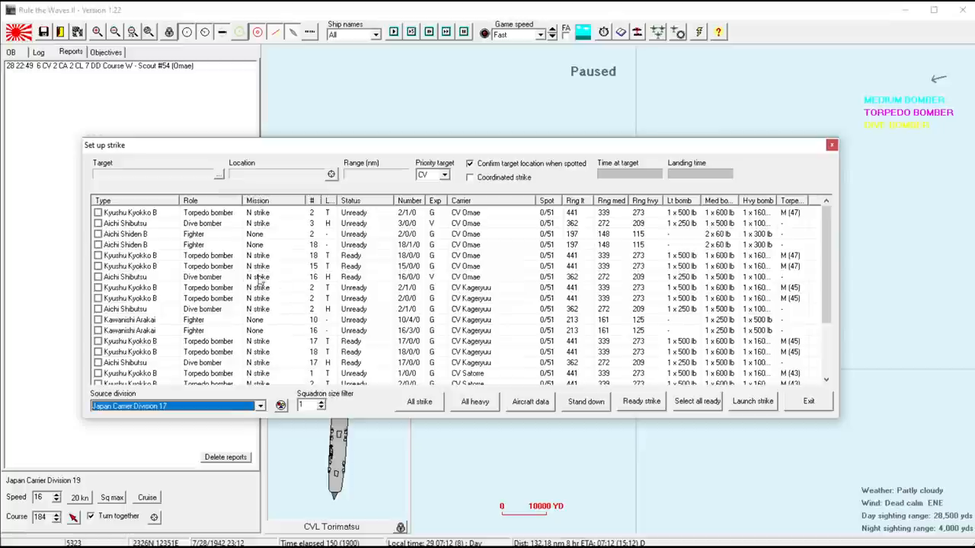
- Spot ready Omae, Kageryuu and Satome squadrons, dropping one Kageryuu torpedo squadron for deck load
{"action": "left_click", "coordinate": [695, 402]}
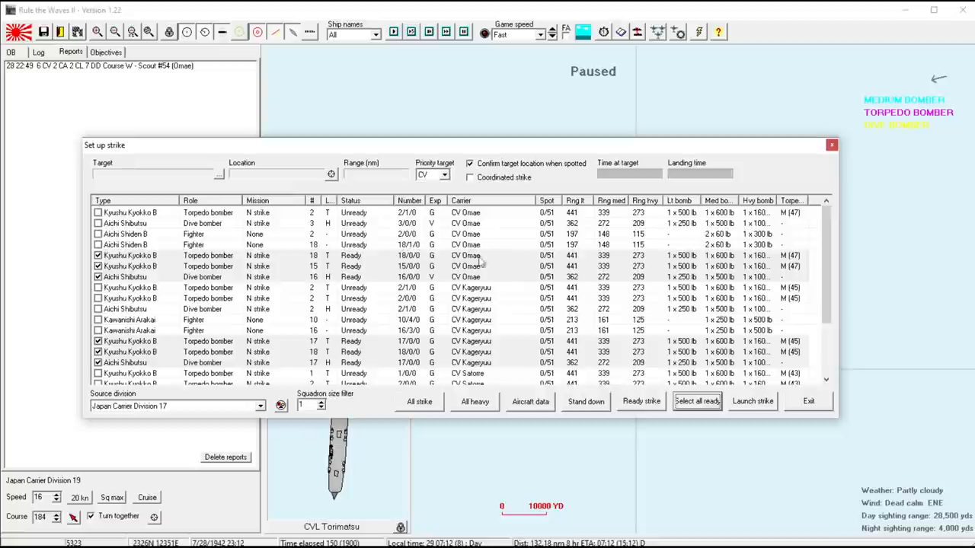
{"action": "mouse_move", "coordinate": [651, 360]}
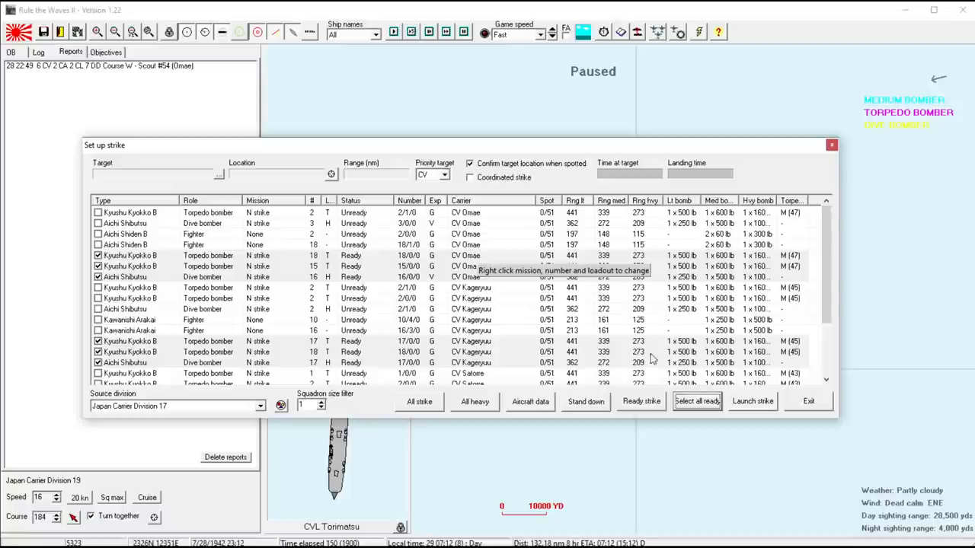
{"action": "mouse_move", "coordinate": [326, 298]}
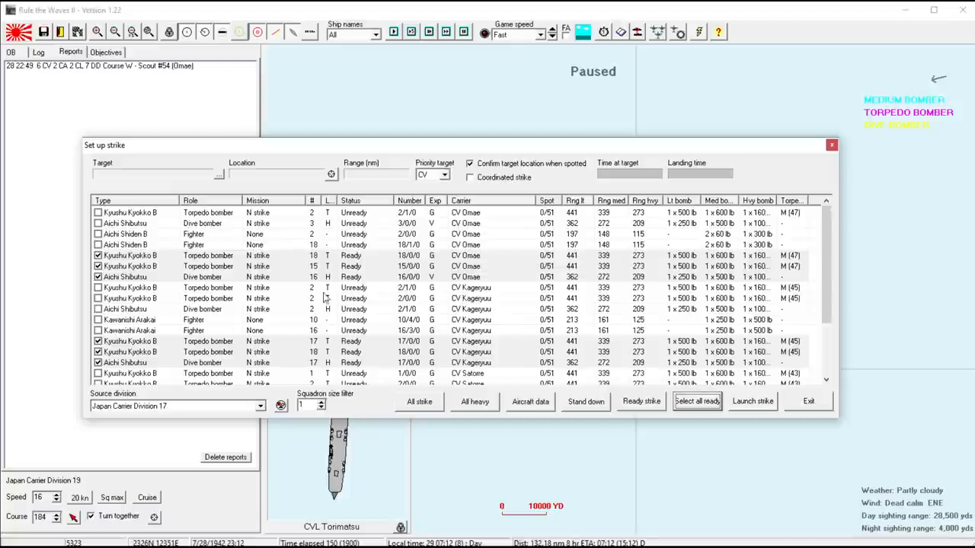
{"action": "mouse_move", "coordinate": [264, 249]}
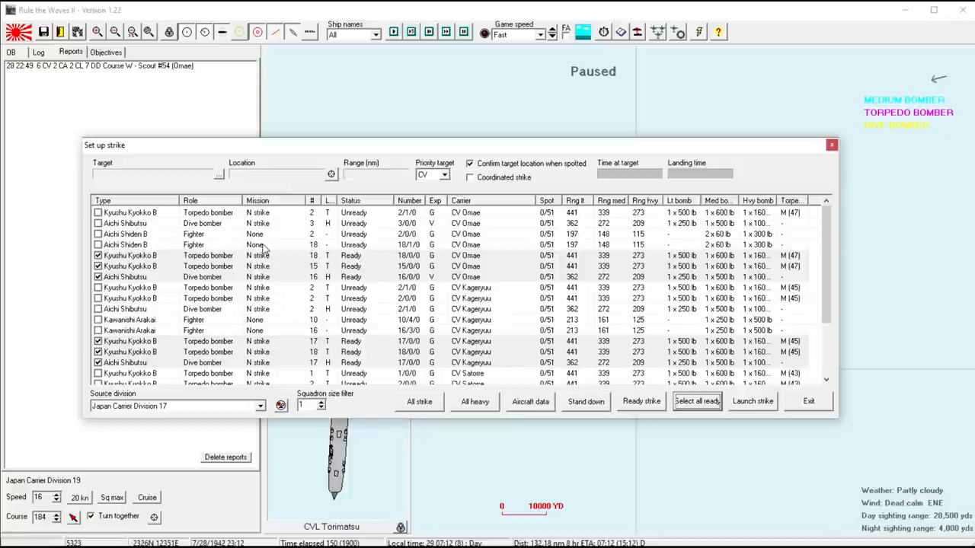
{"action": "mouse_move", "coordinate": [292, 251]}
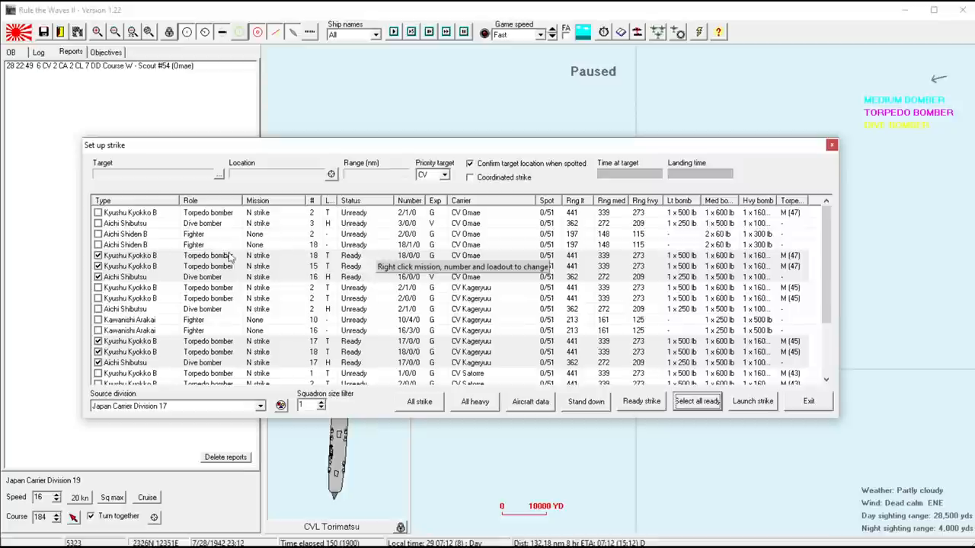
{"action": "mouse_move", "coordinate": [559, 270]}
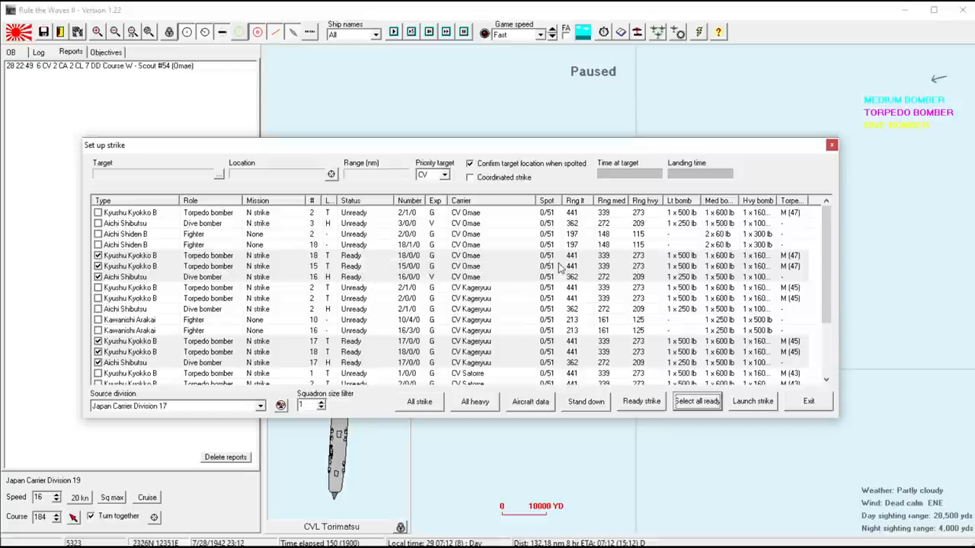
{"action": "mouse_move", "coordinate": [577, 265]}
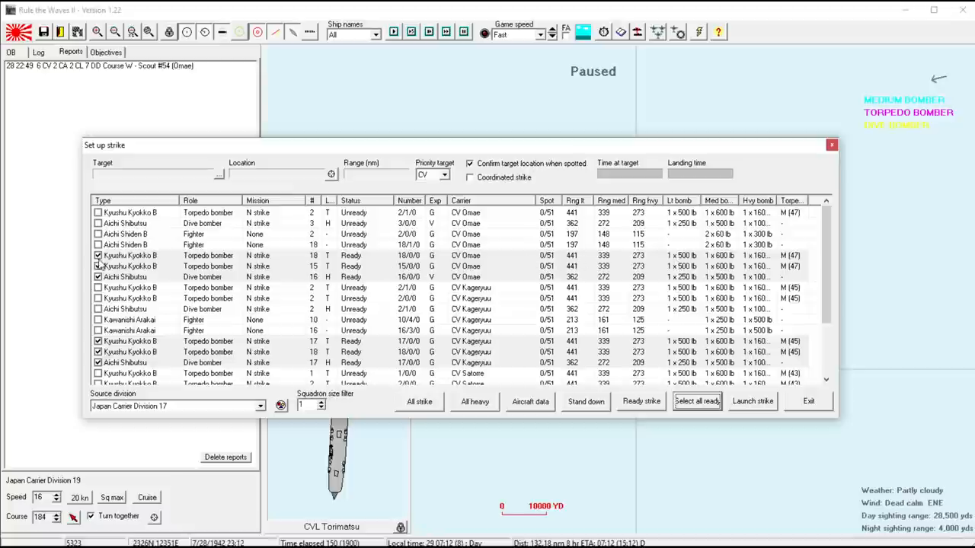
{"action": "left_click", "coordinate": [696, 402]}
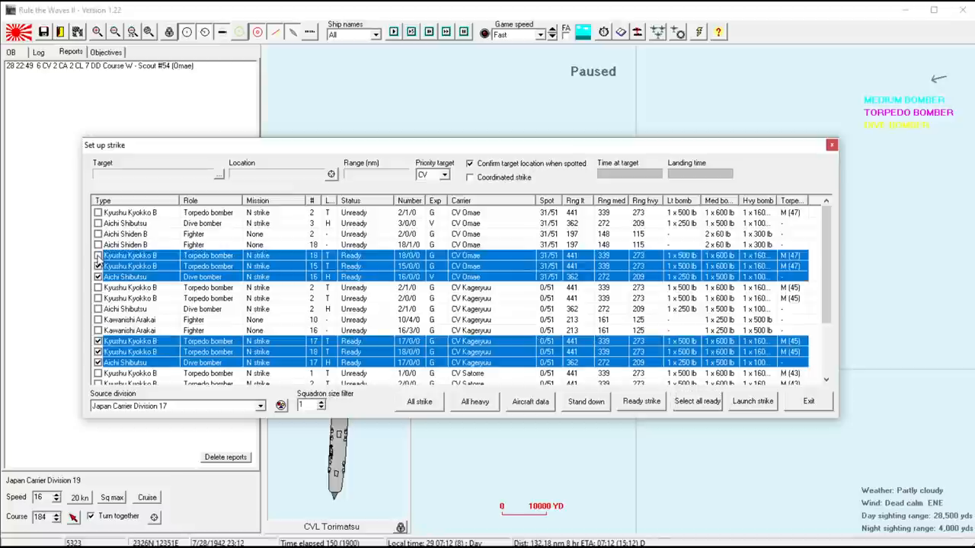
{"action": "scroll", "scroll_direction": "down", "scroll_amount": 3}
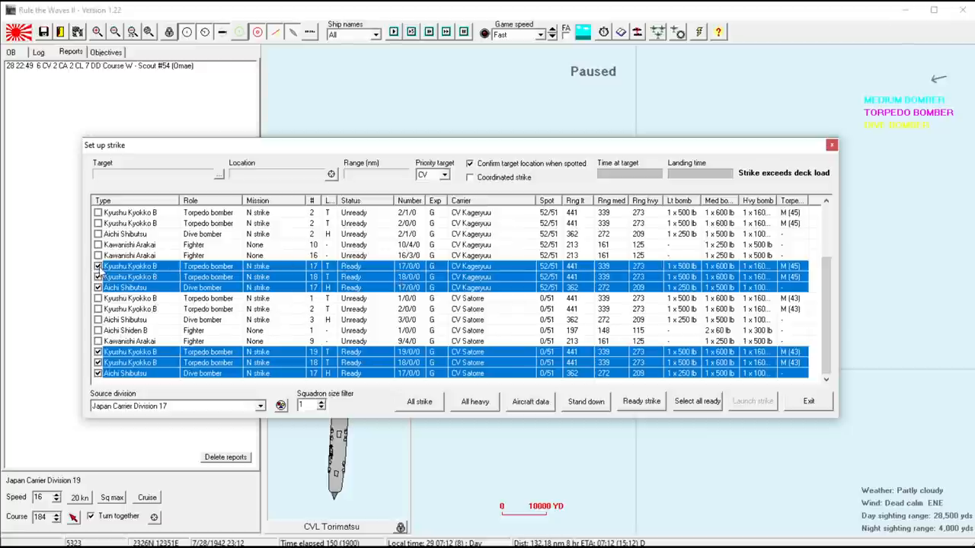
{"action": "left_click", "coordinate": [98, 266]}
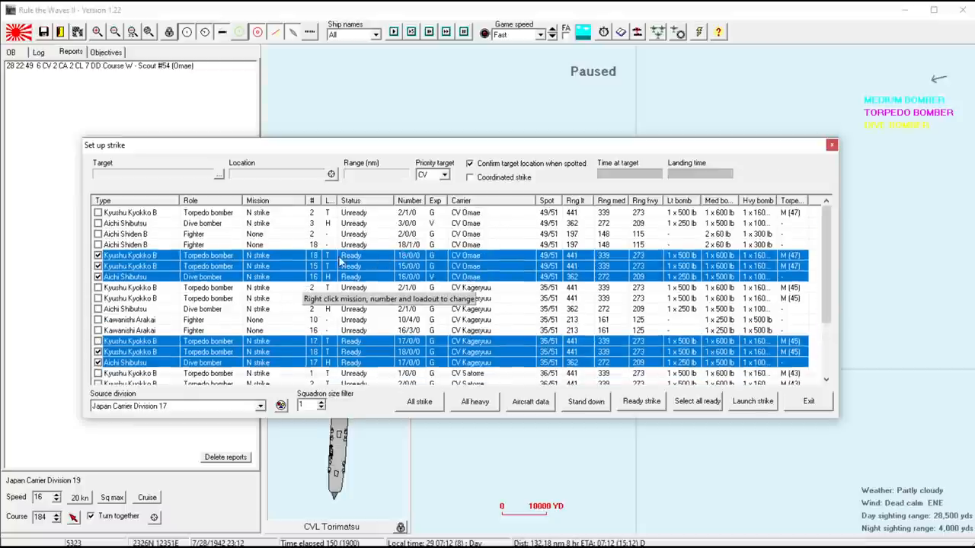
{"action": "scroll", "scroll_direction": "down", "scroll_amount": 3}
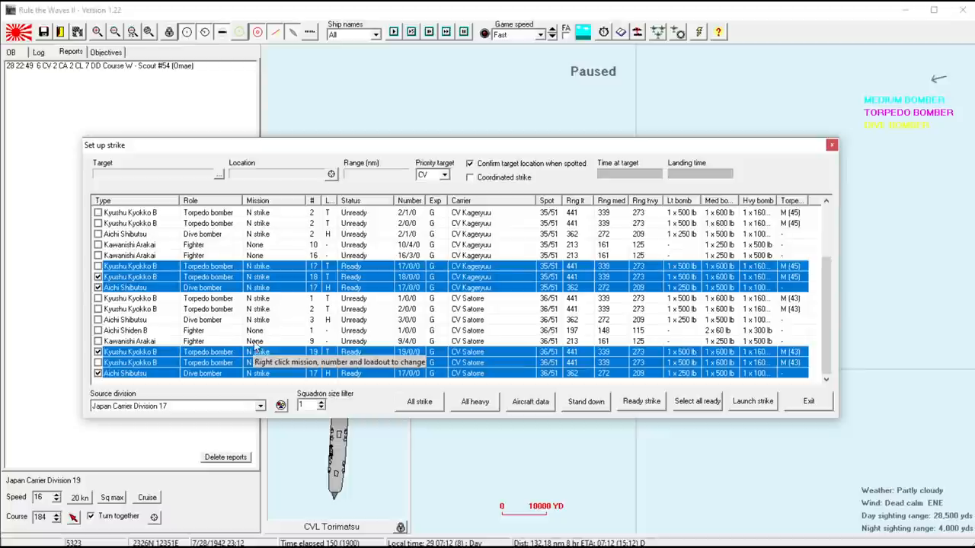
{"action": "scroll", "scroll_direction": "up", "scroll_amount": 3}
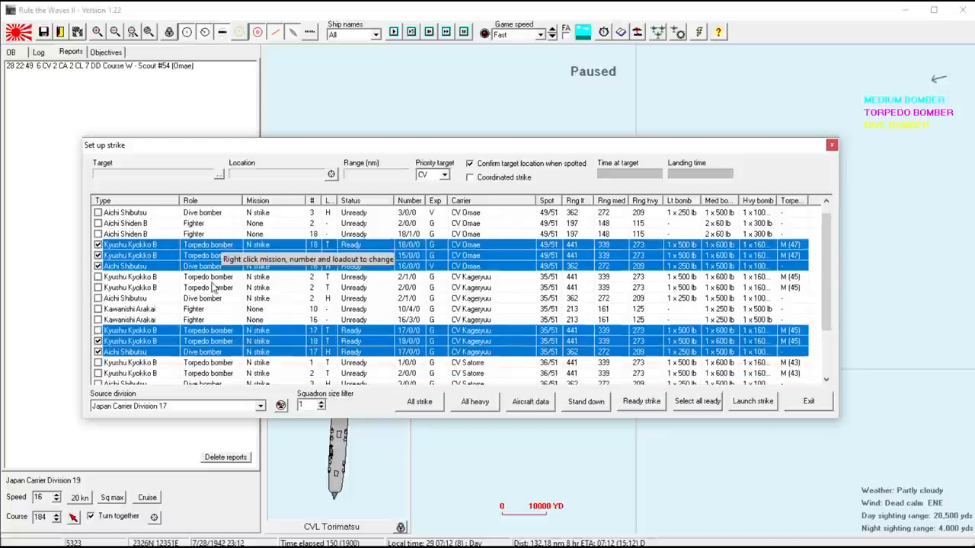
{"action": "scroll", "scroll_direction": "down", "scroll_amount": 3}
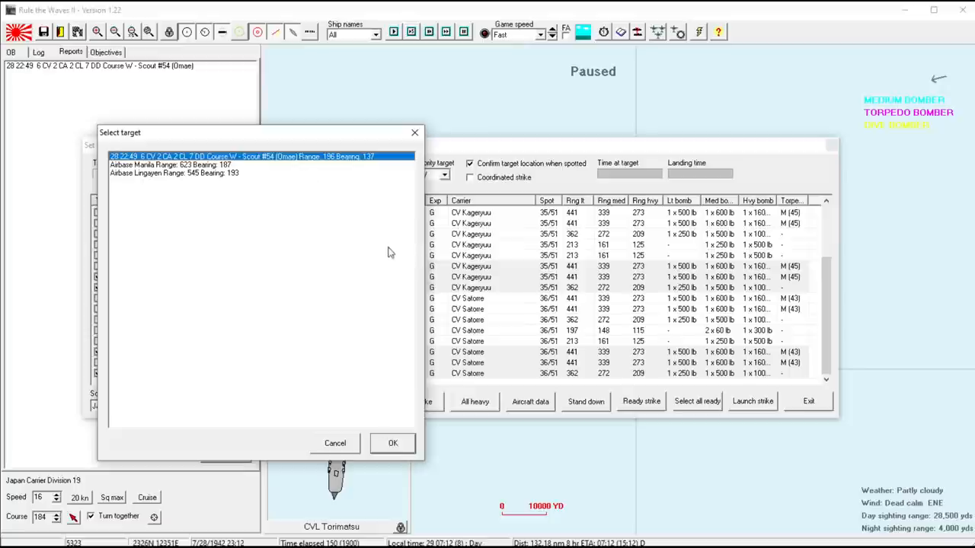
- Target the 6 CV 2 CA 2 CL 7 DD contact, 196 nm away
{"action": "left_click", "coordinate": [392, 443]}
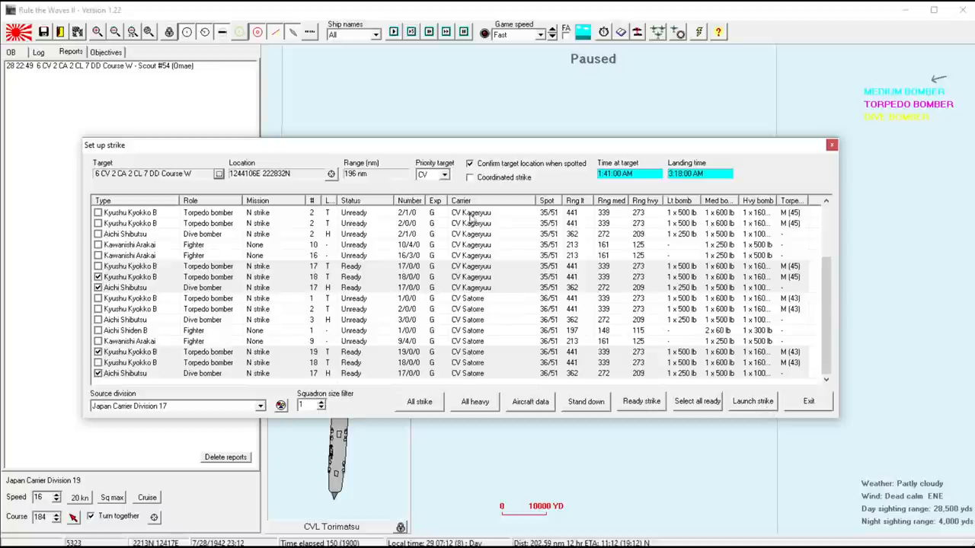
{"action": "mouse_move", "coordinate": [650, 208]}
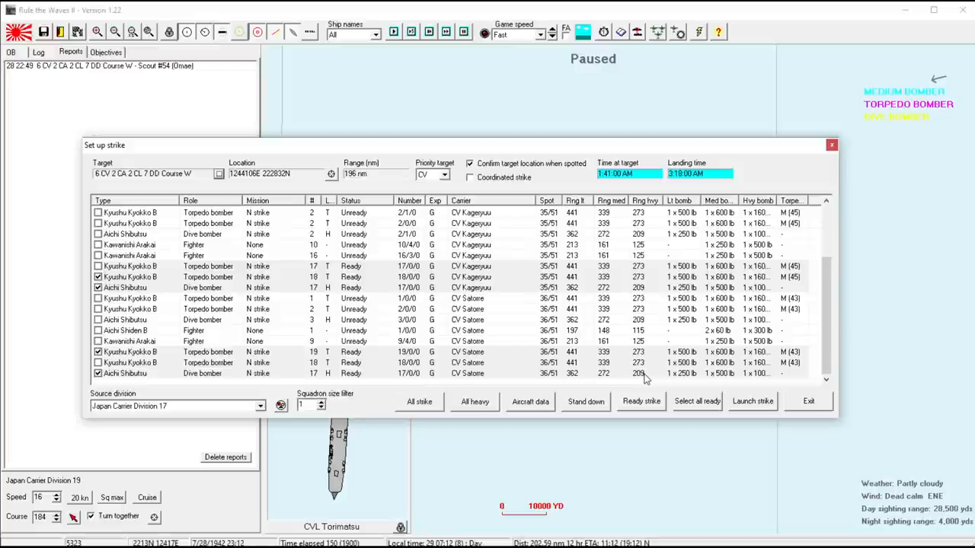
{"action": "mouse_move", "coordinate": [696, 402]}
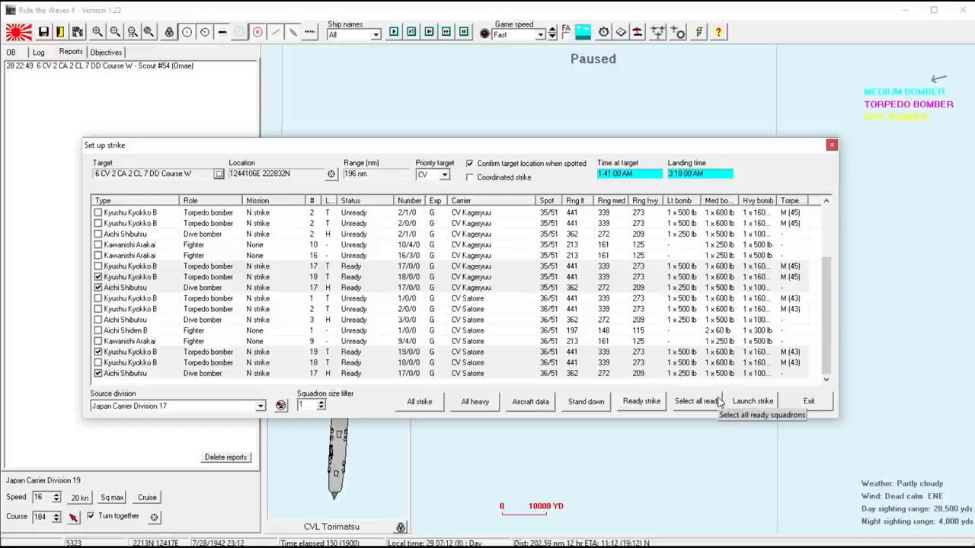
{"action": "mouse_move", "coordinate": [375, 178]}
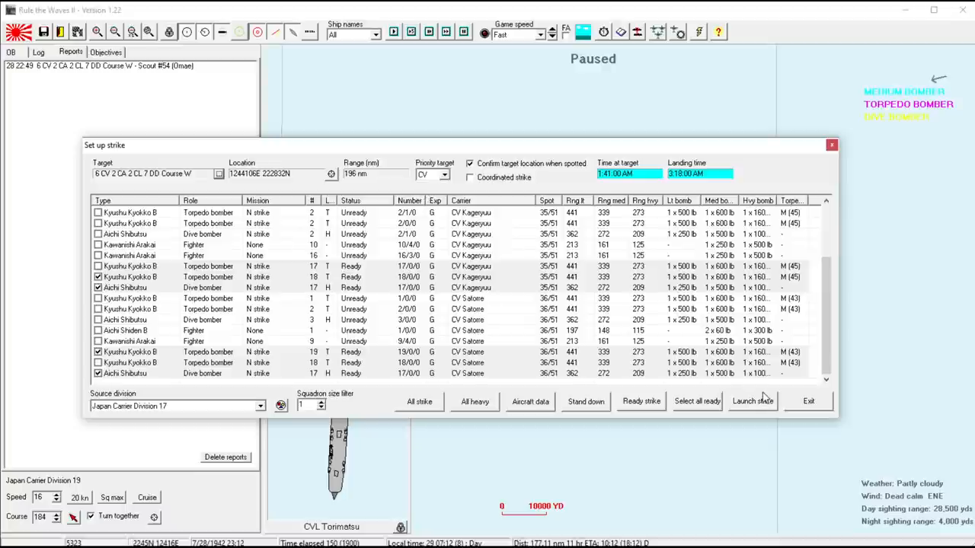
{"action": "mouse_move", "coordinate": [752, 401]}
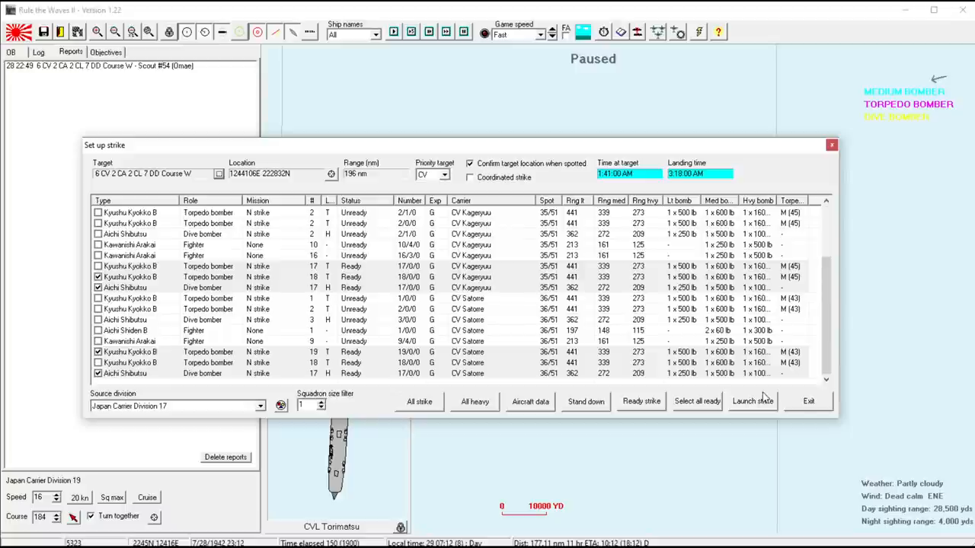
{"action": "mouse_move", "coordinate": [667, 329]}
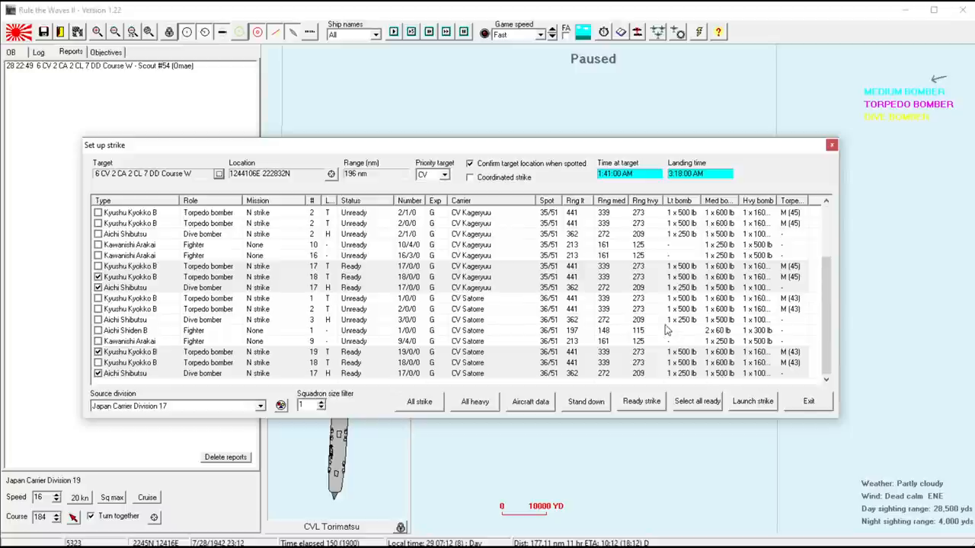
{"action": "mouse_move", "coordinate": [647, 316]}
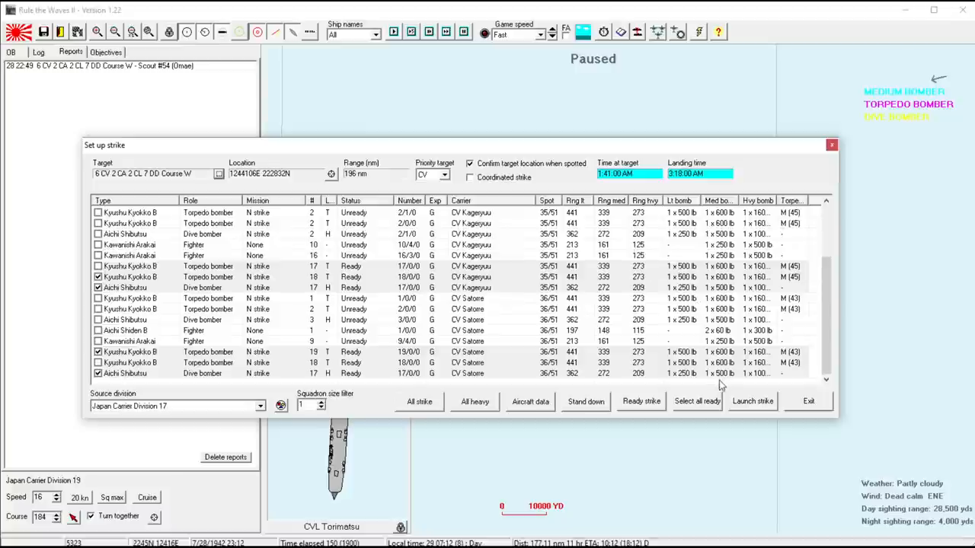
{"action": "mouse_move", "coordinate": [752, 402]}
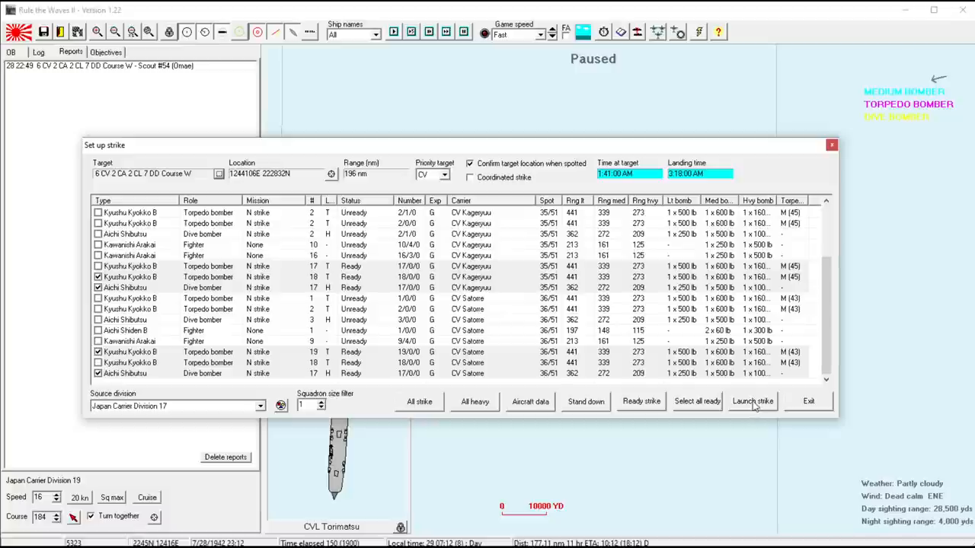
- Launch a coordinated strike with the Omae and Kageryuu squadrons, declining the uncoordinated launch
{"action": "left_click", "coordinate": [751, 402]}
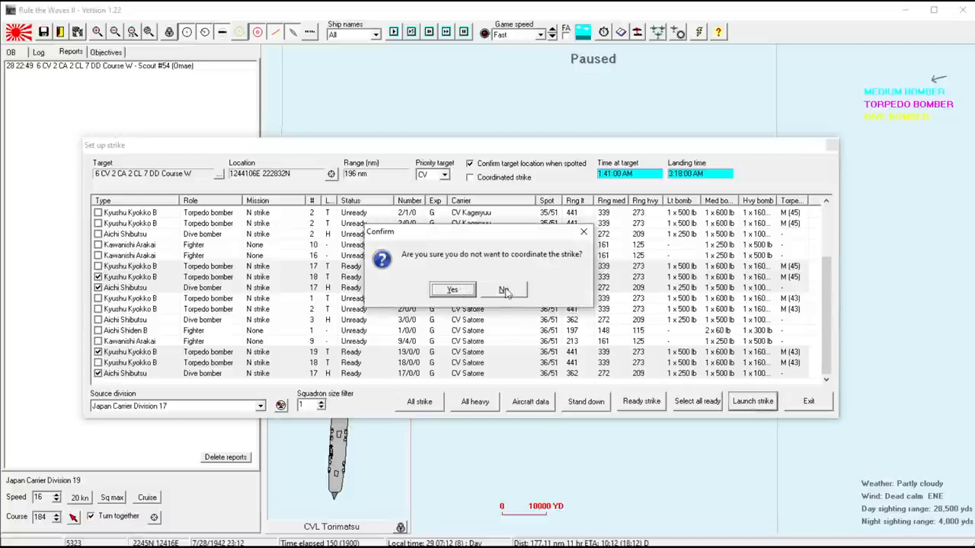
{"action": "left_click", "coordinate": [502, 291]}
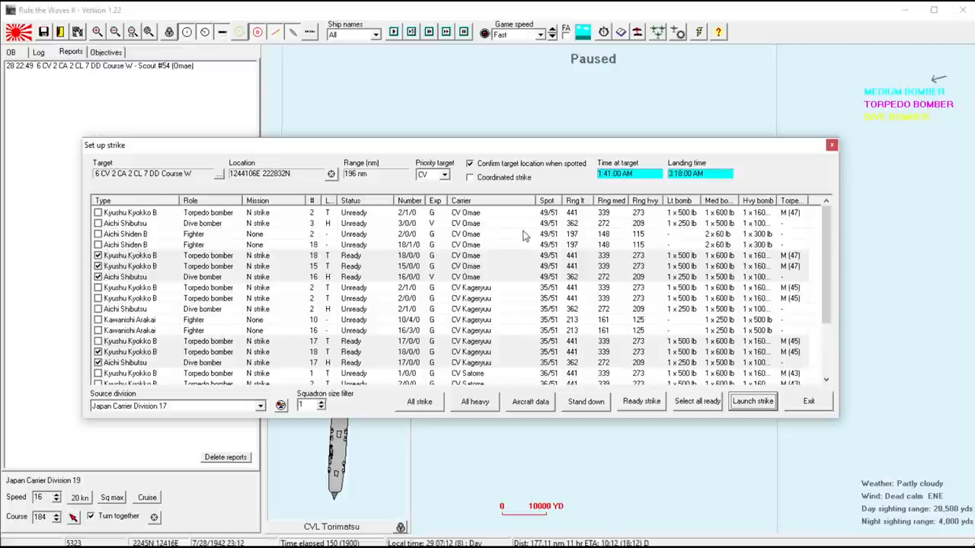
{"action": "scroll", "scroll_direction": "down", "scroll_amount": 3}
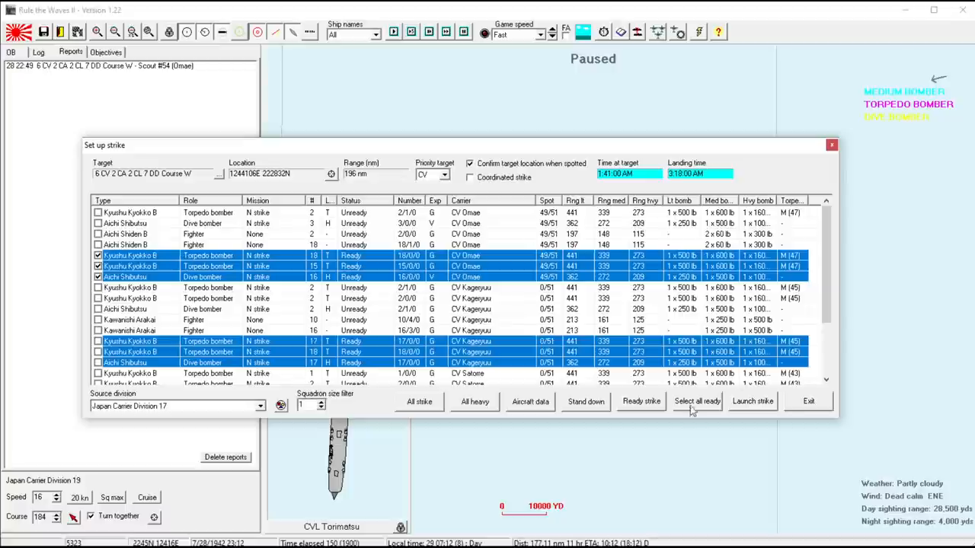
{"action": "left_click", "coordinate": [469, 177]}
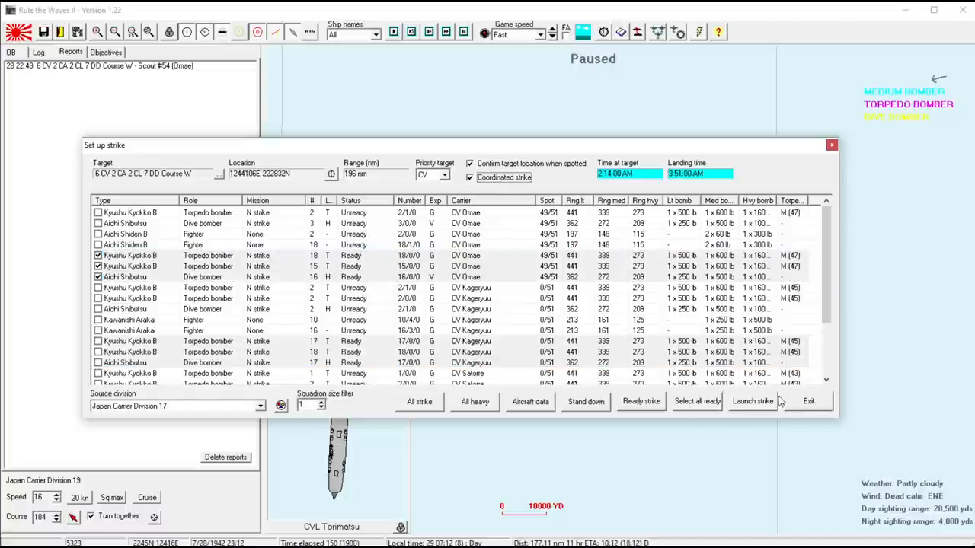
{"action": "left_click", "coordinate": [752, 401]}
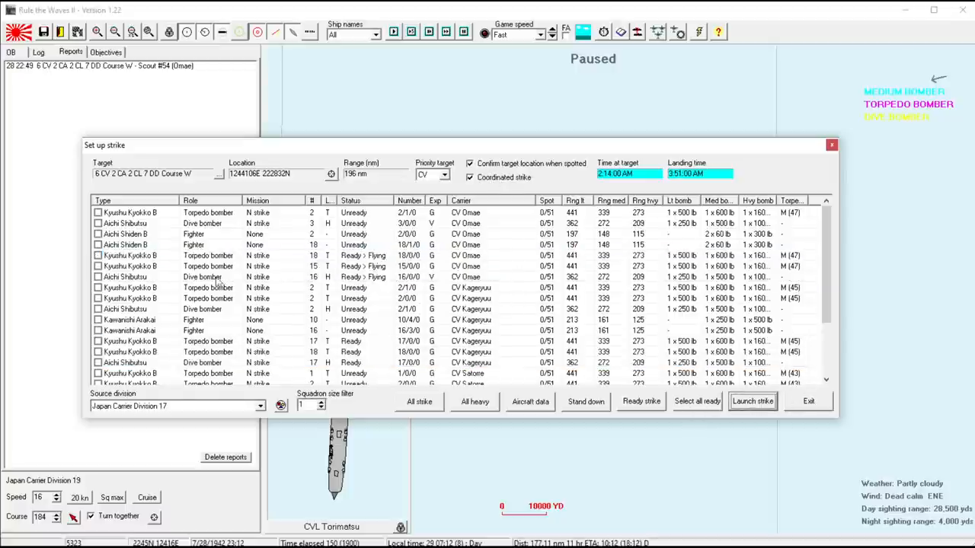
- Add the Satorre squadrons to the strike and launch them
{"action": "scroll", "scroll_direction": "down", "scroll_amount": 3}
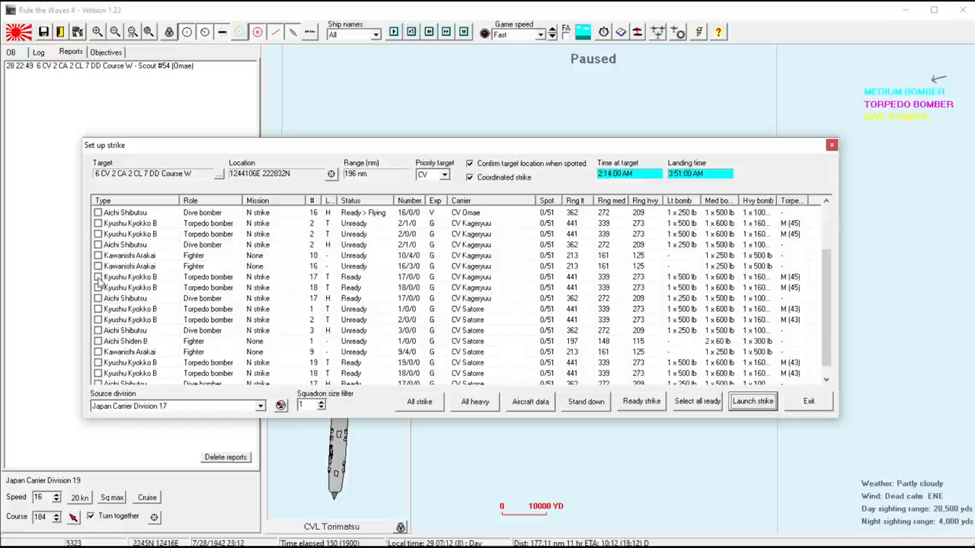
{"action": "left_click", "coordinate": [97, 298]}
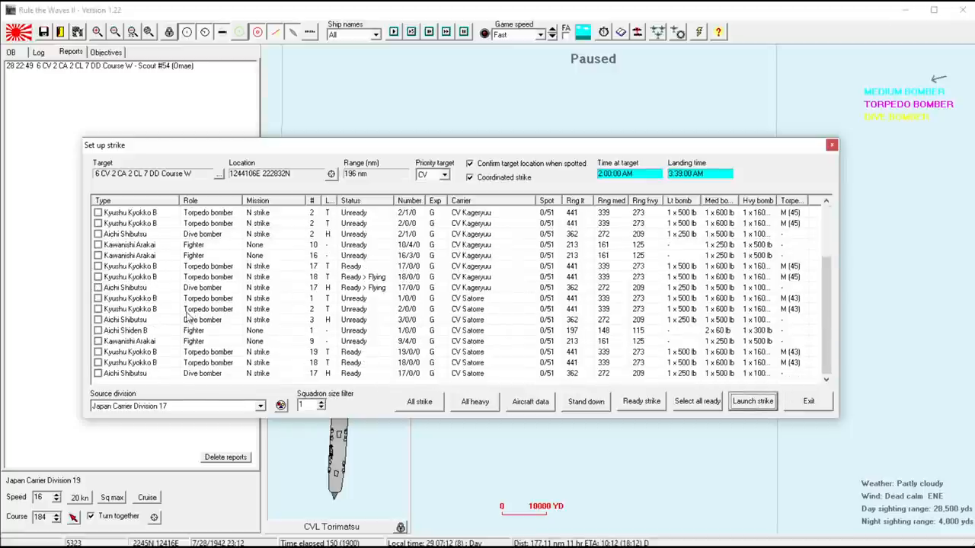
{"action": "left_click", "coordinate": [97, 351]}
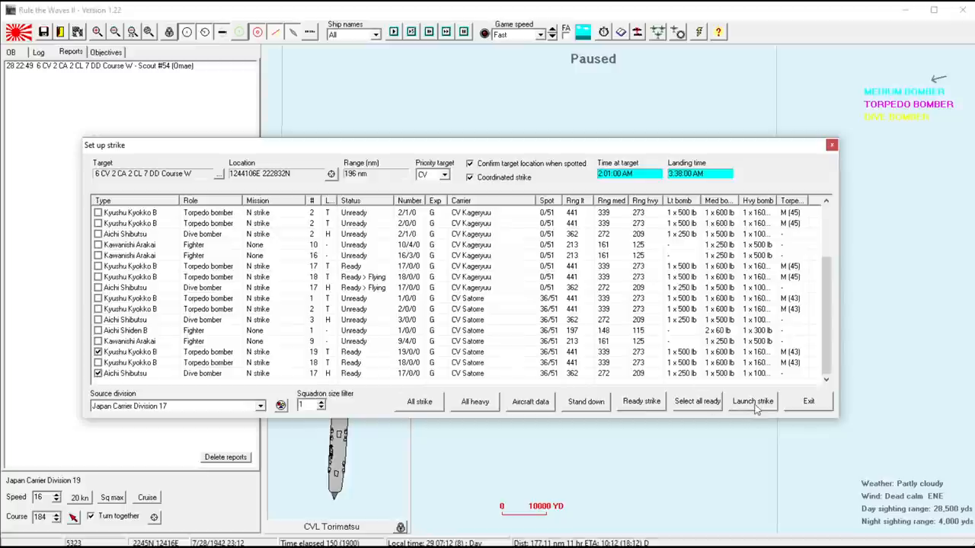
{"action": "left_click", "coordinate": [753, 401]}
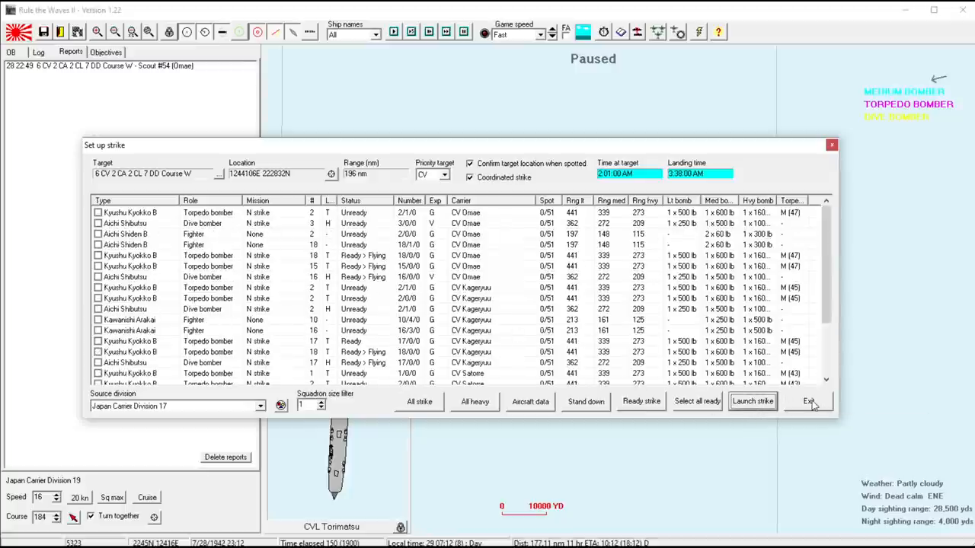
{"action": "left_click", "coordinate": [808, 401]}
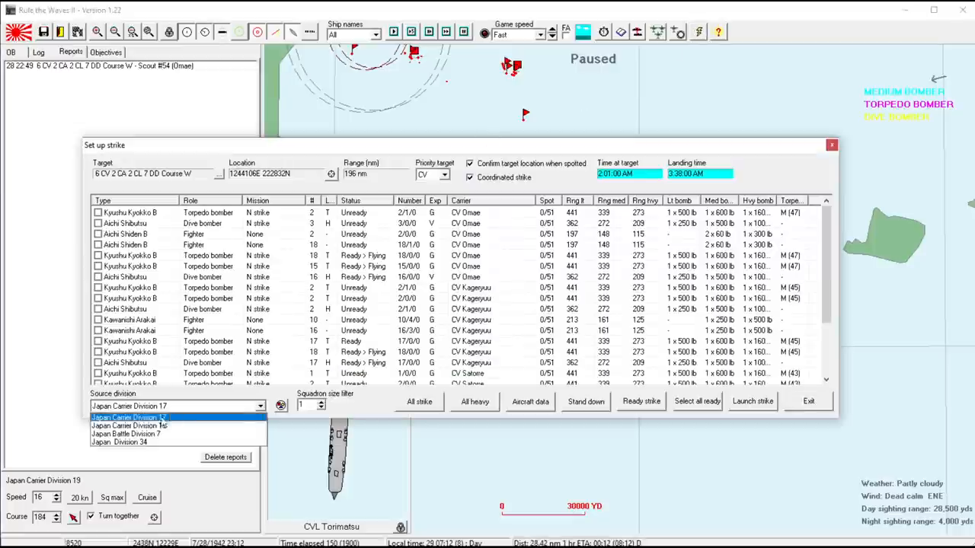
- Show Carrier Division 19's squadrons and attach the Kageryuu fighters as strike escort
{"action": "left_click", "coordinate": [128, 417]}
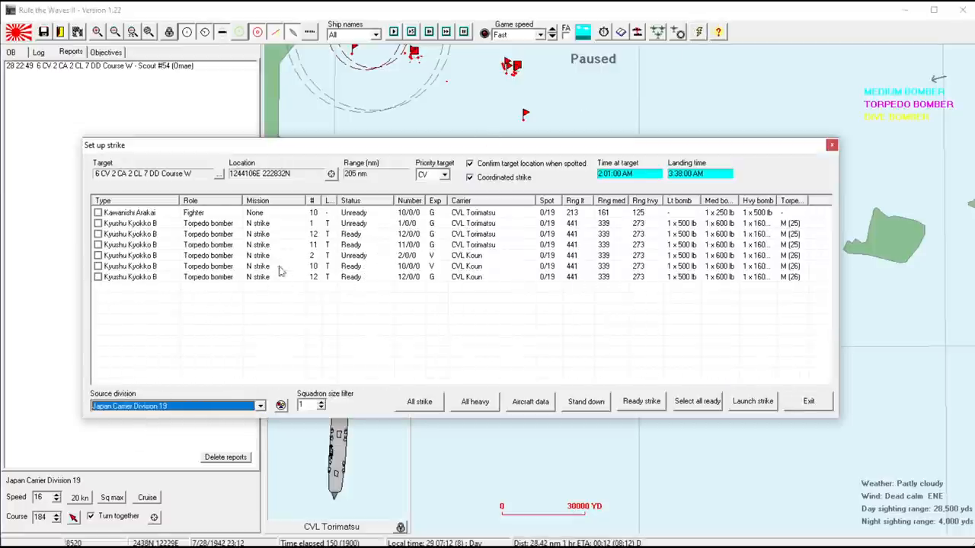
{"action": "mouse_move", "coordinate": [381, 228]}
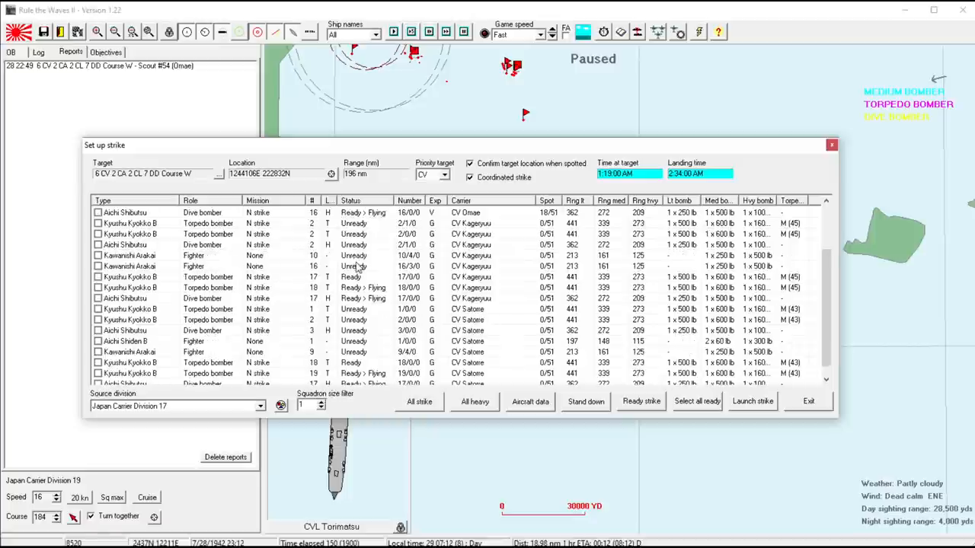
{"action": "scroll", "scroll_direction": "down", "scroll_amount": 3}
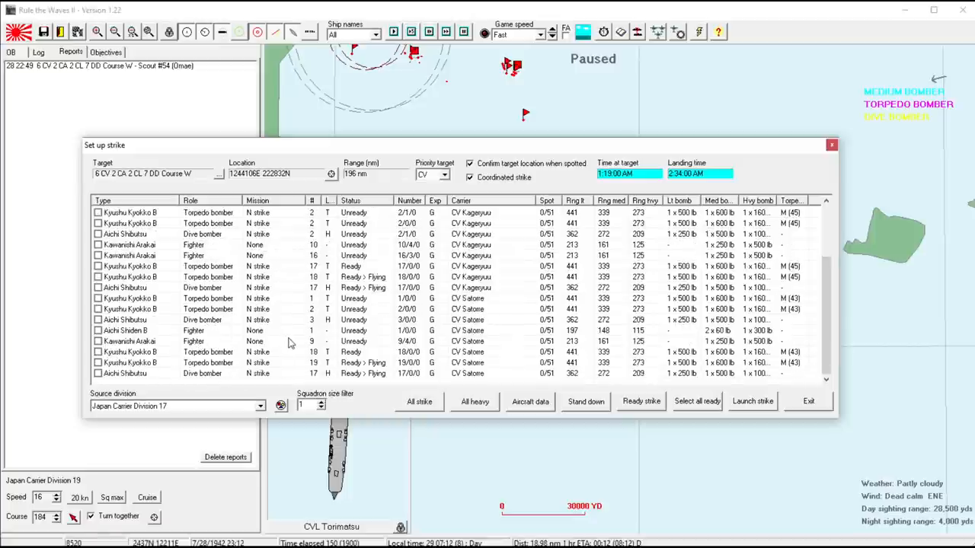
{"action": "left_click", "coordinate": [98, 255]}
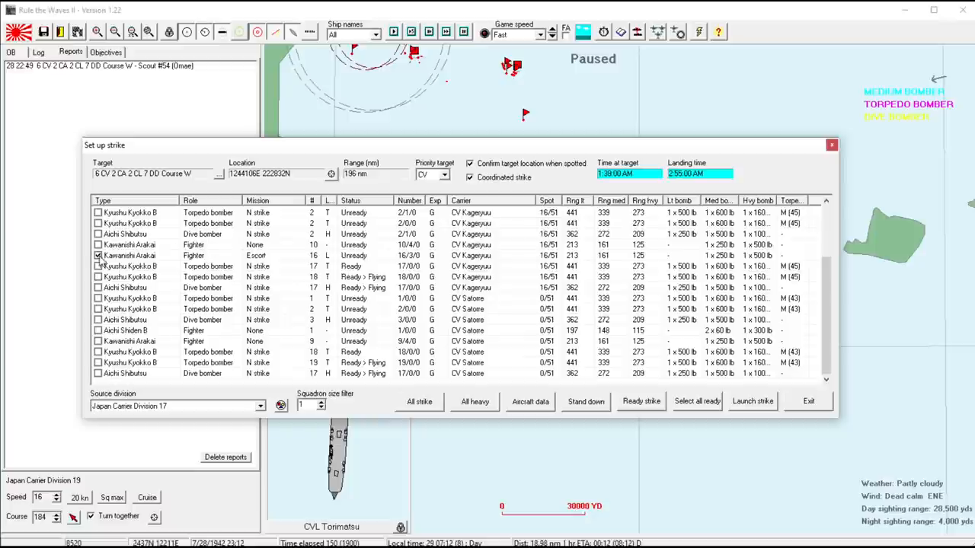
{"action": "left_click", "coordinate": [98, 255]}
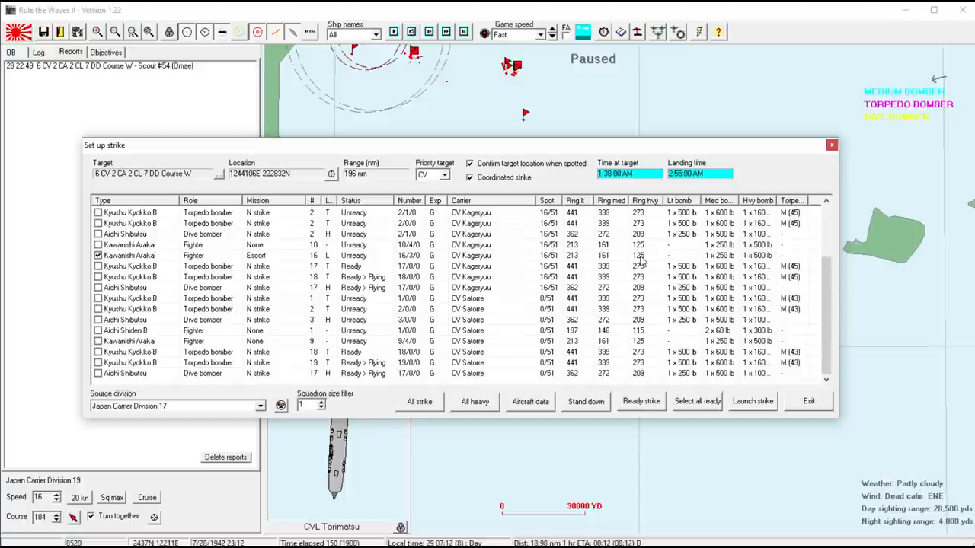
{"action": "mouse_move", "coordinate": [576, 262]}
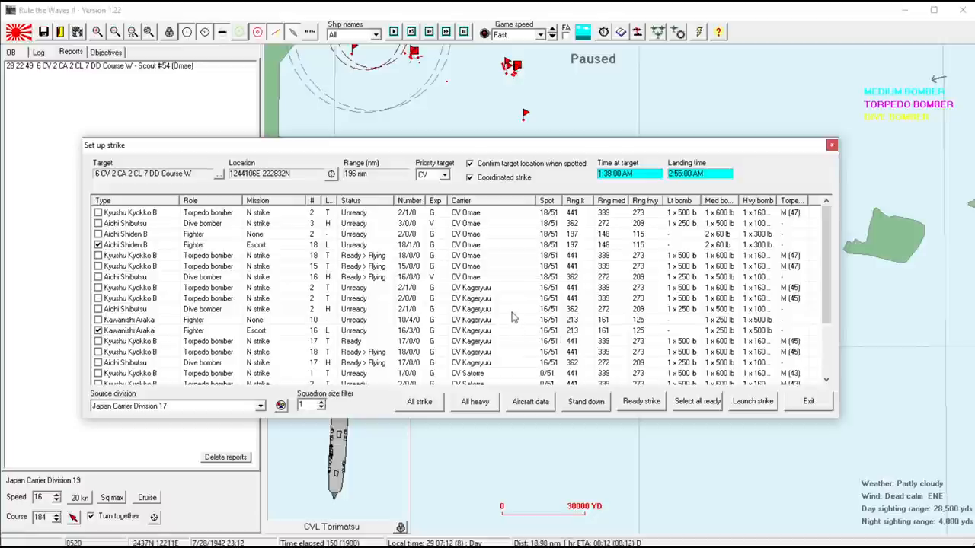
{"action": "mouse_move", "coordinate": [605, 391]}
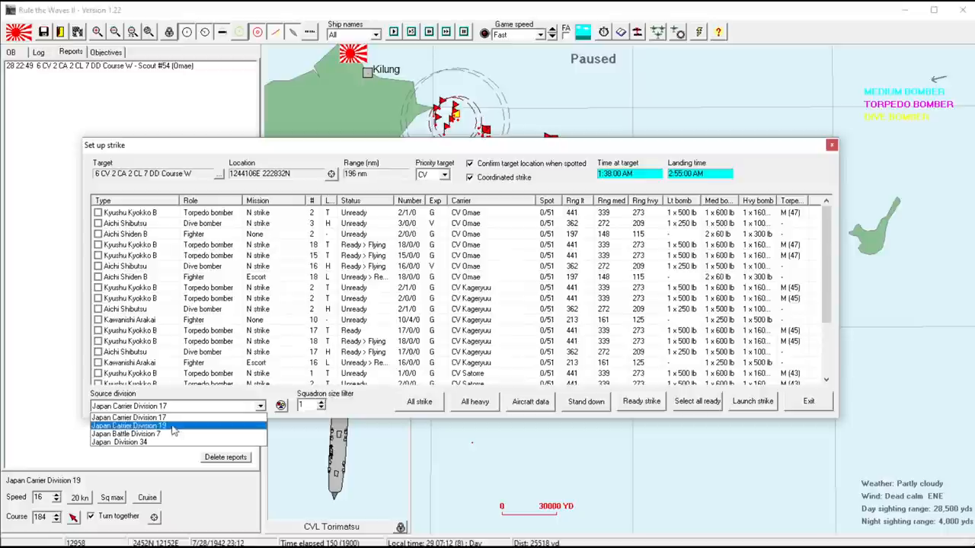
- Switch to Carrier Division 19, turn off coordination, and add the Koun torpedo squadron
{"action": "left_click", "coordinate": [127, 424]}
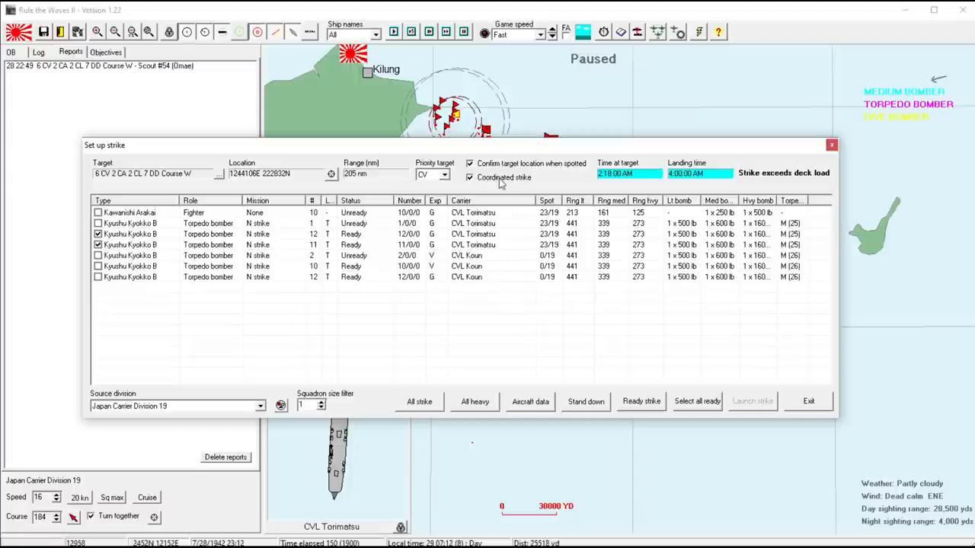
{"action": "left_click", "coordinate": [469, 177]}
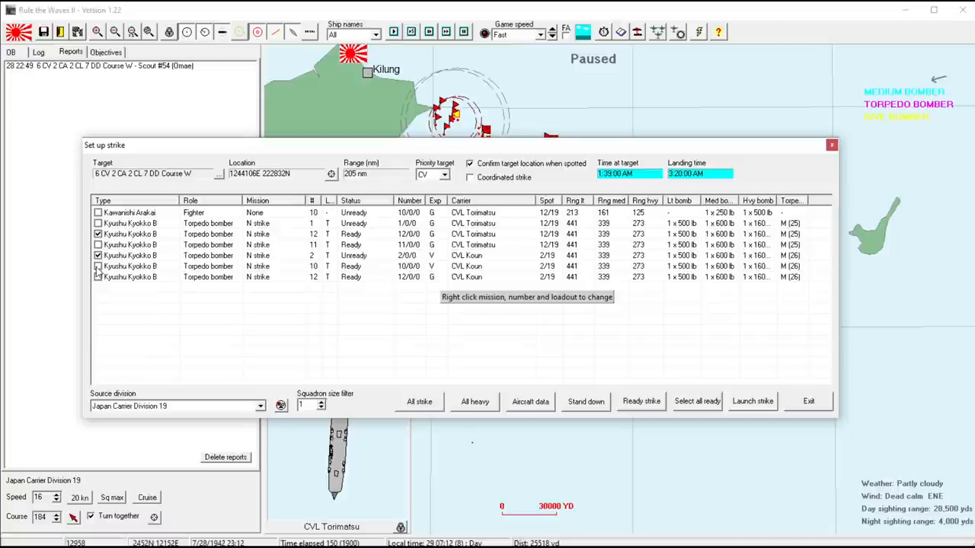
{"action": "left_click", "coordinate": [696, 401]}
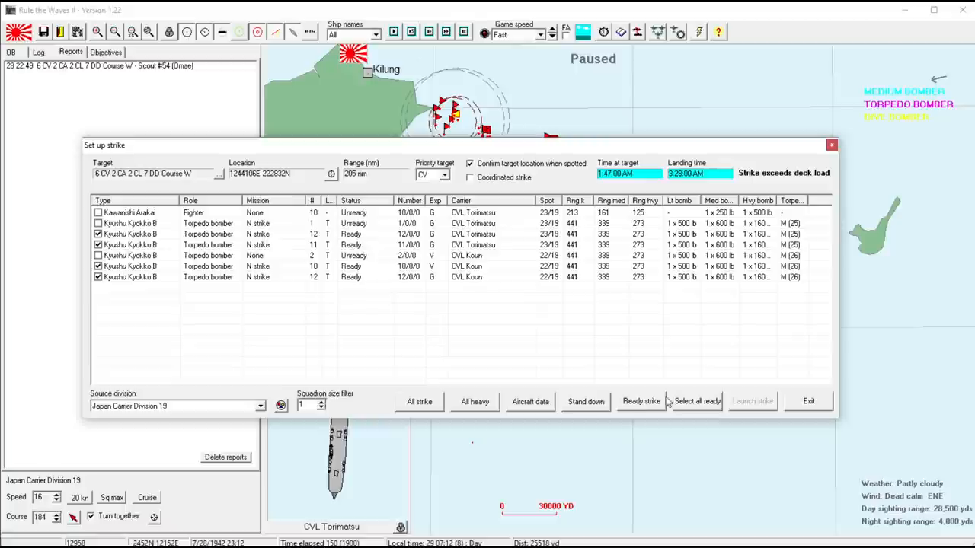
{"action": "mouse_move", "coordinate": [106, 274]}
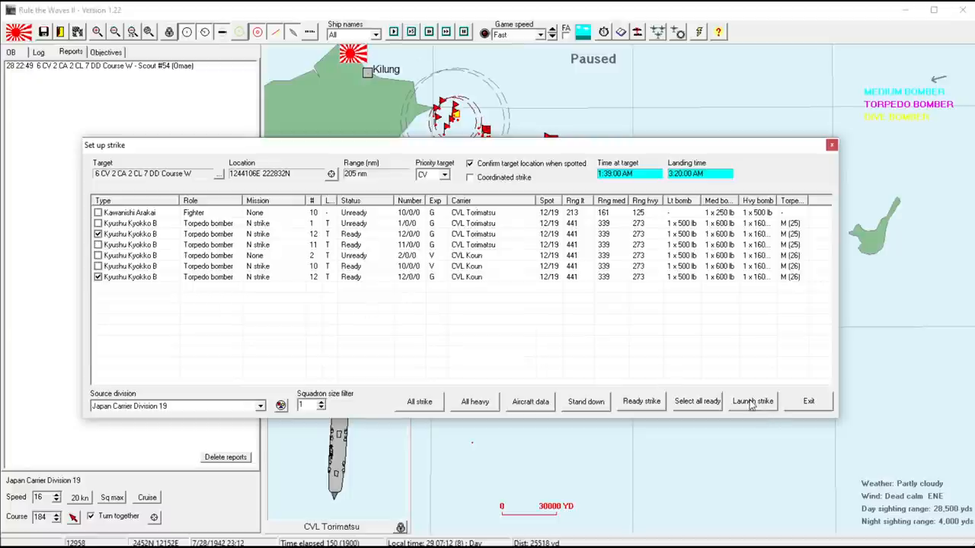
{"action": "mouse_move", "coordinate": [753, 401]}
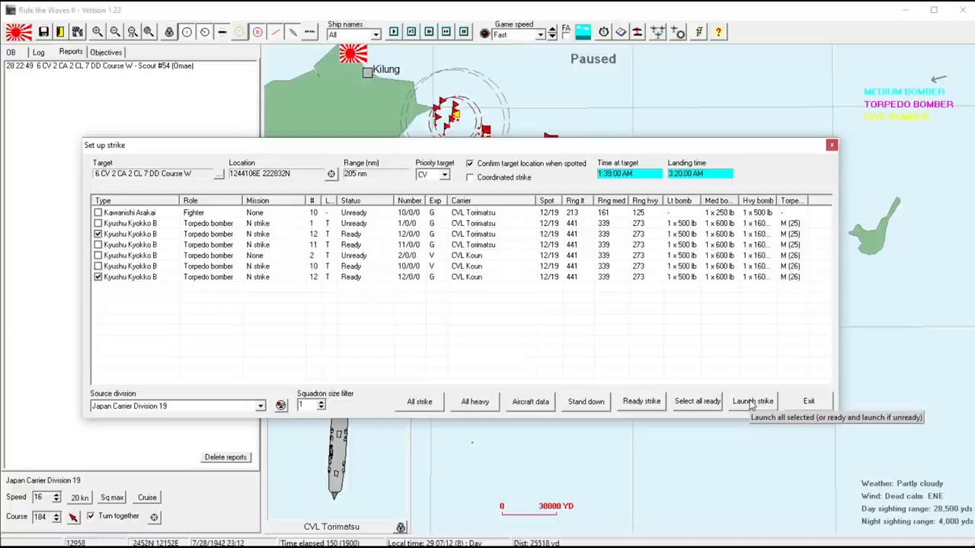
- Launch Carrier Division 19's torpedo squadrons, confirming both uncoordinated-launch warnings
{"action": "left_click", "coordinate": [752, 401]}
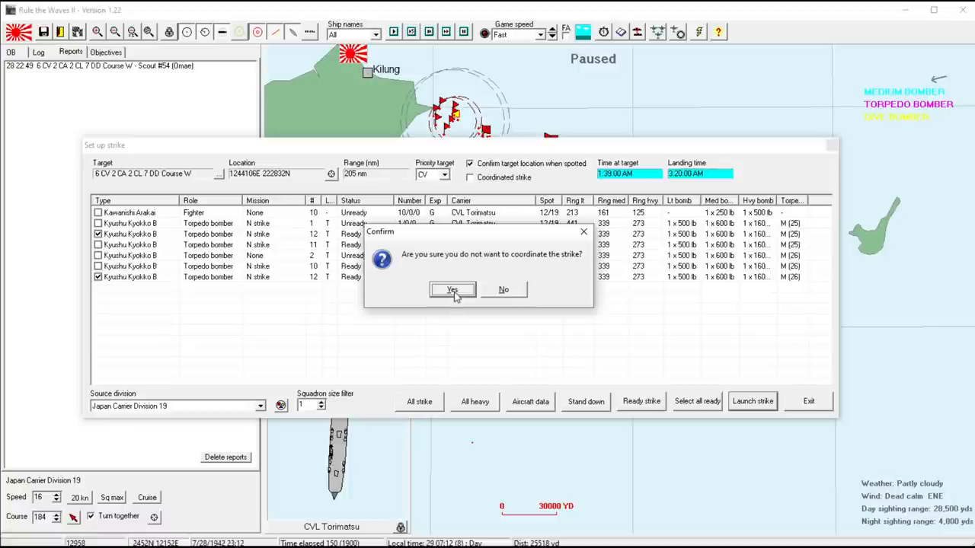
{"action": "left_click", "coordinate": [452, 290]}
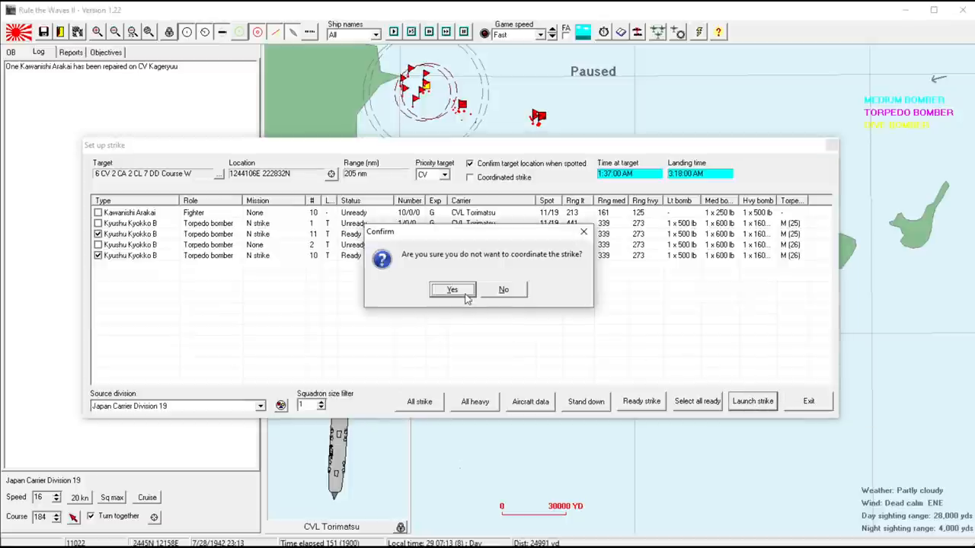
{"action": "left_click", "coordinate": [452, 289]}
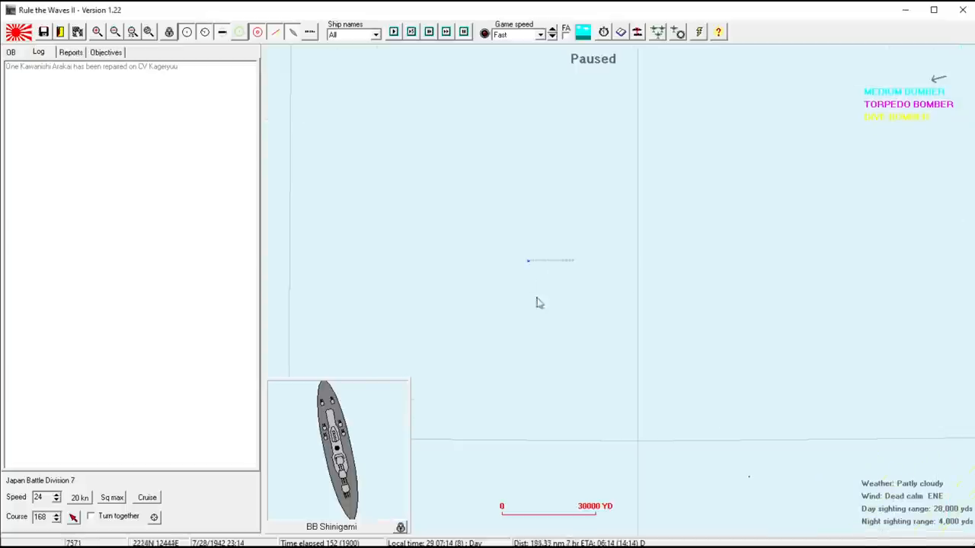
- Steer Battle Division 7 toward the enemy and inspect destroyers Youjo Senki and Mononoke
{"action": "left_click", "coordinate": [491, 331]}
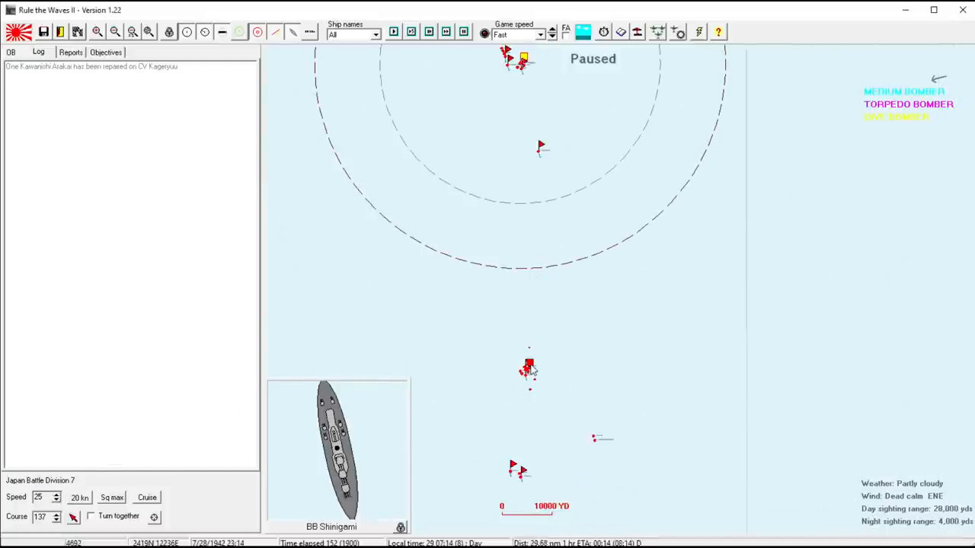
{"action": "left_click", "coordinate": [530, 368]}
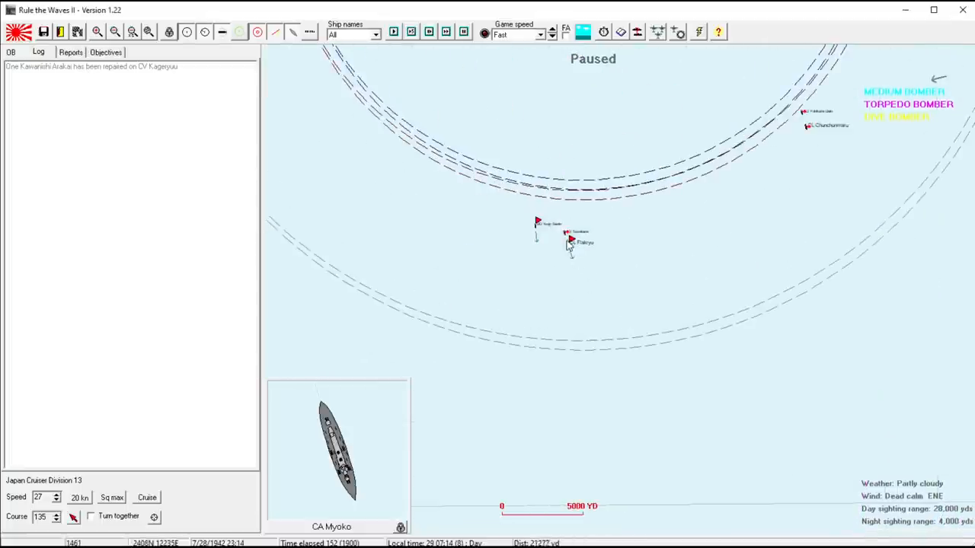
{"action": "double_click", "coordinate": [571, 240]}
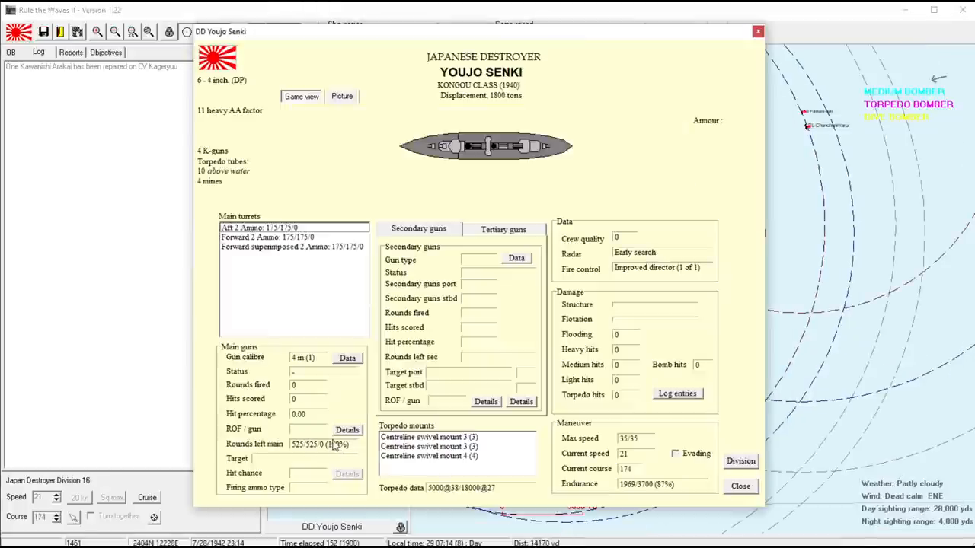
{"action": "left_click", "coordinate": [740, 485]}
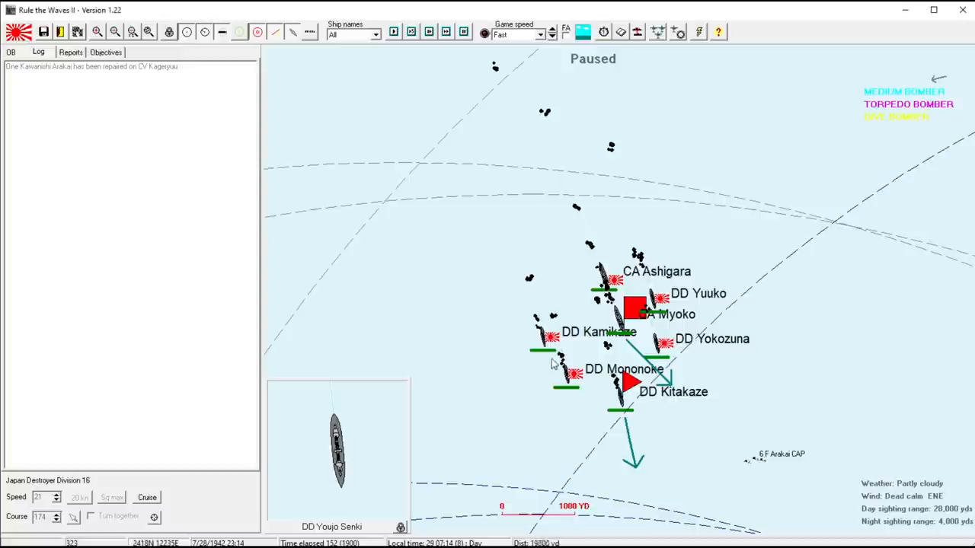
{"action": "left_click", "coordinate": [630, 380]}
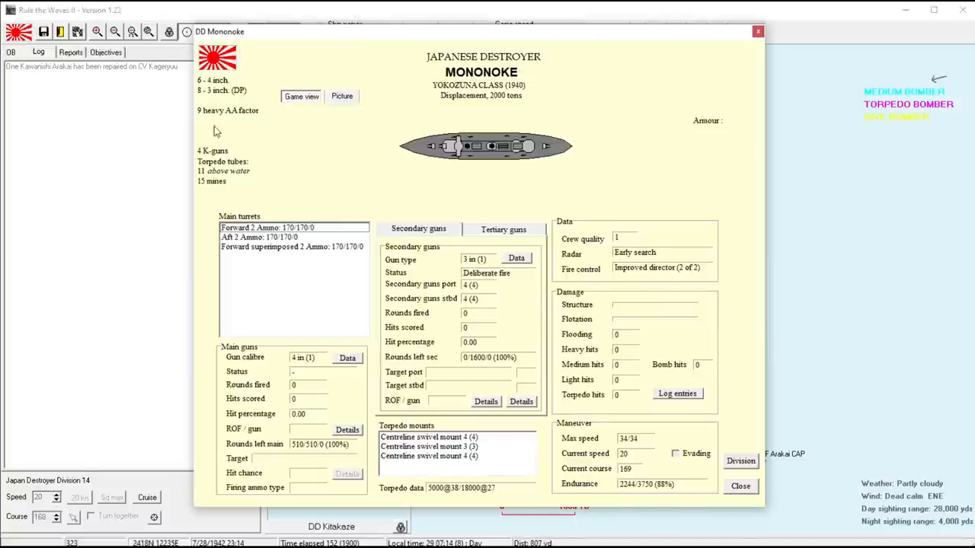
{"action": "left_click", "coordinate": [739, 486]}
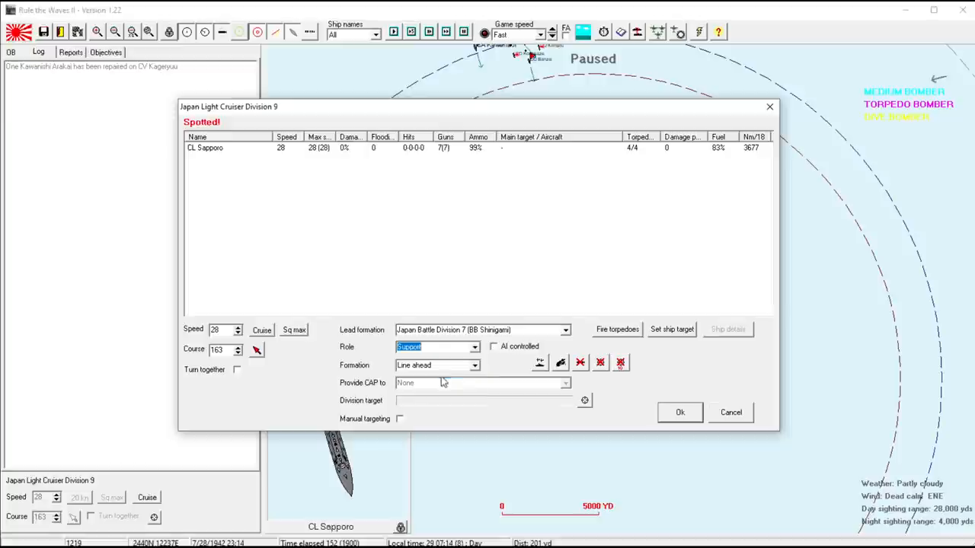
- Put Light Cruiser Division 9 under AI control and resume the battle at Normal speed
{"action": "left_click", "coordinate": [494, 346]}
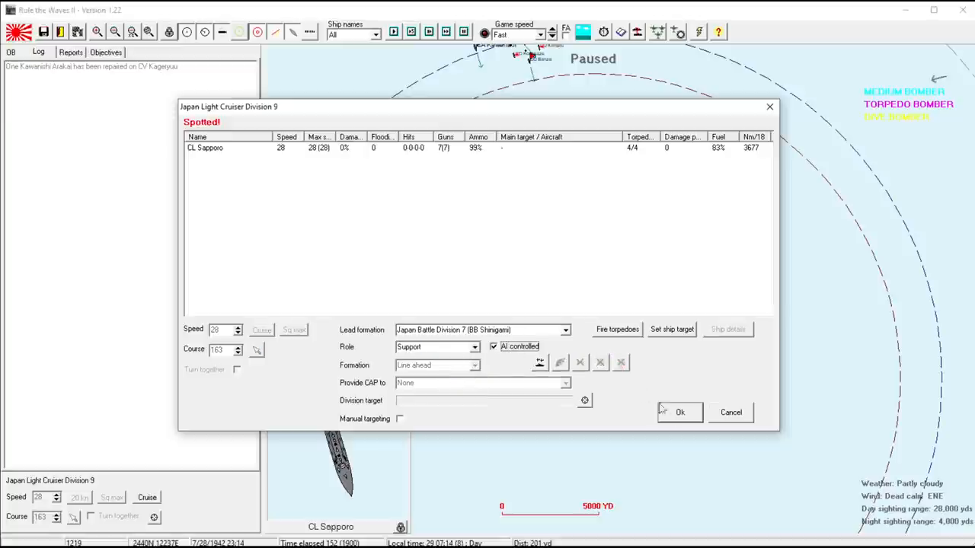
{"action": "left_click", "coordinate": [679, 412]}
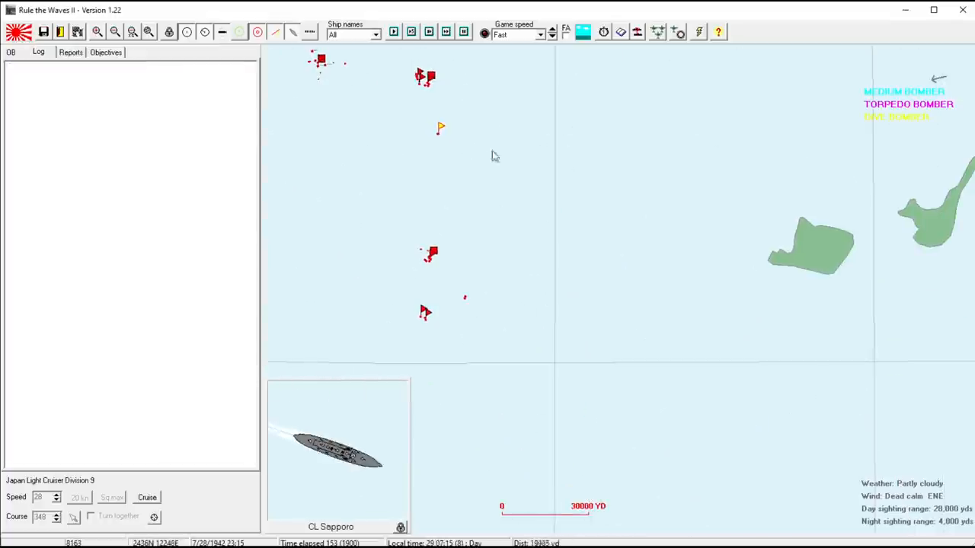
{"action": "left_click", "coordinate": [552, 31]}
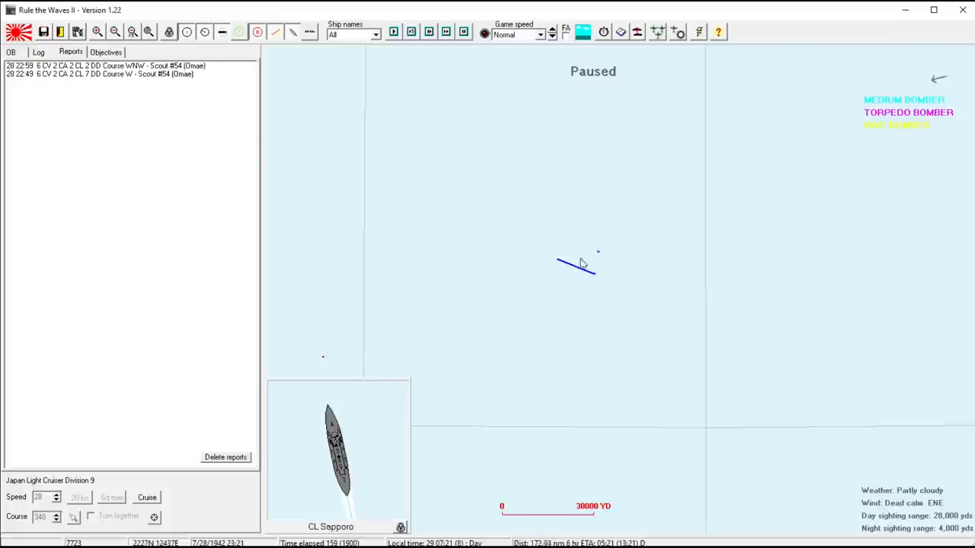
{"action": "mouse_move", "coordinate": [579, 244]}
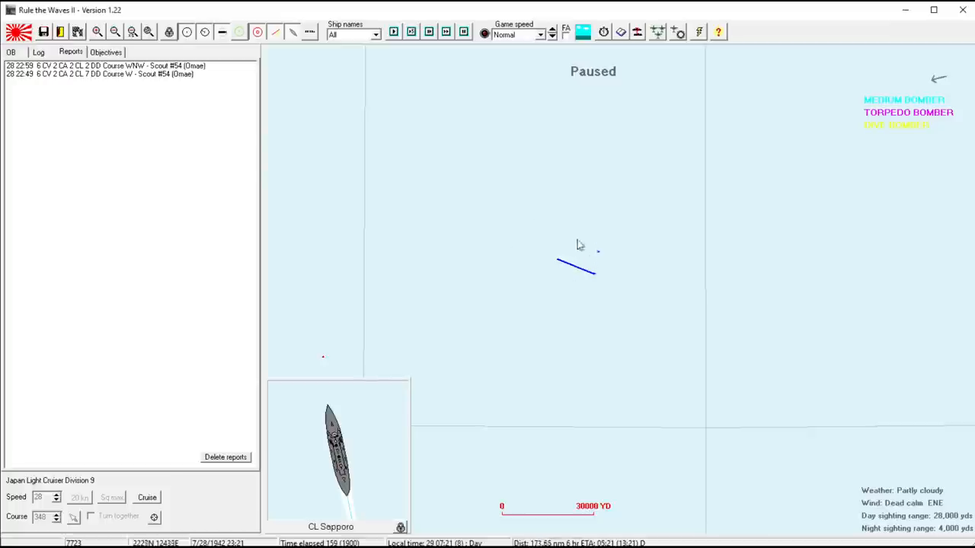
- Centre the map on the 22:59 scout report of the enemy carrier group
{"action": "left_click", "coordinate": [103, 73]}
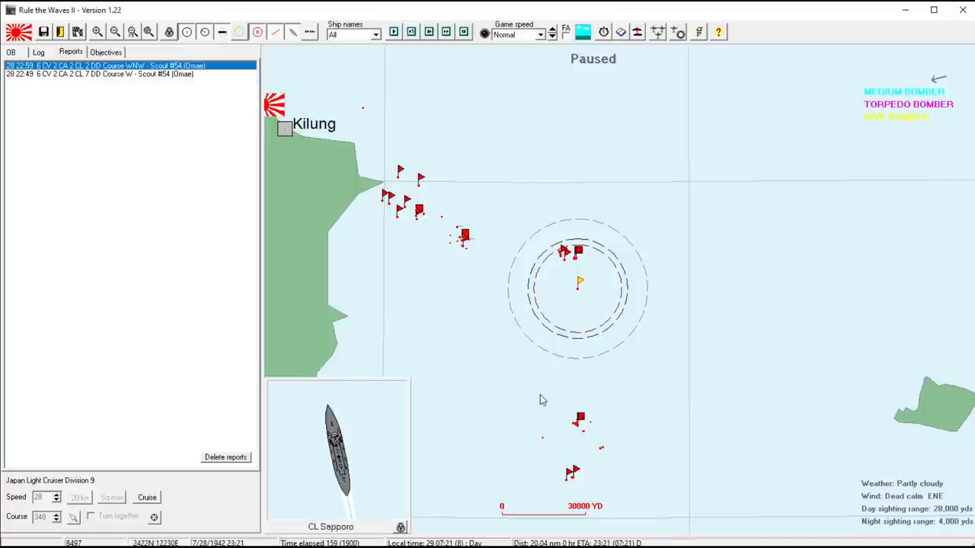
{"action": "mouse_move", "coordinate": [615, 306]}
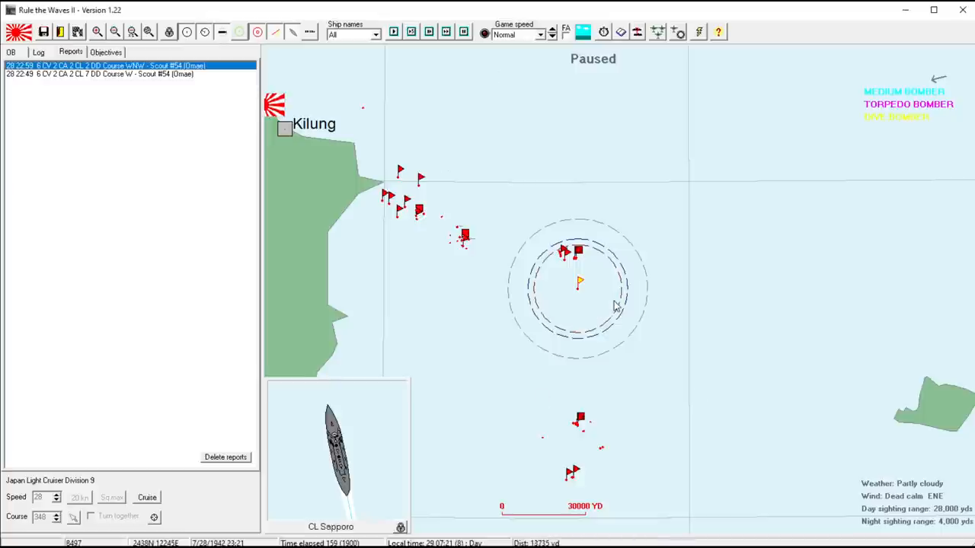